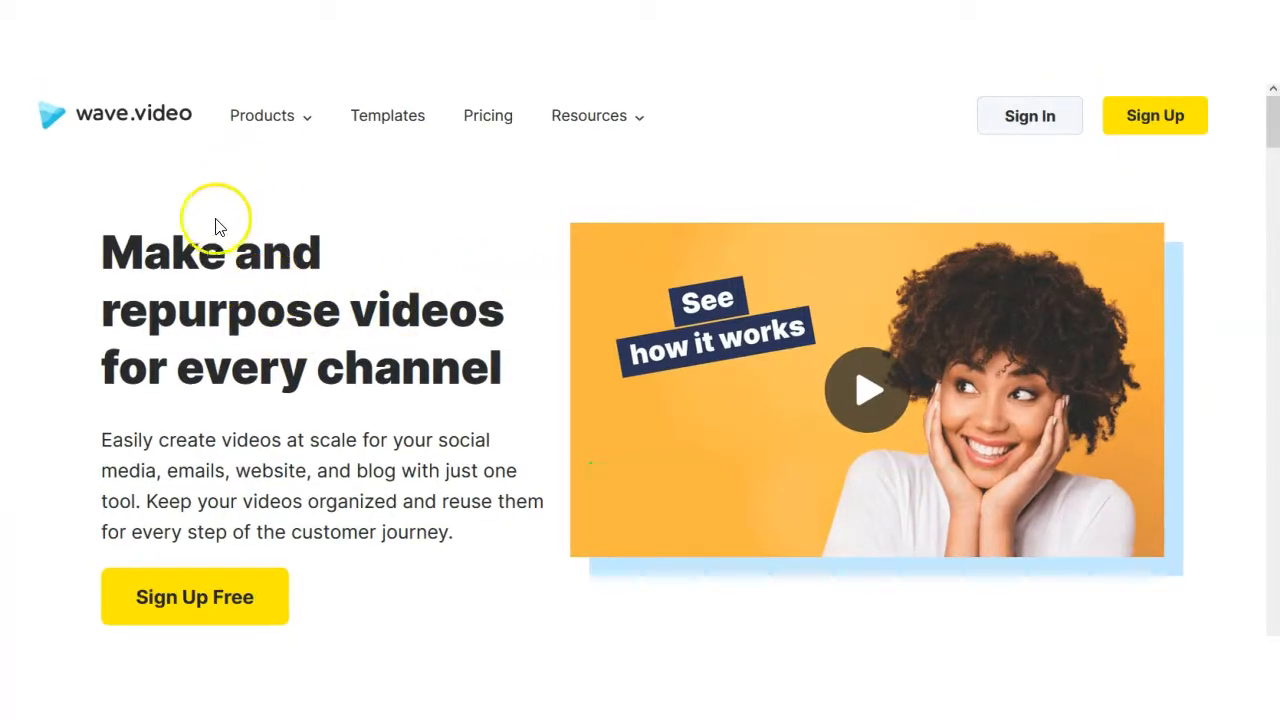
mouse_move(375, 280)
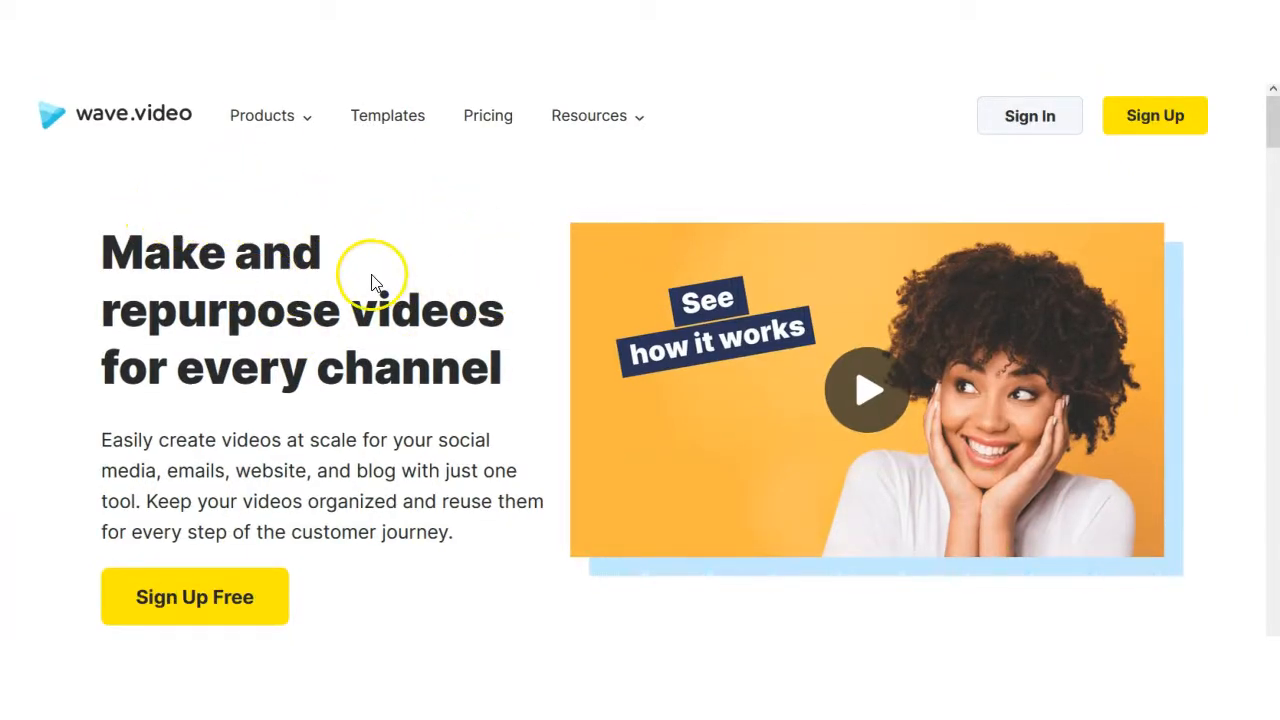
mouse_move(550, 330)
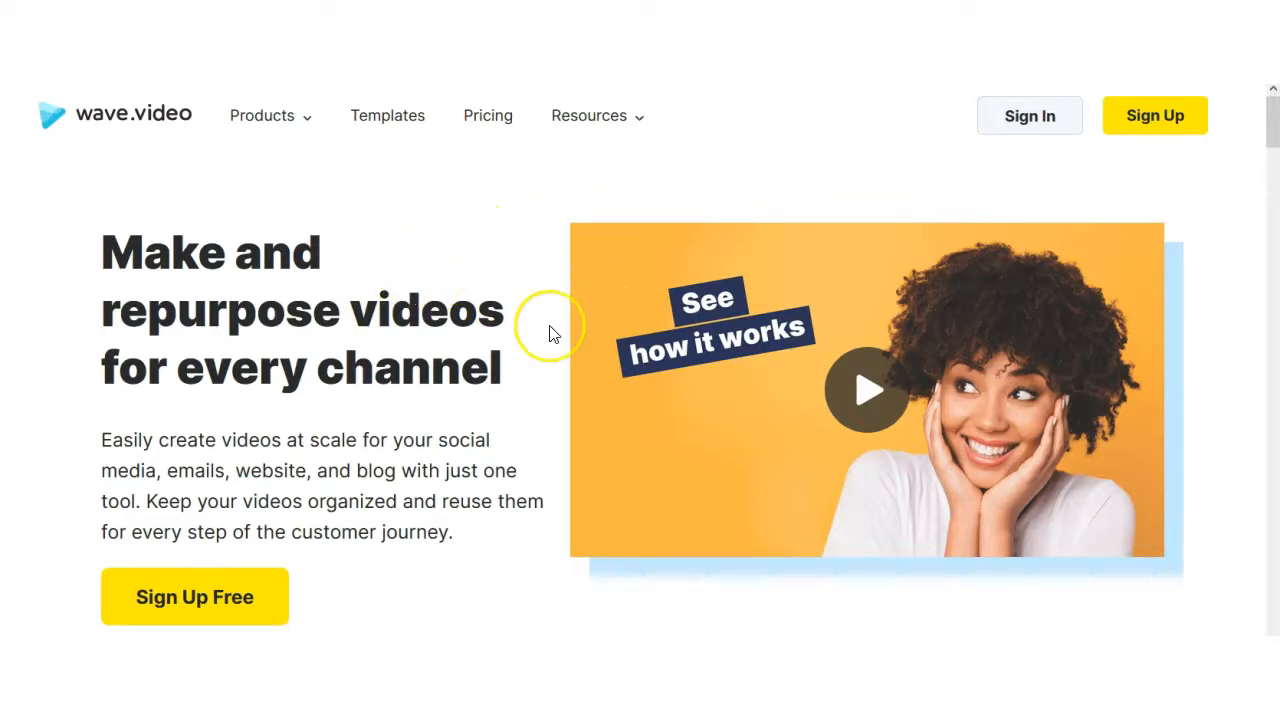
- Scroll down through the AppSumo 'Ride the Wave' wave.video combo deal page
scroll("down", 3)
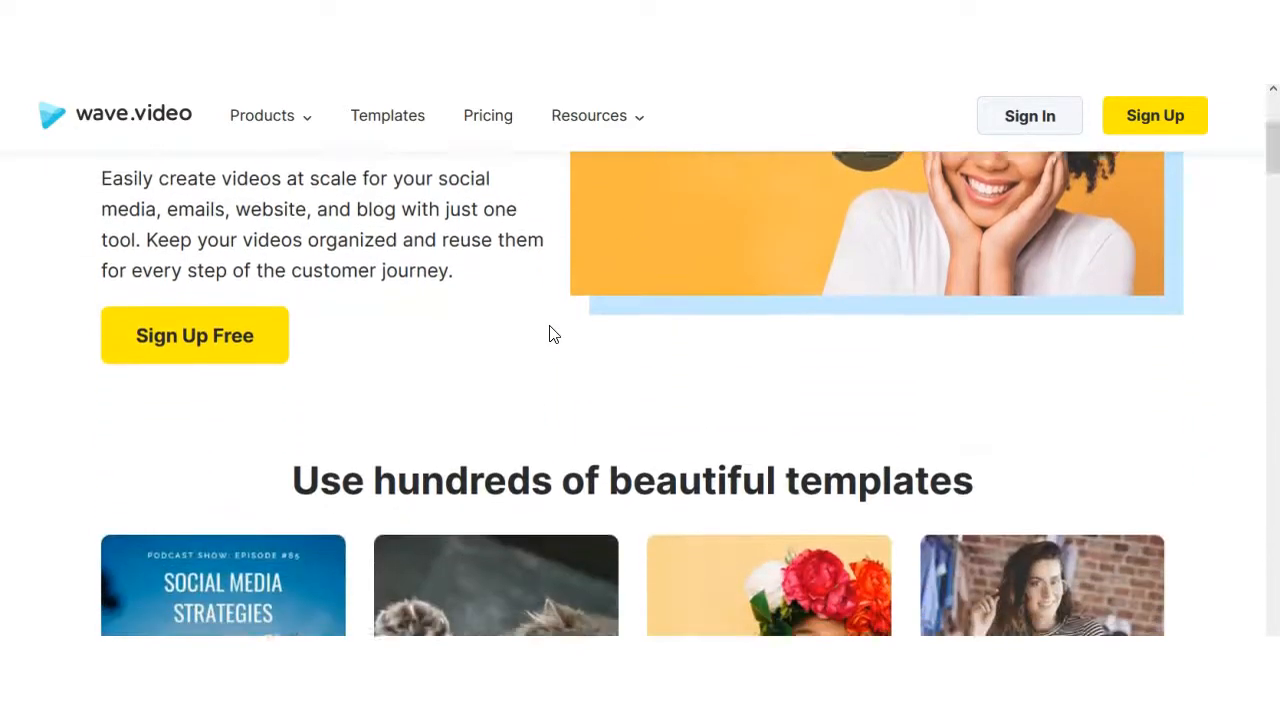
scroll("down", 3)
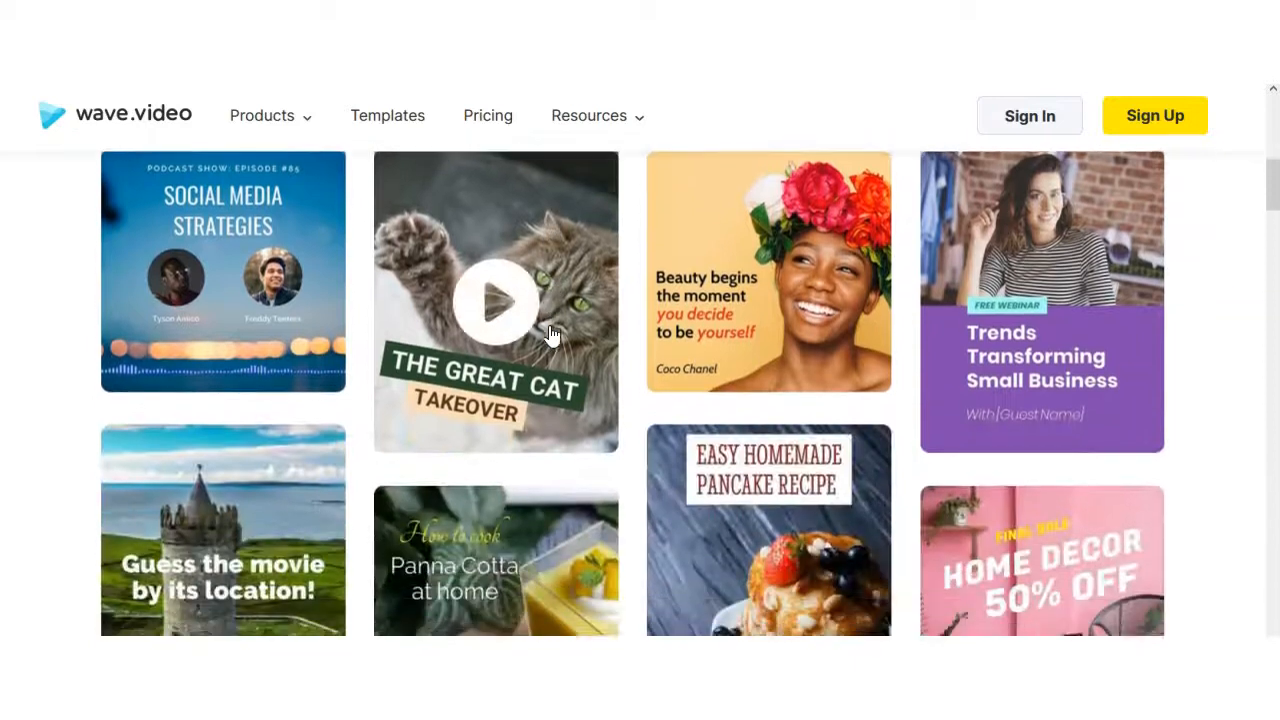
scroll("down", 3)
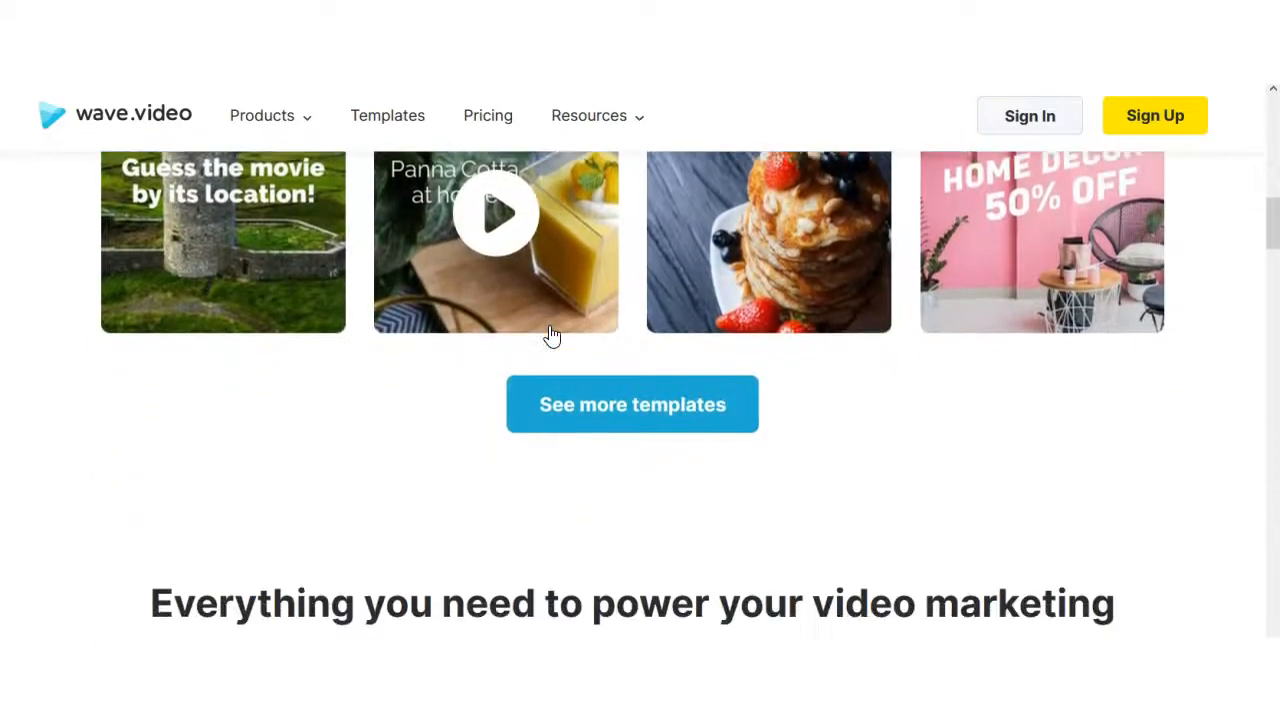
scroll("down", 3)
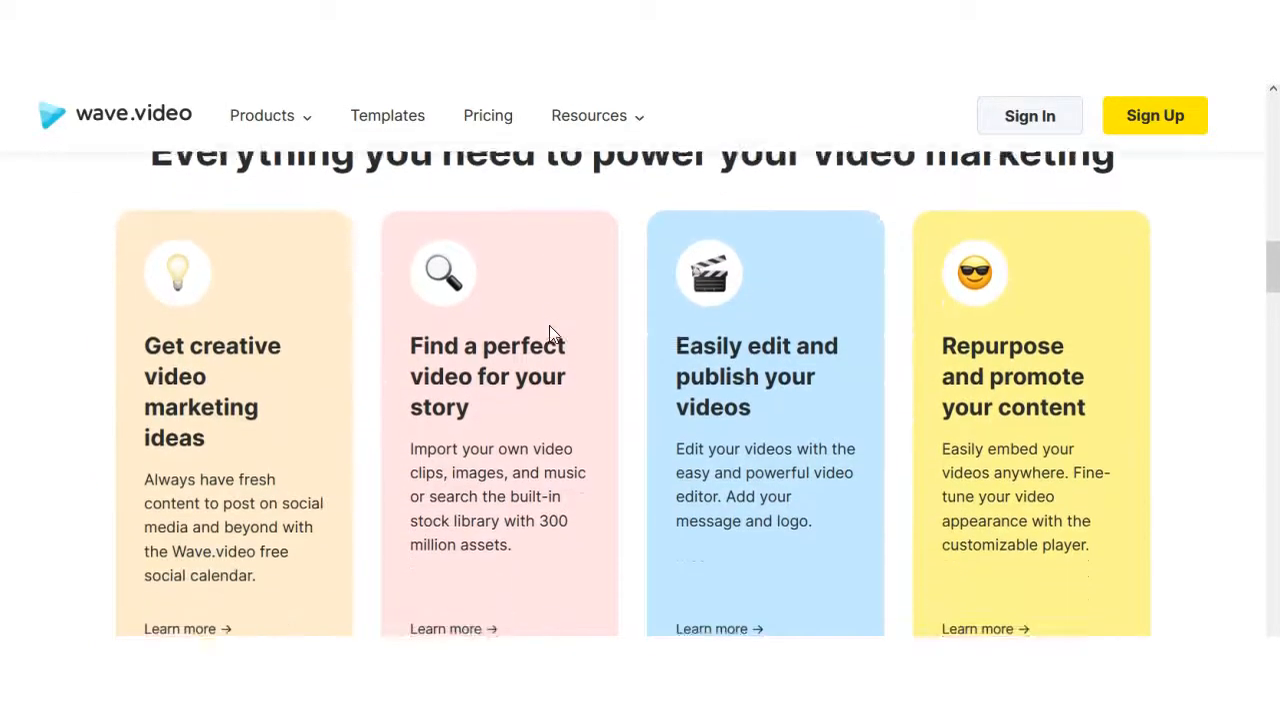
scroll("down", 3)
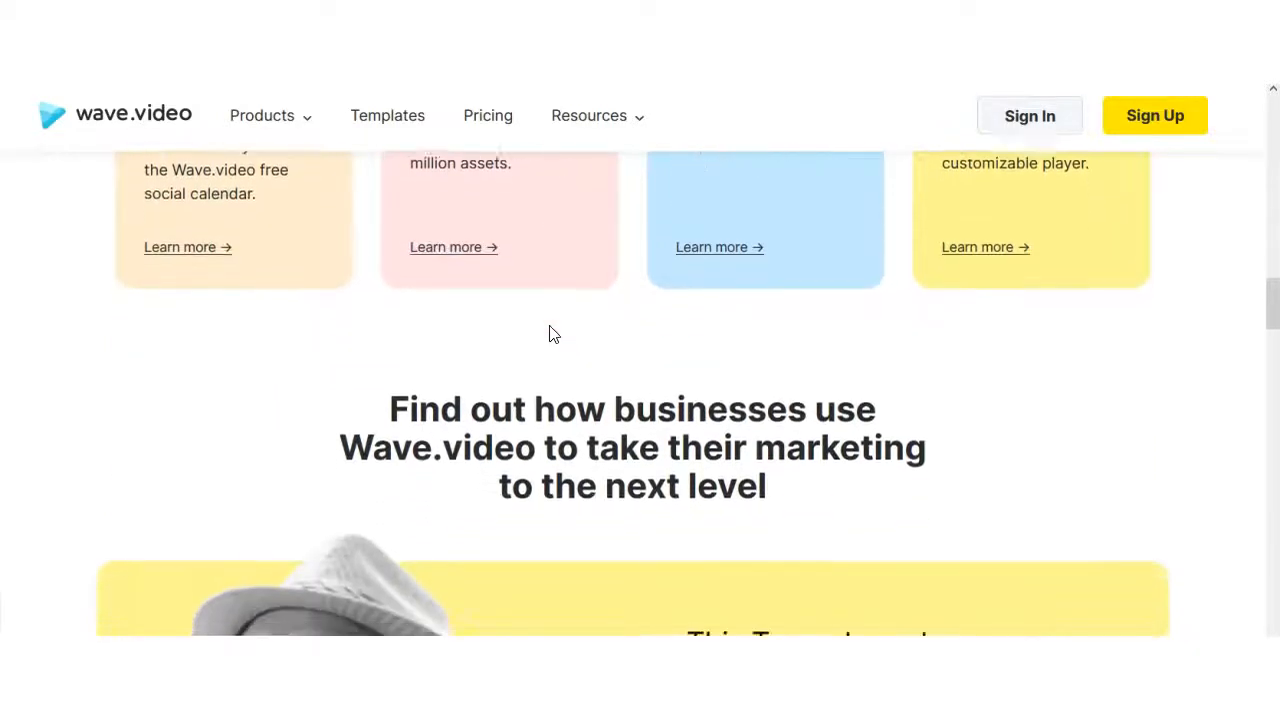
scroll("down", 3)
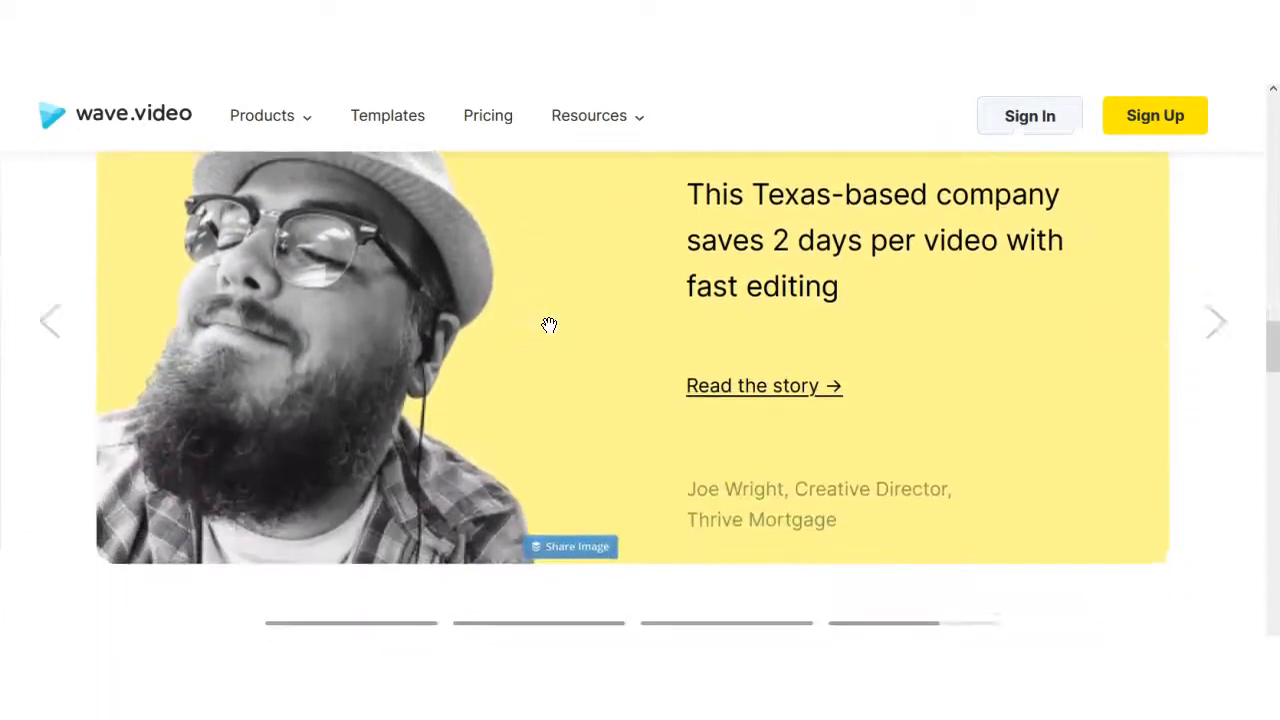
scroll("down", 3)
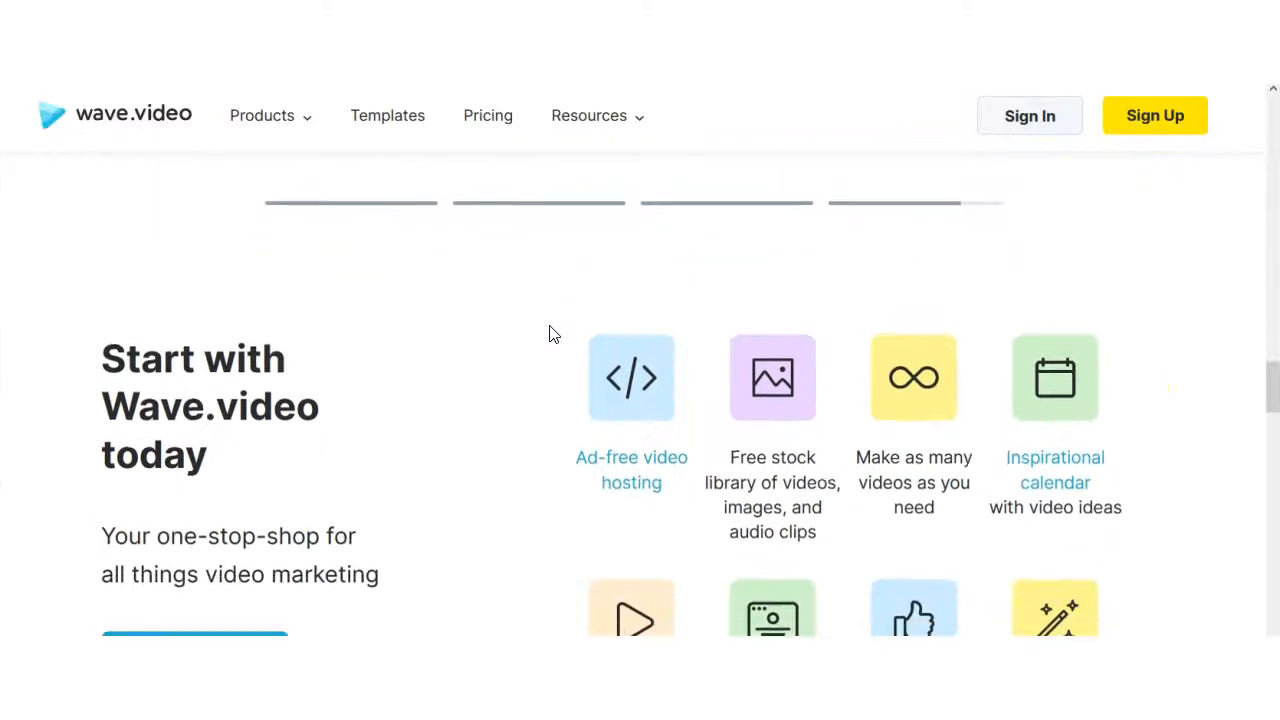
scroll("down", 3)
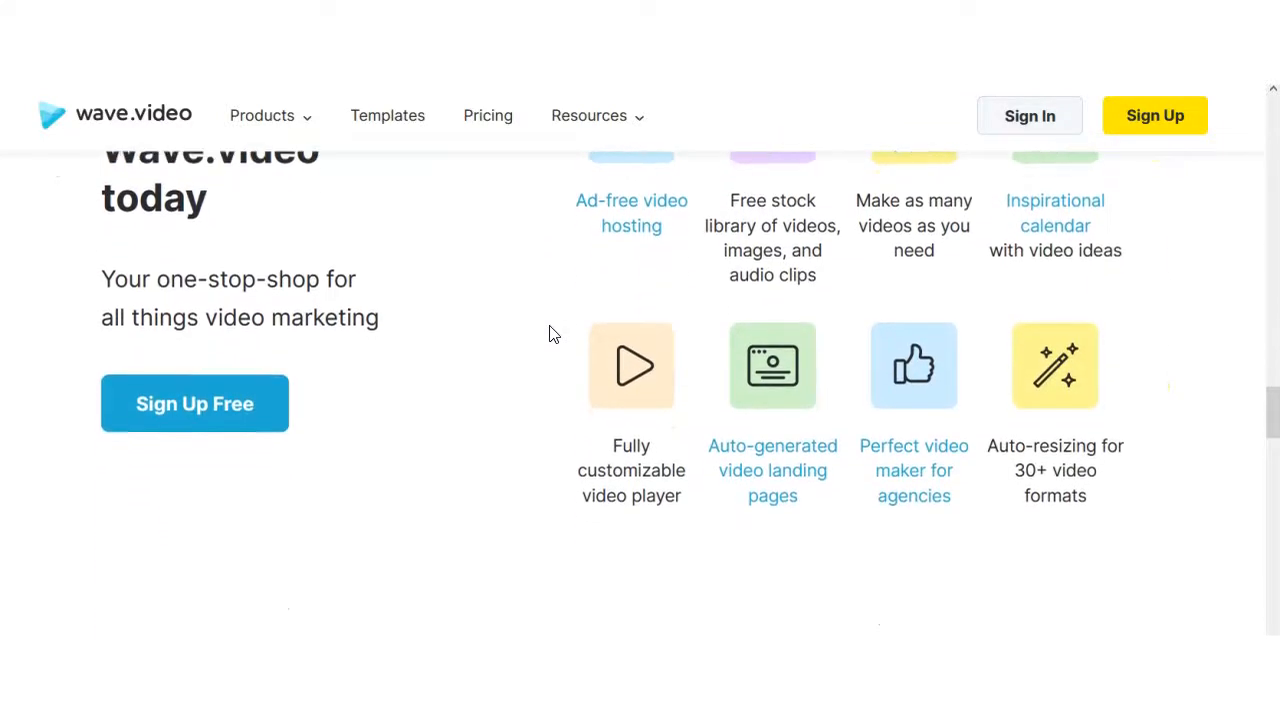
scroll("down", 3)
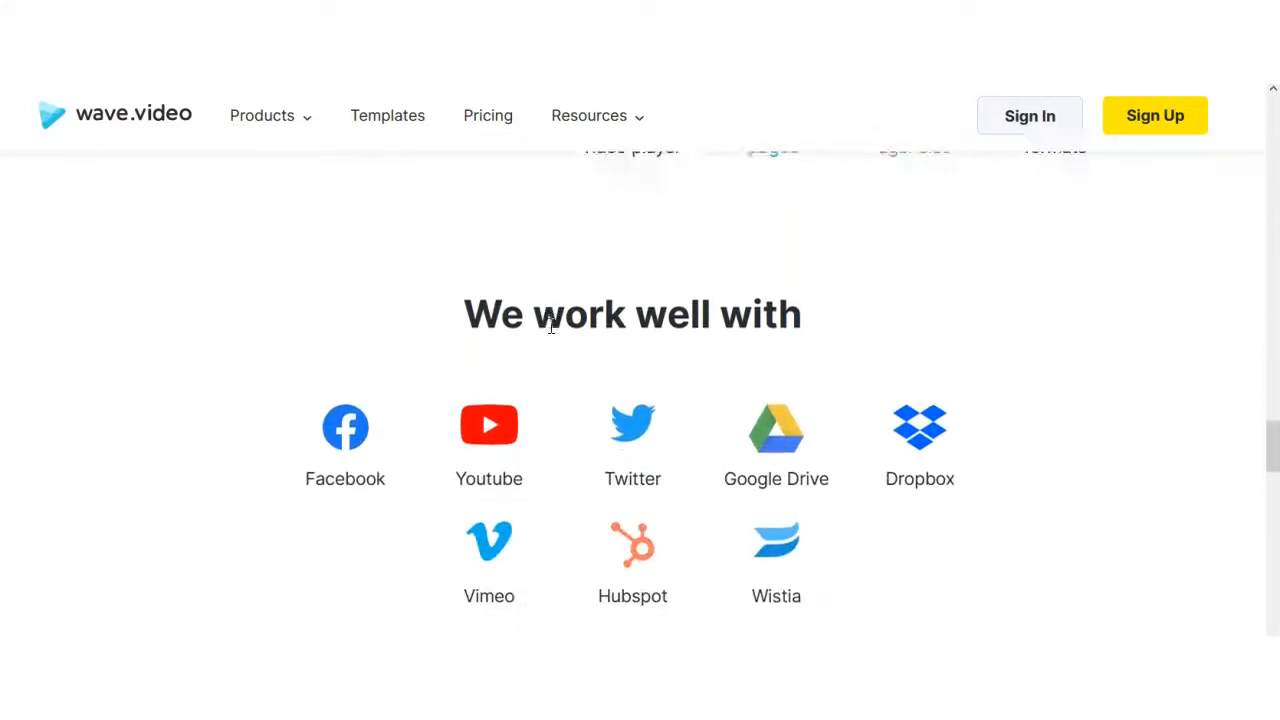
scroll("down", 3)
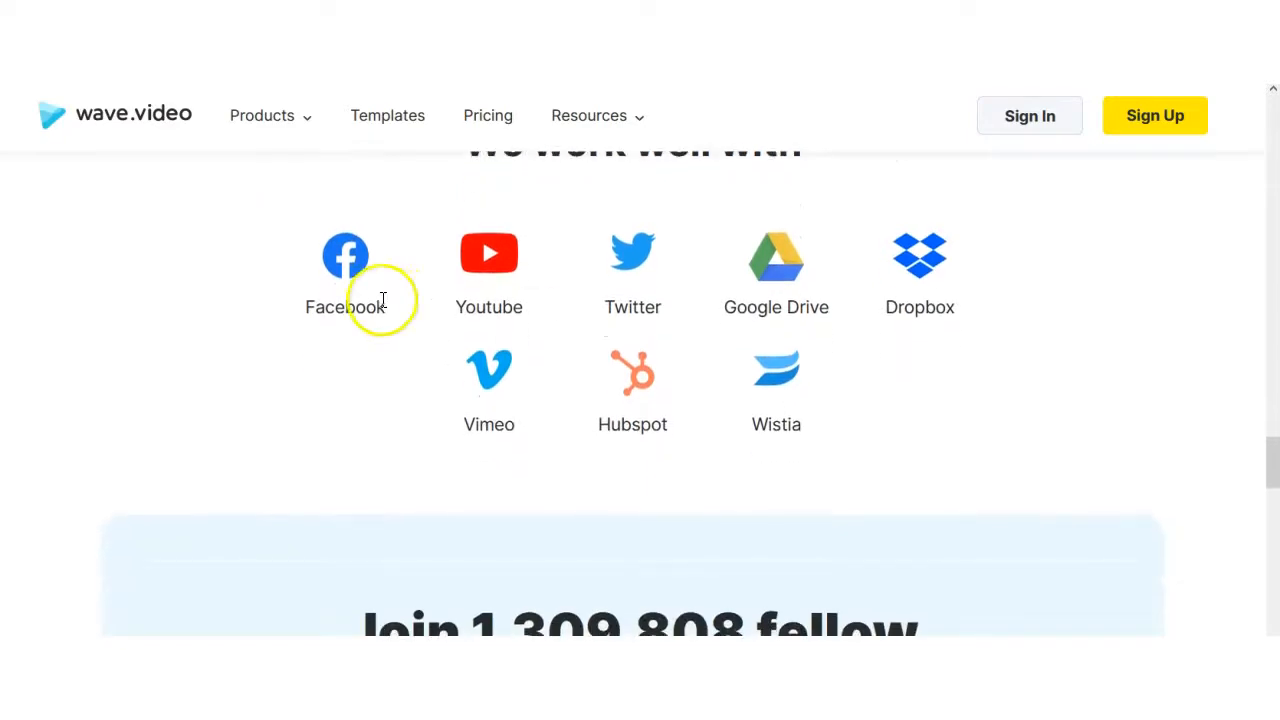
mouse_move(990, 318)
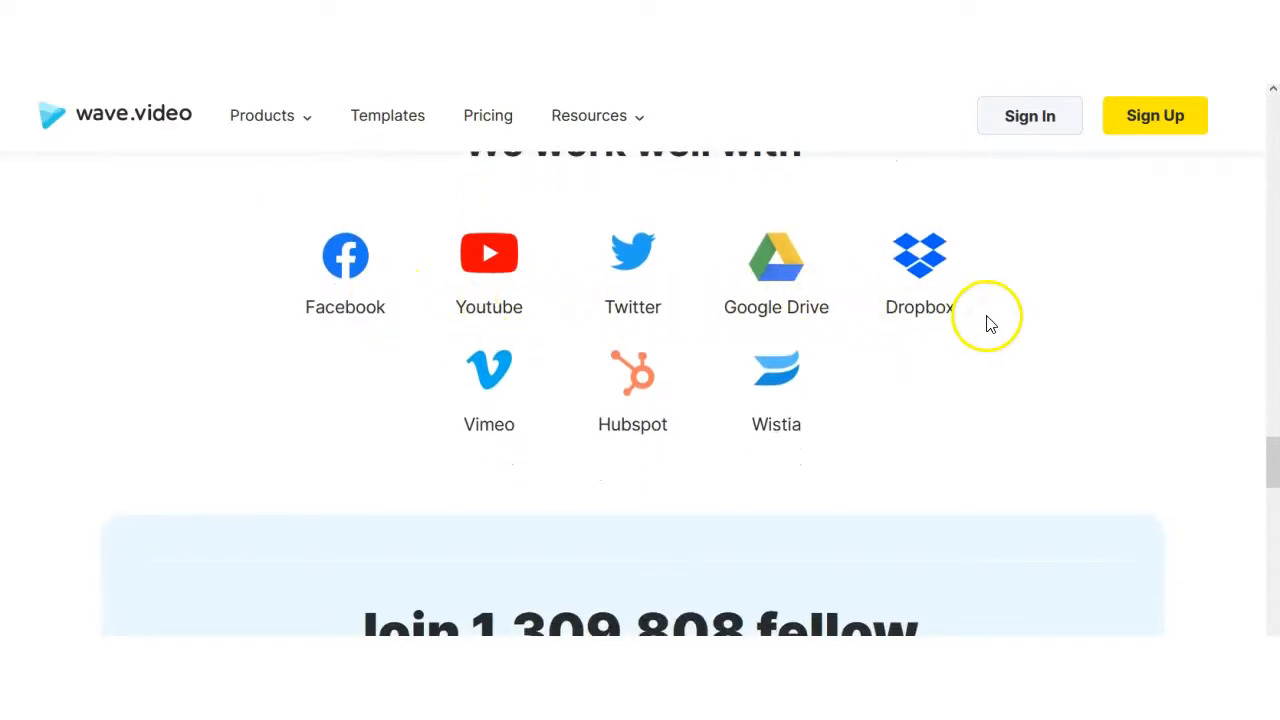
scroll("down", 3)
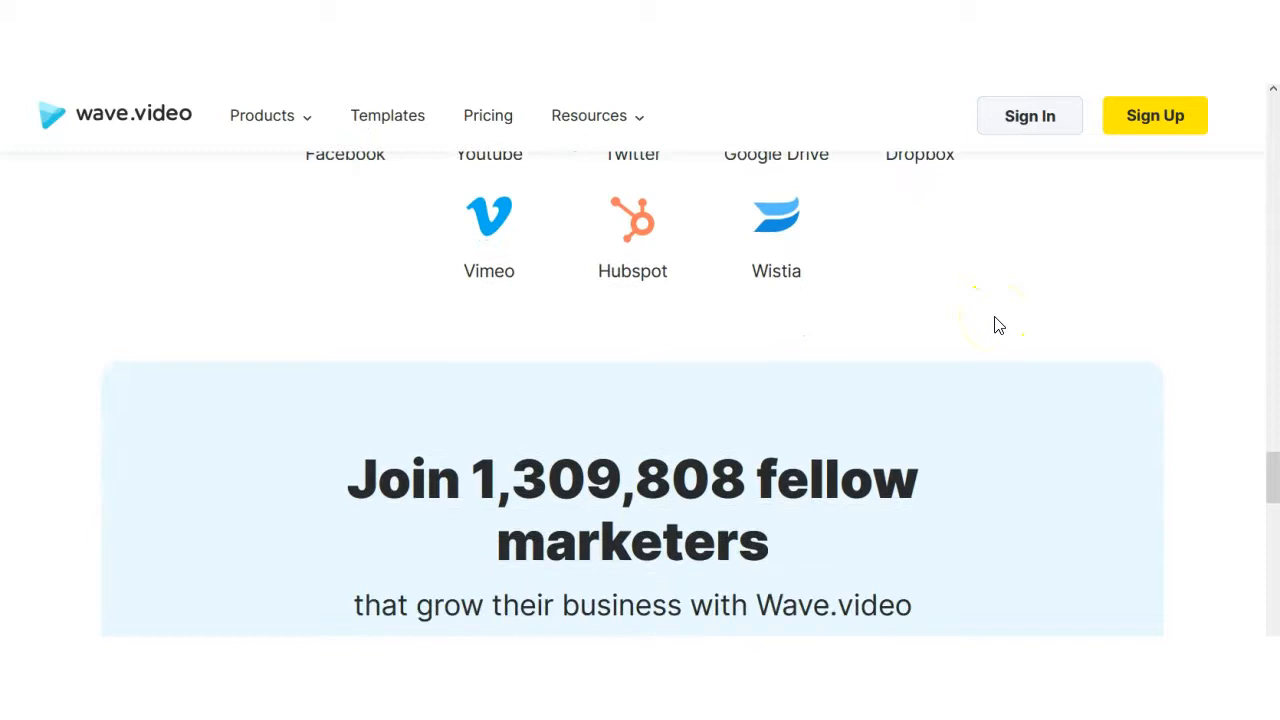
scroll("down", 3)
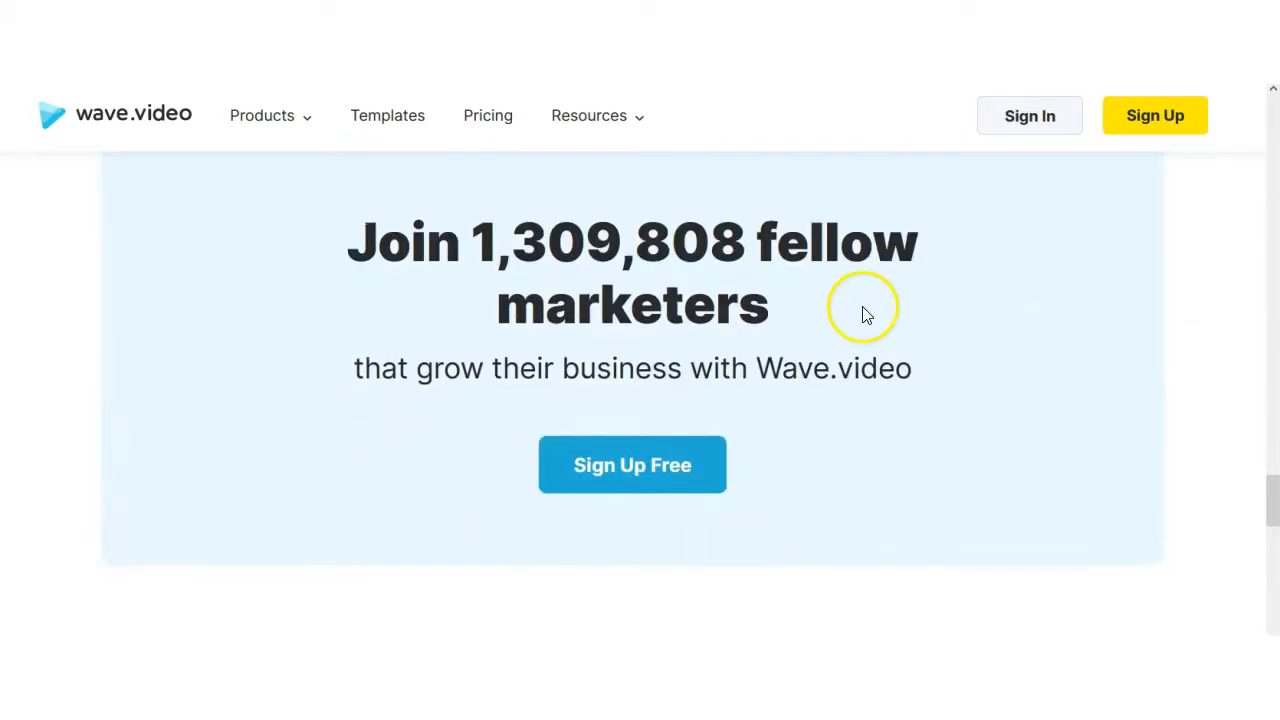
mouse_move(640, 245)
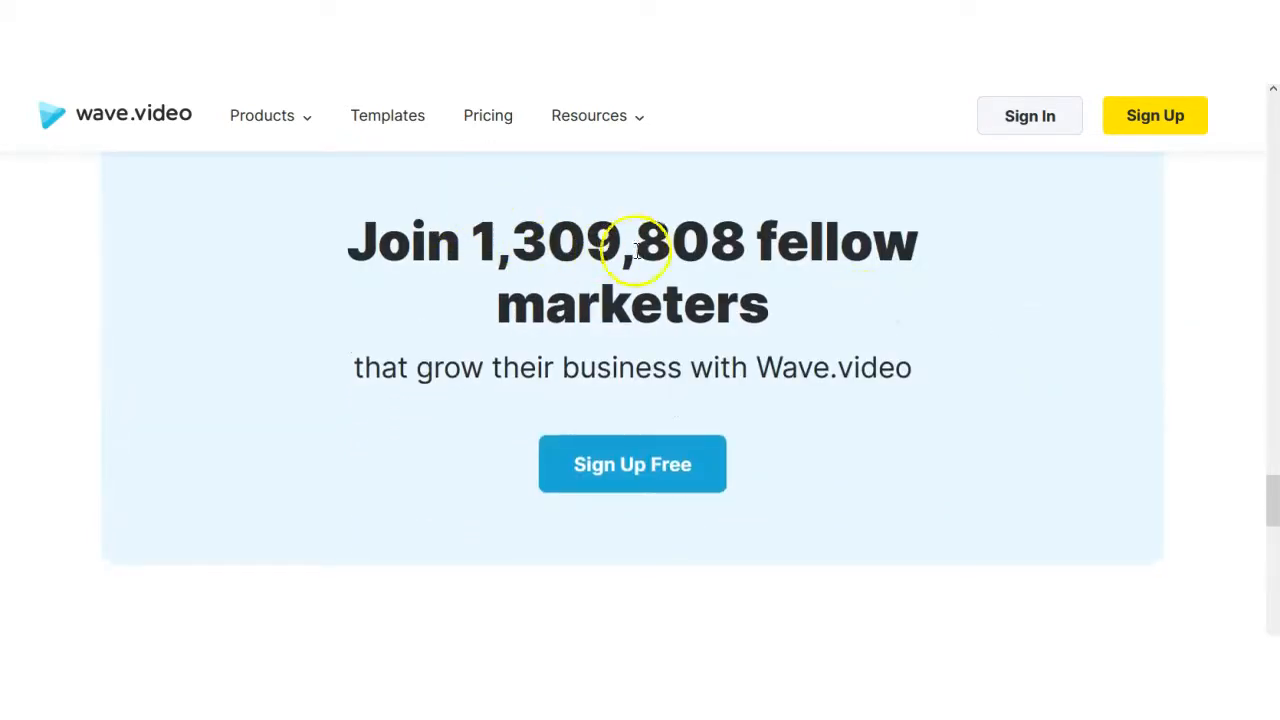
mouse_move(1110, 363)
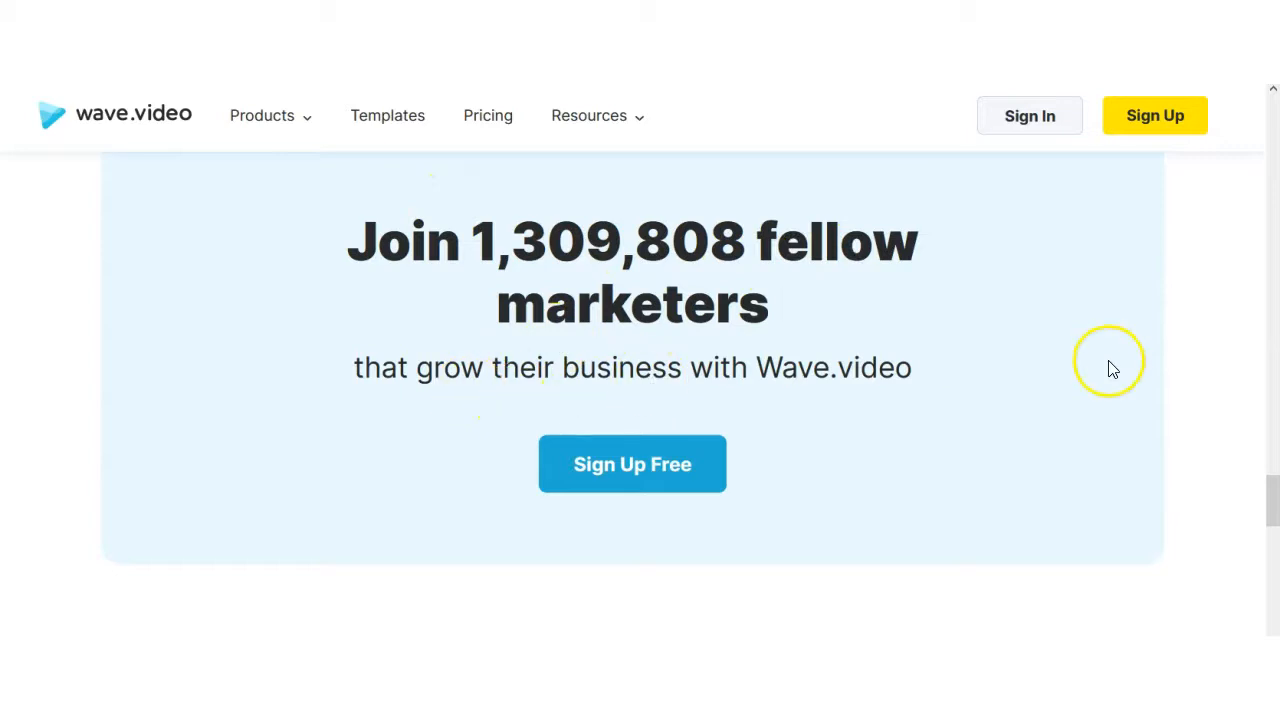
scroll("down", 3)
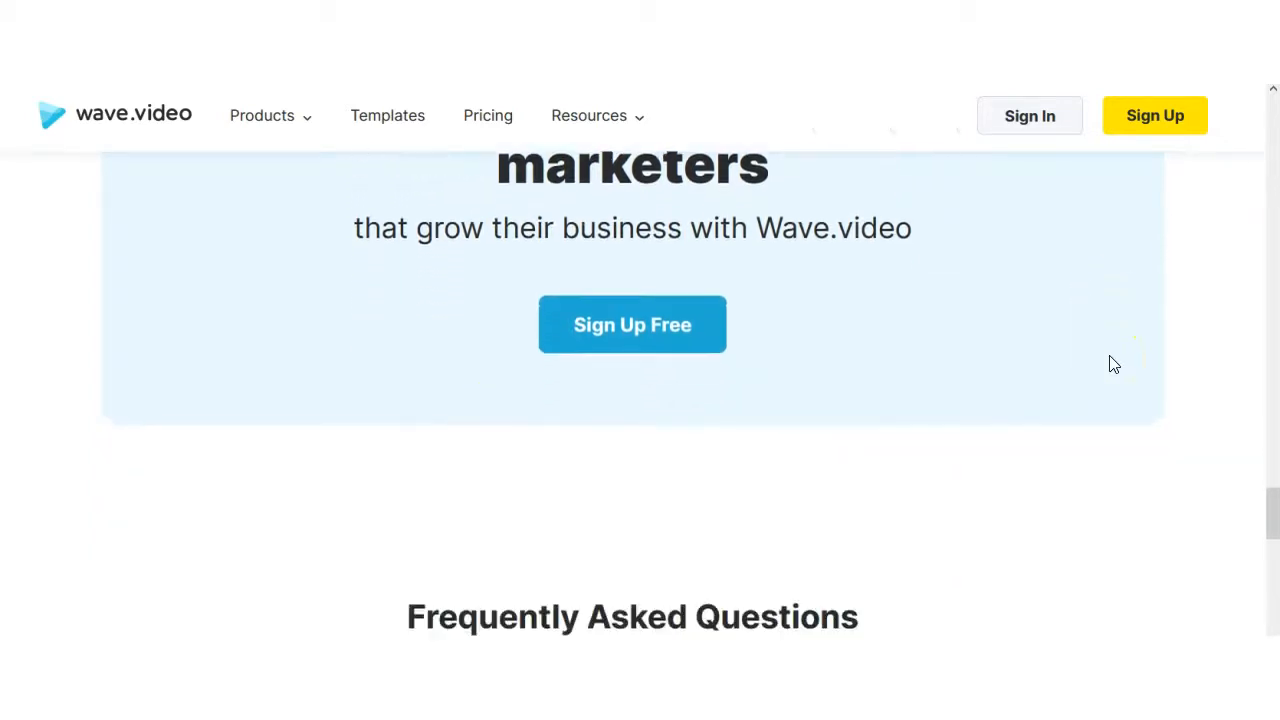
scroll("up", 3)
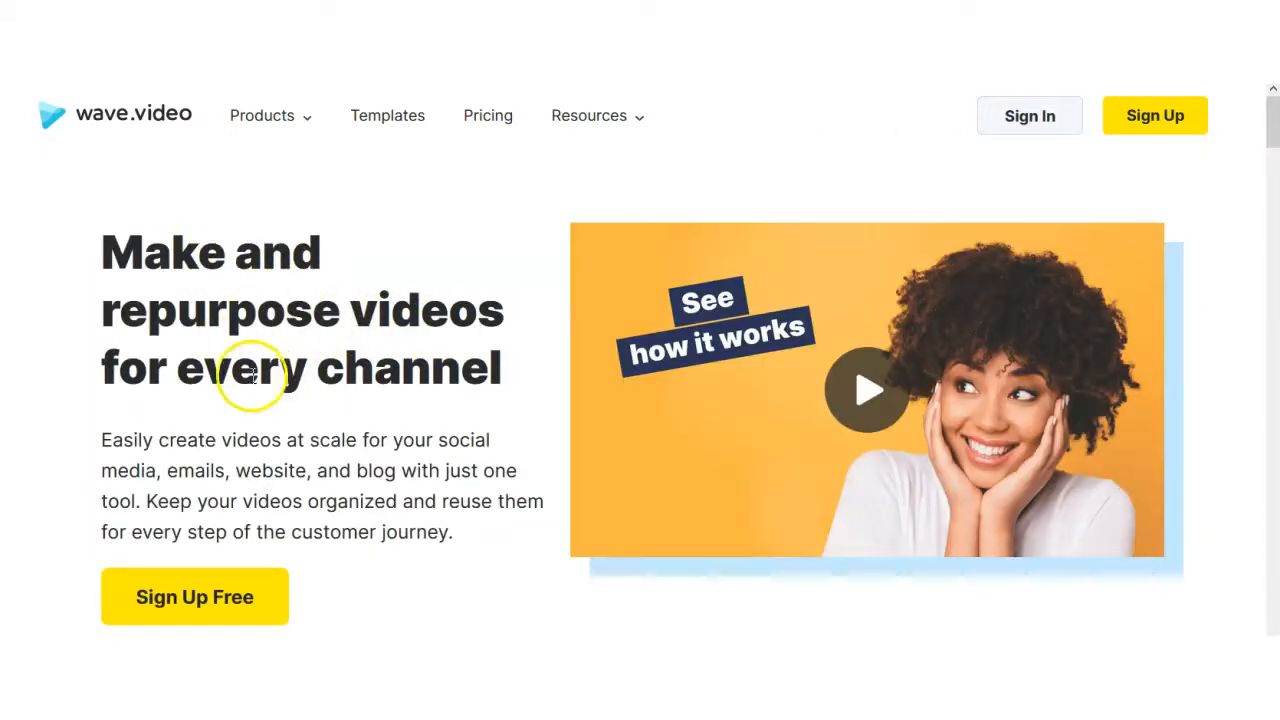
scroll("down", 3)
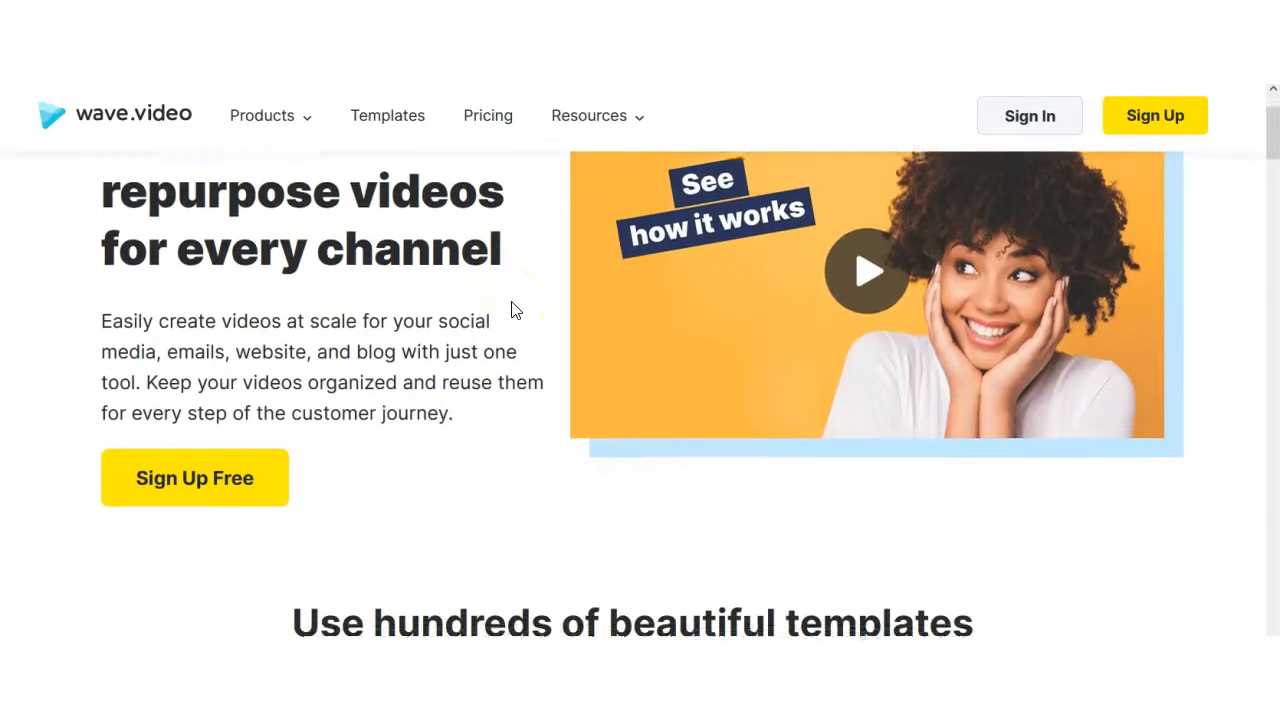
scroll("down", 3)
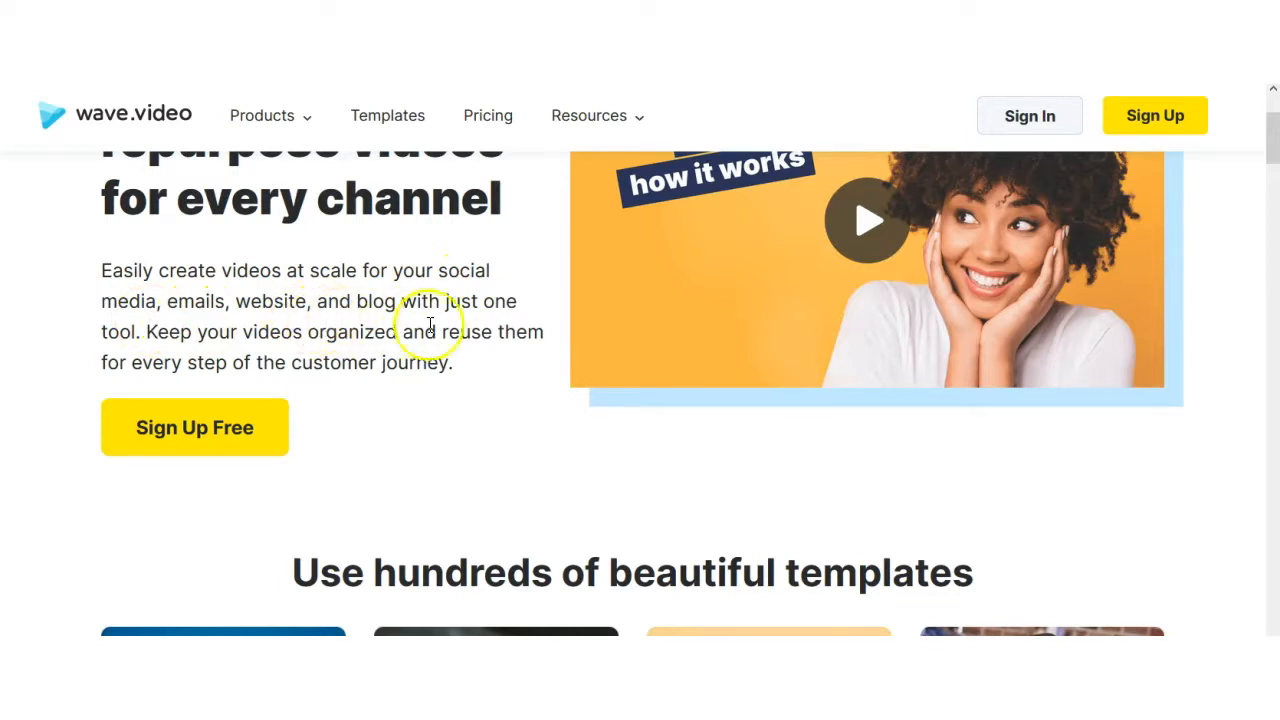
mouse_move(358, 360)
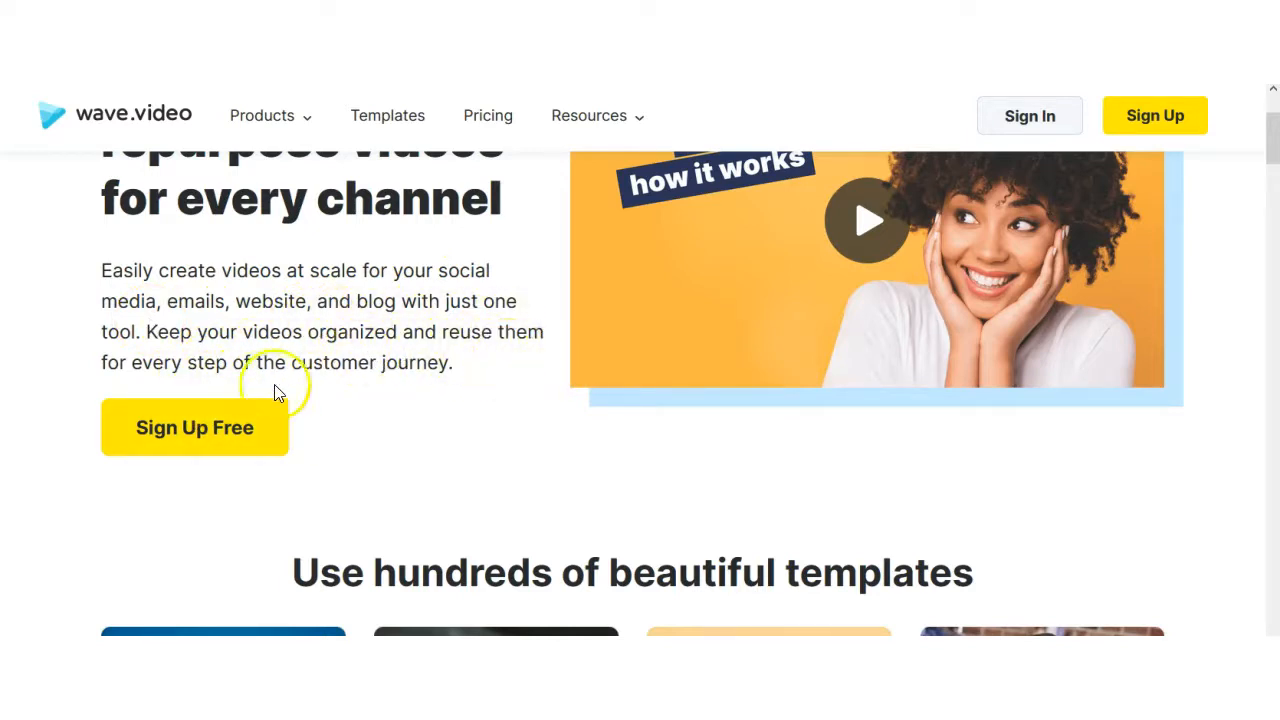
scroll("down", 3)
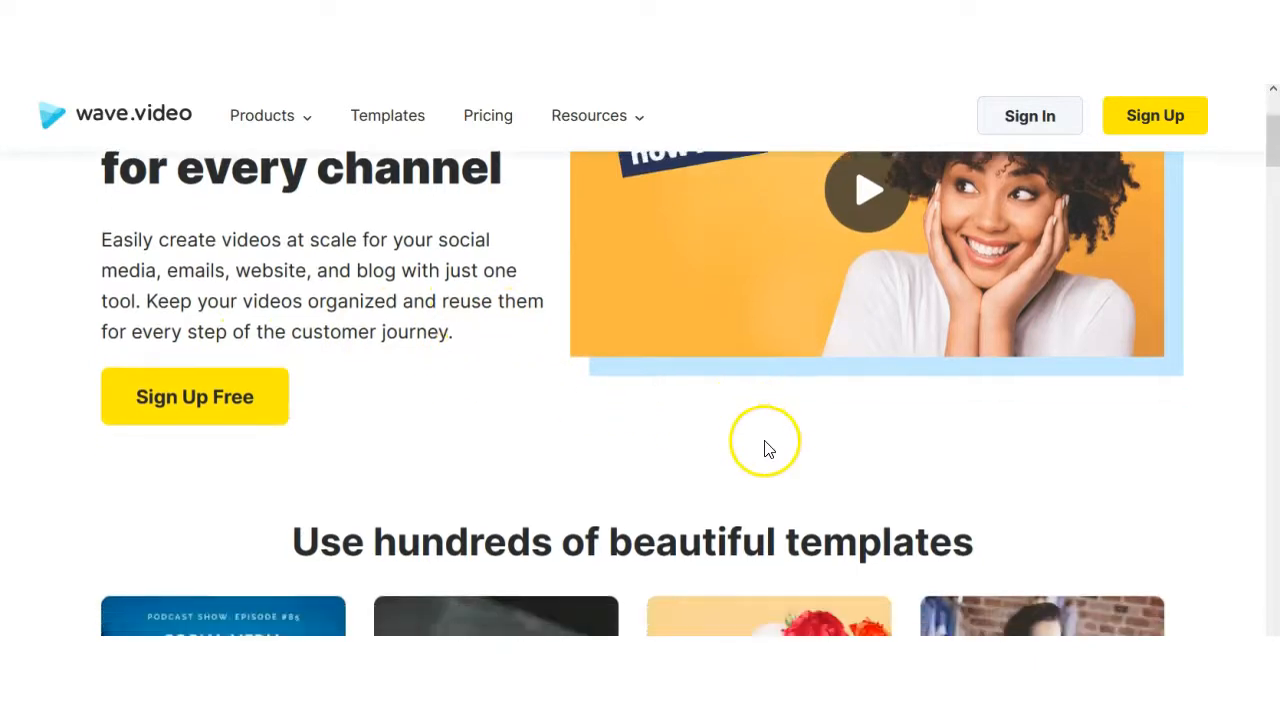
scroll("down", 3)
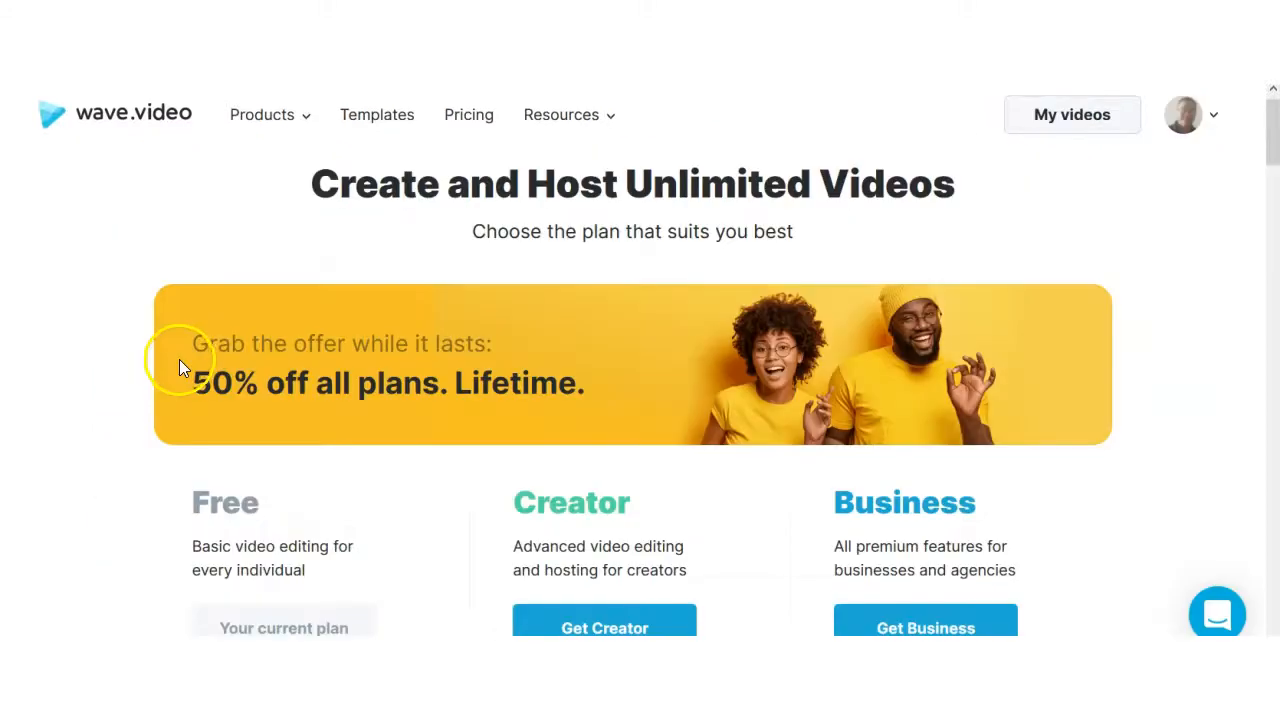
mouse_move(390, 290)
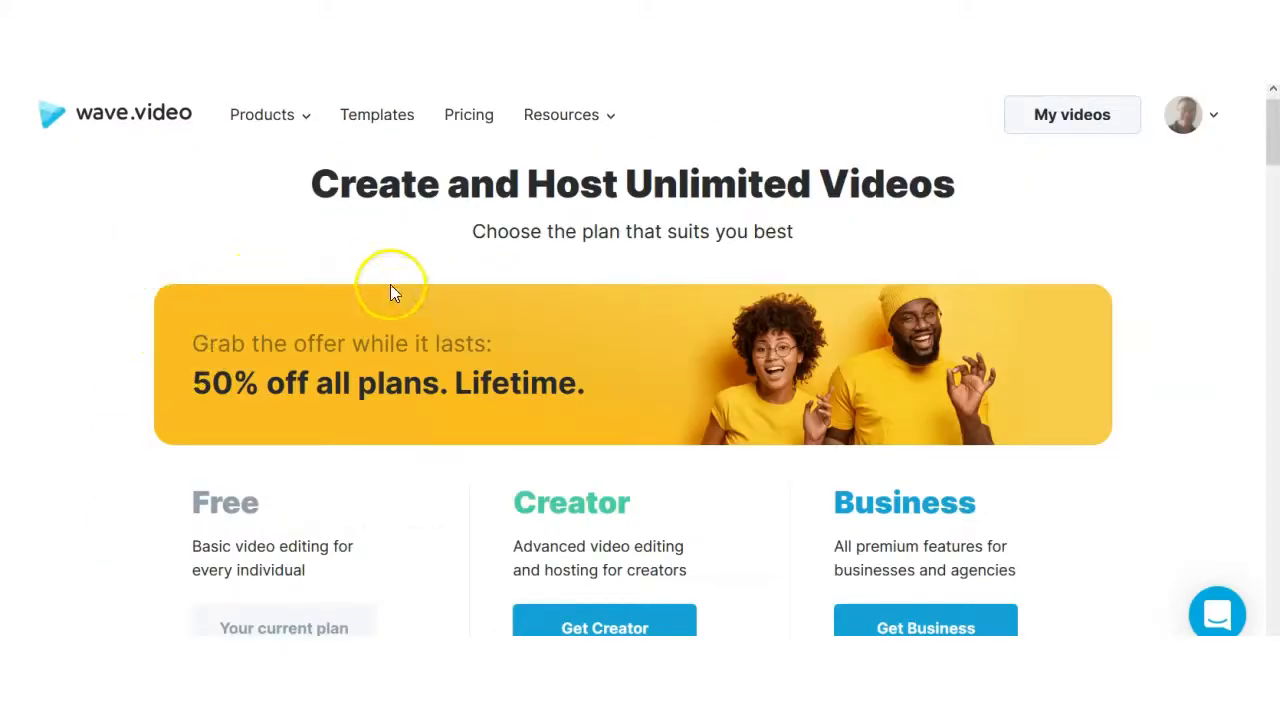
mouse_move(369, 197)
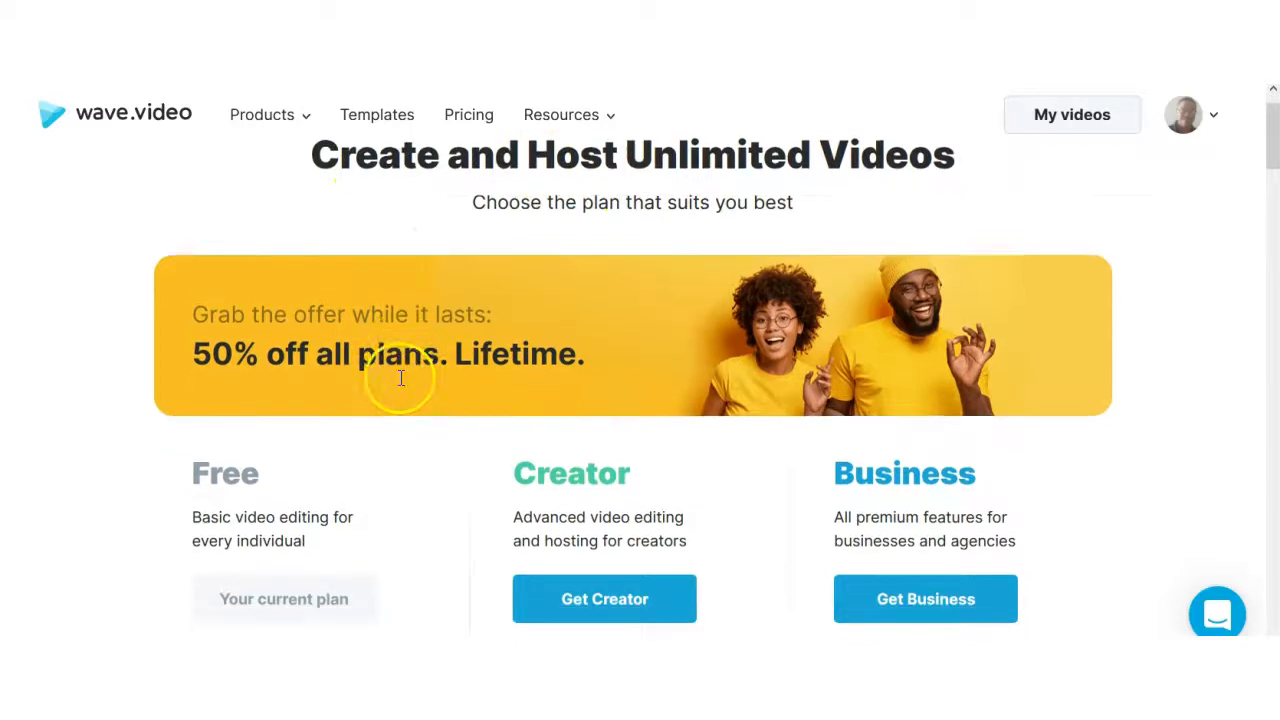
scroll("down", 3)
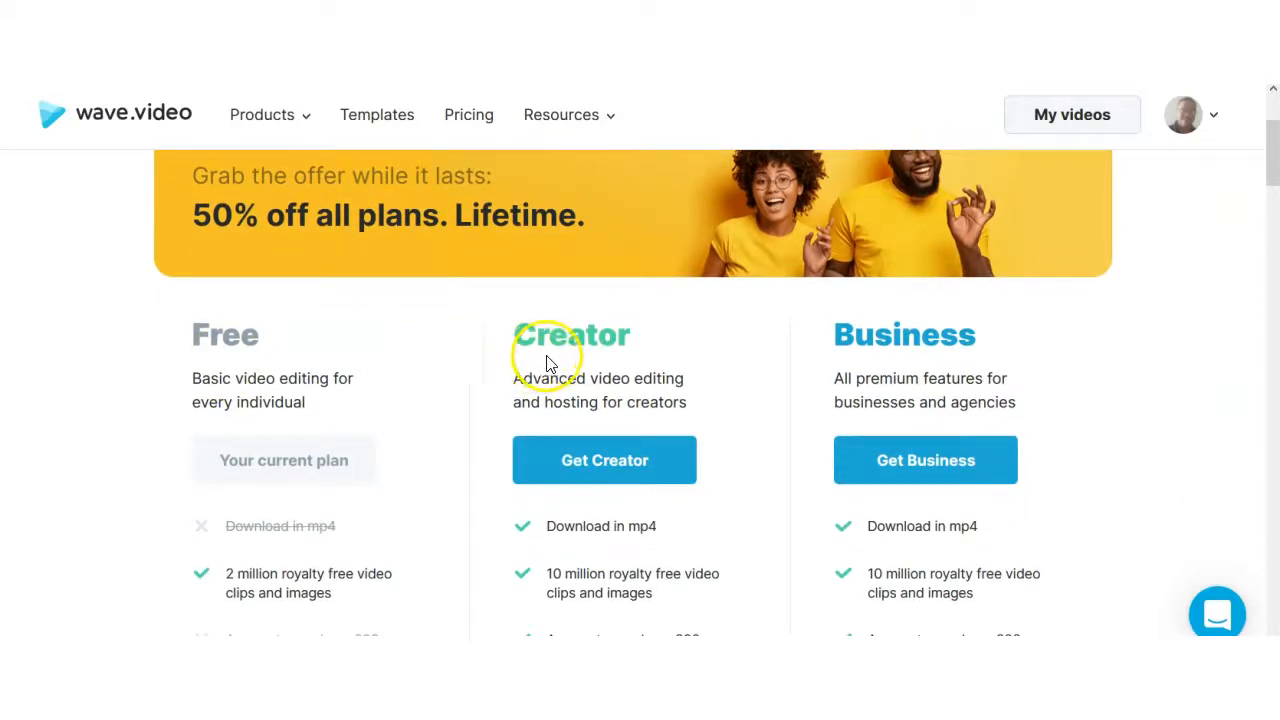
mouse_move(715, 378)
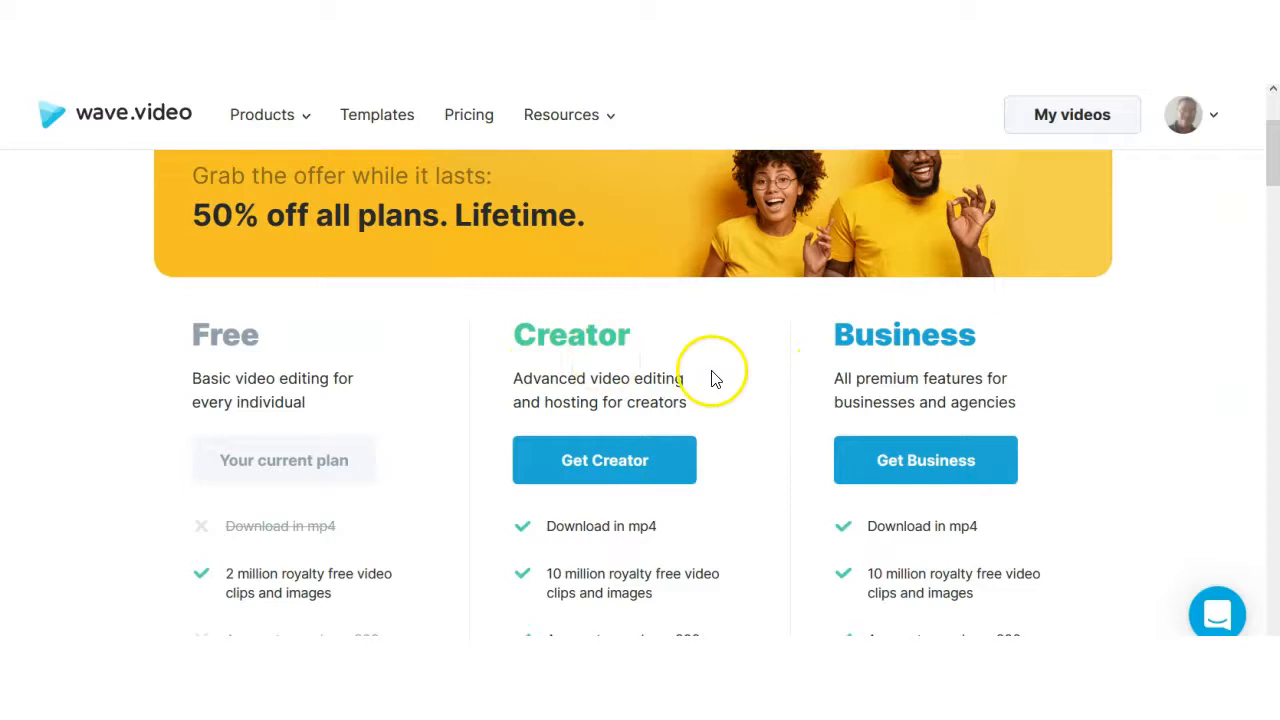
scroll("down", 3)
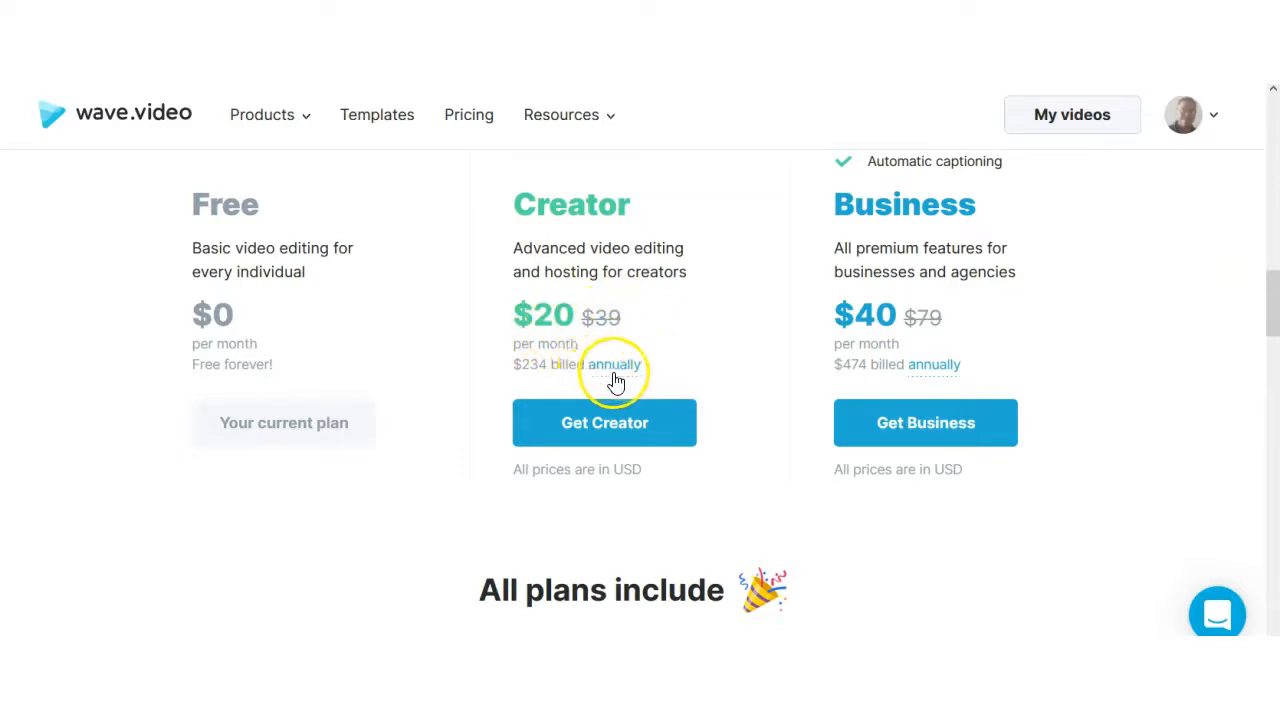
mouse_move(910, 218)
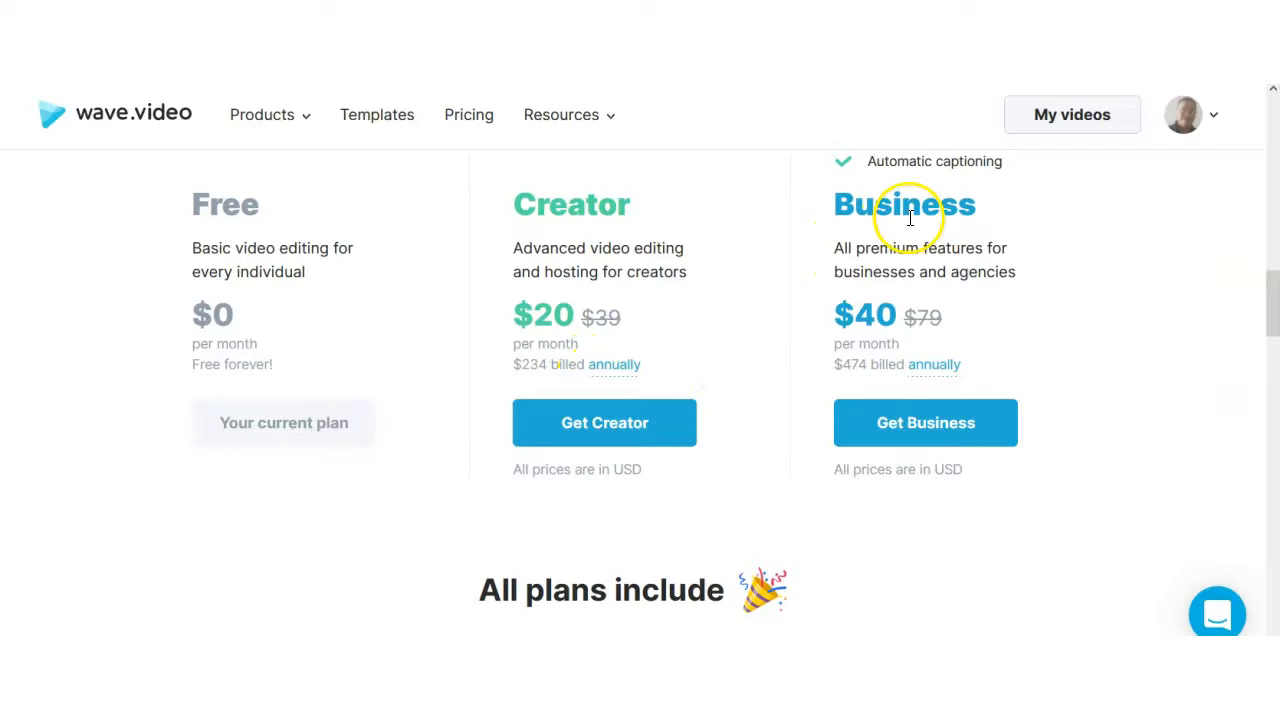
mouse_move(925, 422)
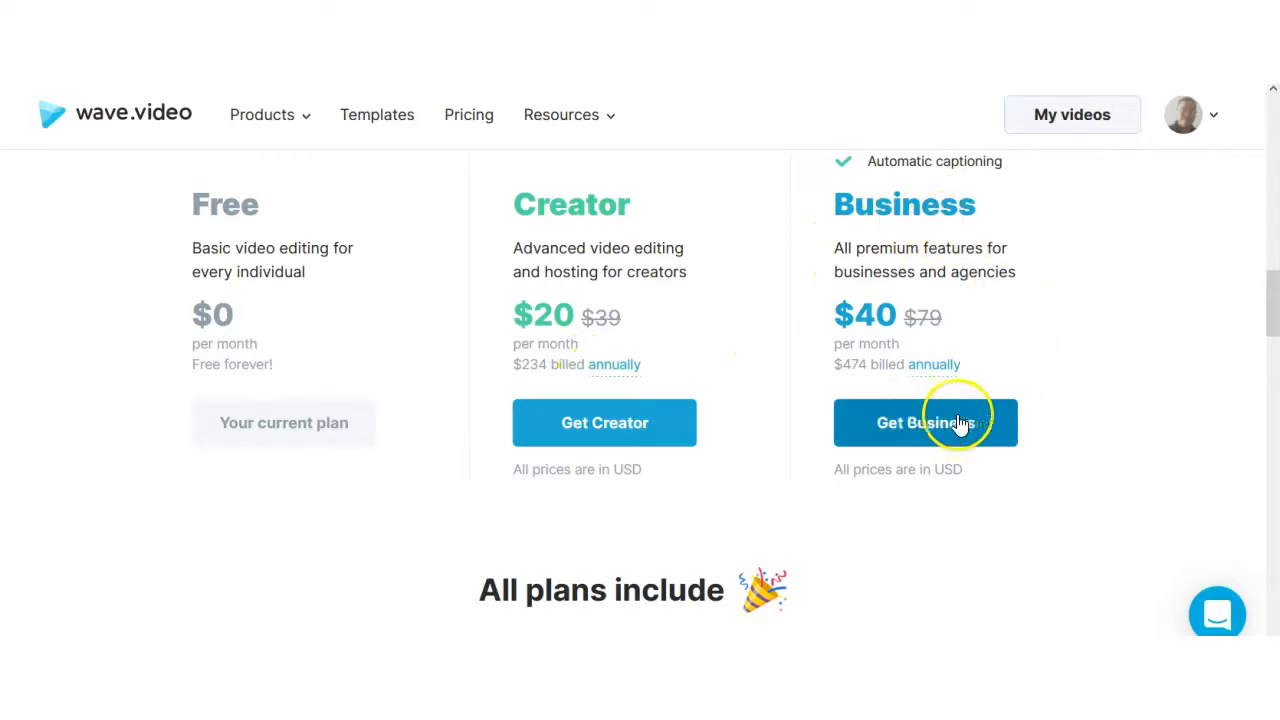
mouse_move(1033, 383)
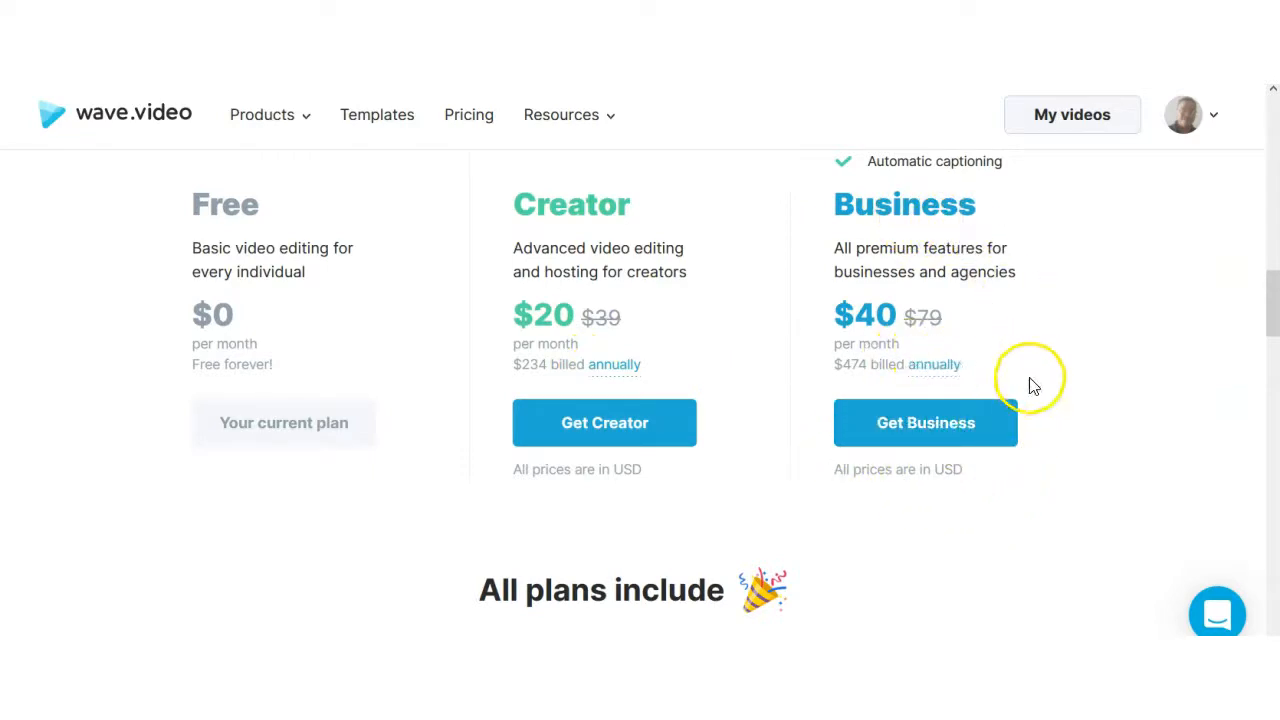
mouse_move(850, 385)
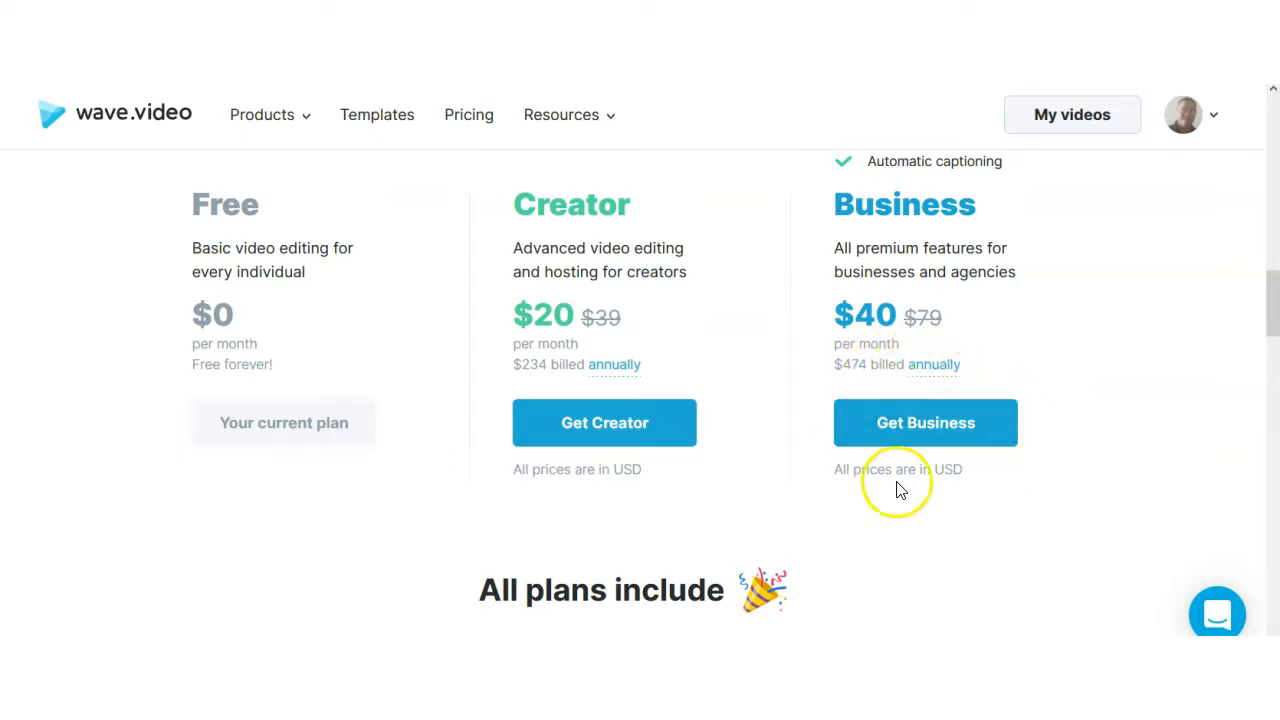
scroll("down", 3)
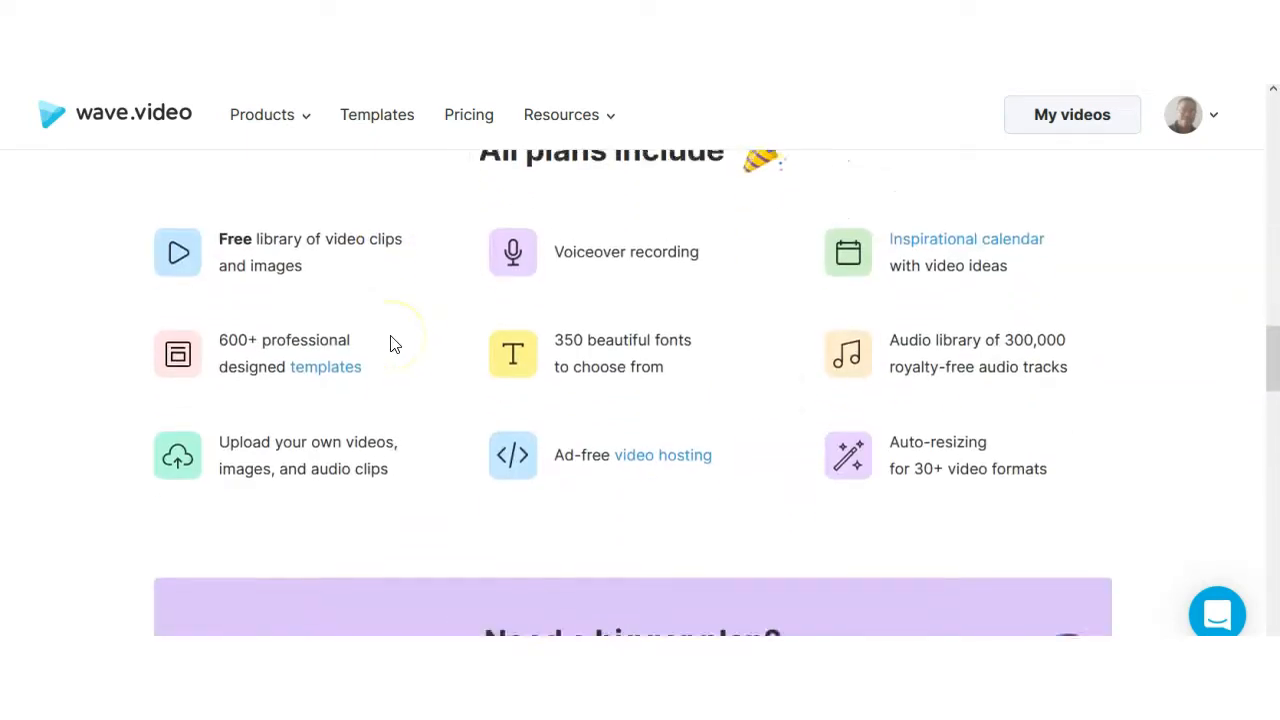
scroll("down", 3)
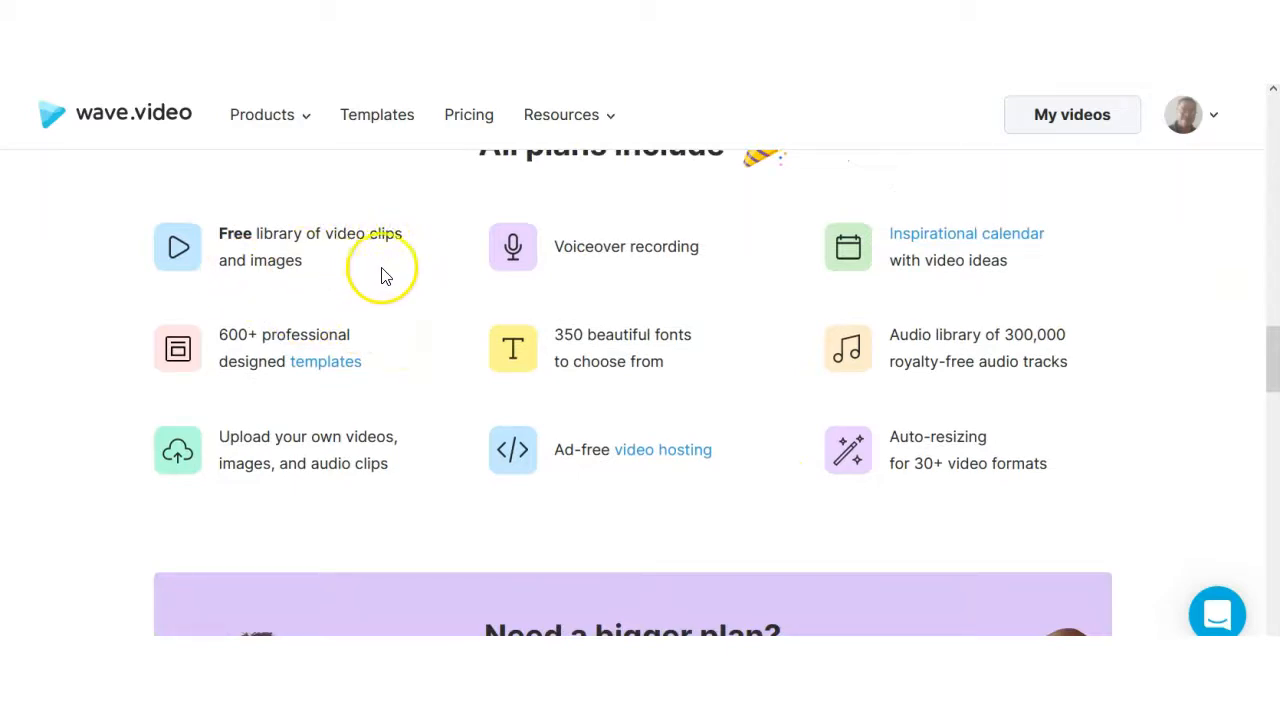
mouse_move(272, 343)
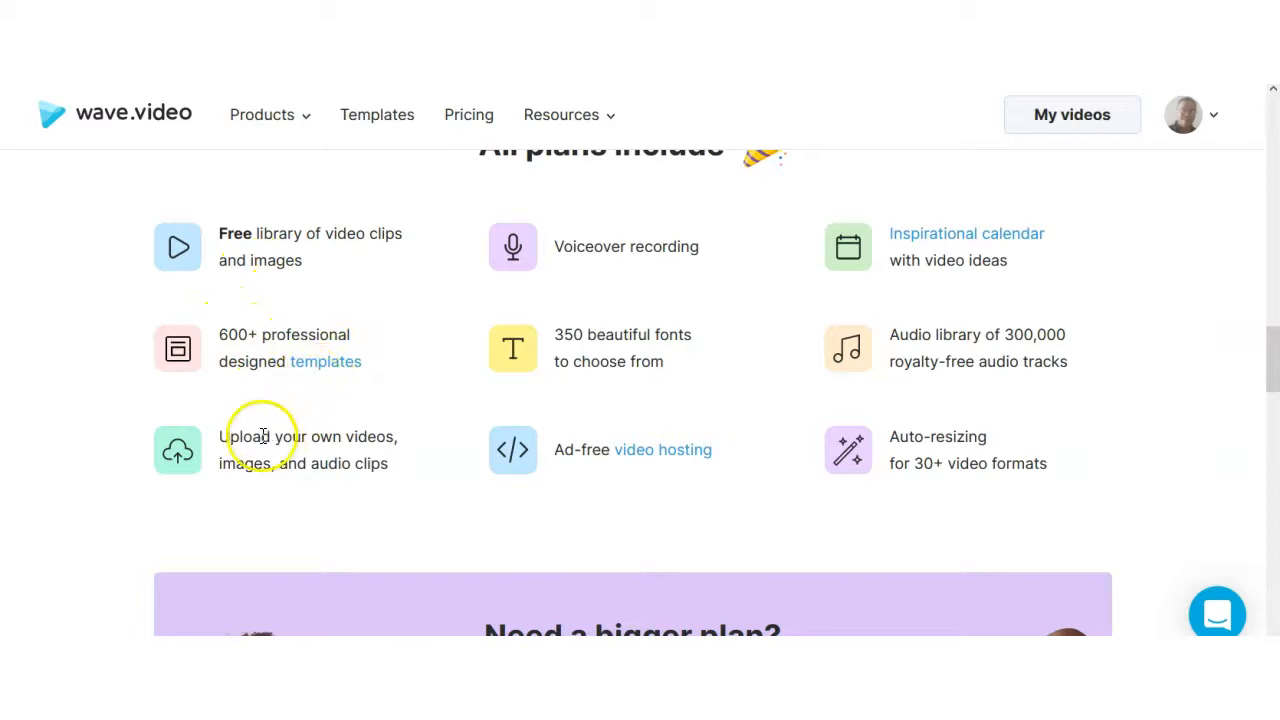
mouse_move(334, 471)
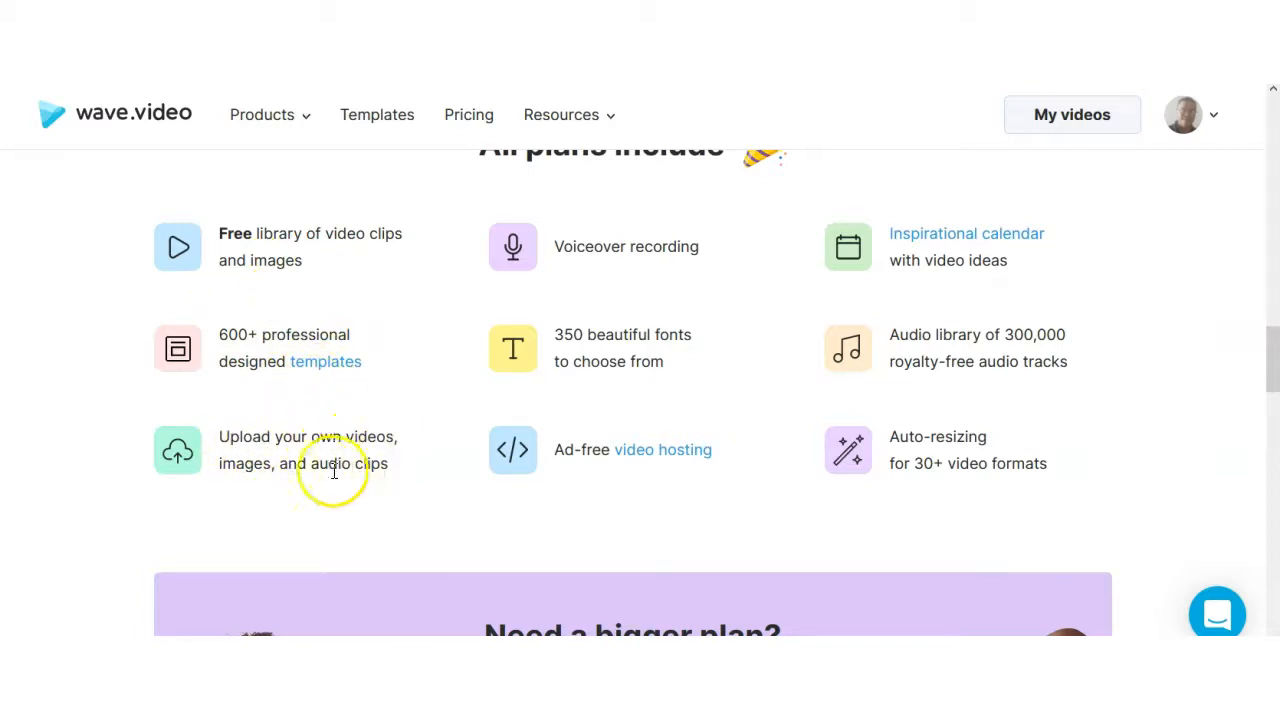
mouse_move(358, 378)
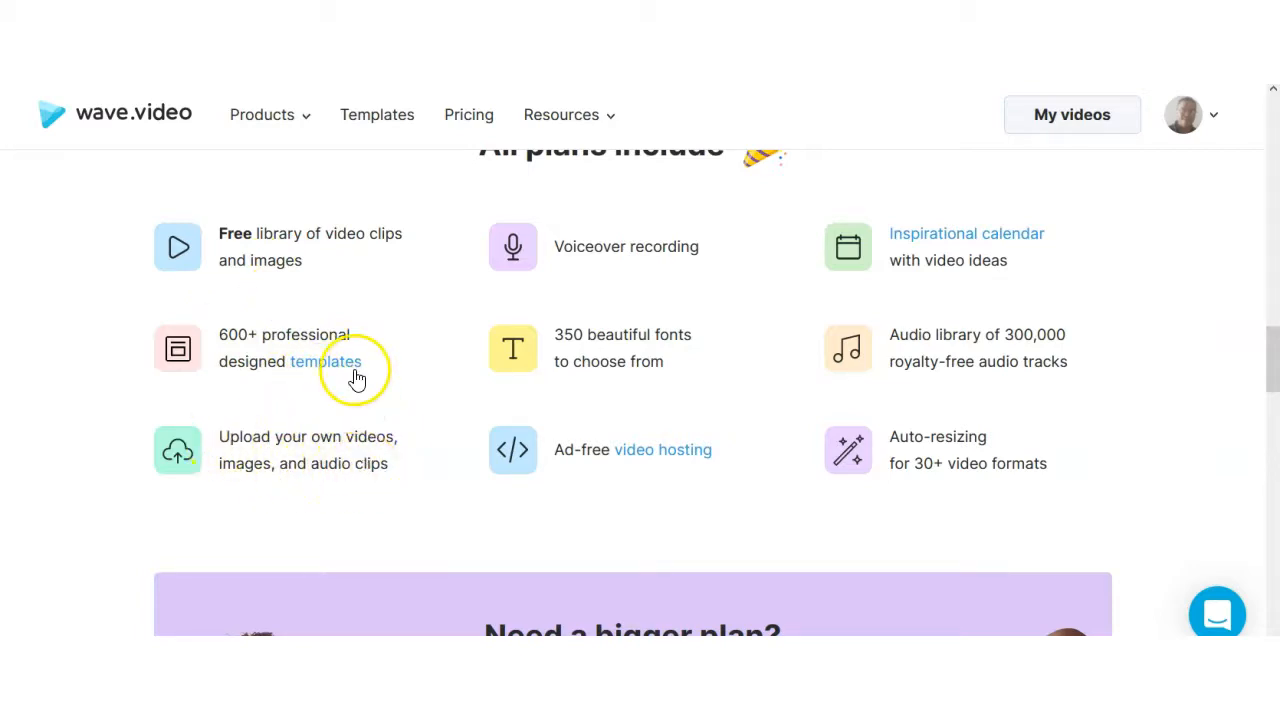
scroll("up", 3)
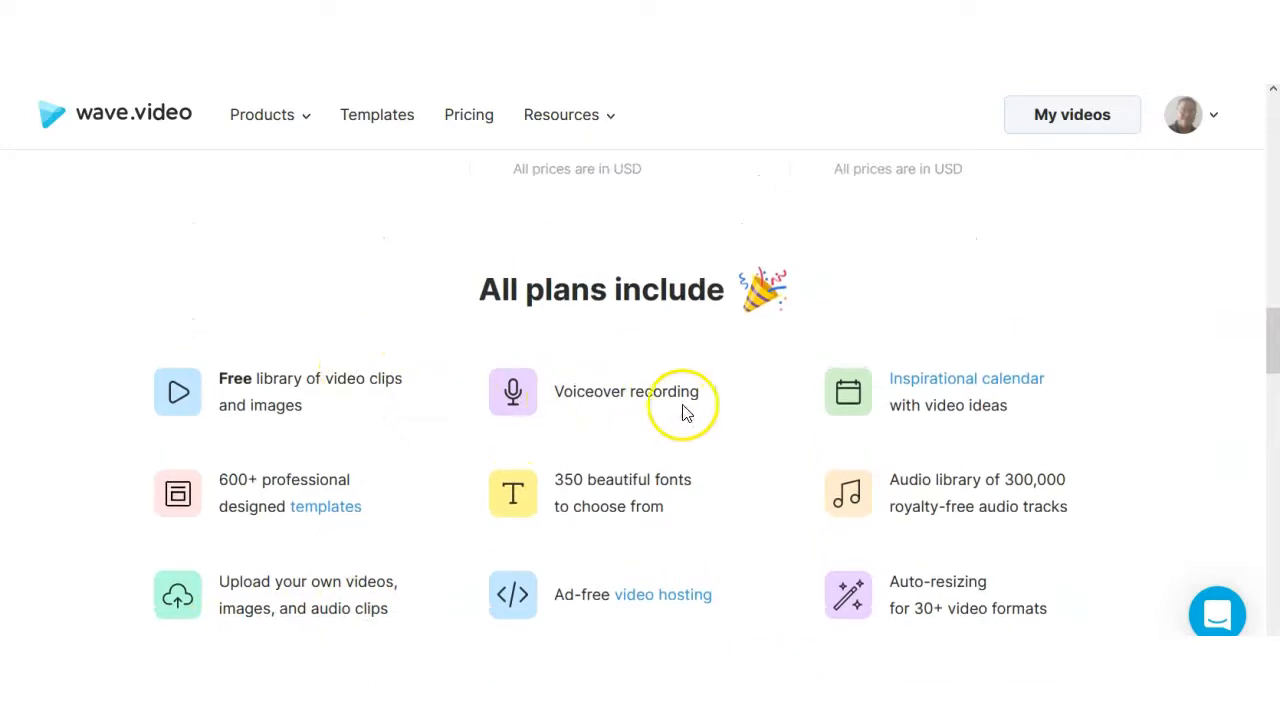
scroll("down", 3)
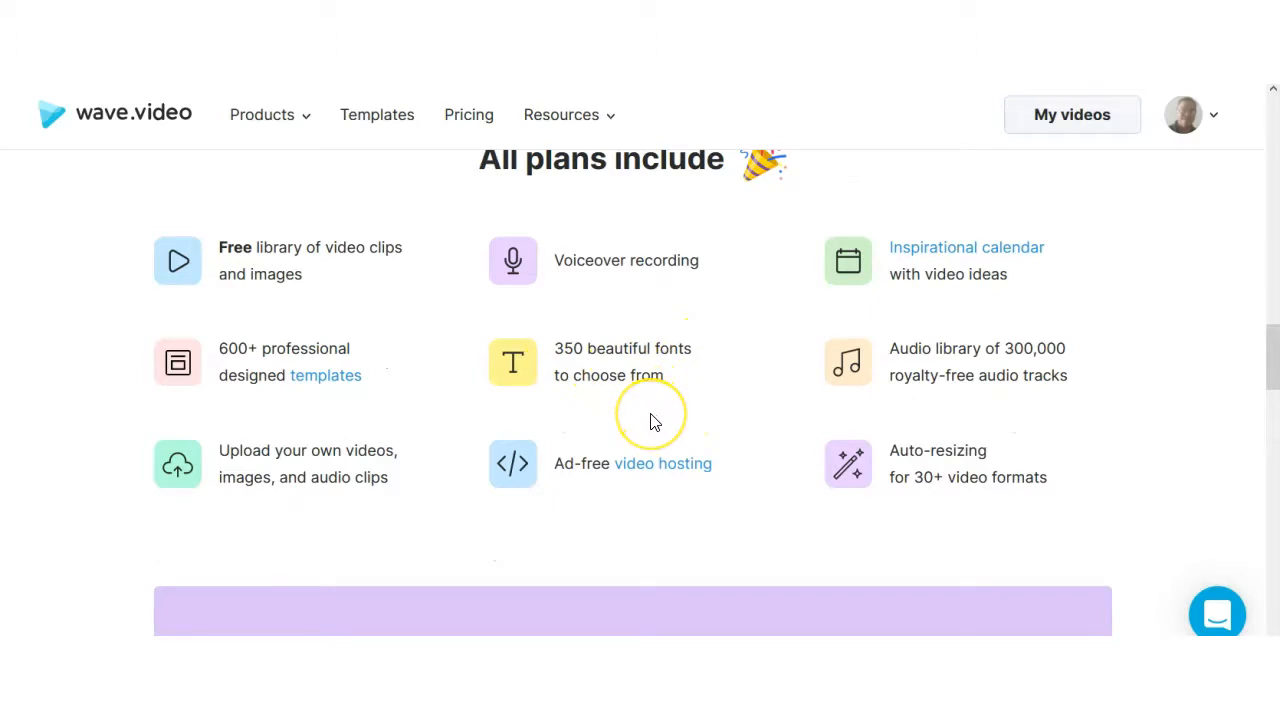
scroll("down", 3)
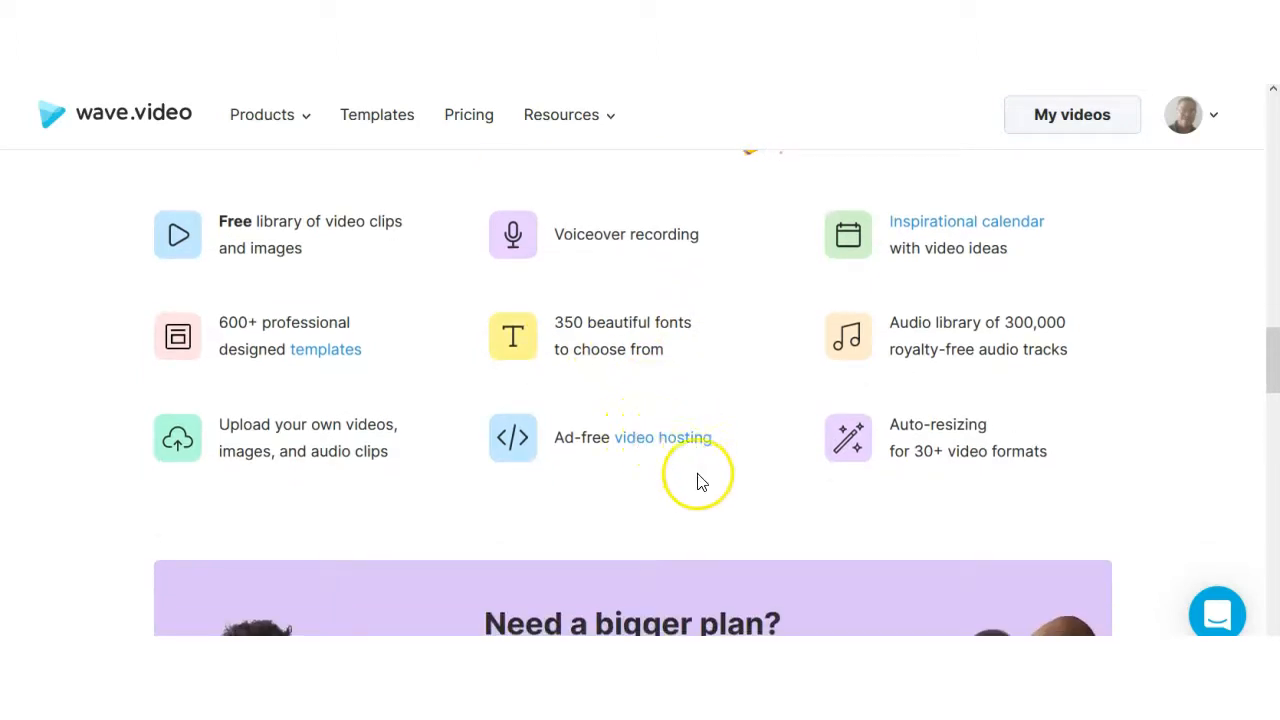
scroll("down", 3)
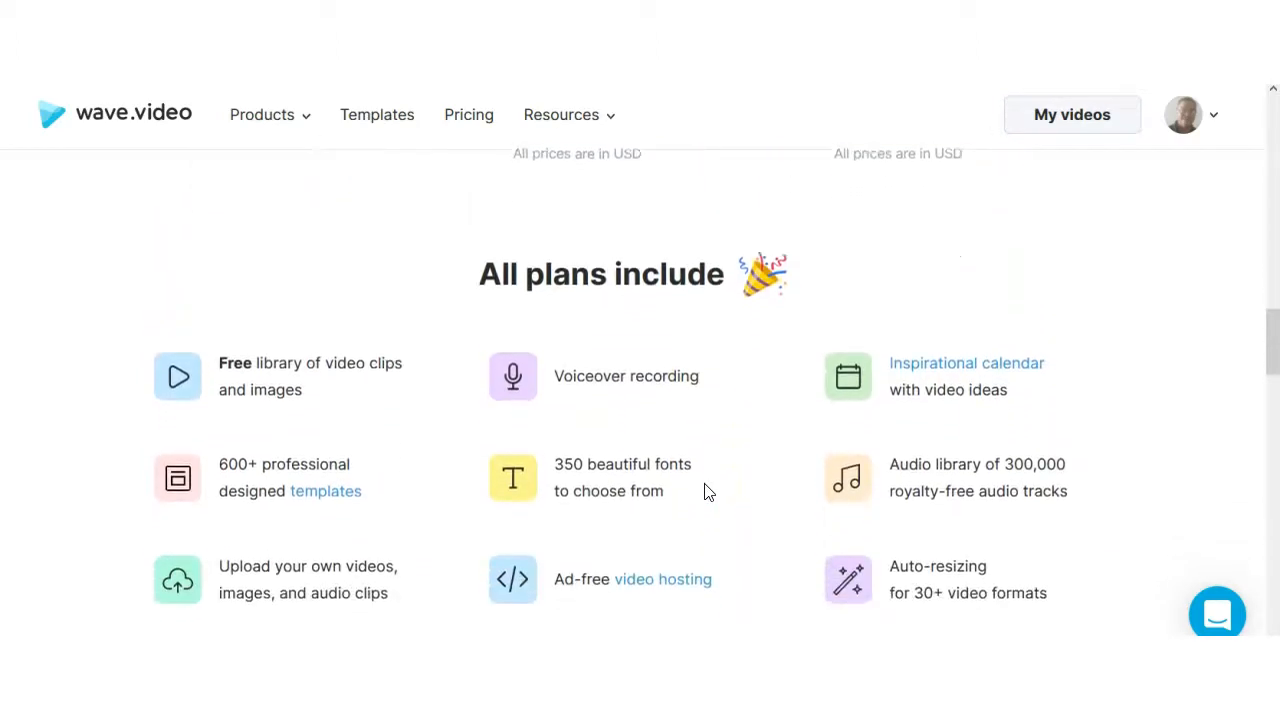
scroll("down", 3)
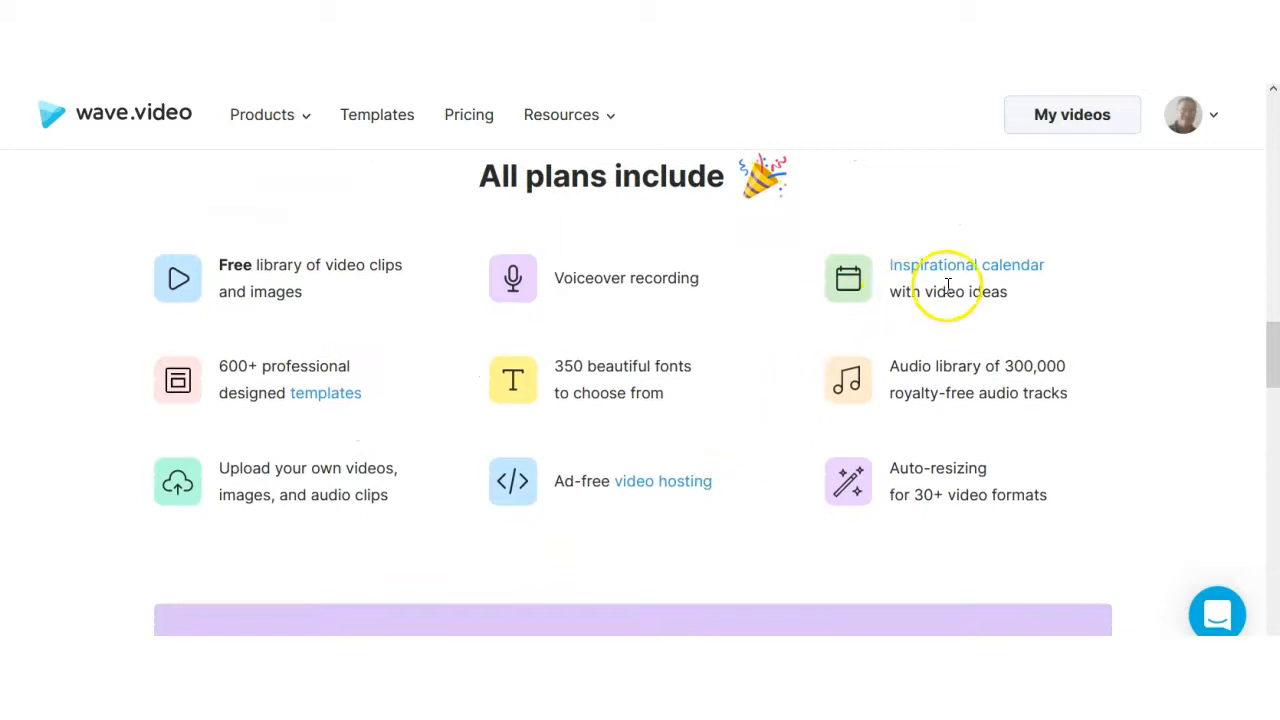
mouse_move(869, 360)
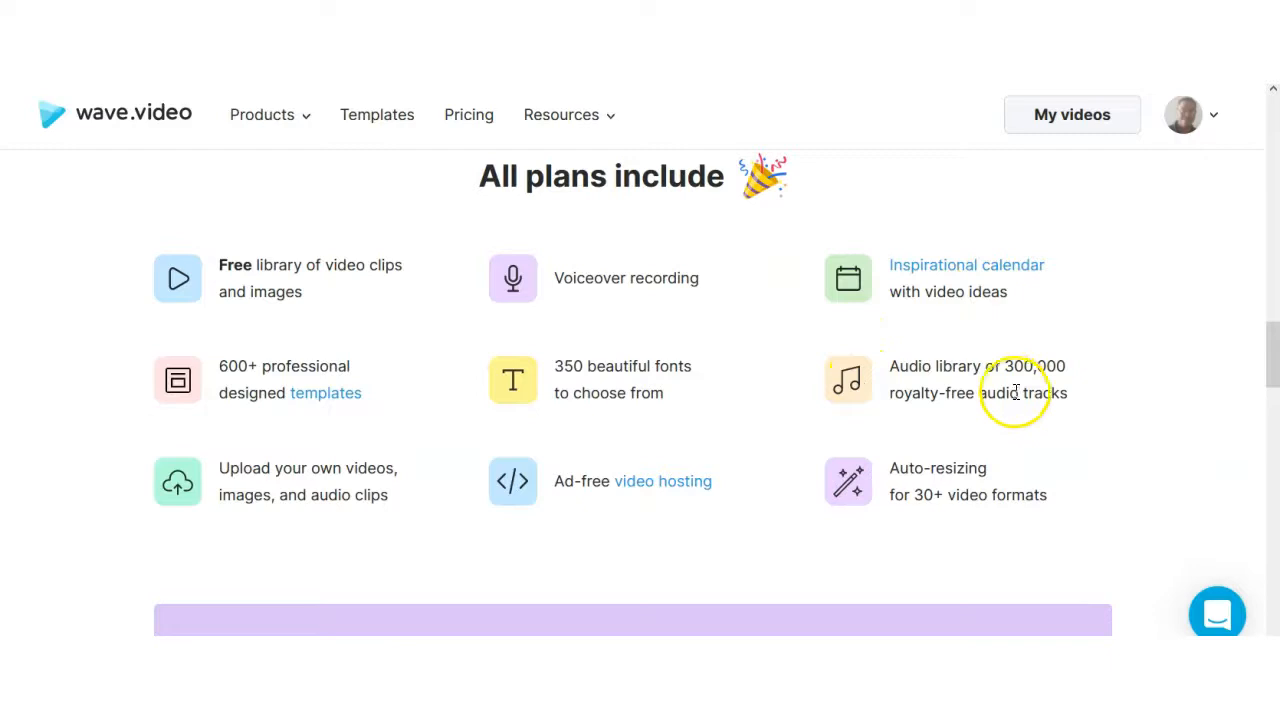
mouse_move(1055, 432)
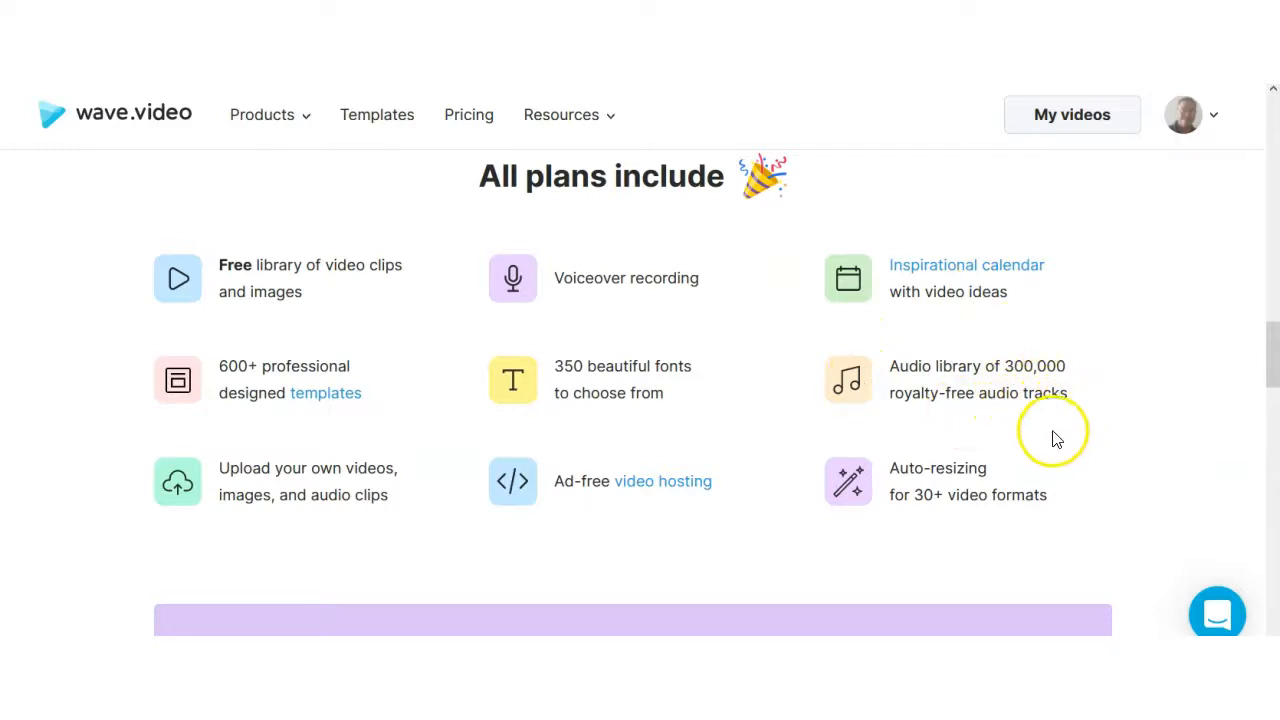
mouse_move(878, 510)
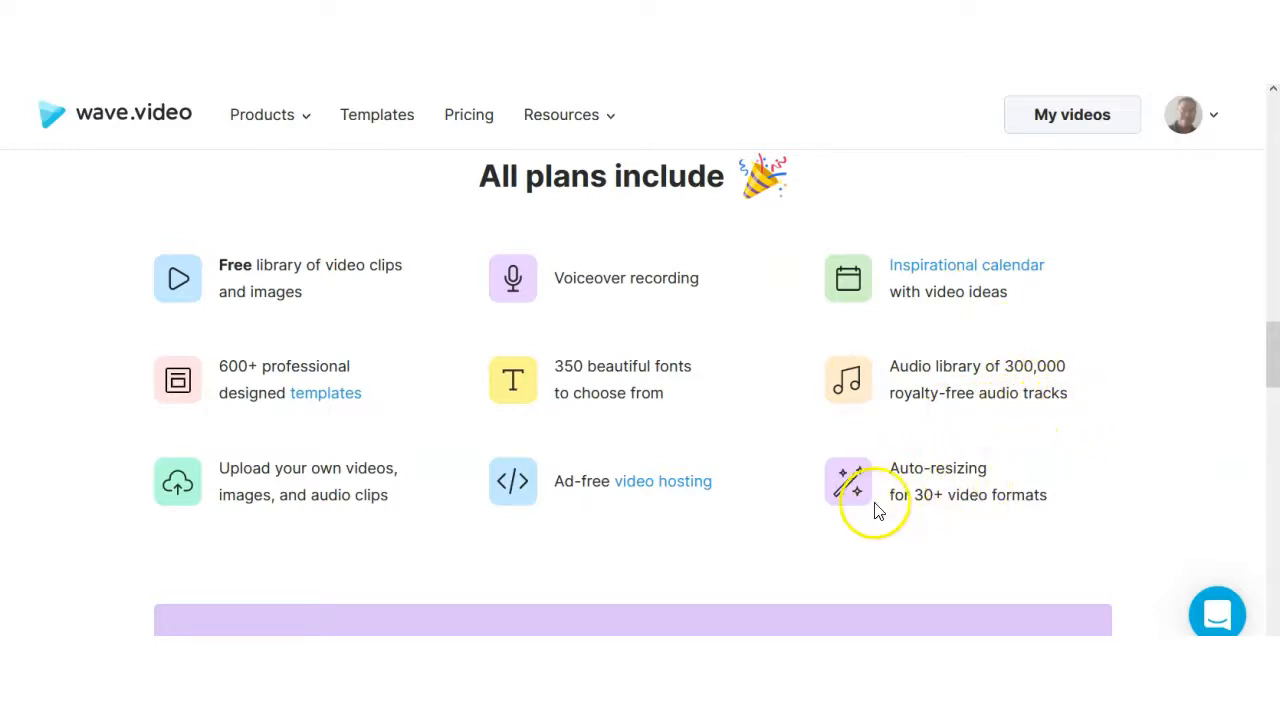
mouse_move(390, 568)
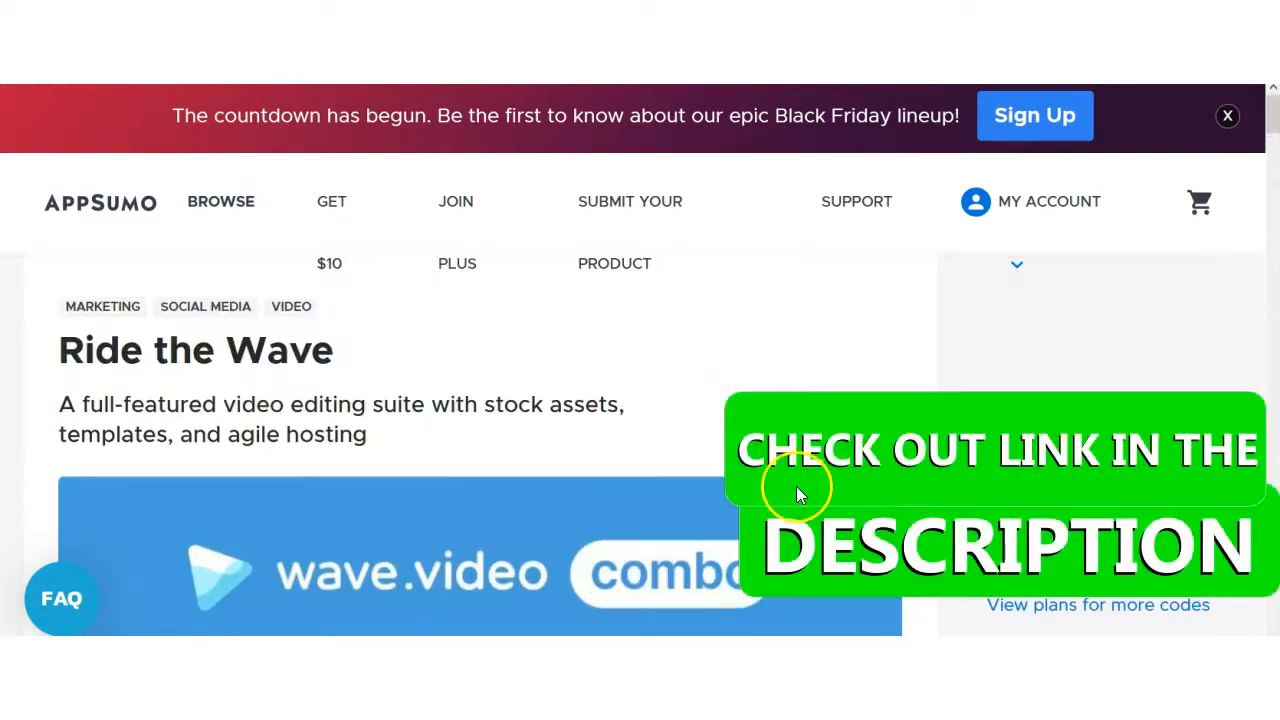
mouse_move(780, 350)
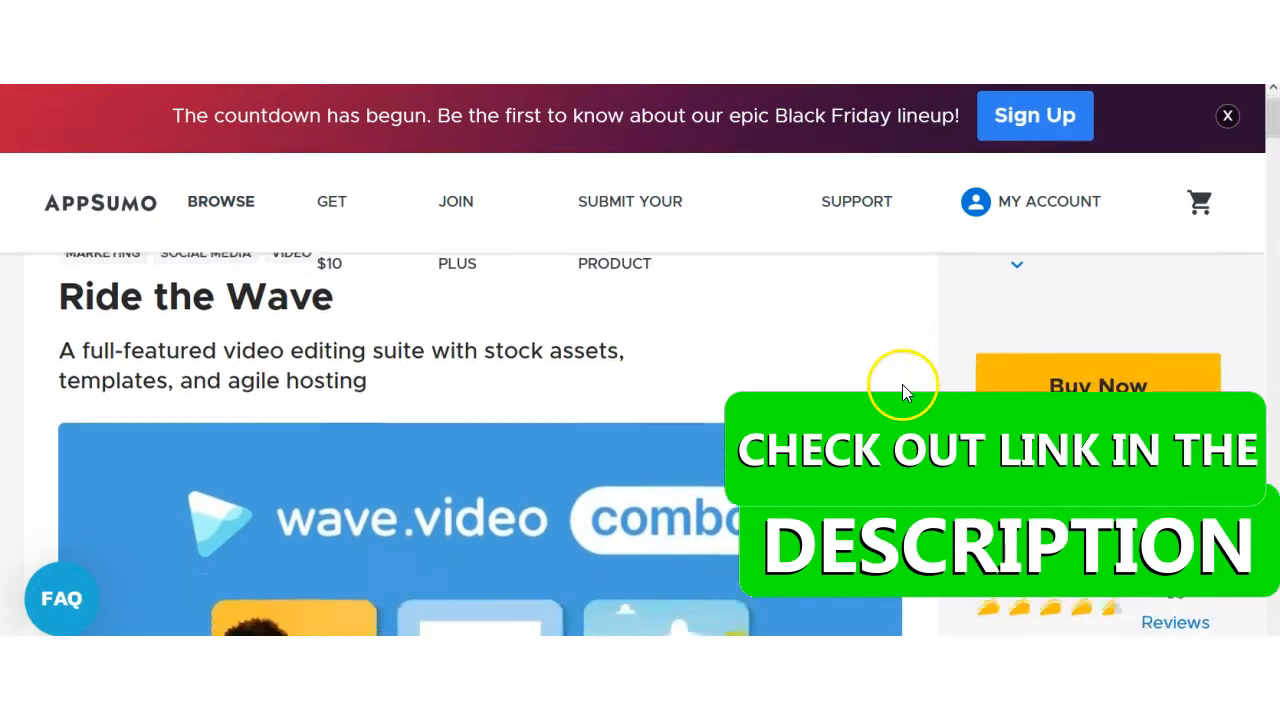
scroll("down", 3)
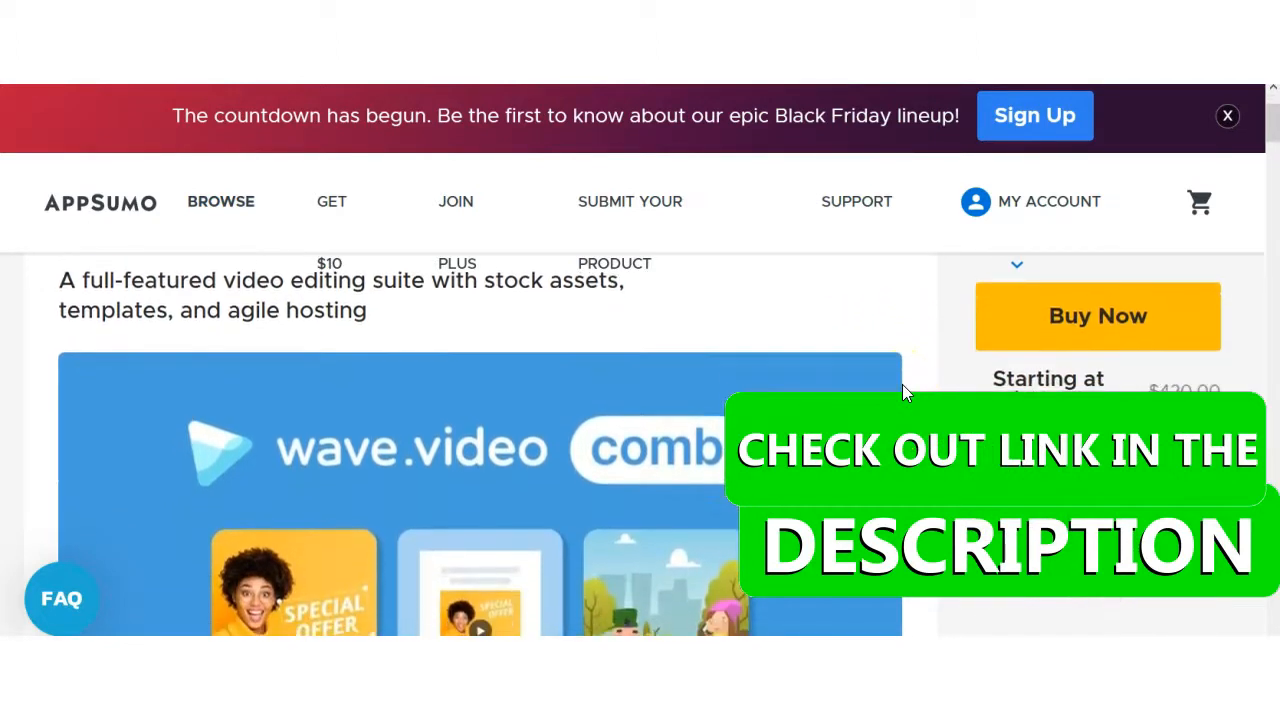
scroll("down", 3)
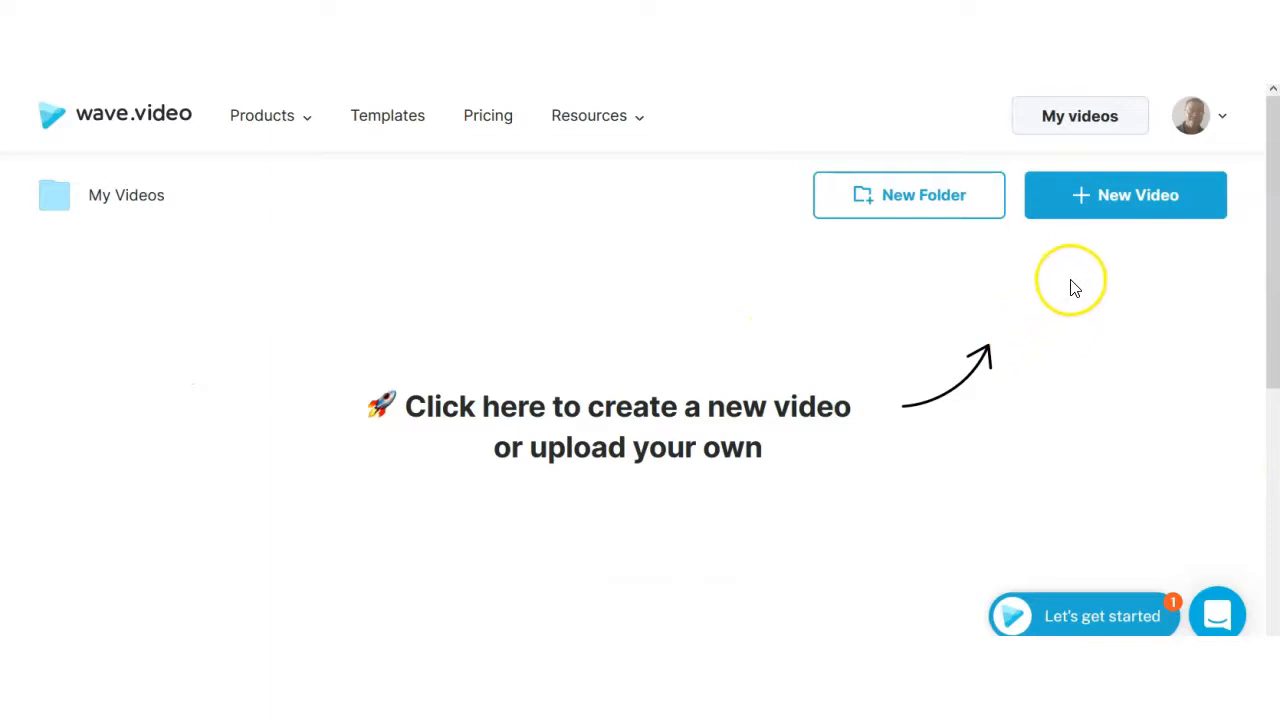
- Bring up the New Video 'Start from' menu with upload, templates, stock and blank choices
left_click(1125, 195)
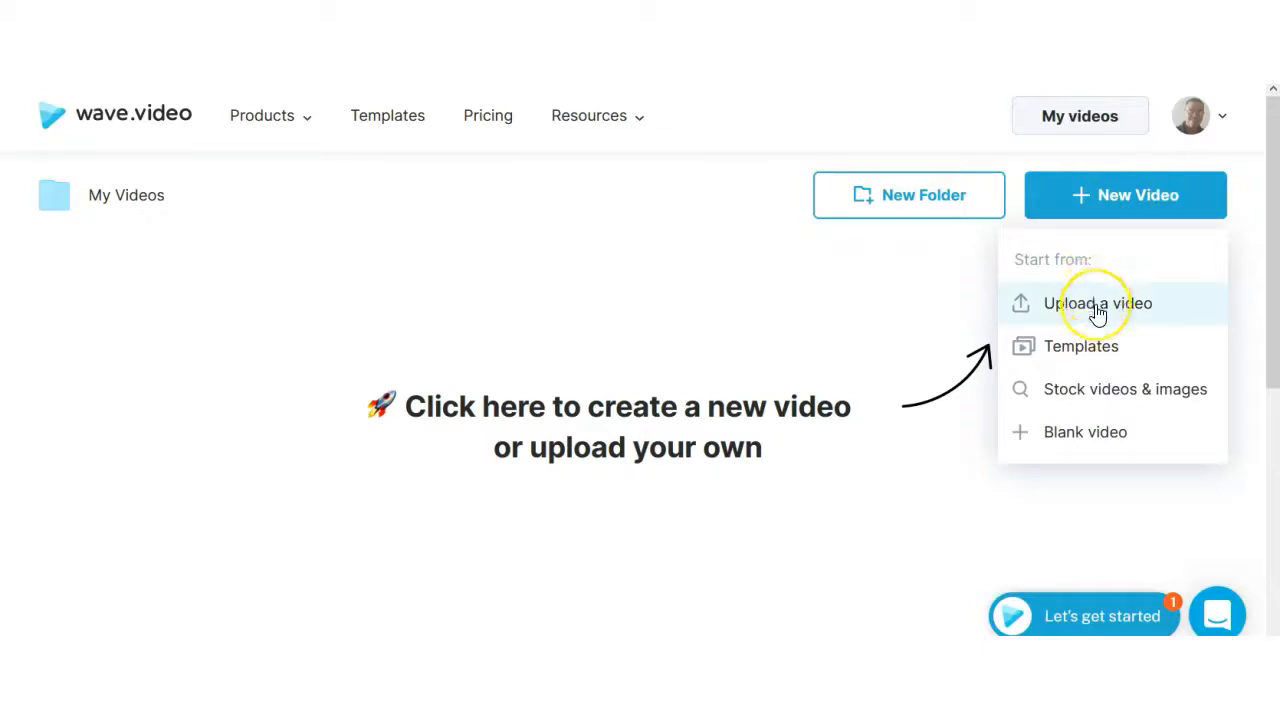
mouse_move(1097, 346)
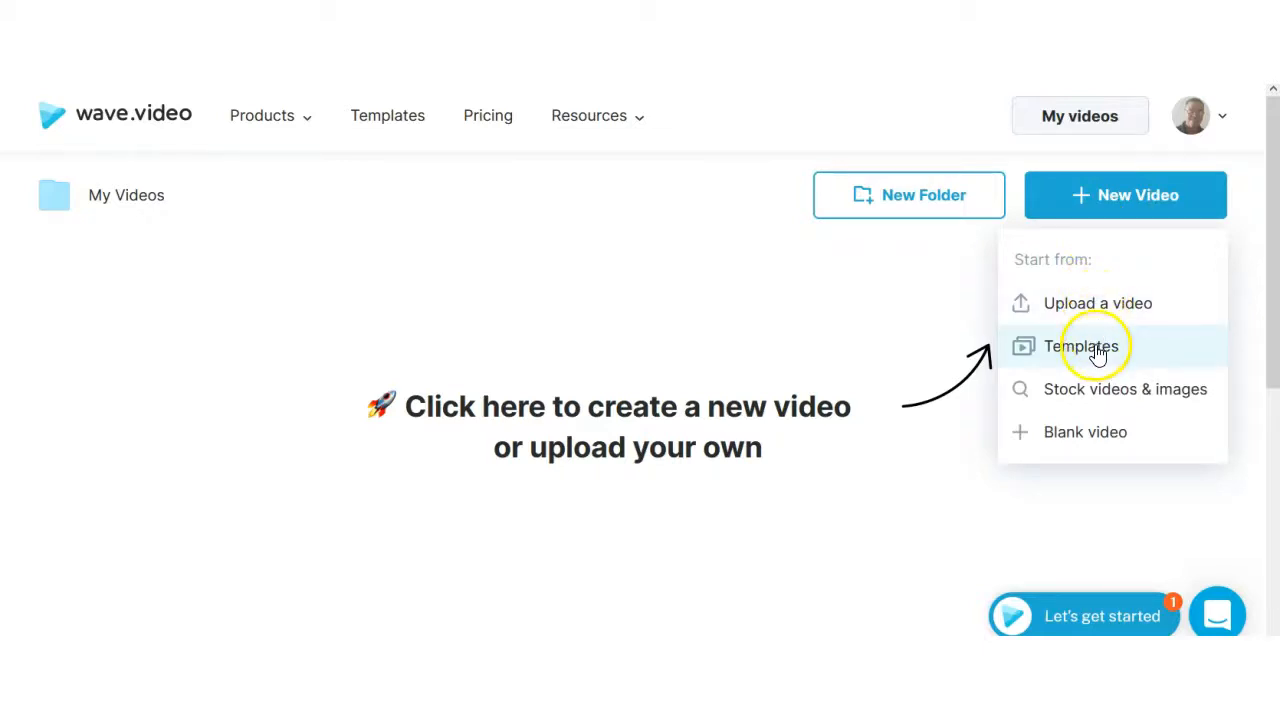
mouse_move(1105, 389)
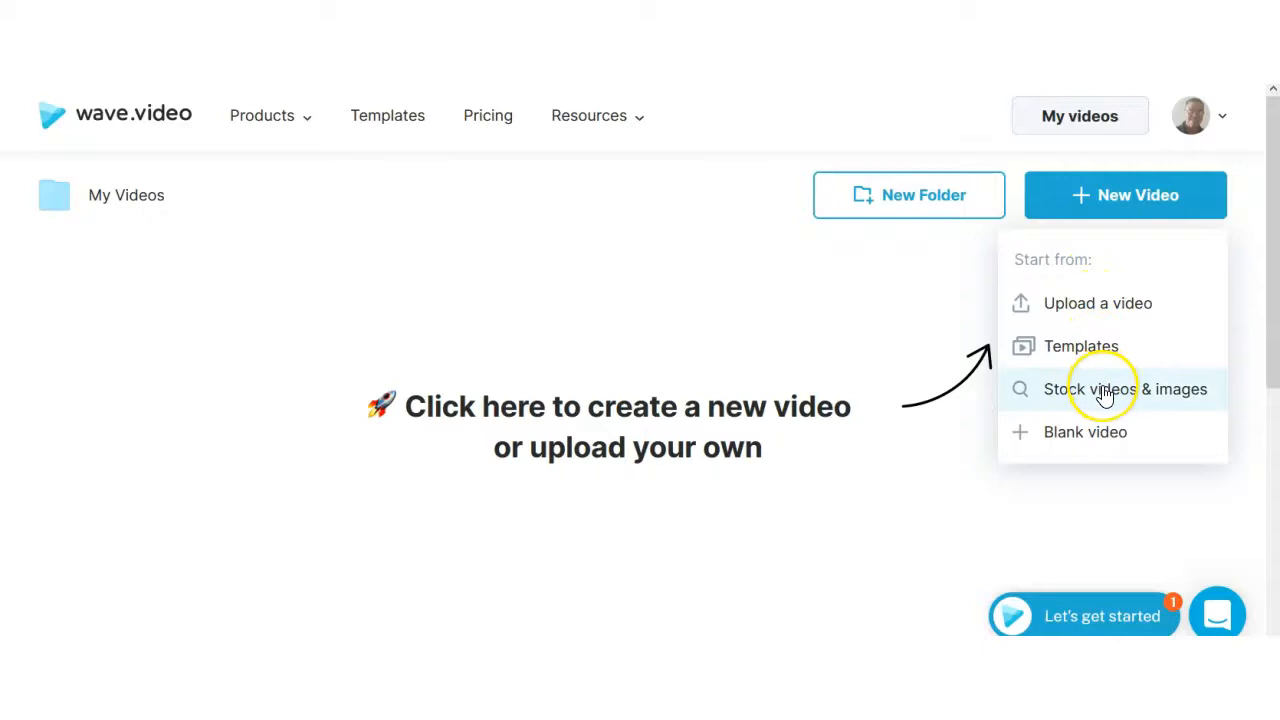
mouse_move(1100, 432)
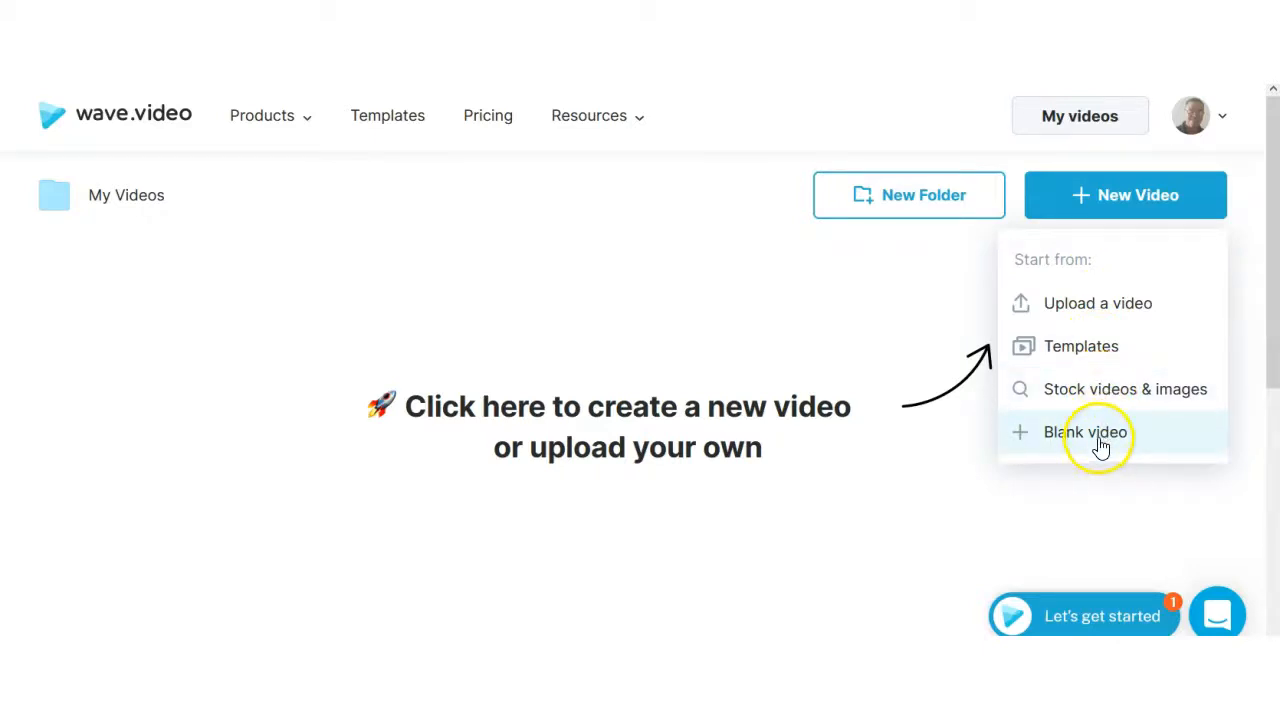
mouse_move(1097, 303)
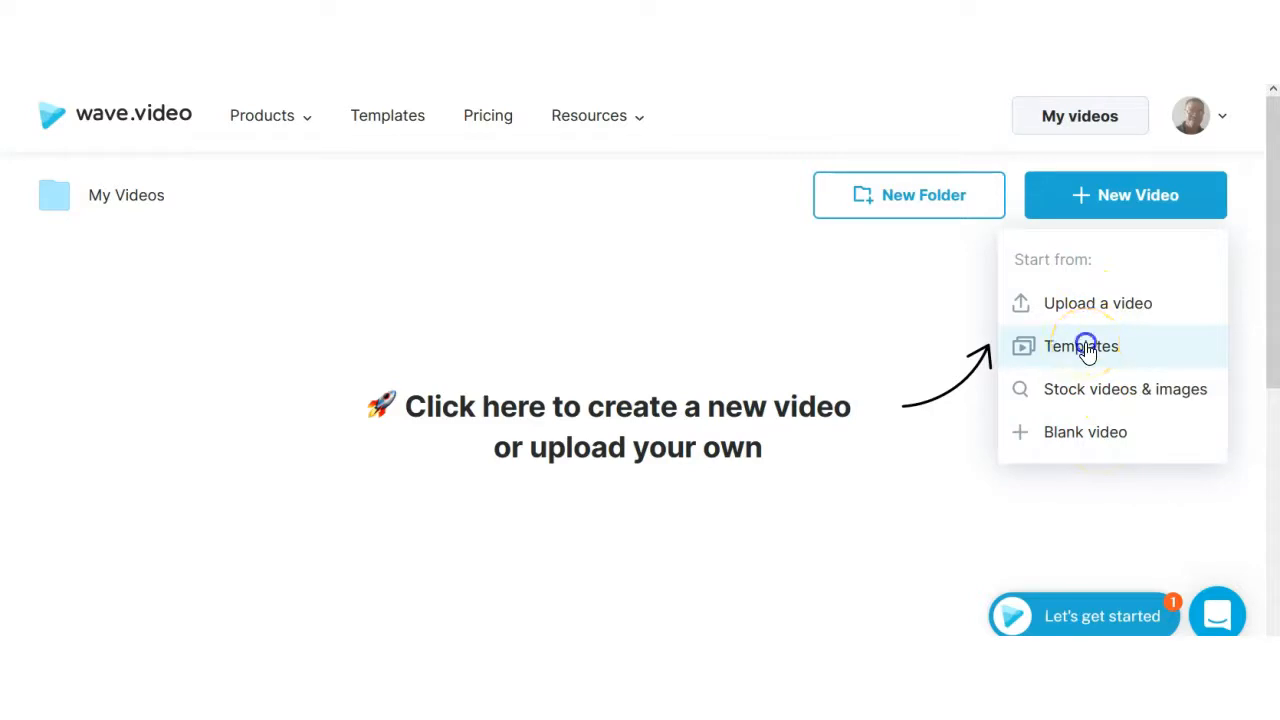
left_click(1080, 346)
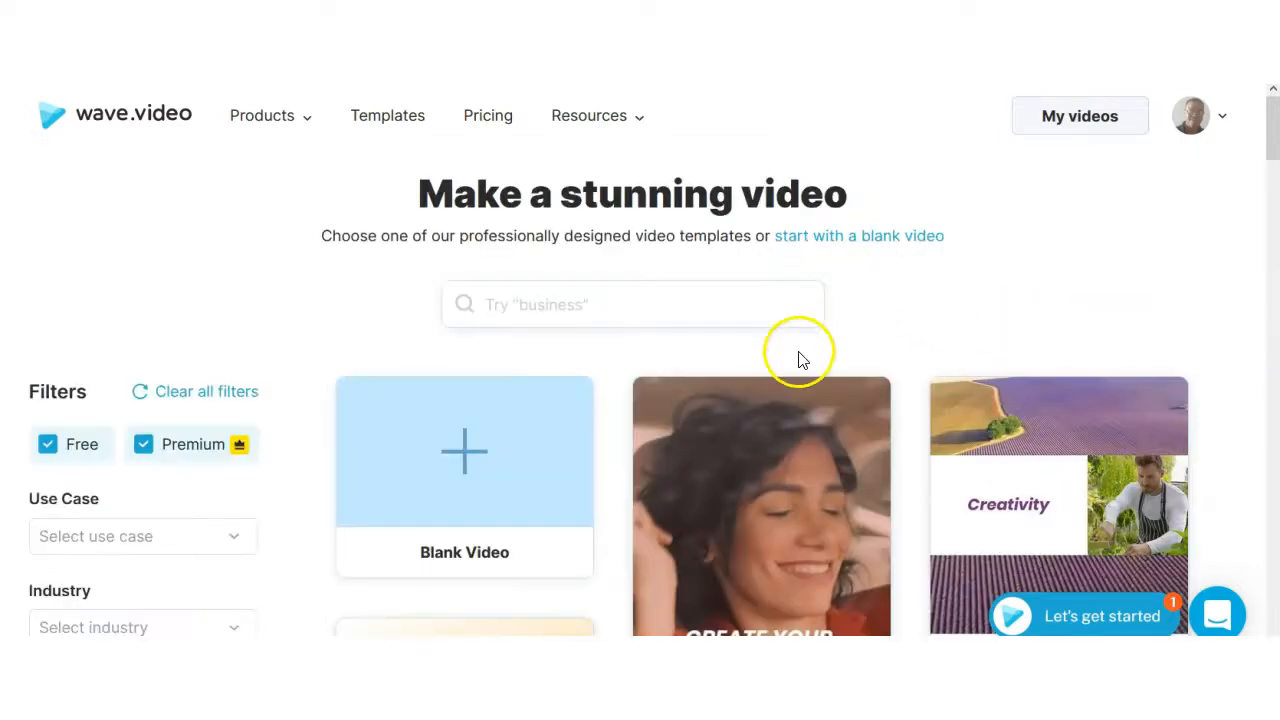
scroll("down", 3)
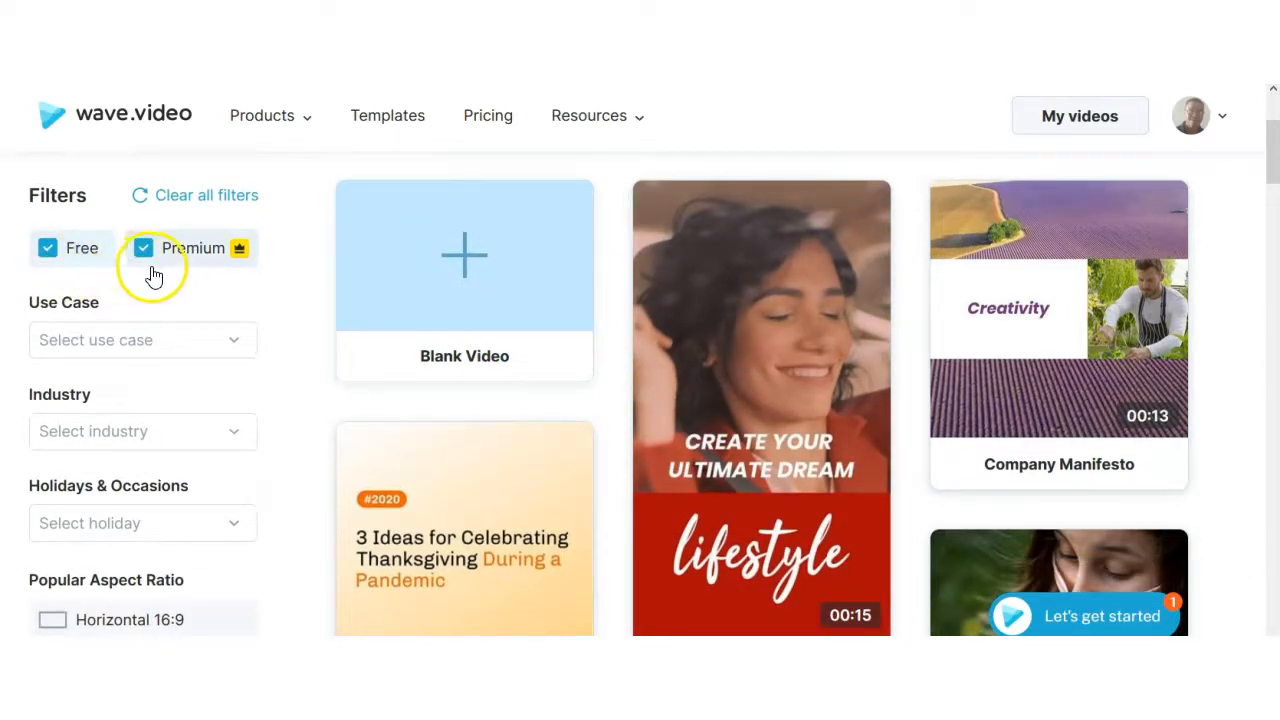
mouse_move(200, 280)
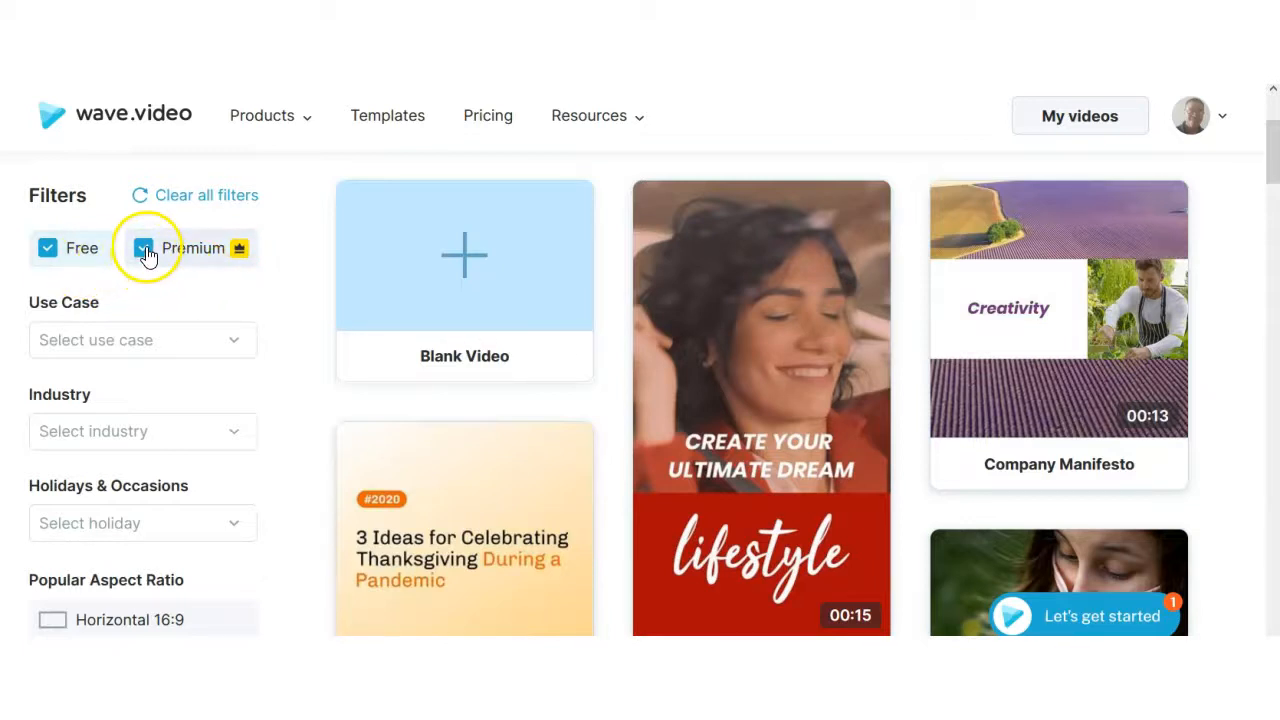
left_click(142, 248)
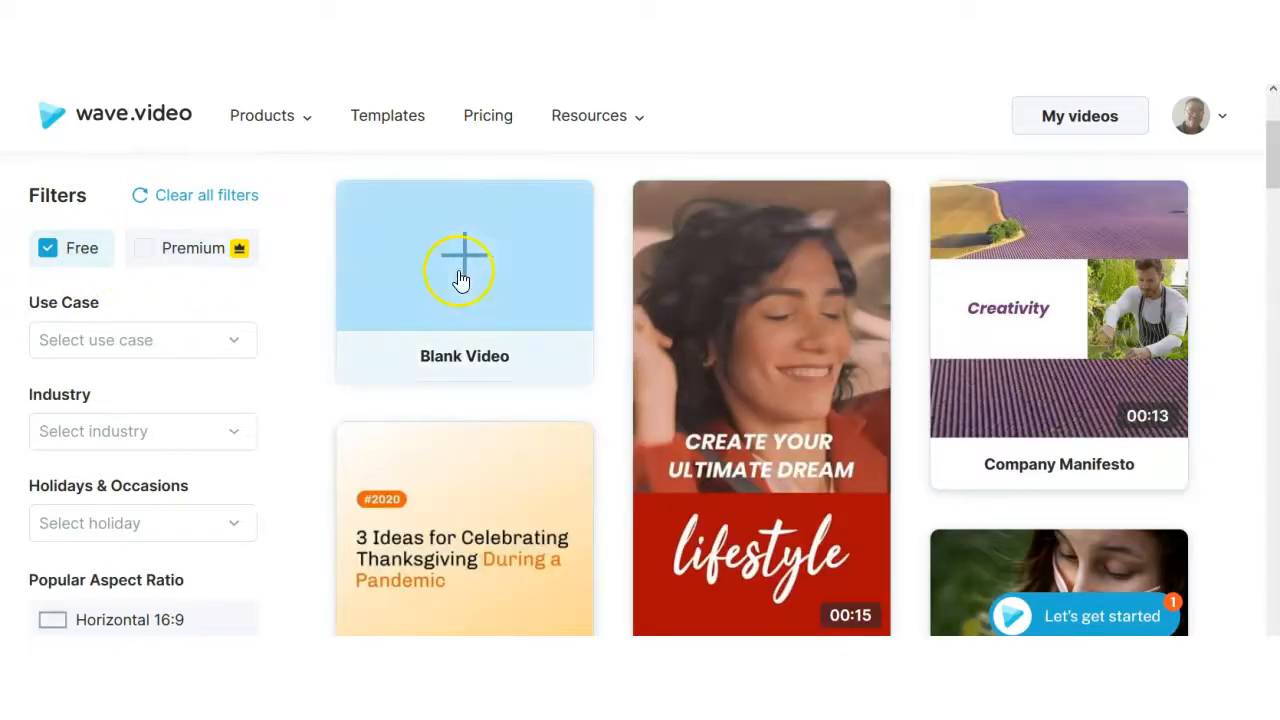
scroll("down", 3)
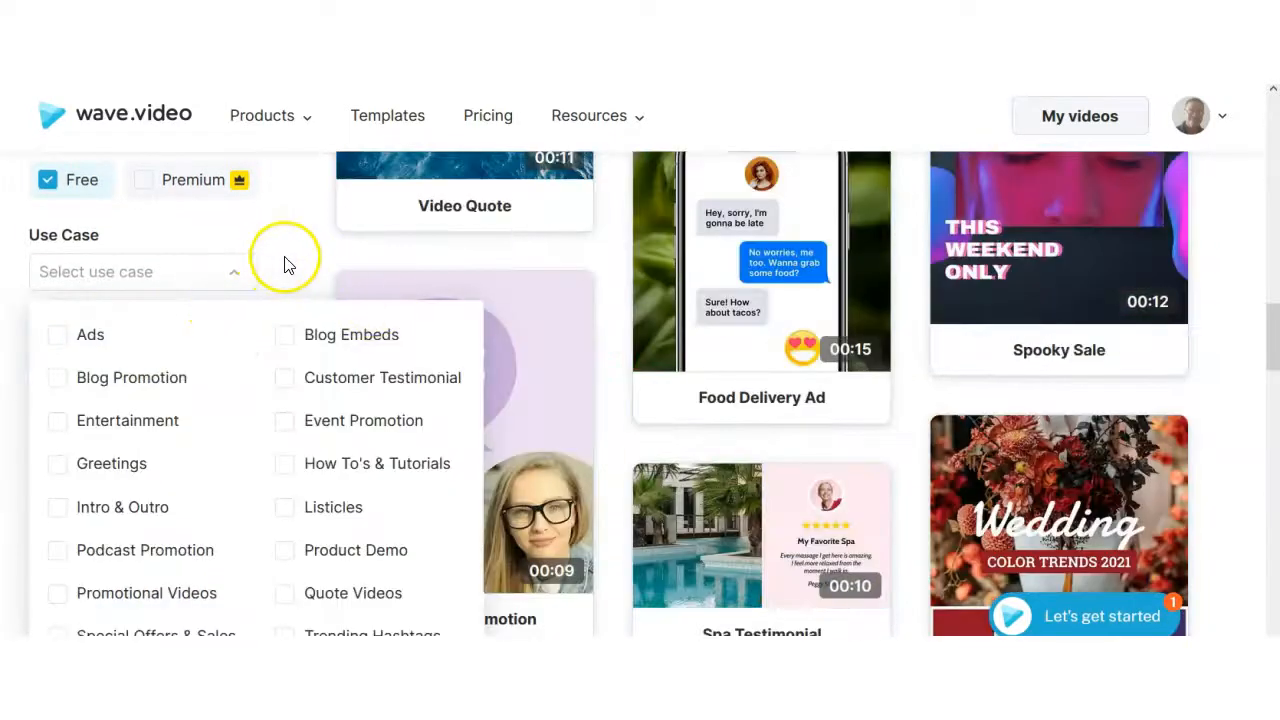
left_click(262, 115)
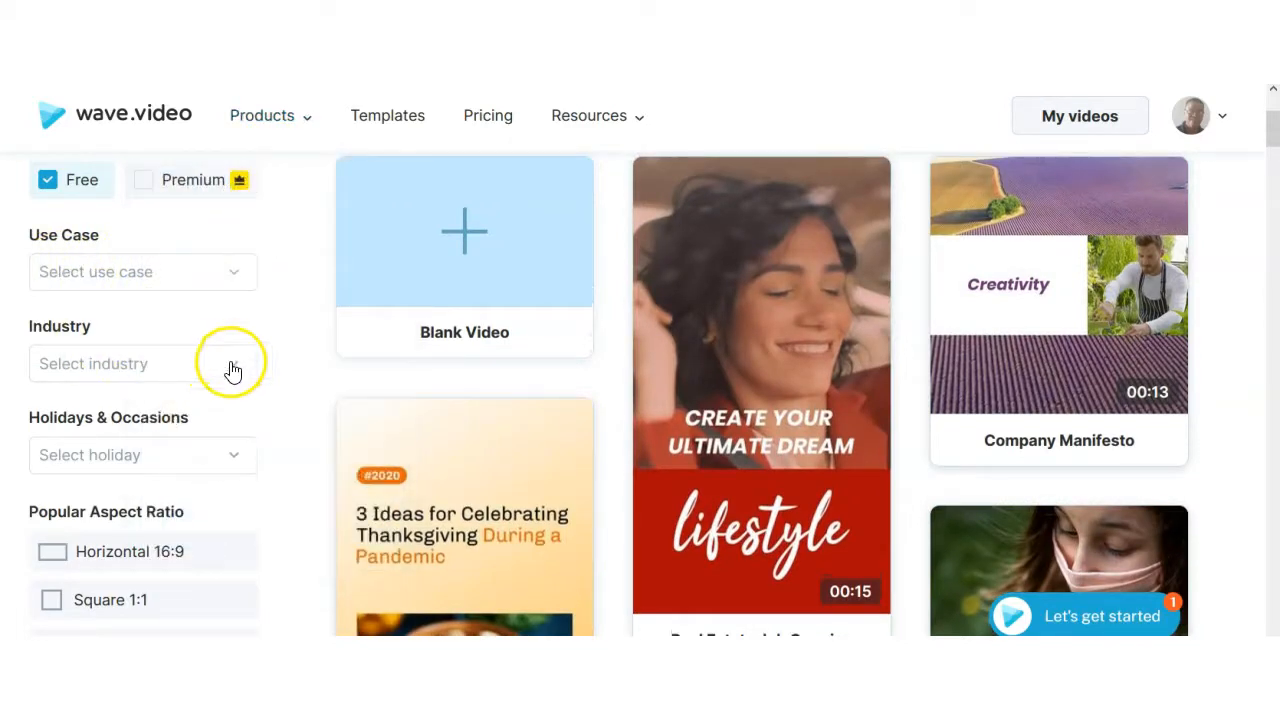
left_click(142, 363)
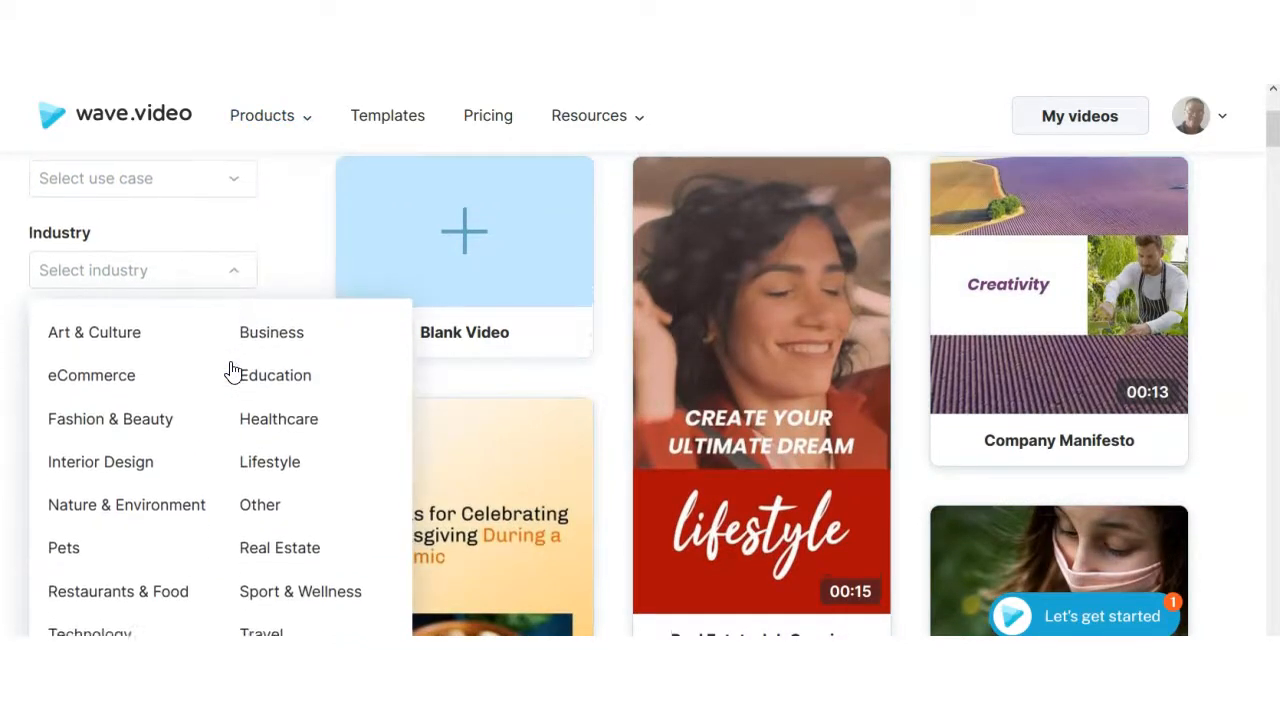
left_click(94, 332)
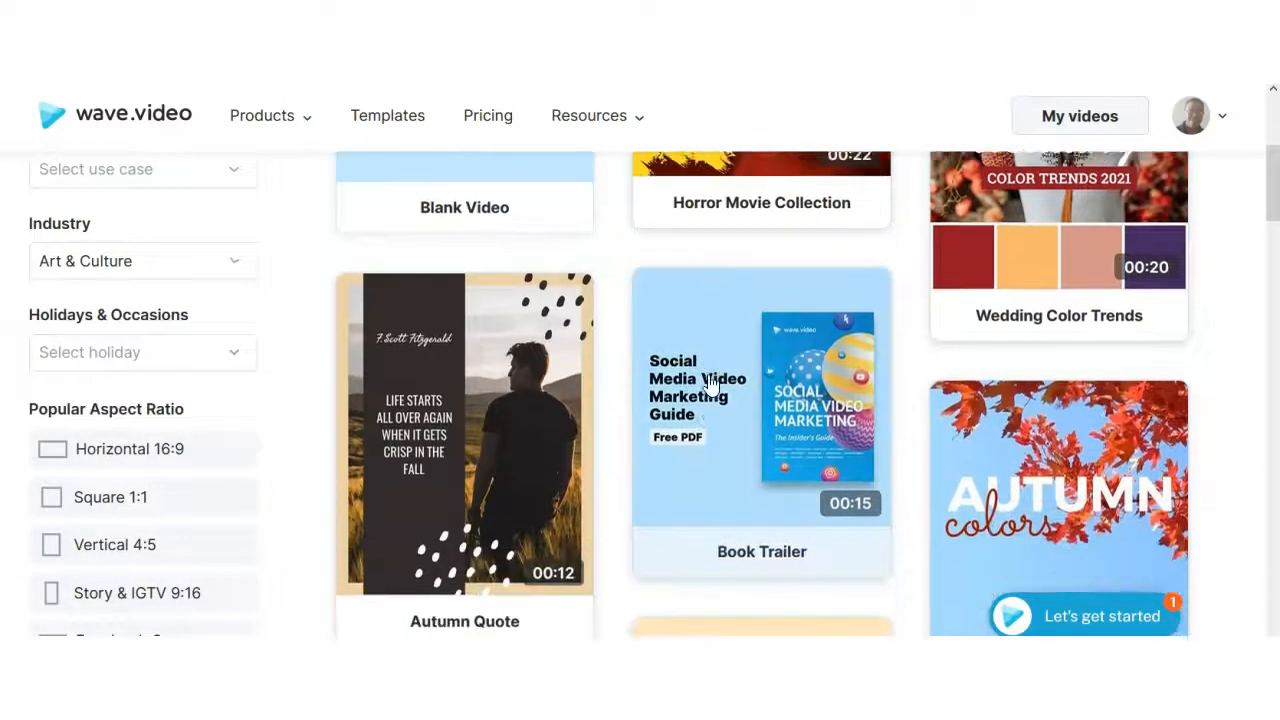
scroll("down", 3)
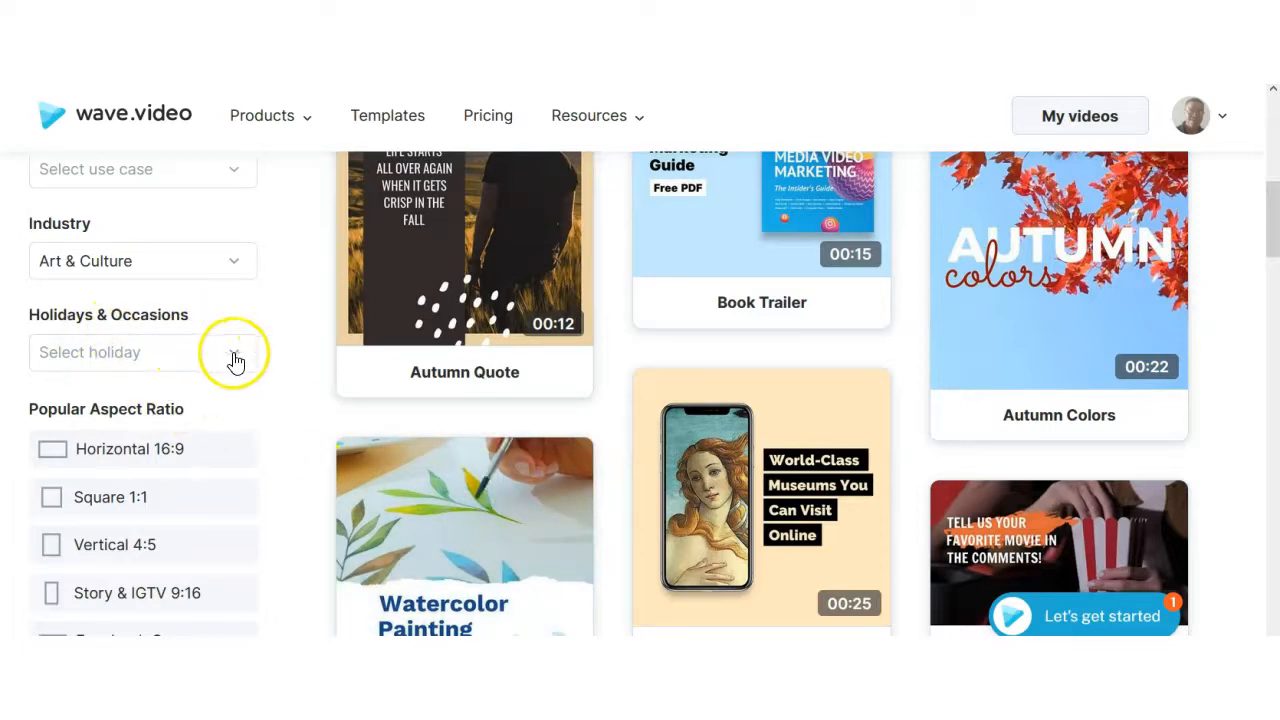
left_click(142, 352)
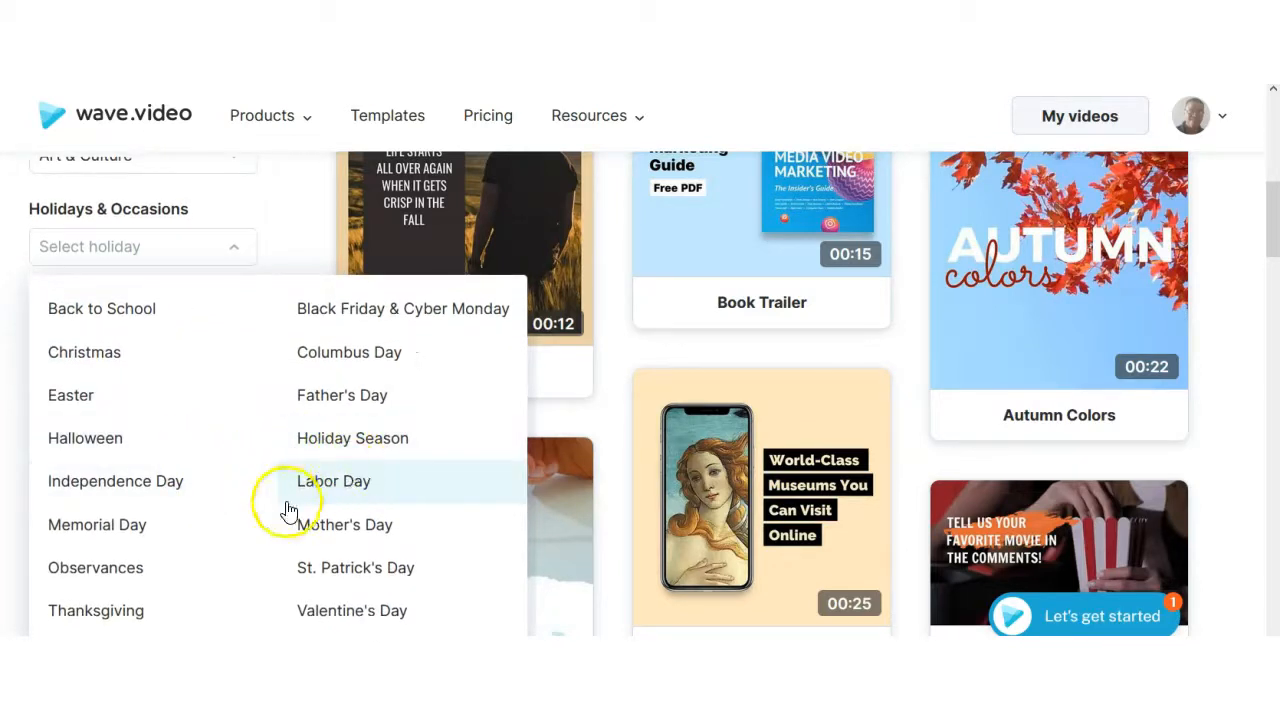
mouse_move(155, 524)
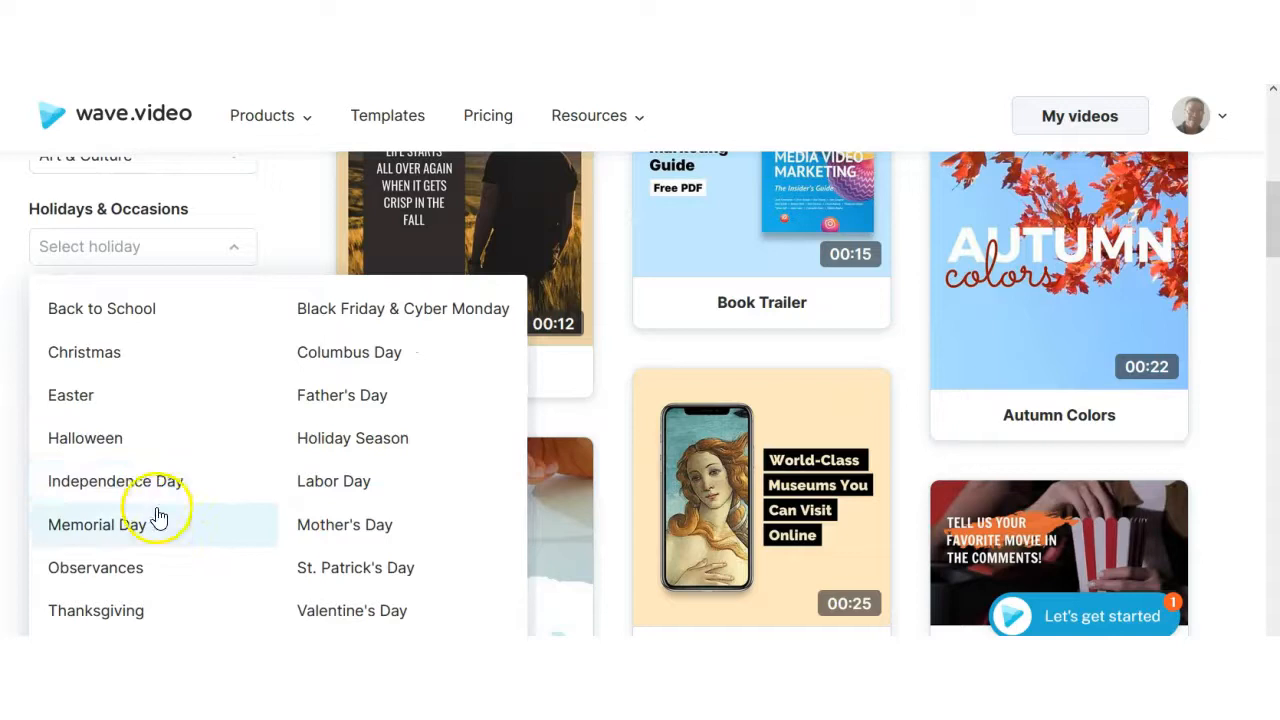
mouse_move(150, 568)
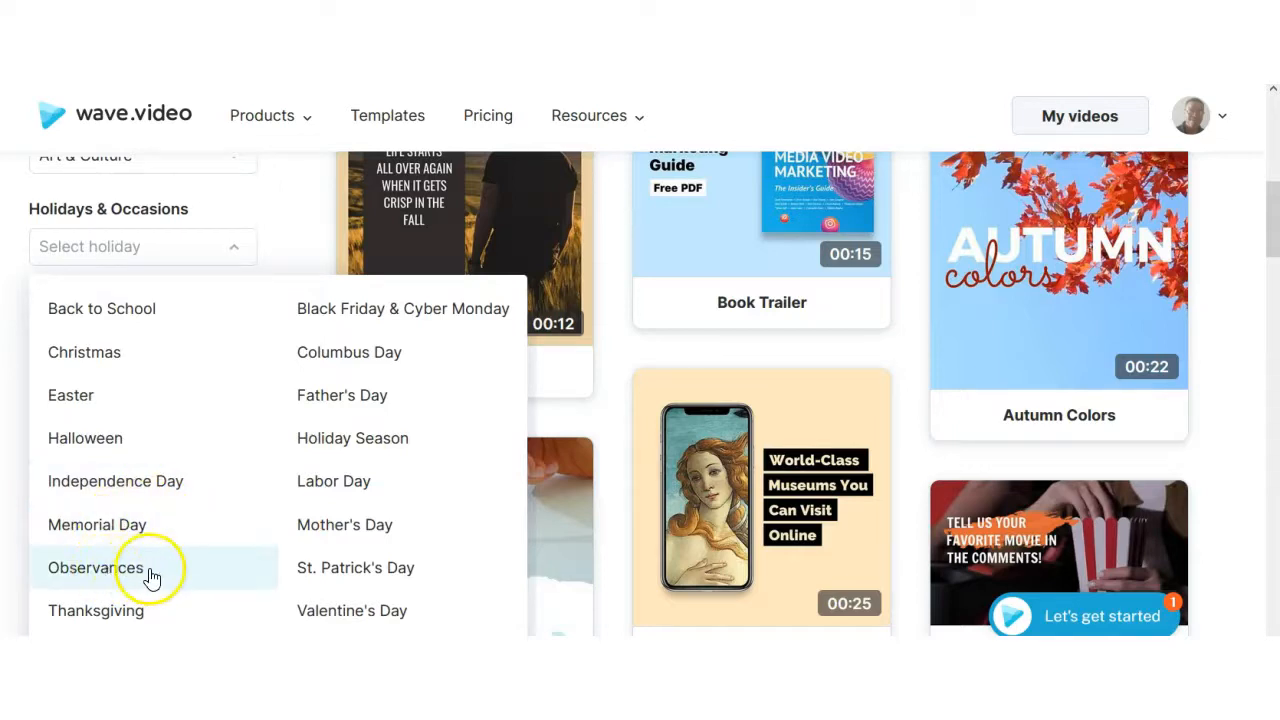
mouse_move(296, 228)
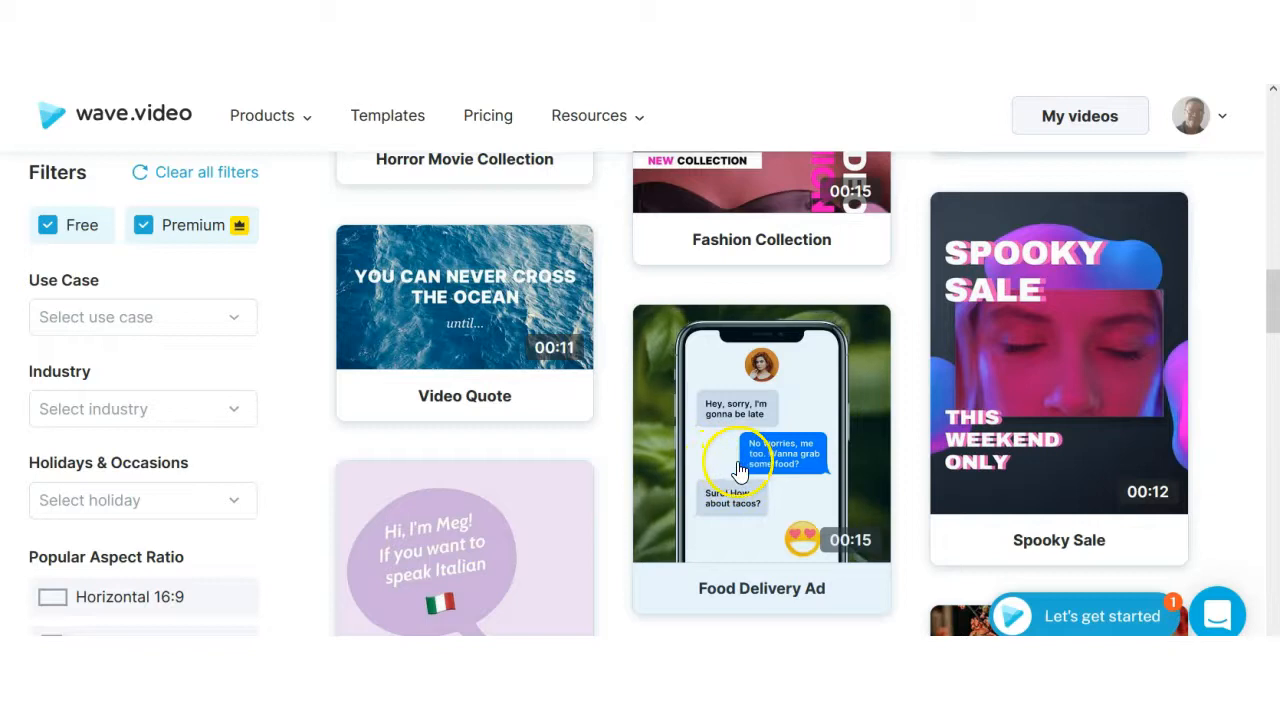
scroll("down", 3)
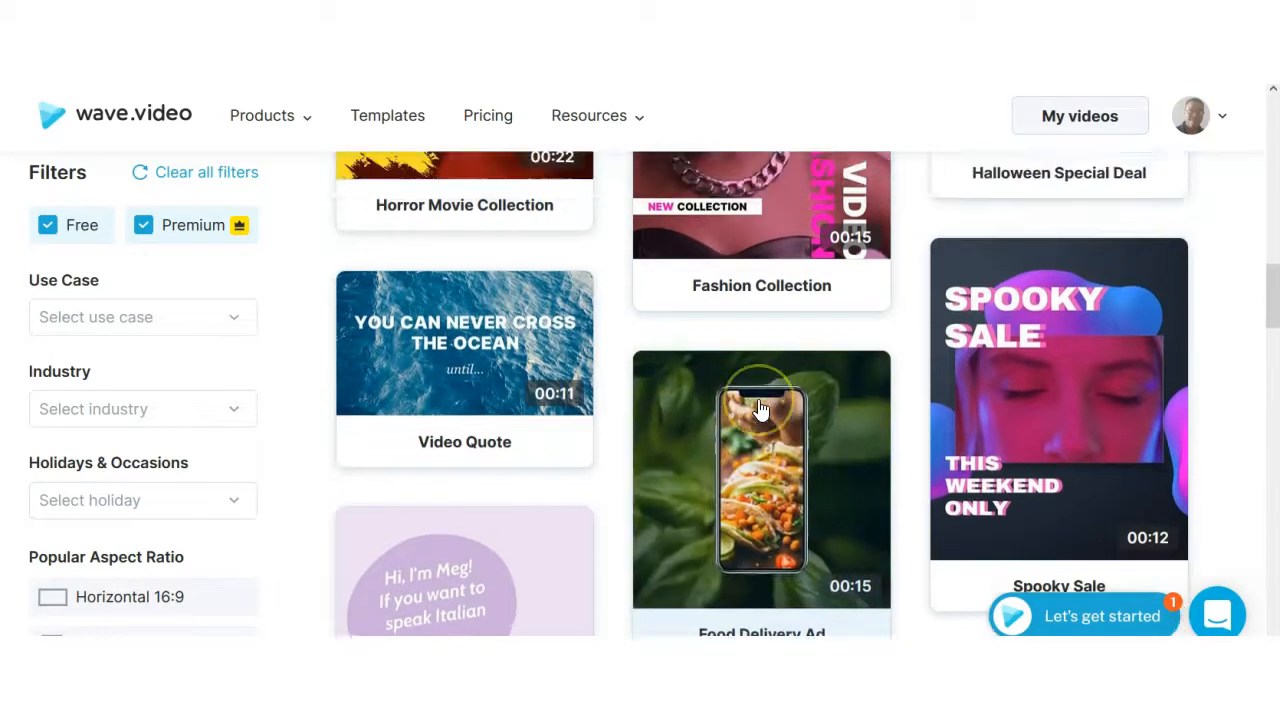
scroll("down", 3)
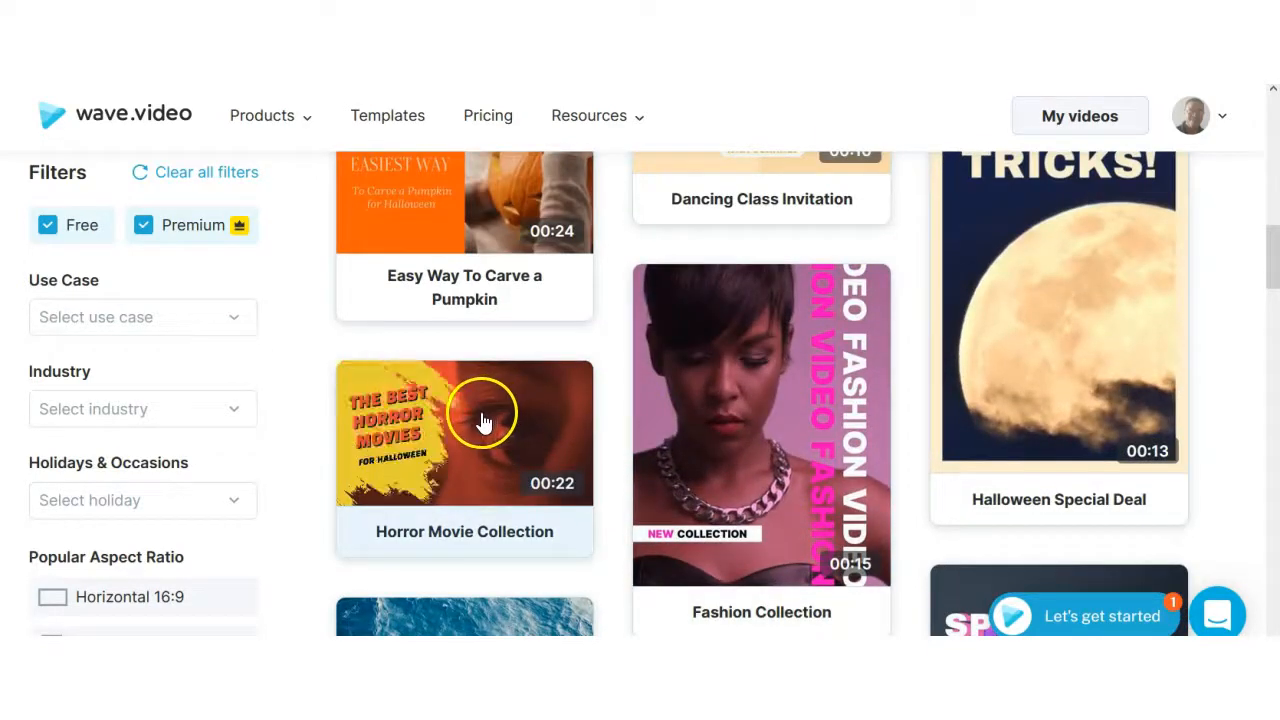
scroll("down", 3)
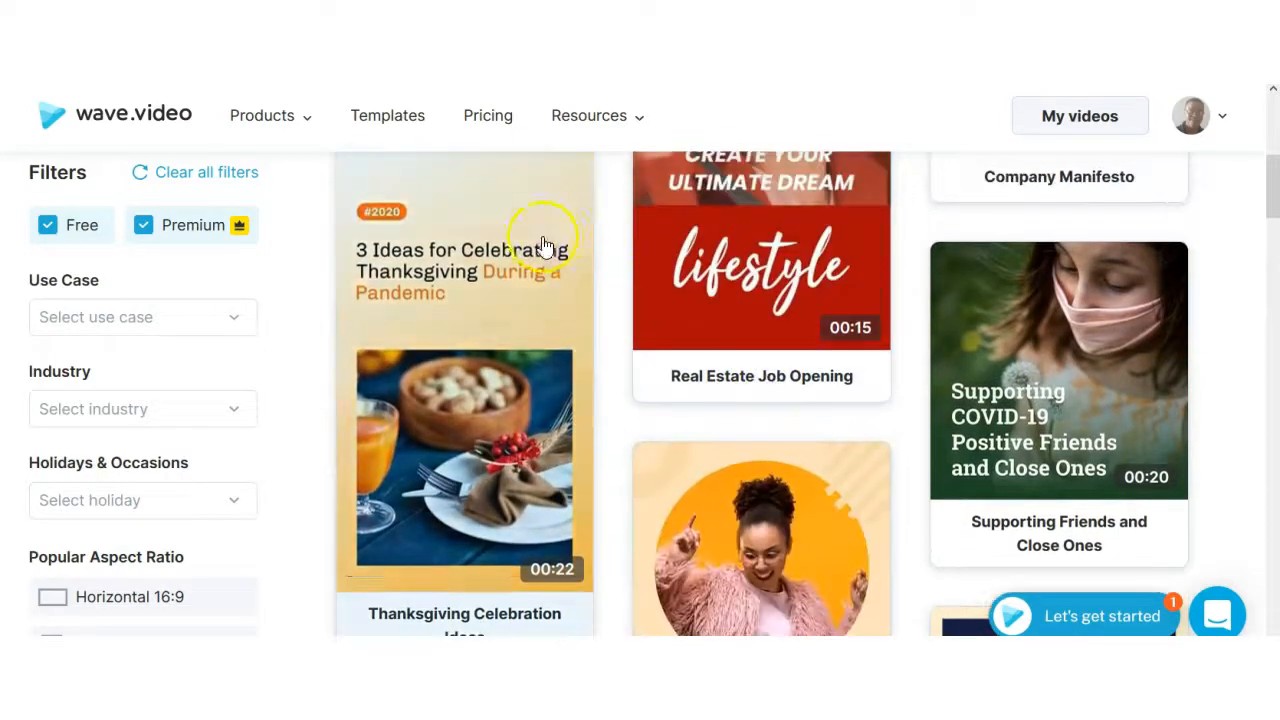
scroll("down", 3)
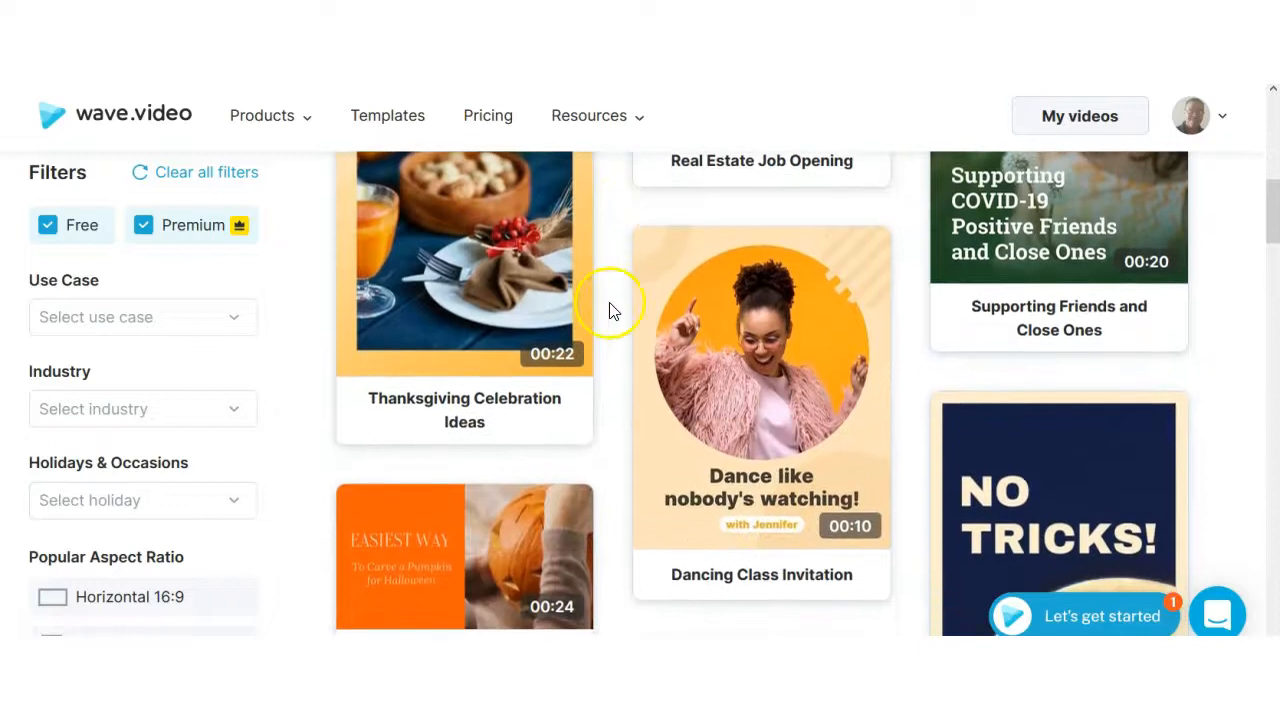
mouse_move(730, 362)
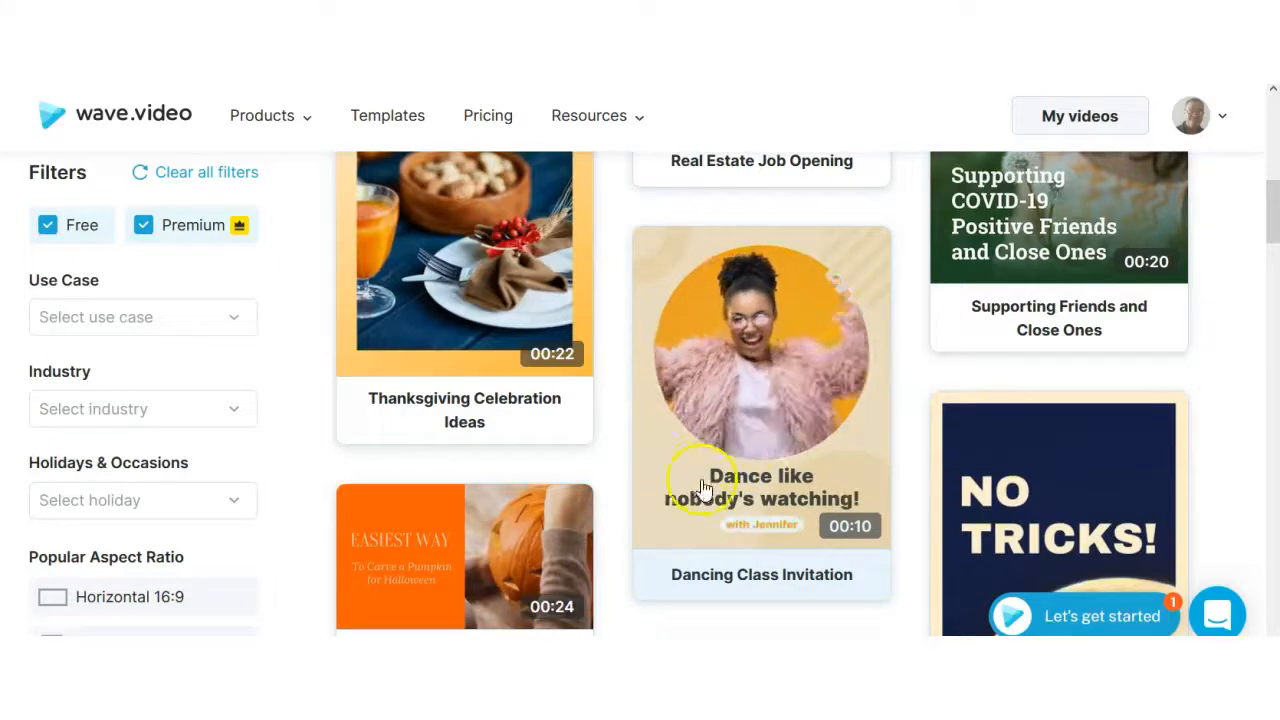
scroll("down", 3)
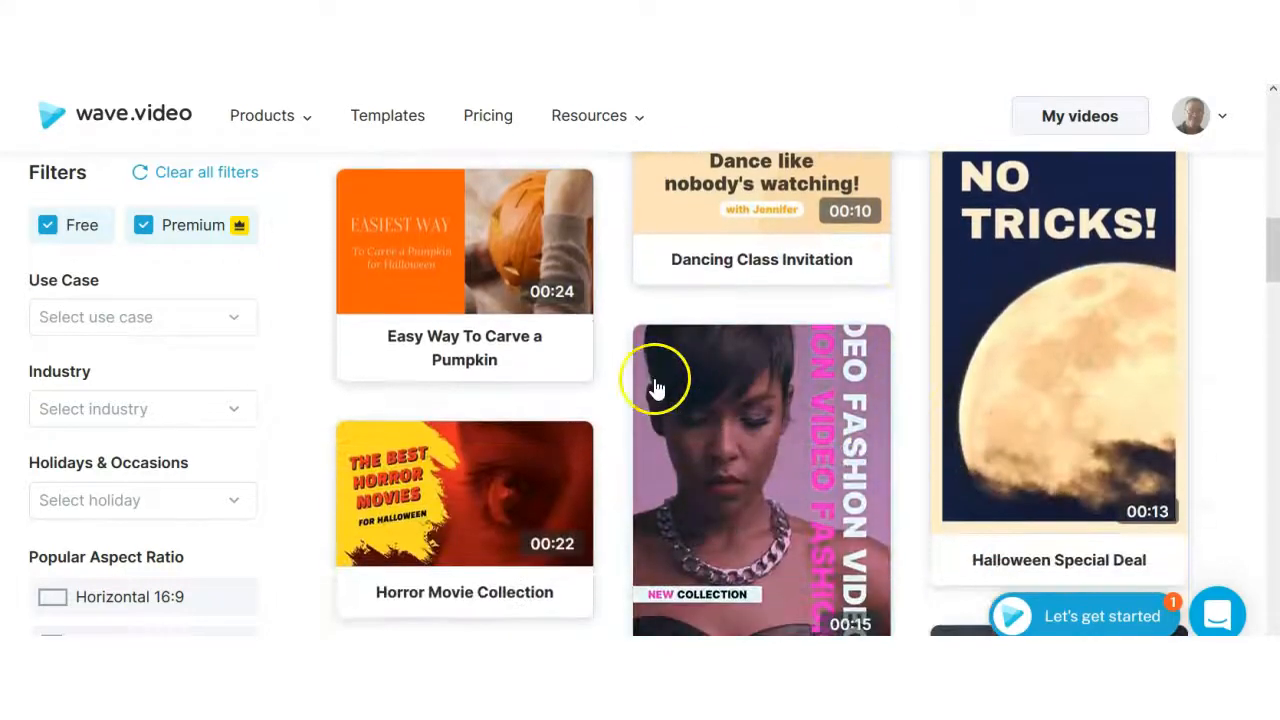
scroll("down", 3)
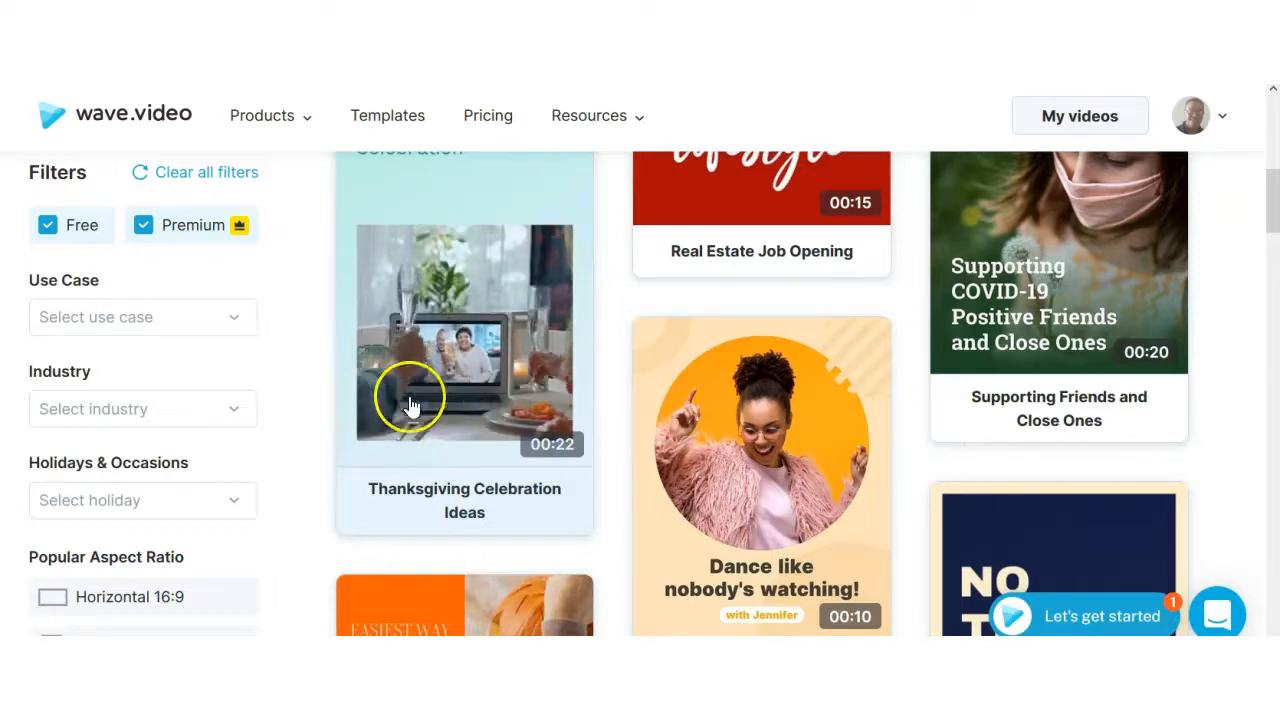
mouse_move(517, 447)
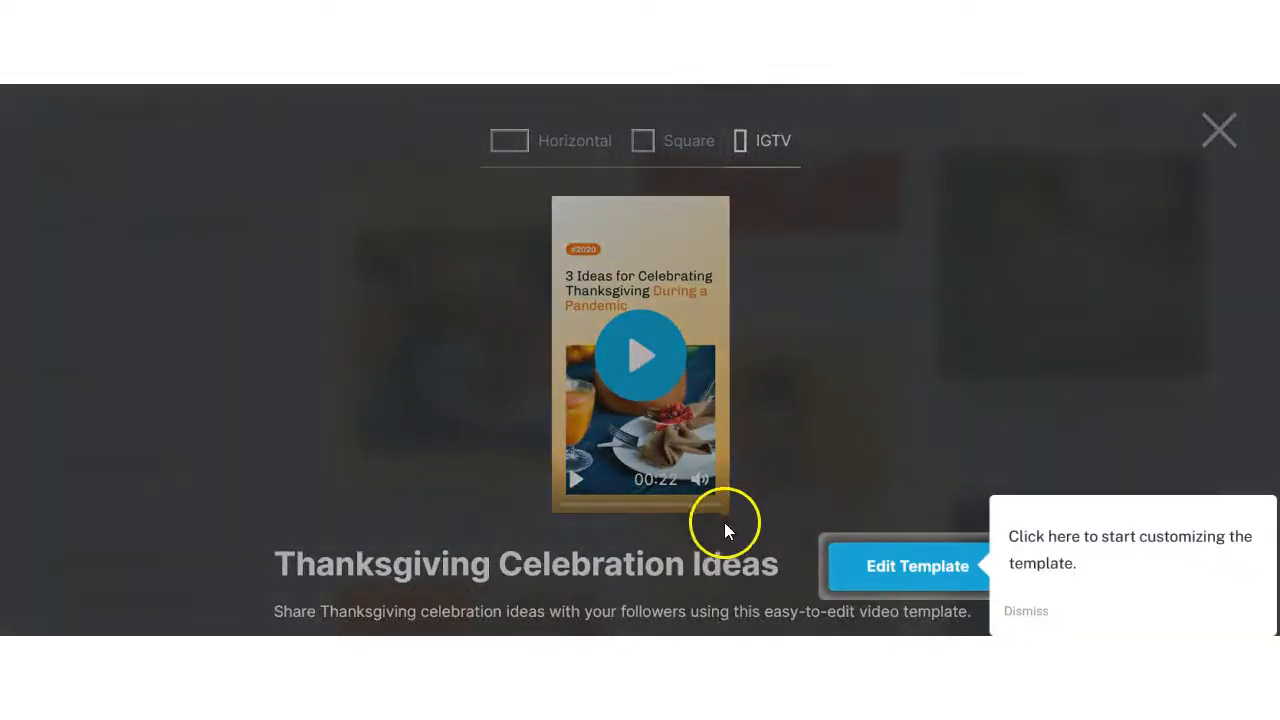
mouse_move(778, 388)
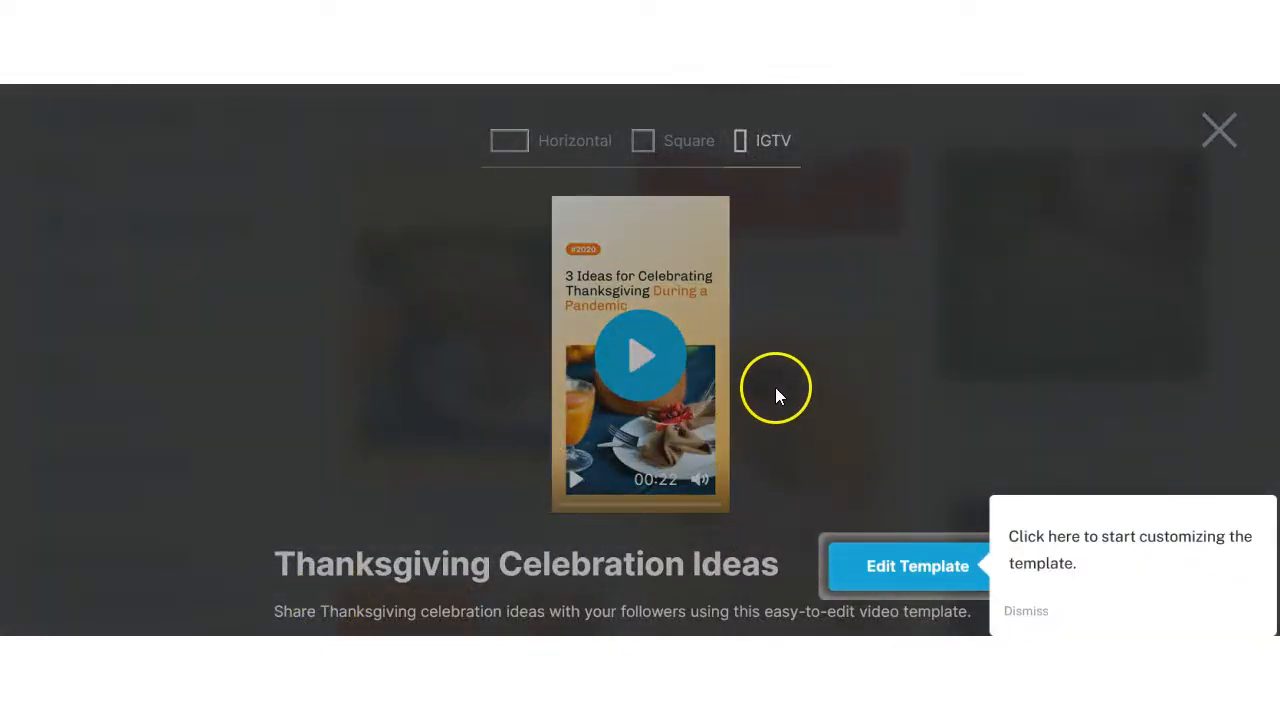
mouse_move(860, 465)
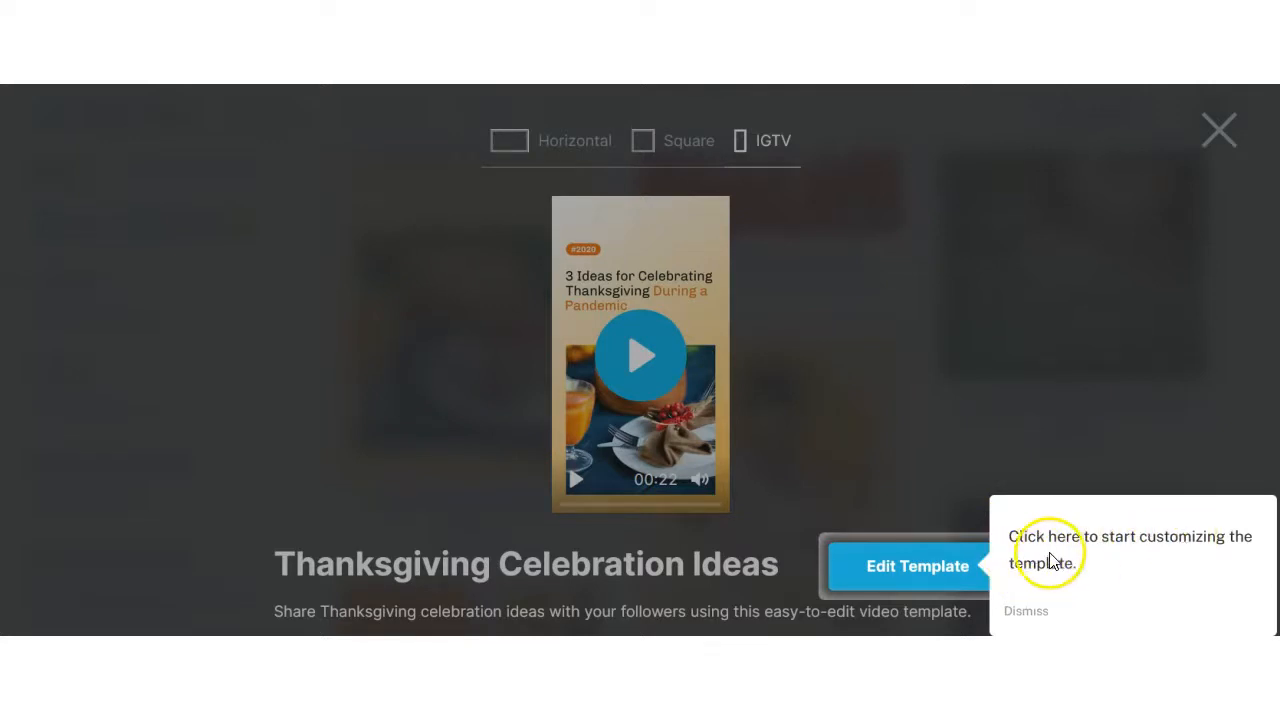
mouse_move(1232, 557)
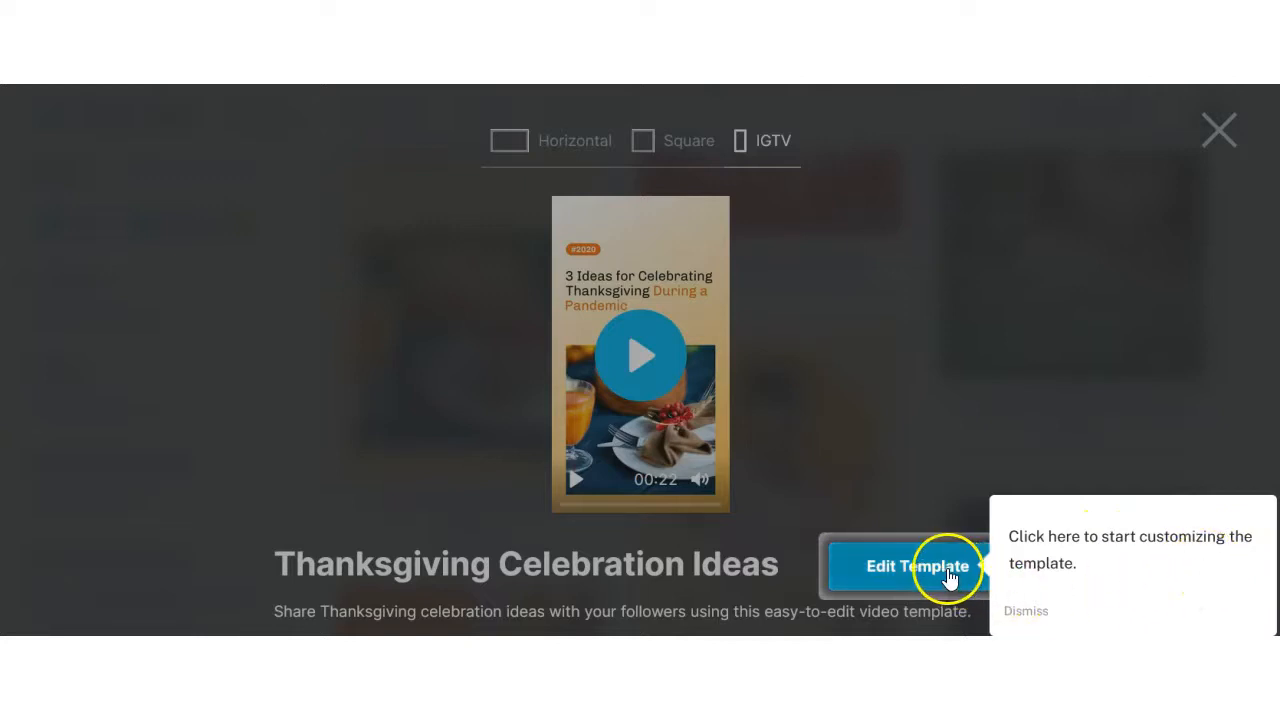
- Edit the Thanksgiving template and select the fourth clip, 'Send a Gift Basket'
left_click(916, 566)
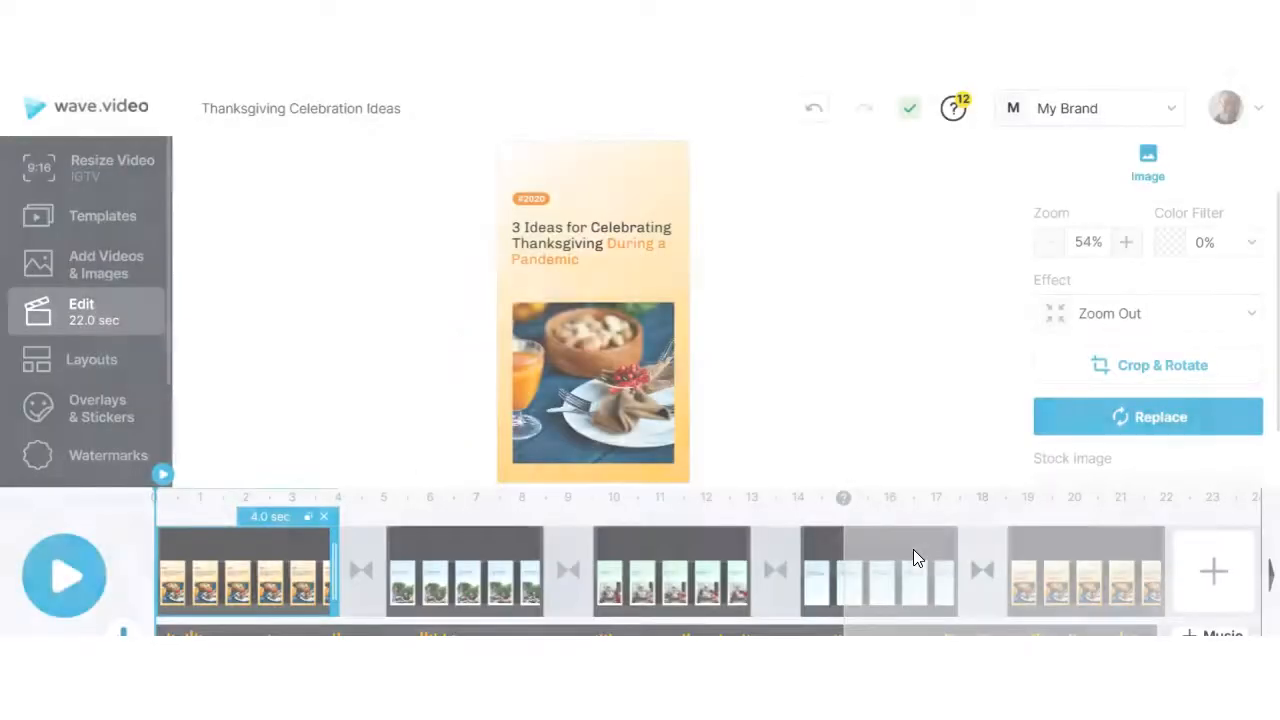
mouse_move(818, 445)
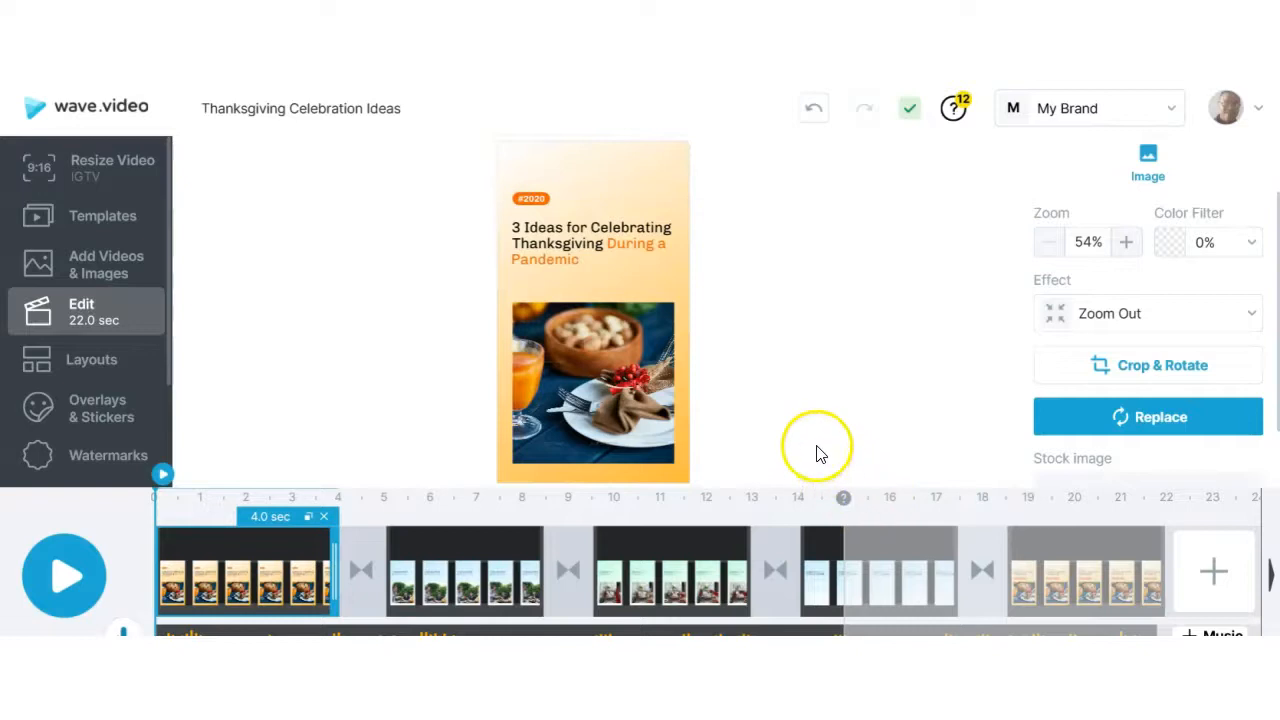
mouse_move(660, 235)
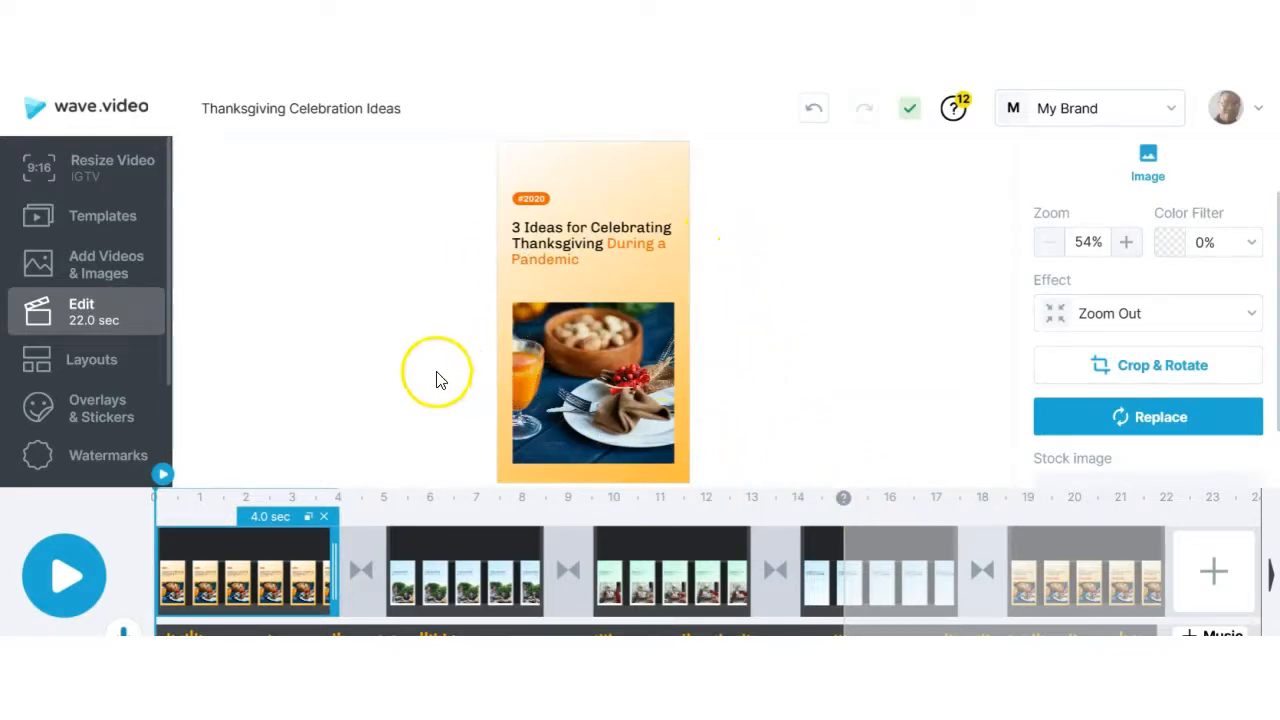
left_click(880, 570)
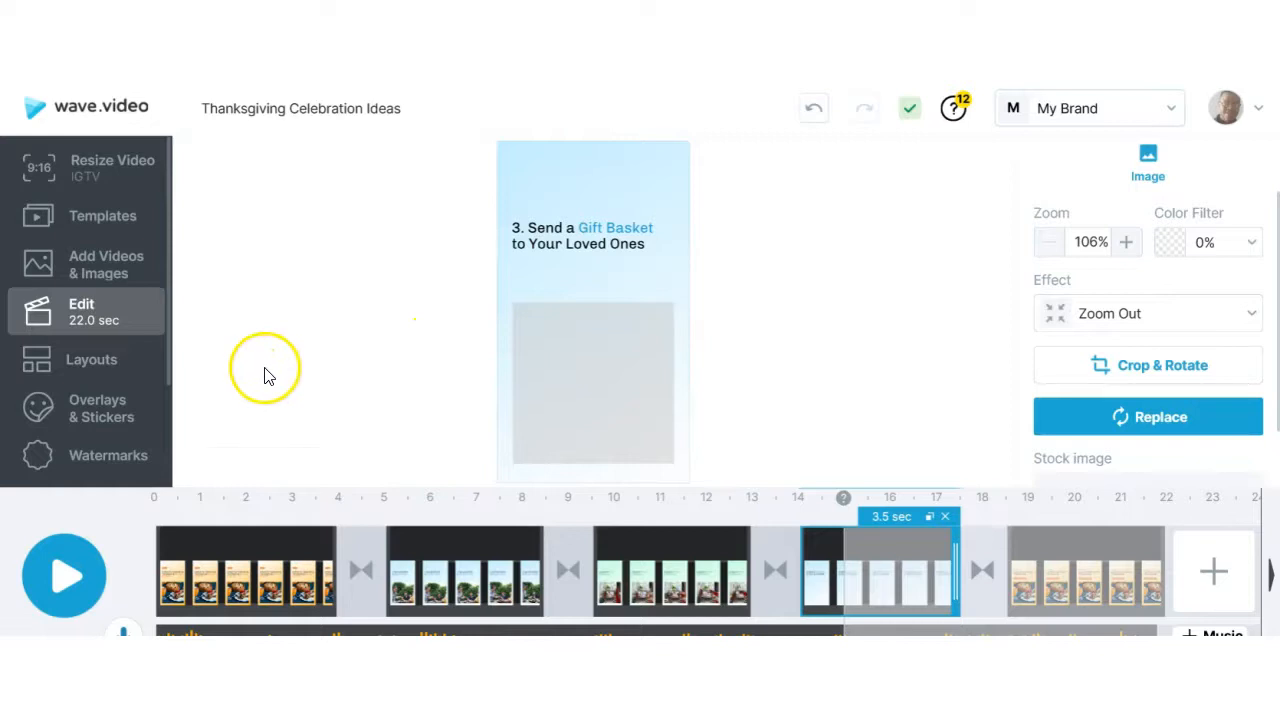
mouse_move(200, 295)
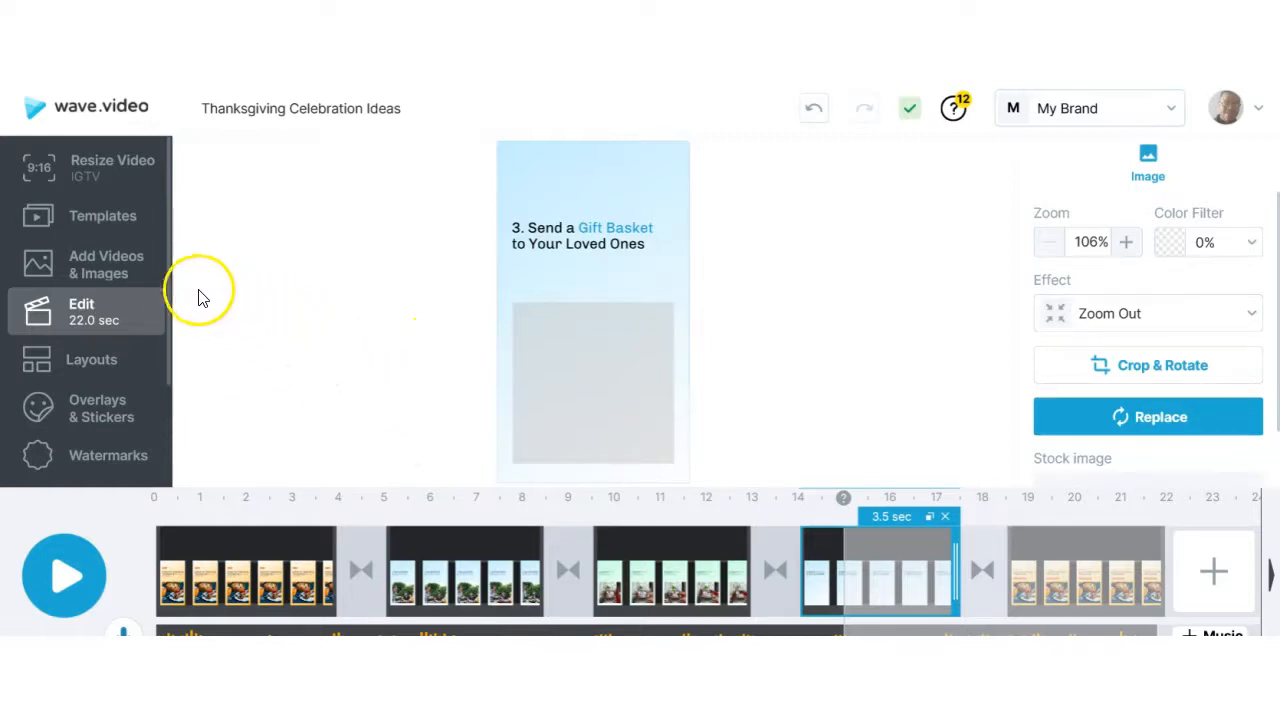
mouse_move(107, 264)
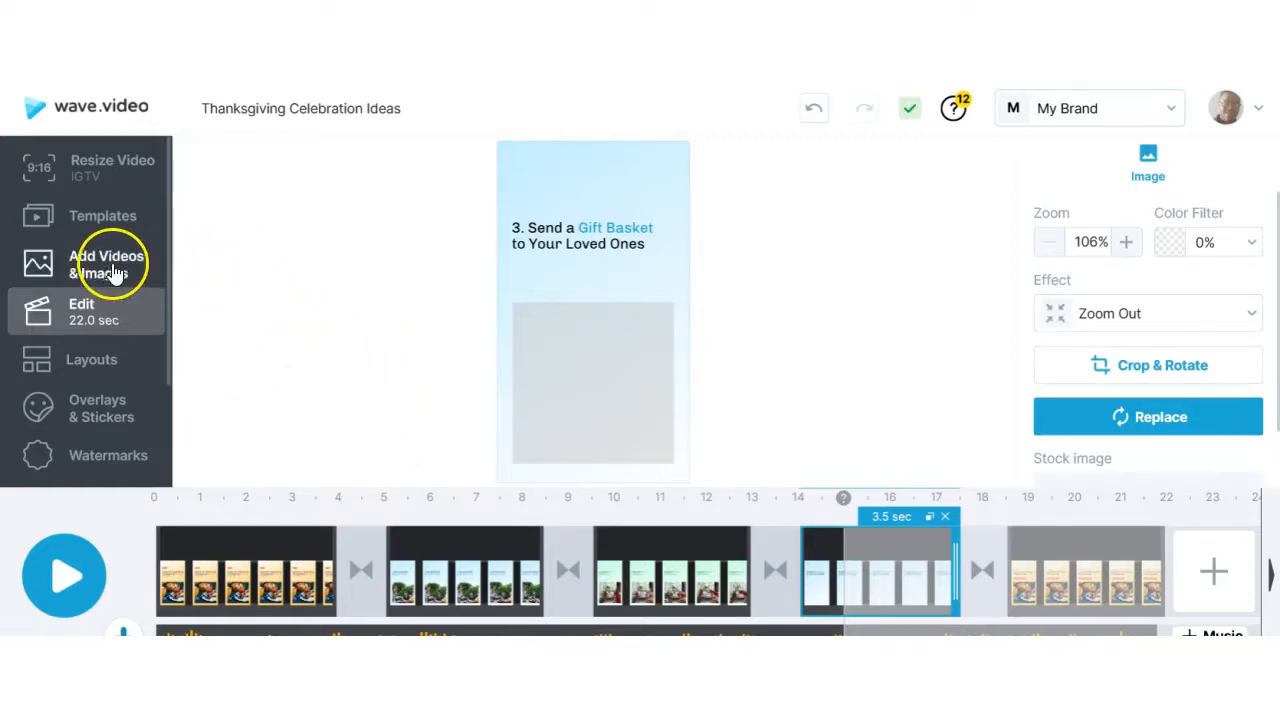
left_click(106, 264)
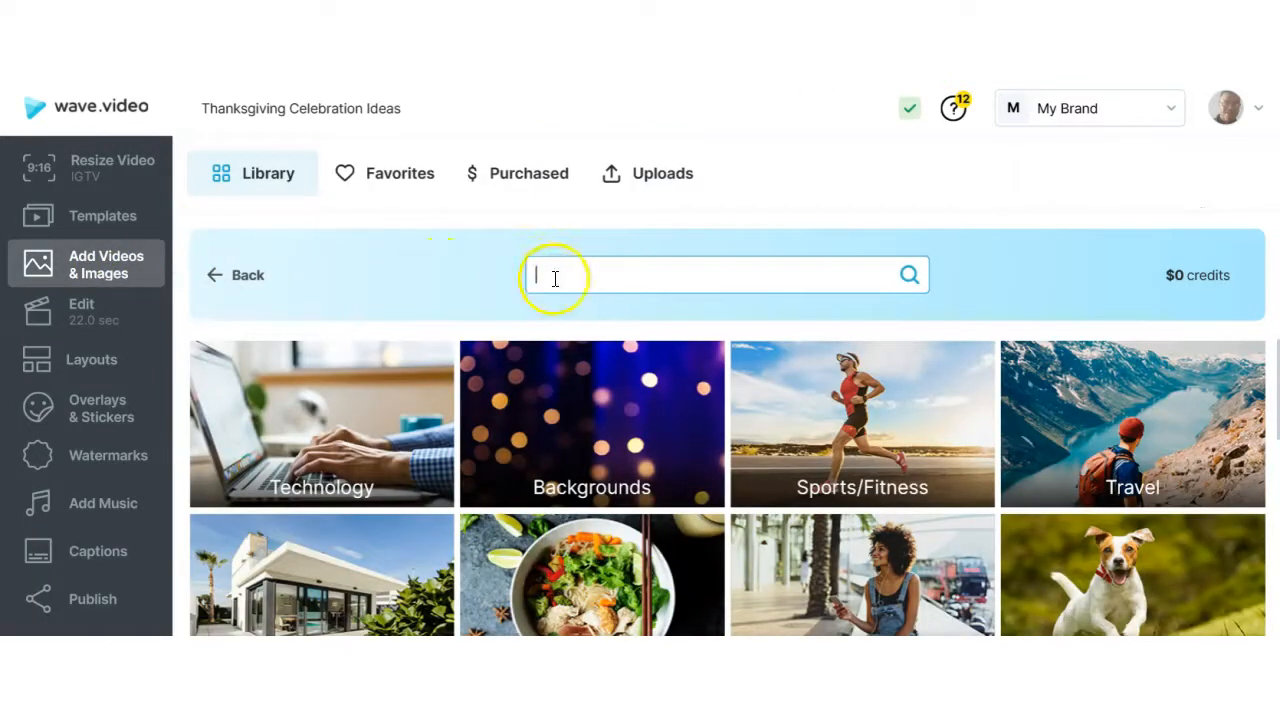
mouse_move(600, 276)
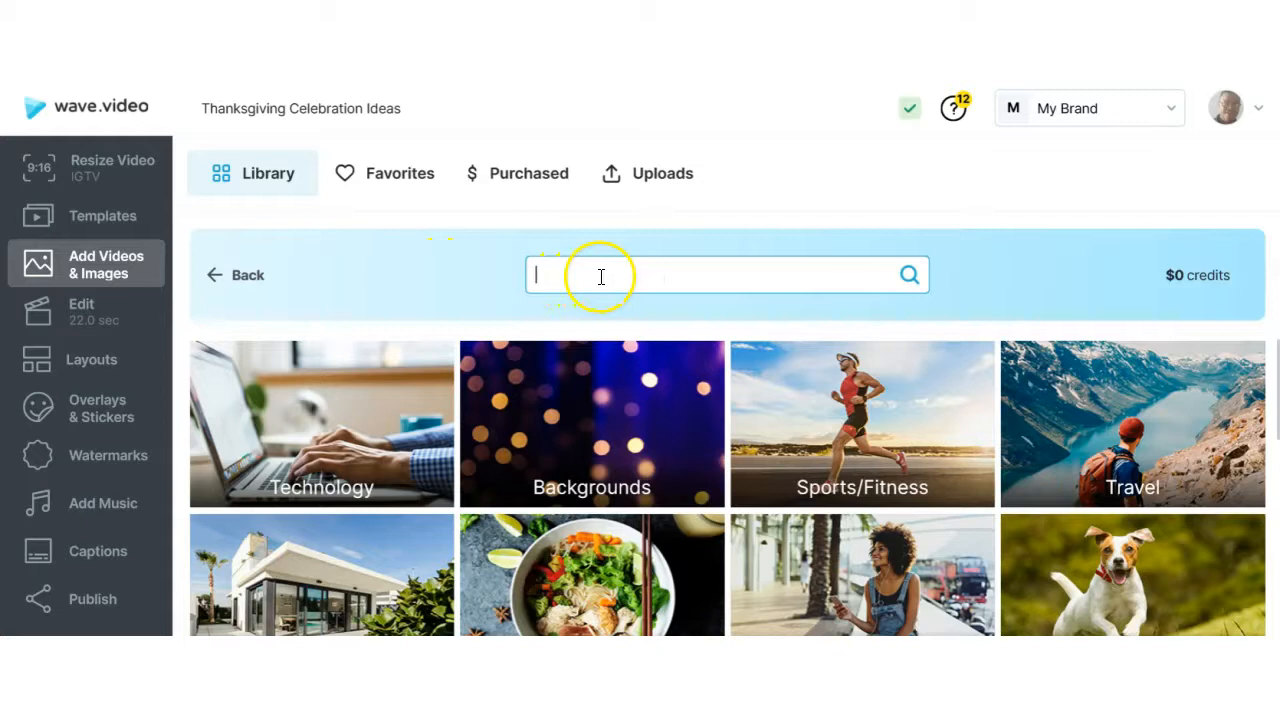
type("cats")
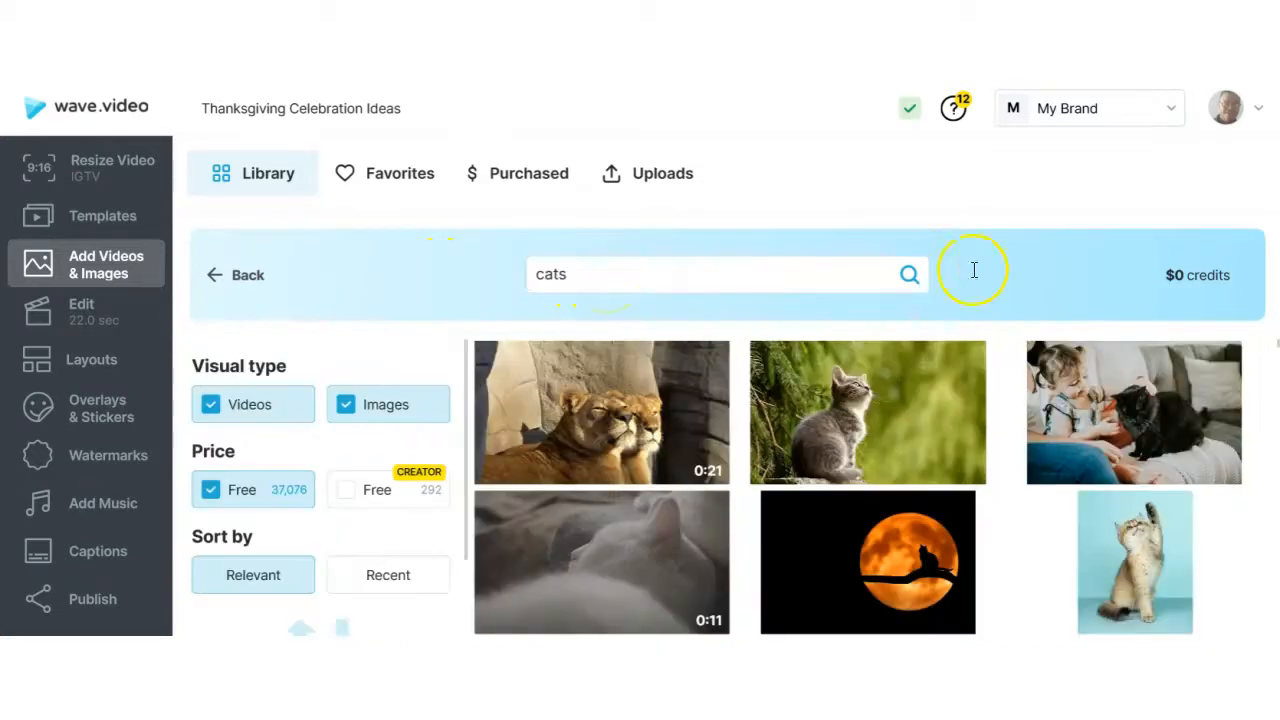
mouse_move(682, 430)
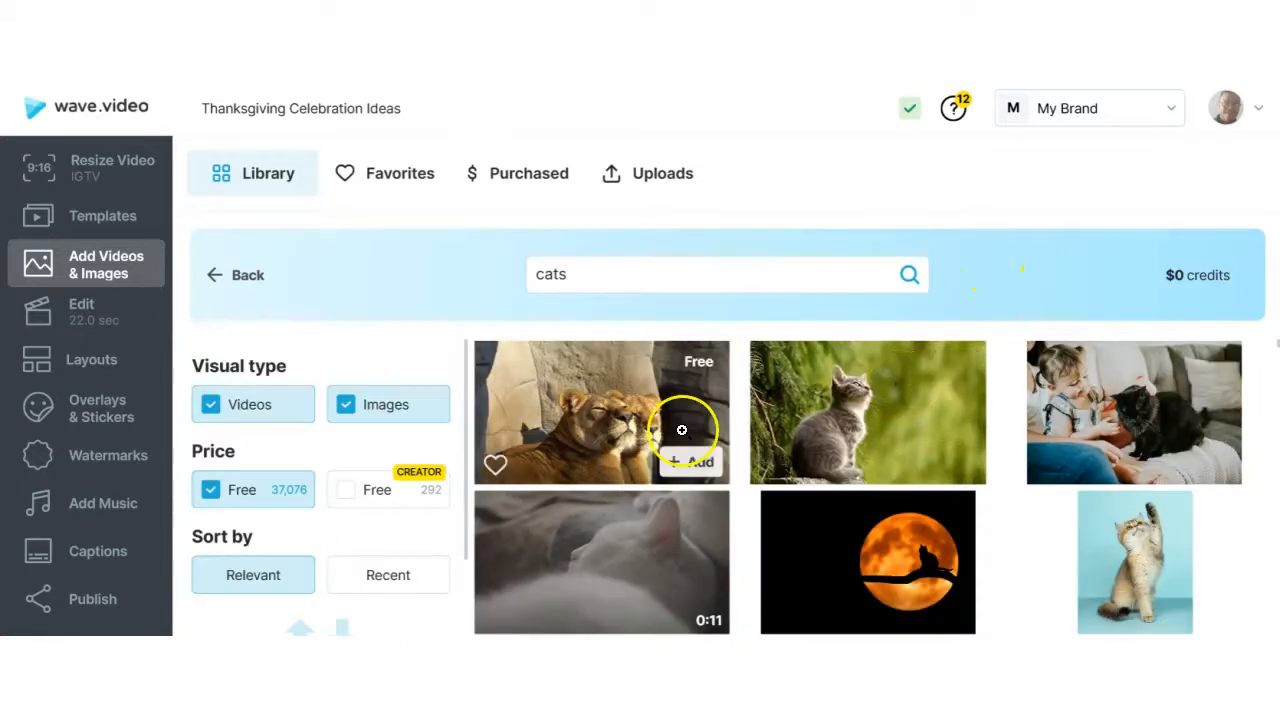
mouse_move(545, 385)
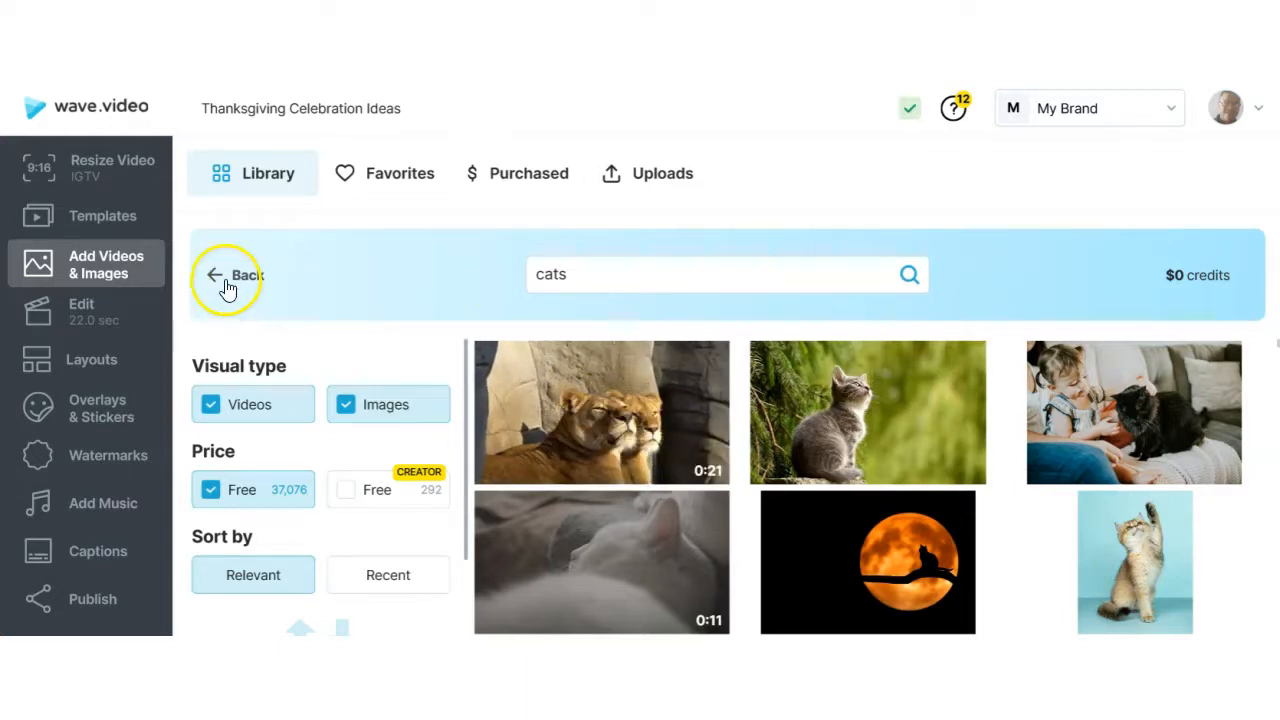
left_click(235, 275)
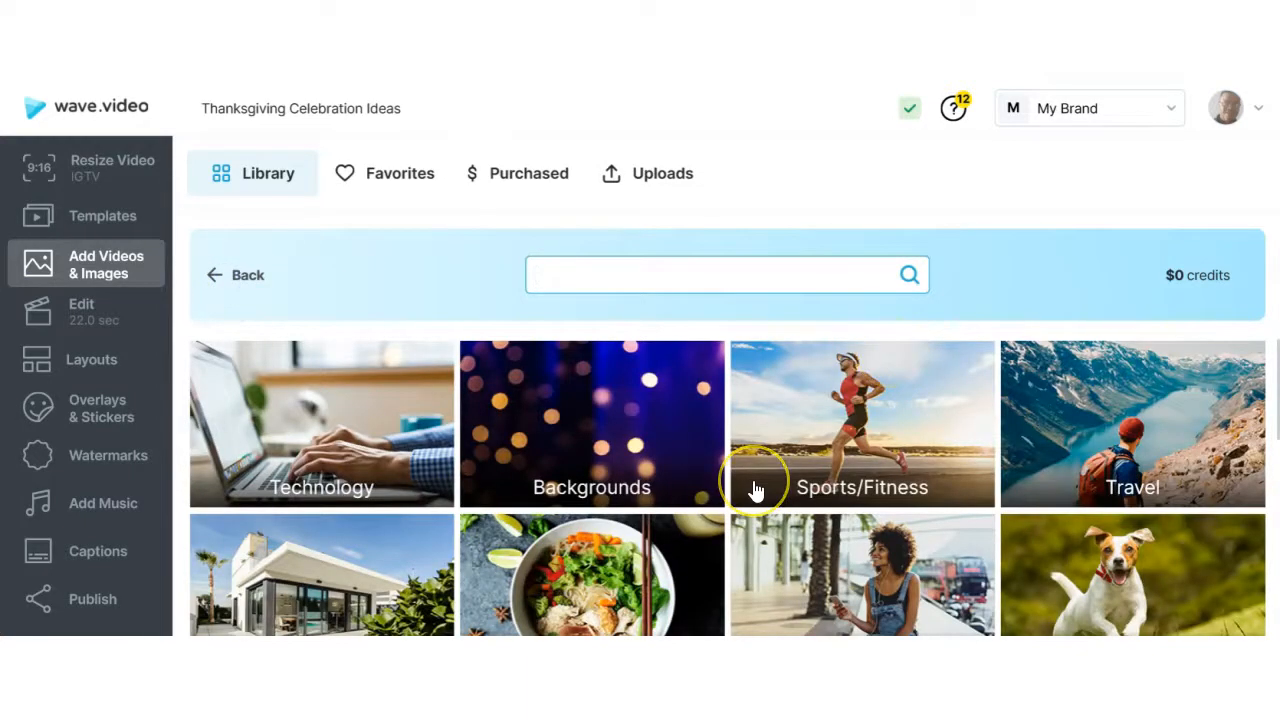
mouse_move(592, 355)
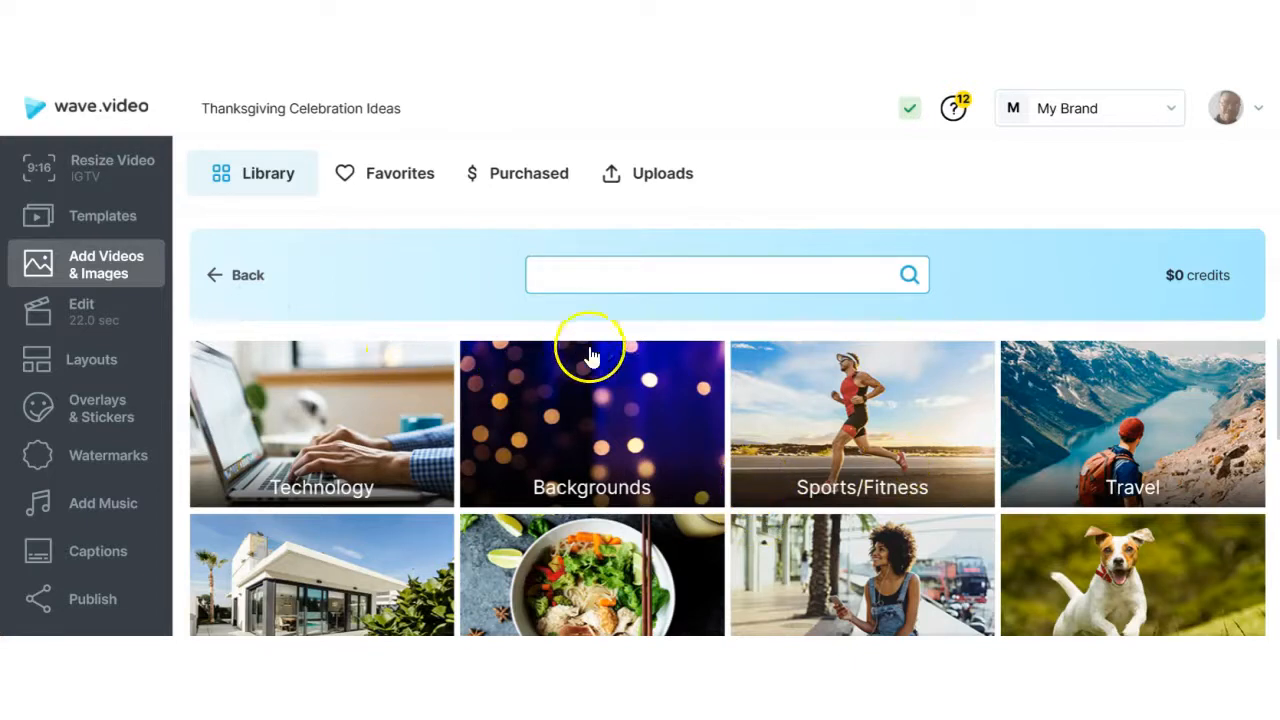
mouse_move(430, 398)
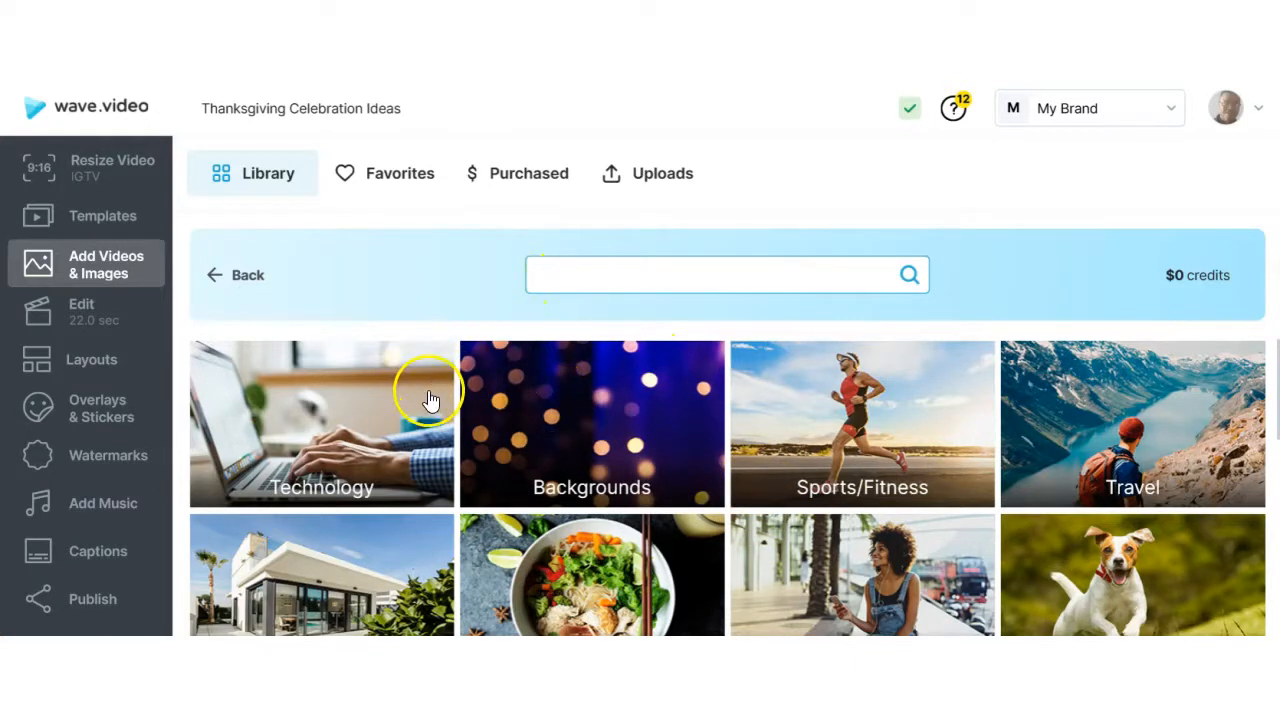
mouse_move(310, 355)
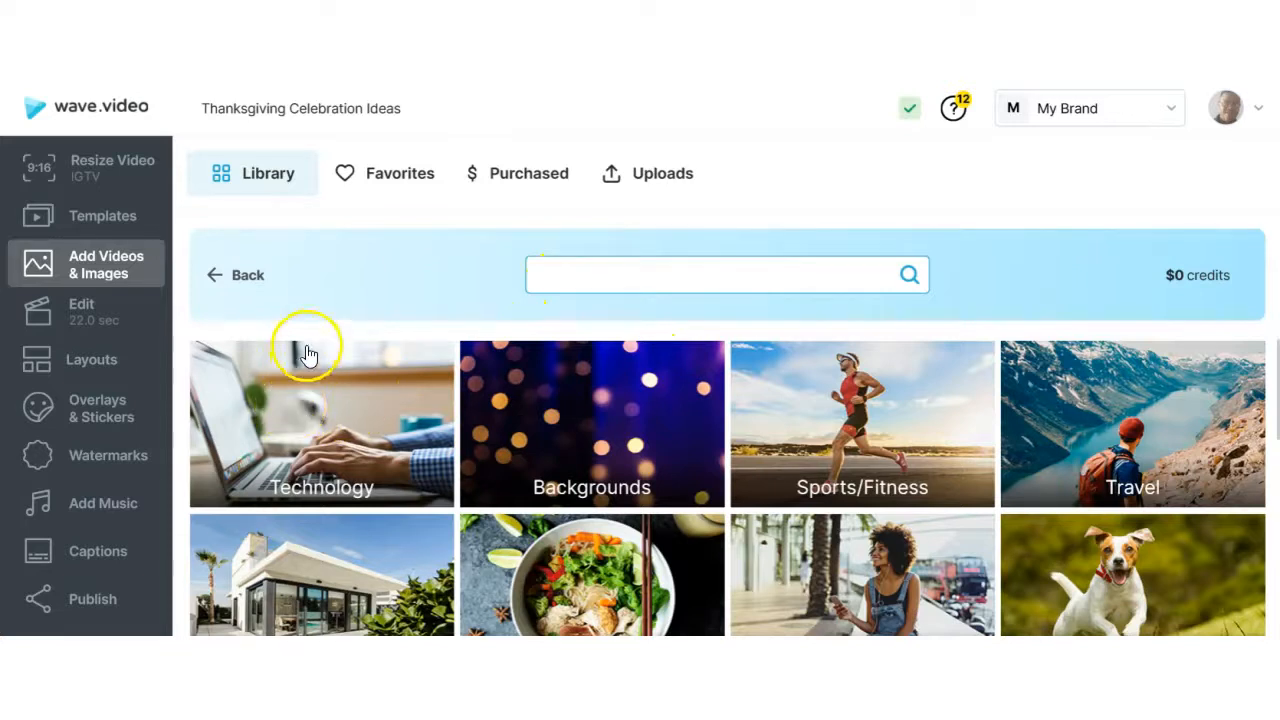
mouse_move(105, 265)
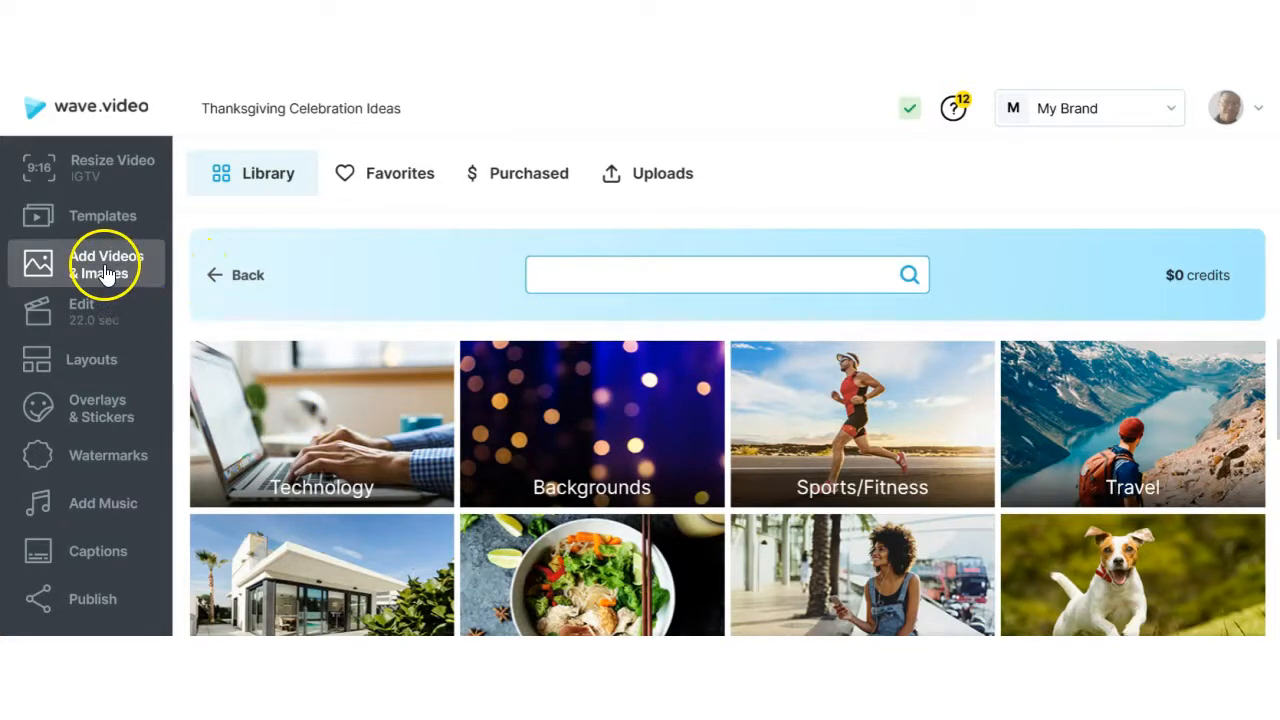
- Try the image-on-top, full-frame and another layout for the gift basket scene
left_click(103, 216)
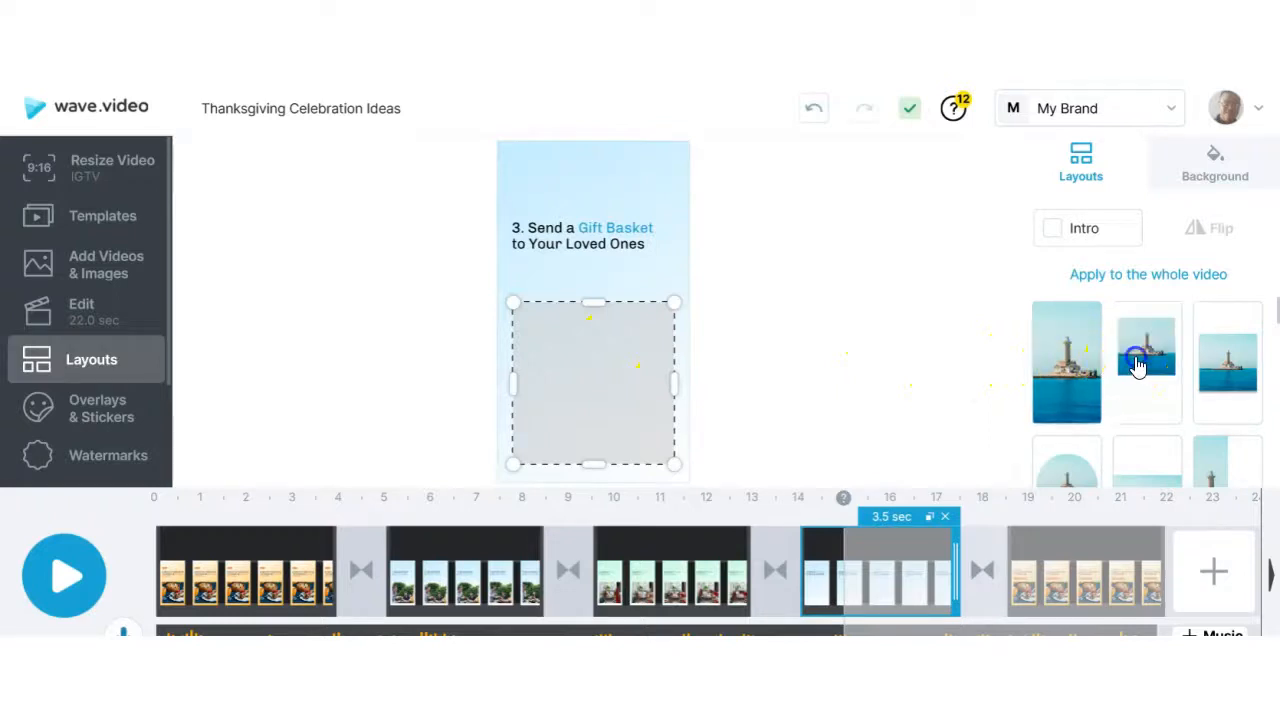
left_click(1147, 362)
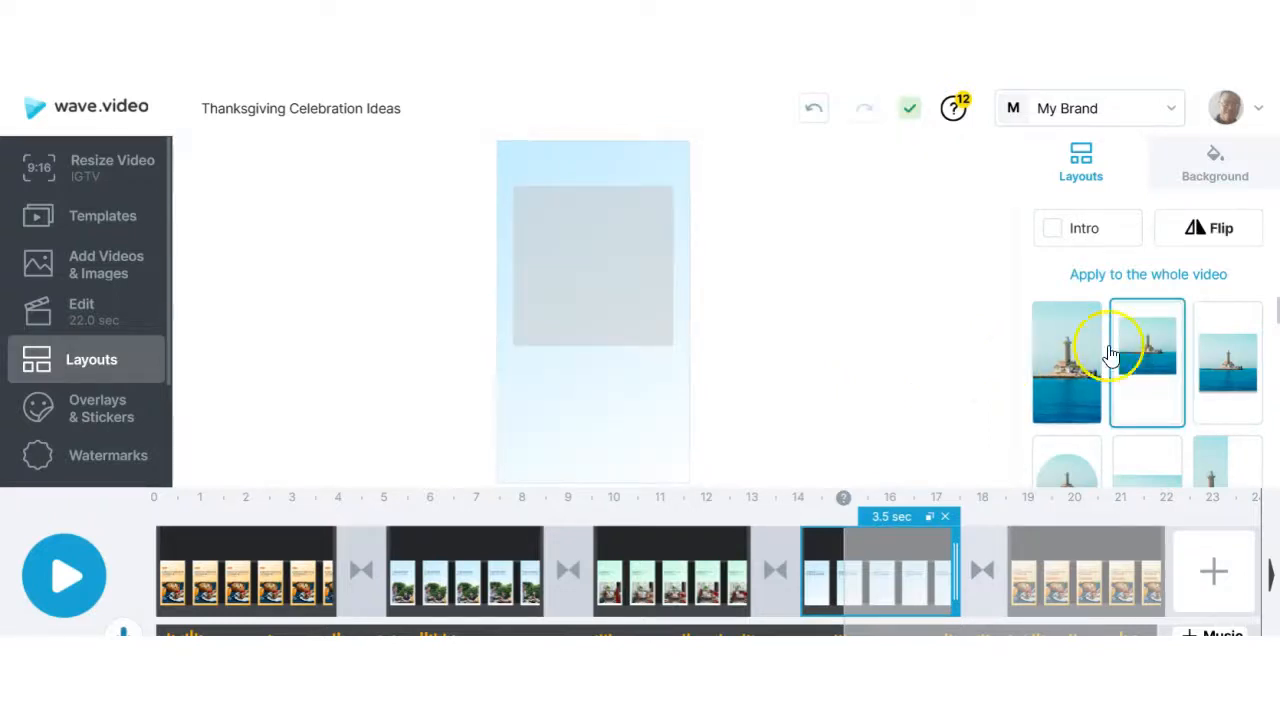
left_click(1066, 362)
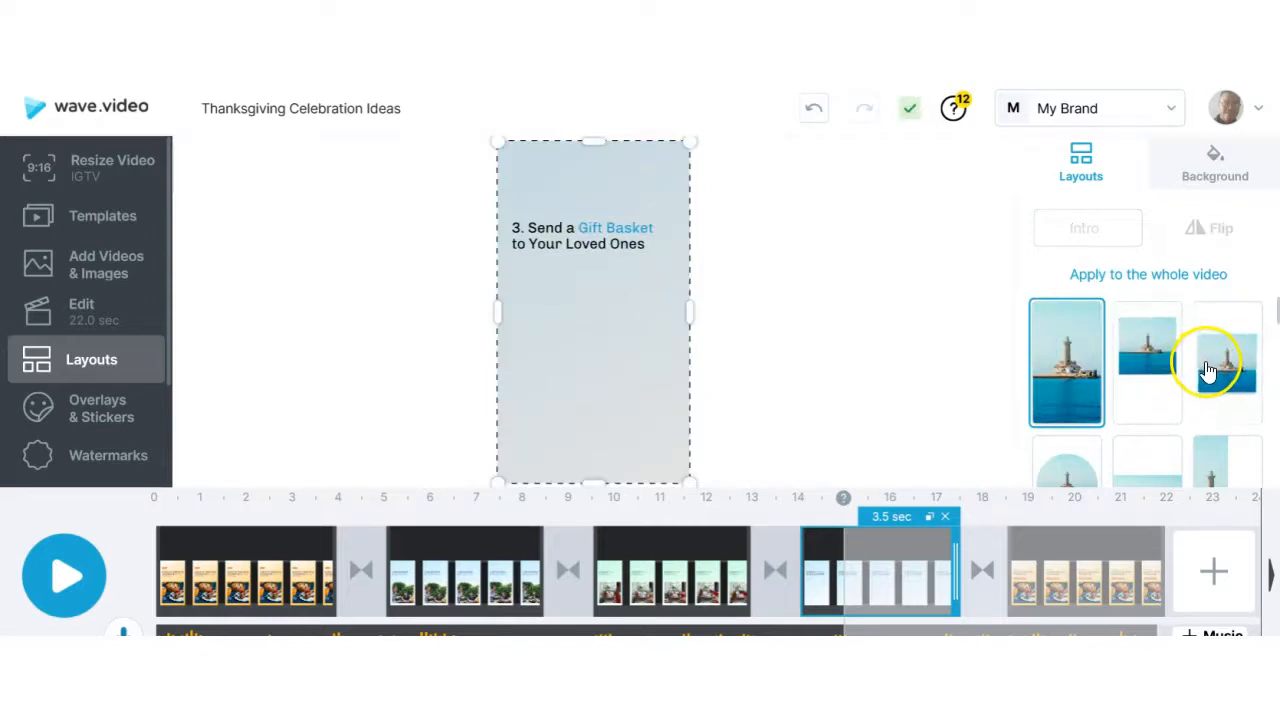
left_click(1227, 362)
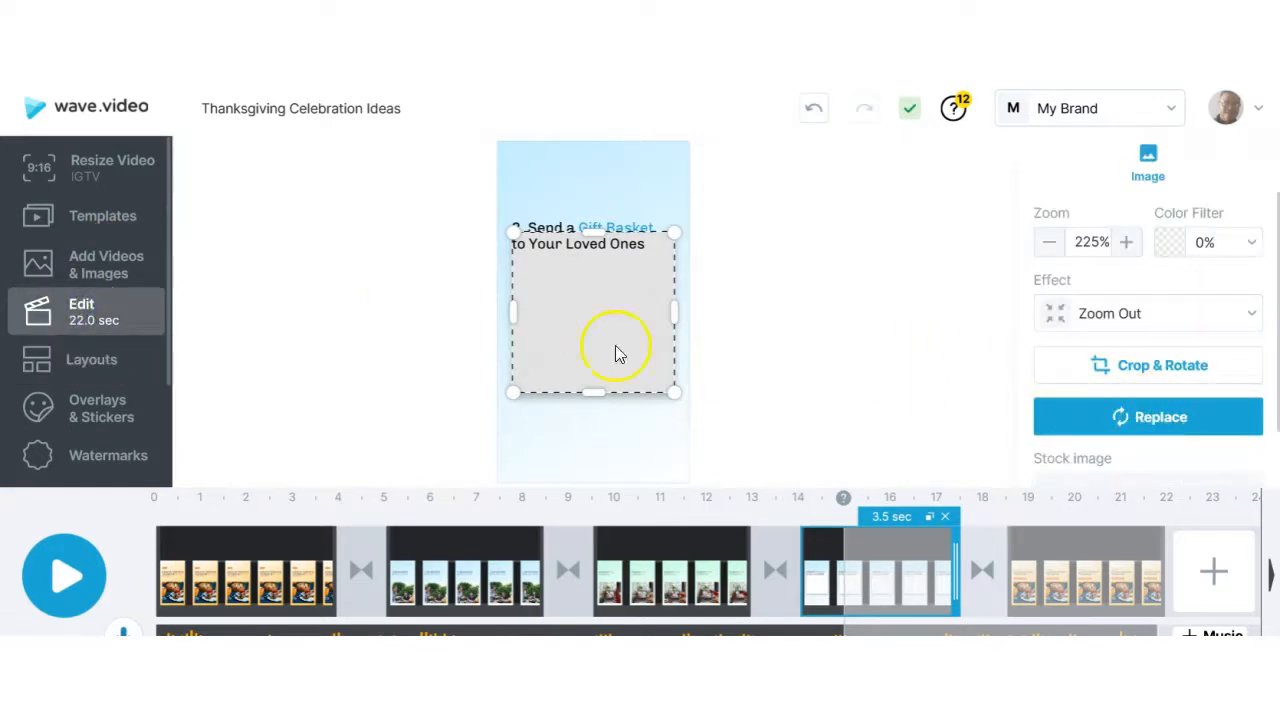
mouse_move(103, 216)
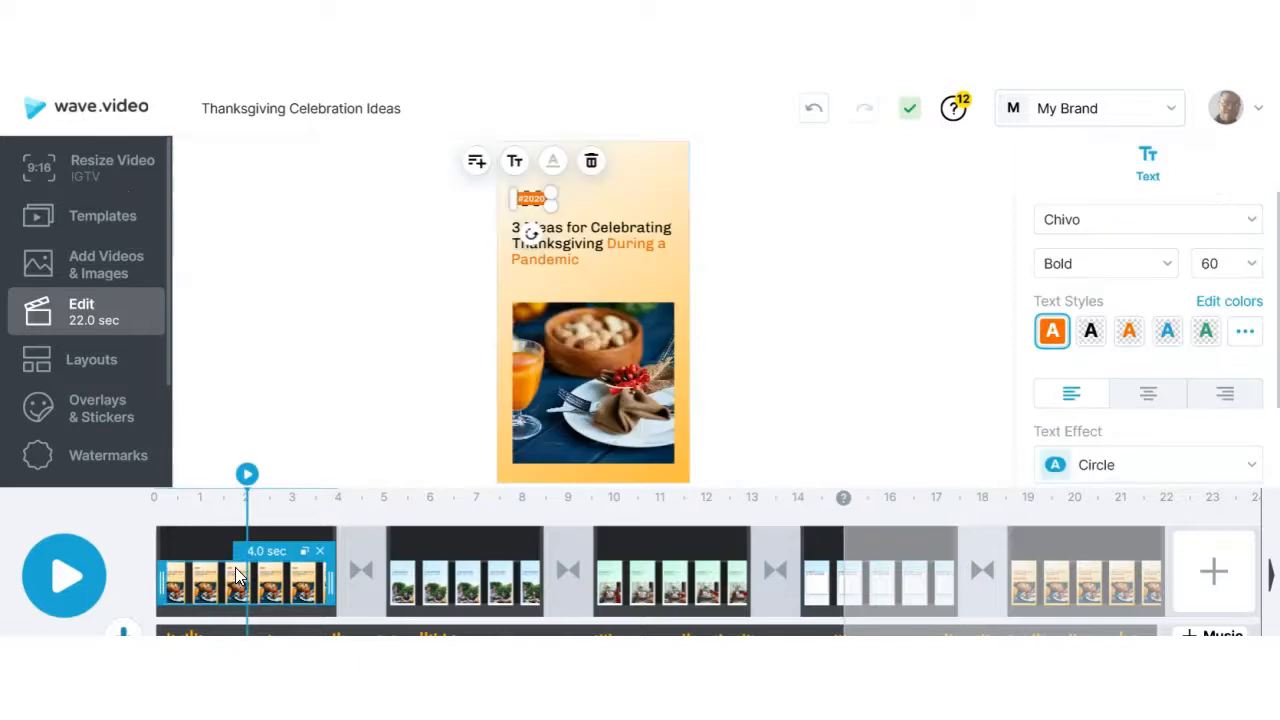
mouse_move(530, 355)
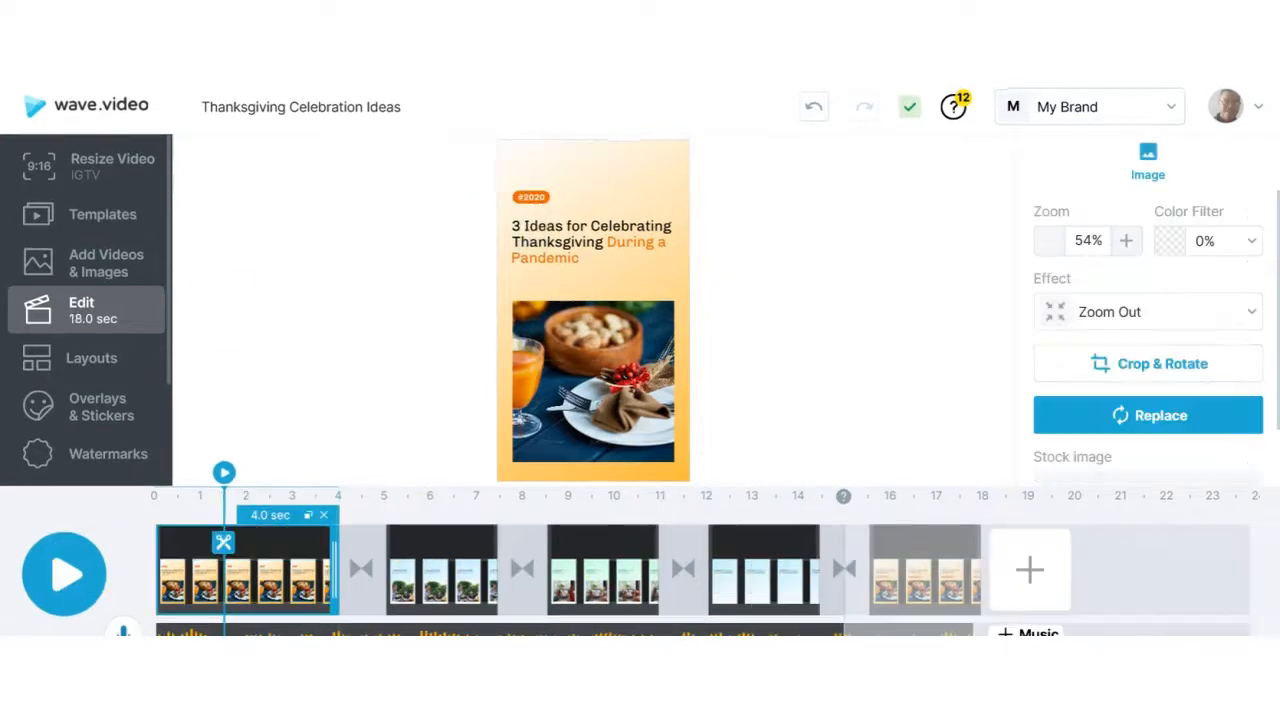
mouse_move(125, 165)
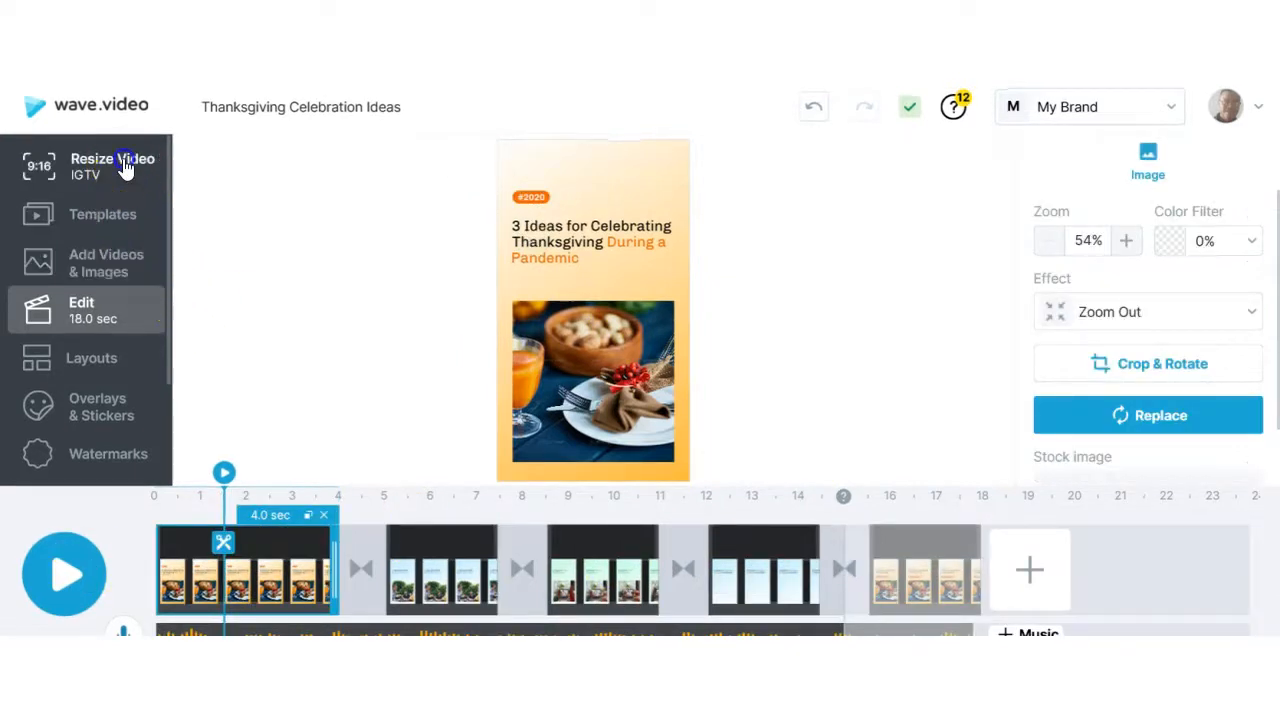
left_click(91, 166)
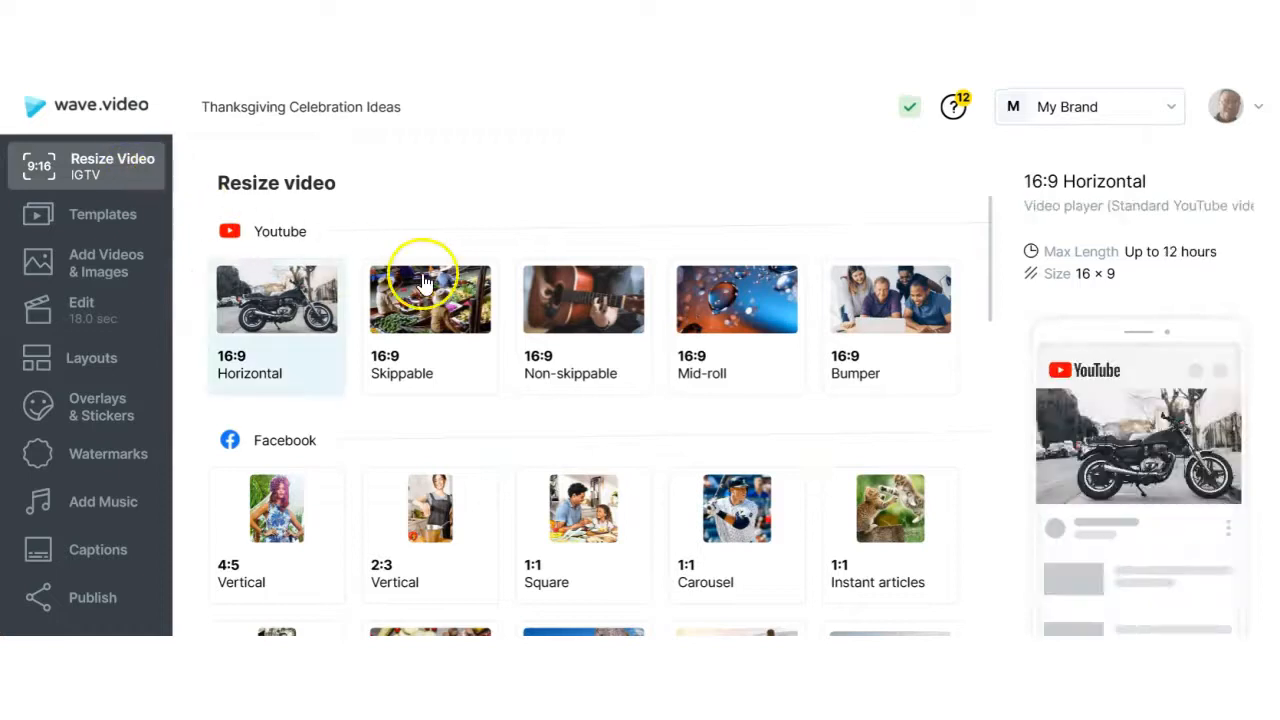
left_click(430, 300)
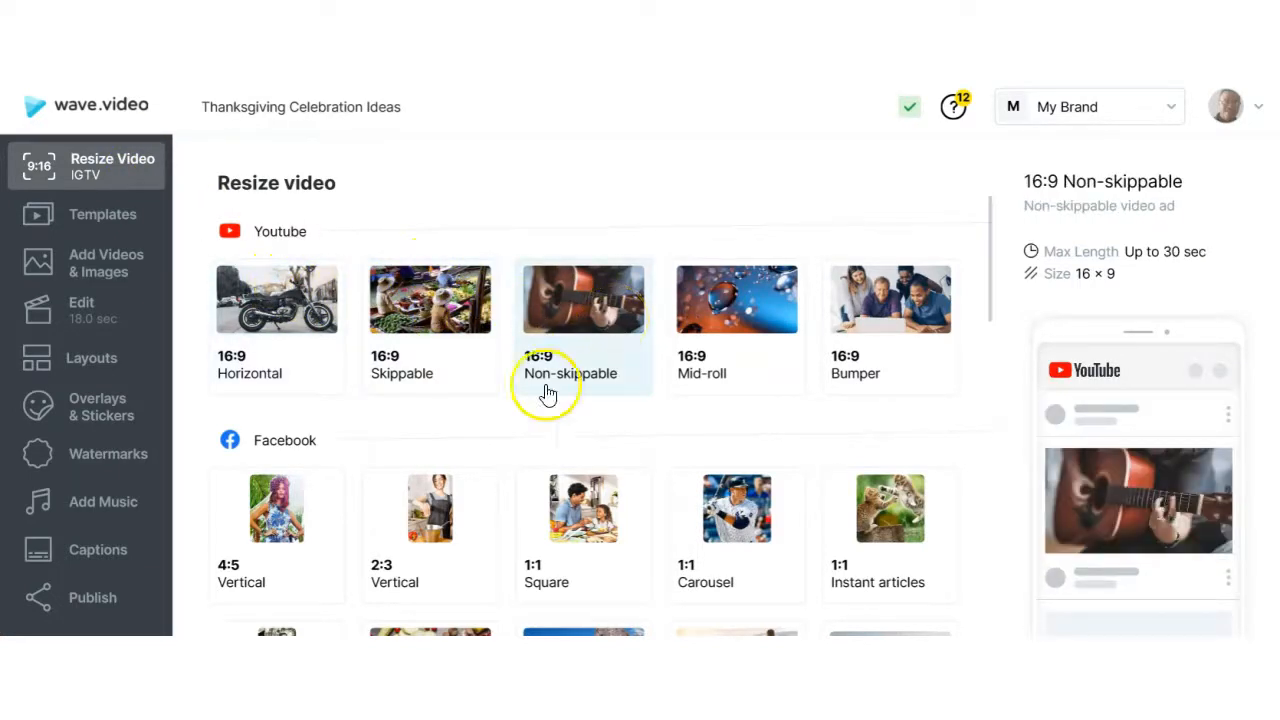
left_click(889, 300)
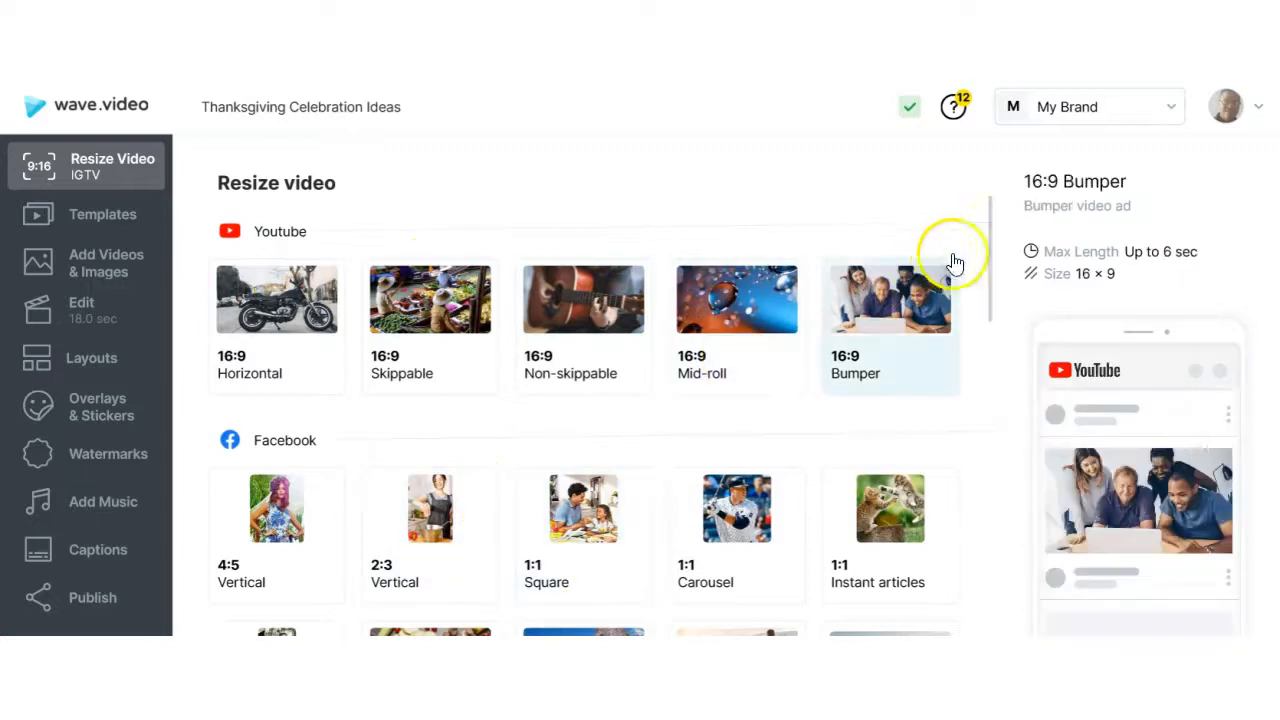
scroll("down", 3)
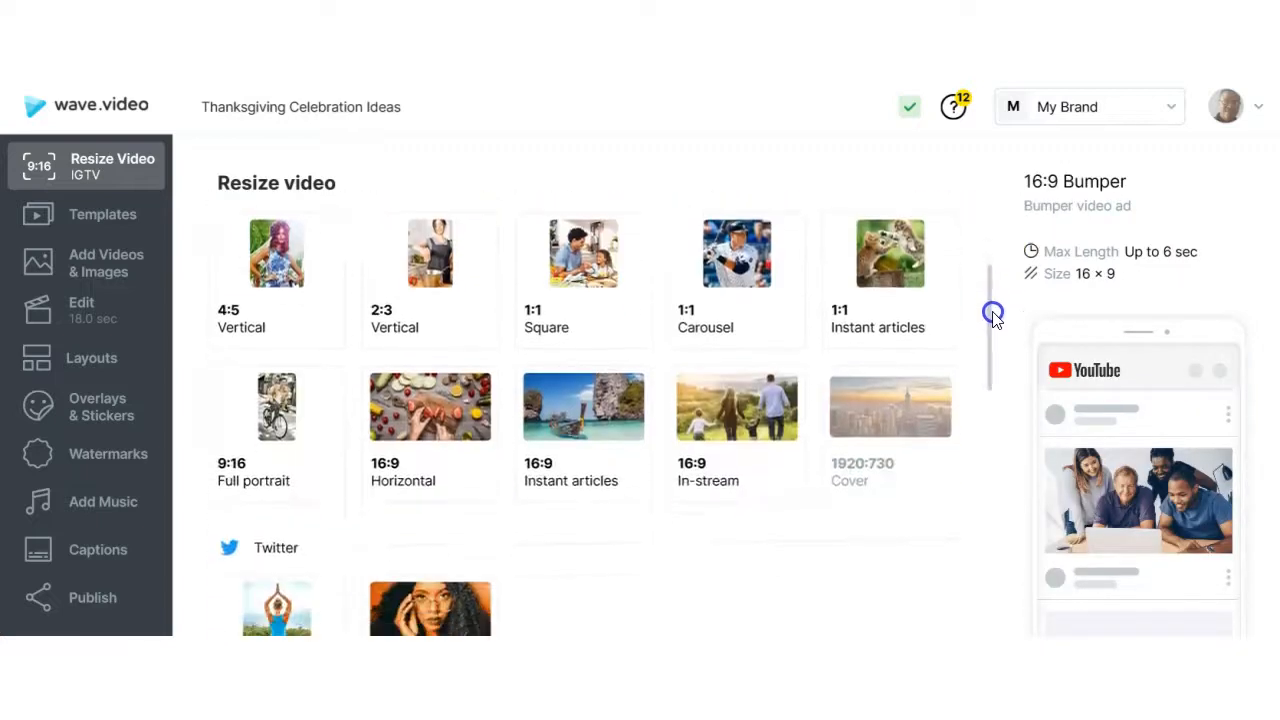
scroll("down", 3)
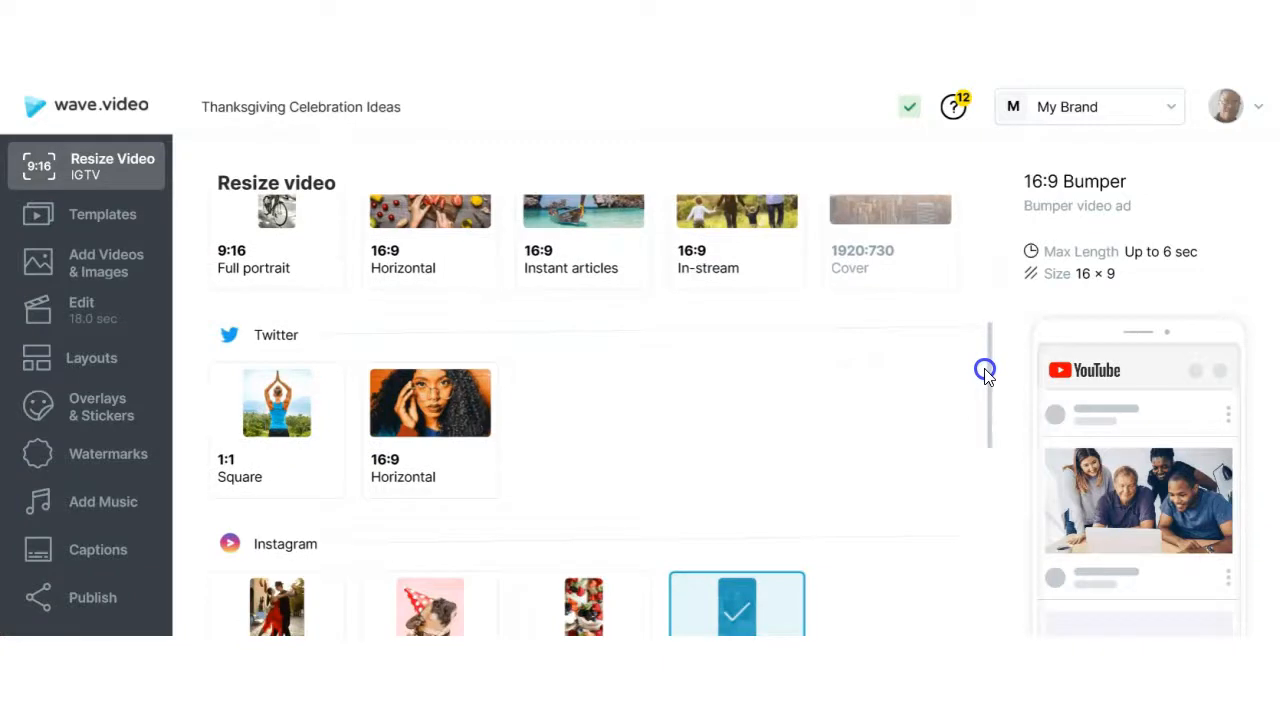
scroll("down", 3)
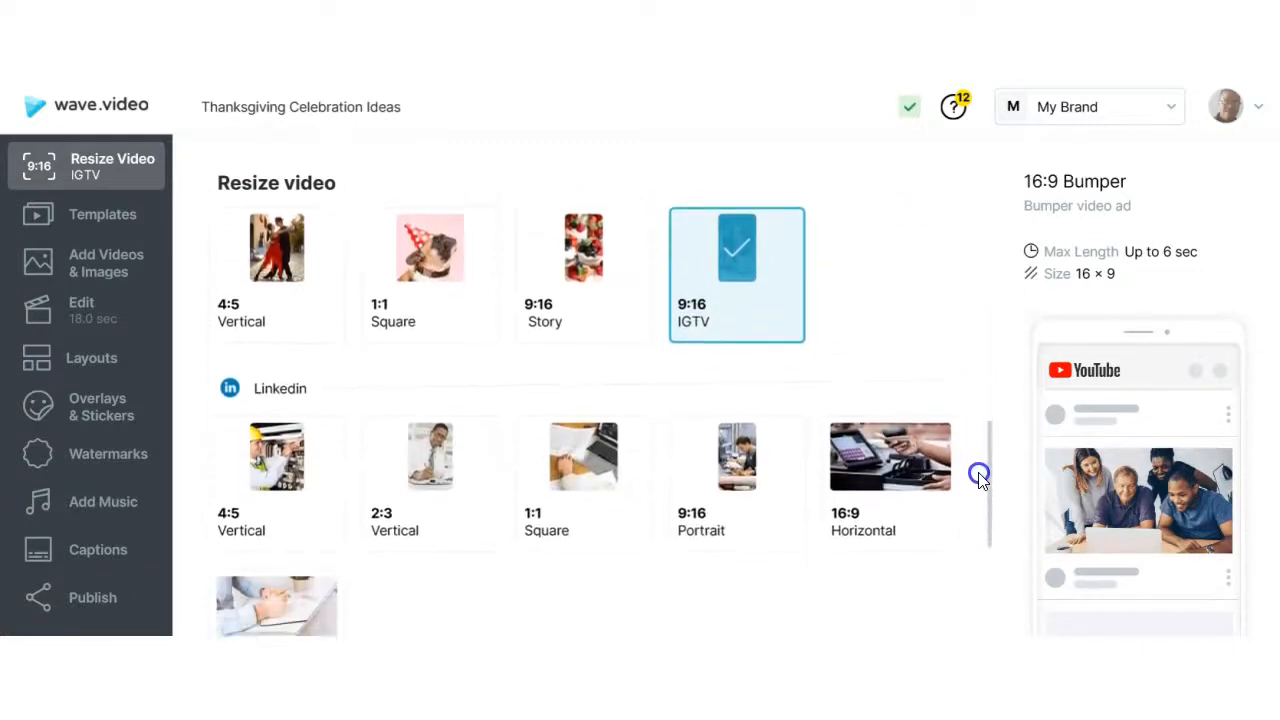
scroll("down", 3)
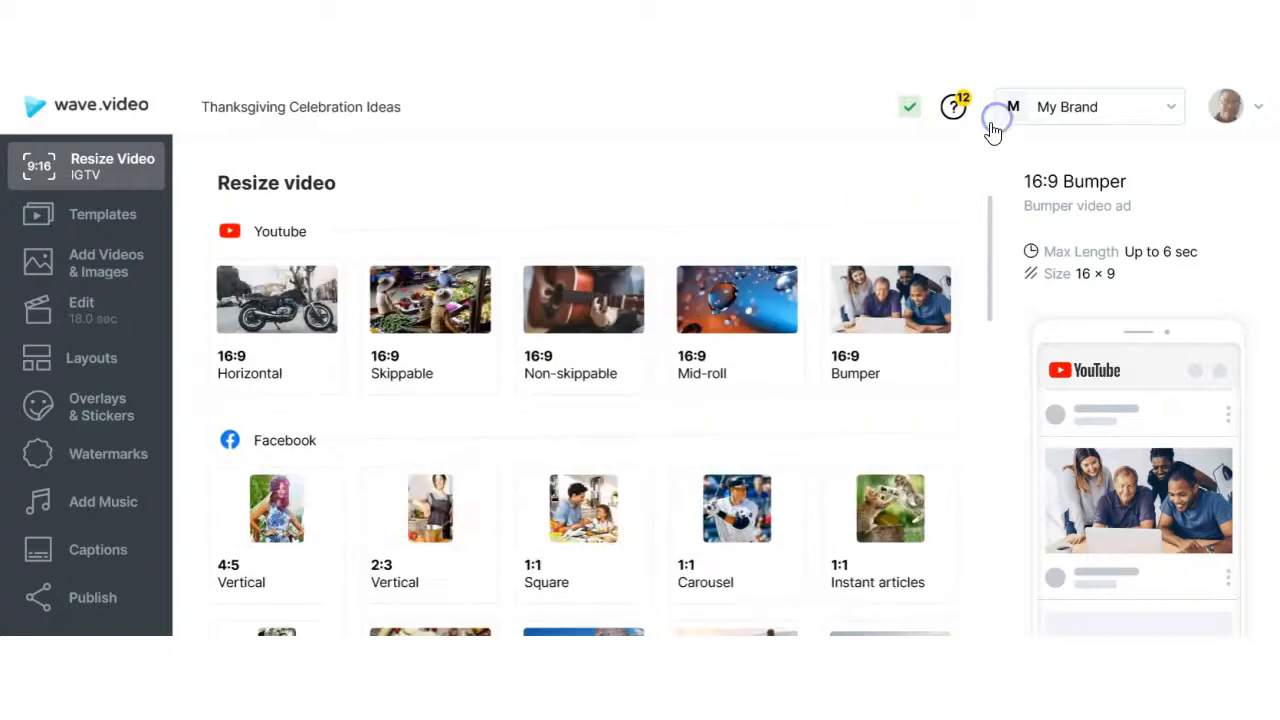
left_click(736, 298)
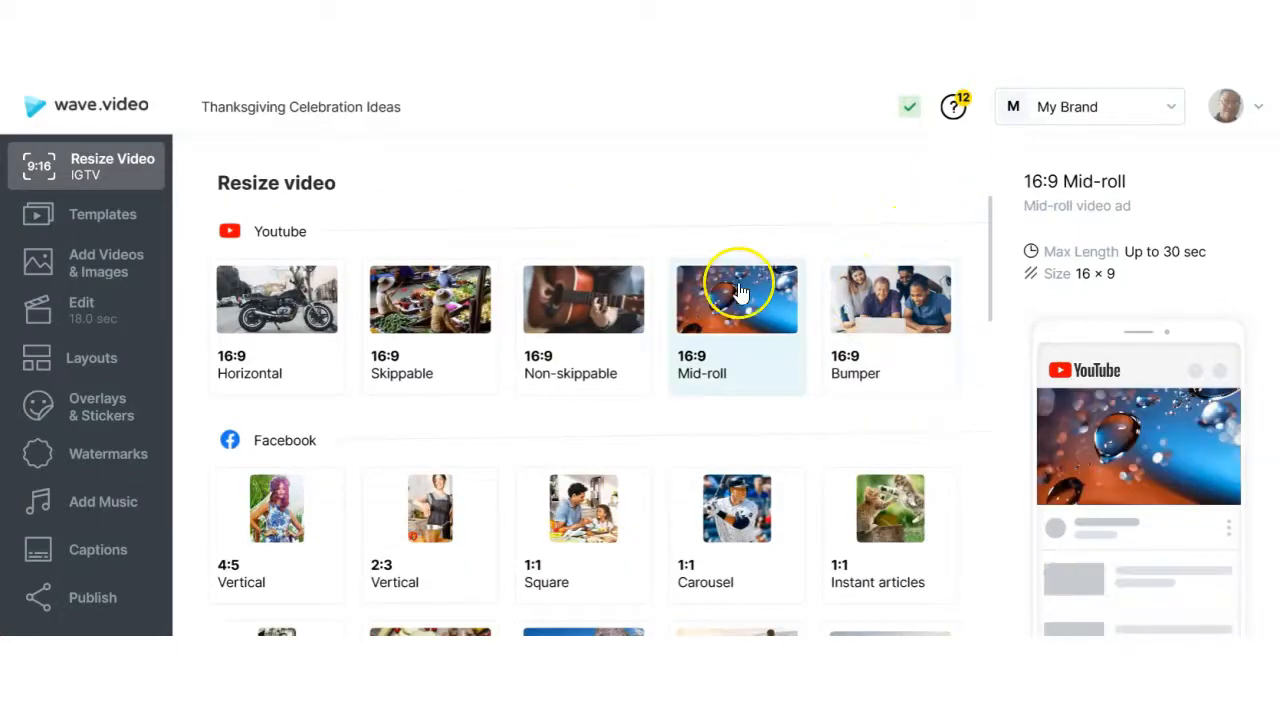
left_click(583, 300)
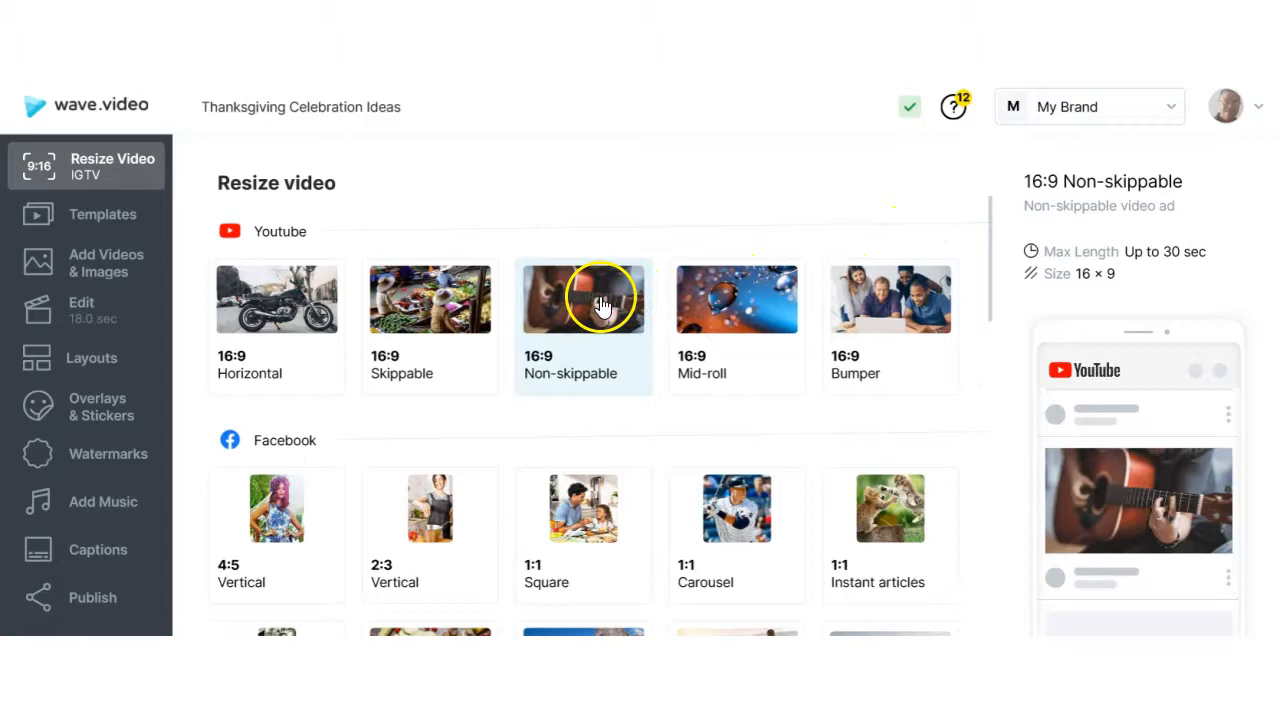
left_click(430, 300)
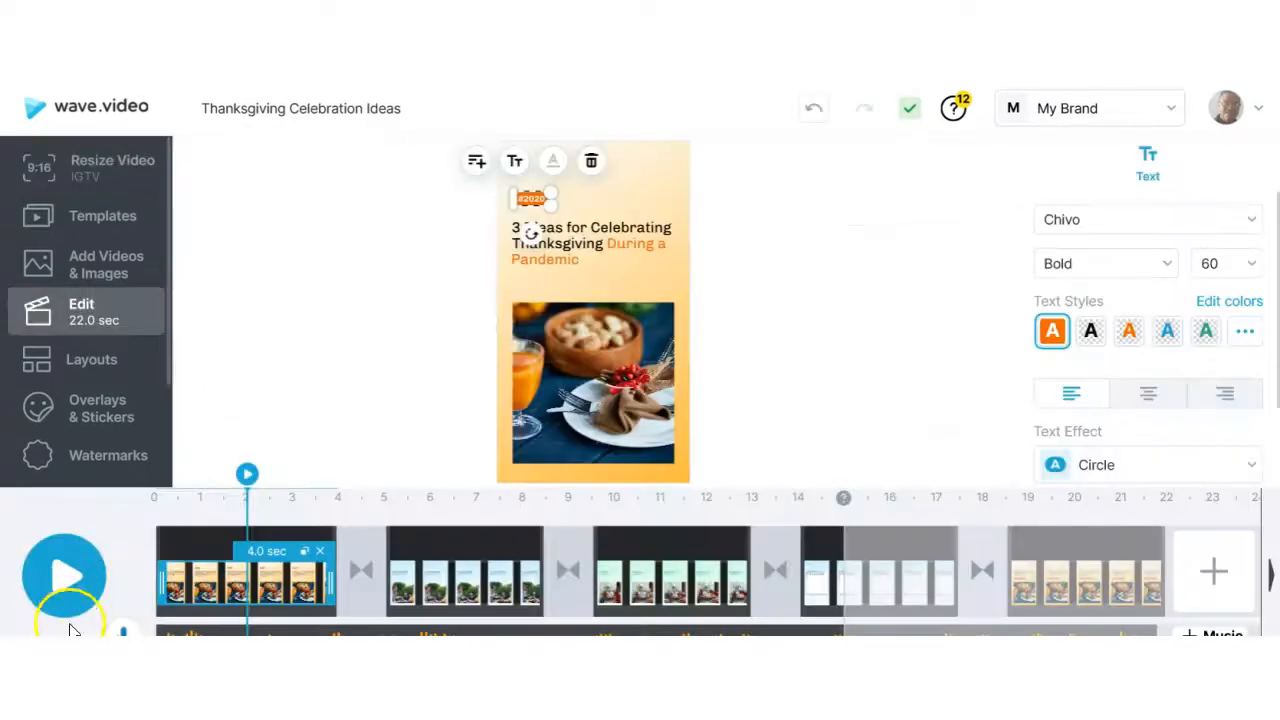
- Pick the Facebook sticker from the Social Media set in Overlays & Stickers
left_click(97, 407)
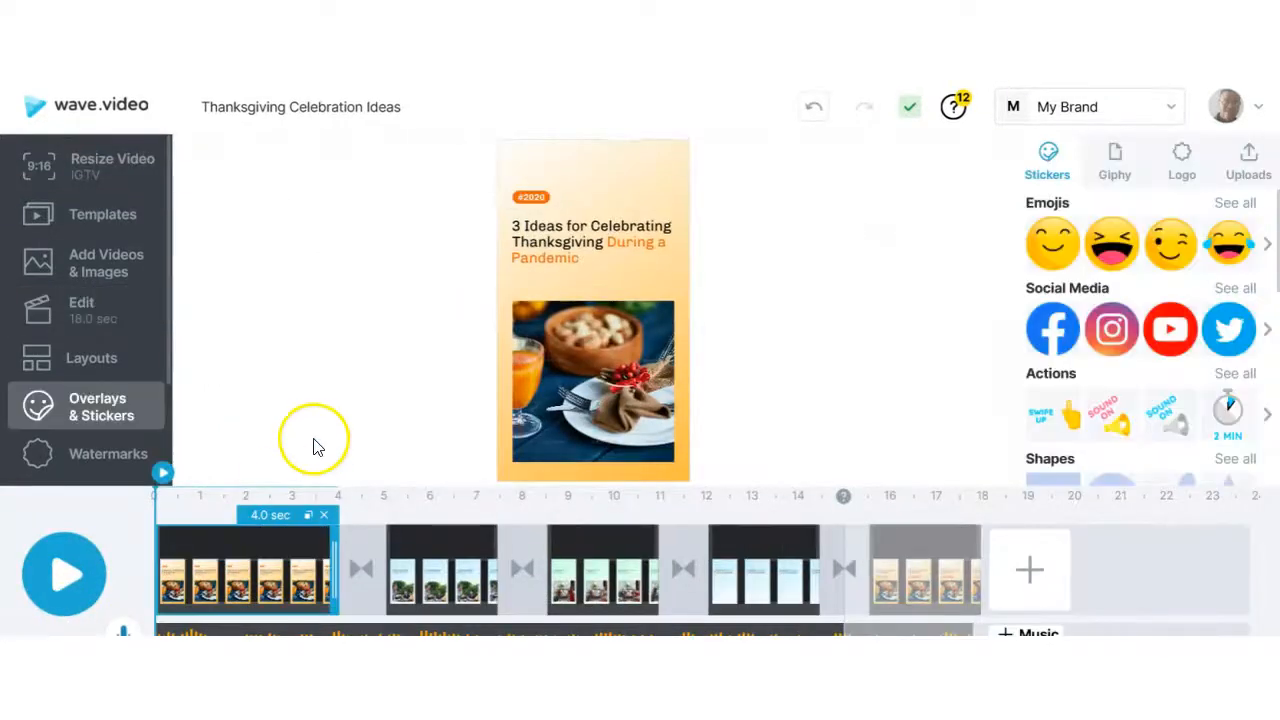
mouse_move(110, 407)
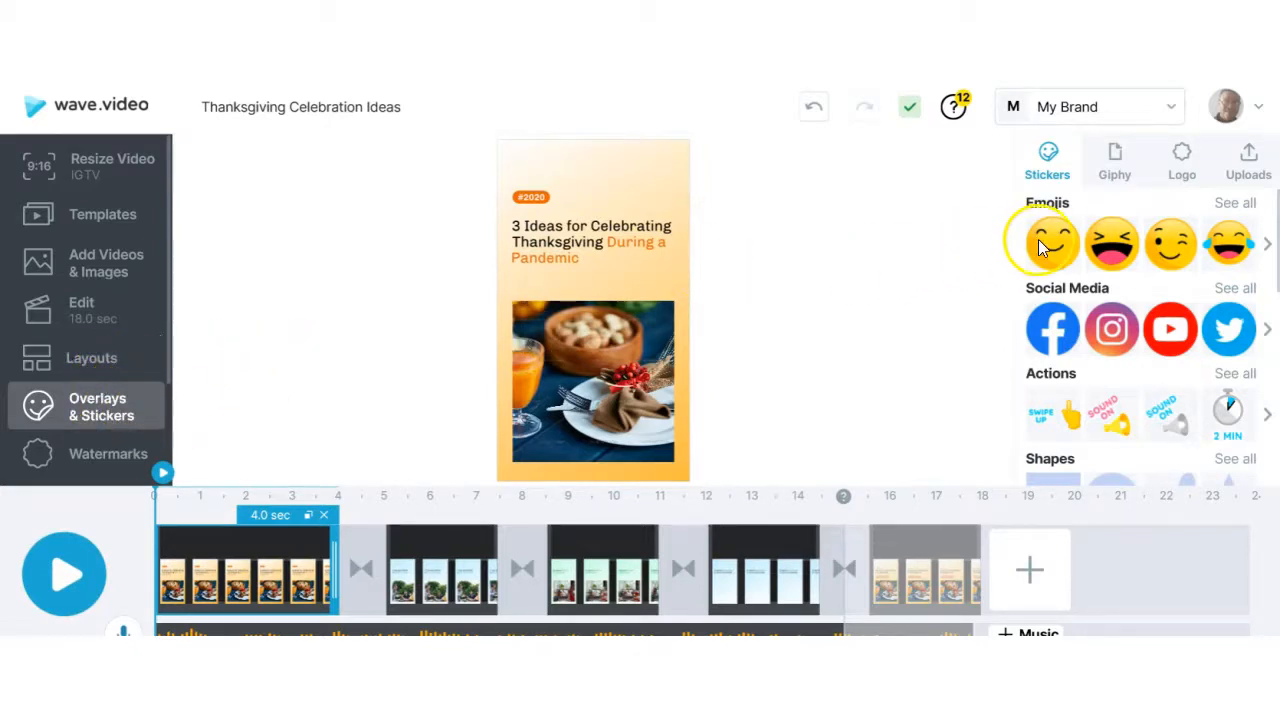
mouse_move(1078, 190)
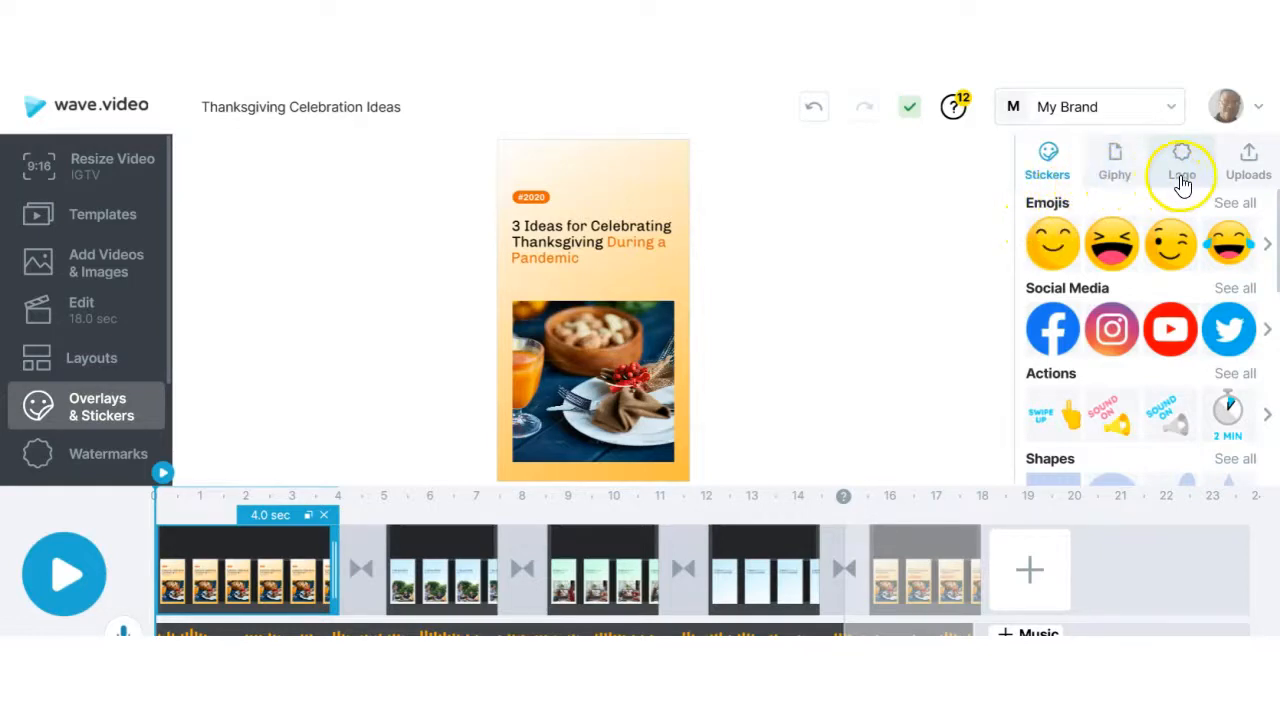
mouse_move(1248, 165)
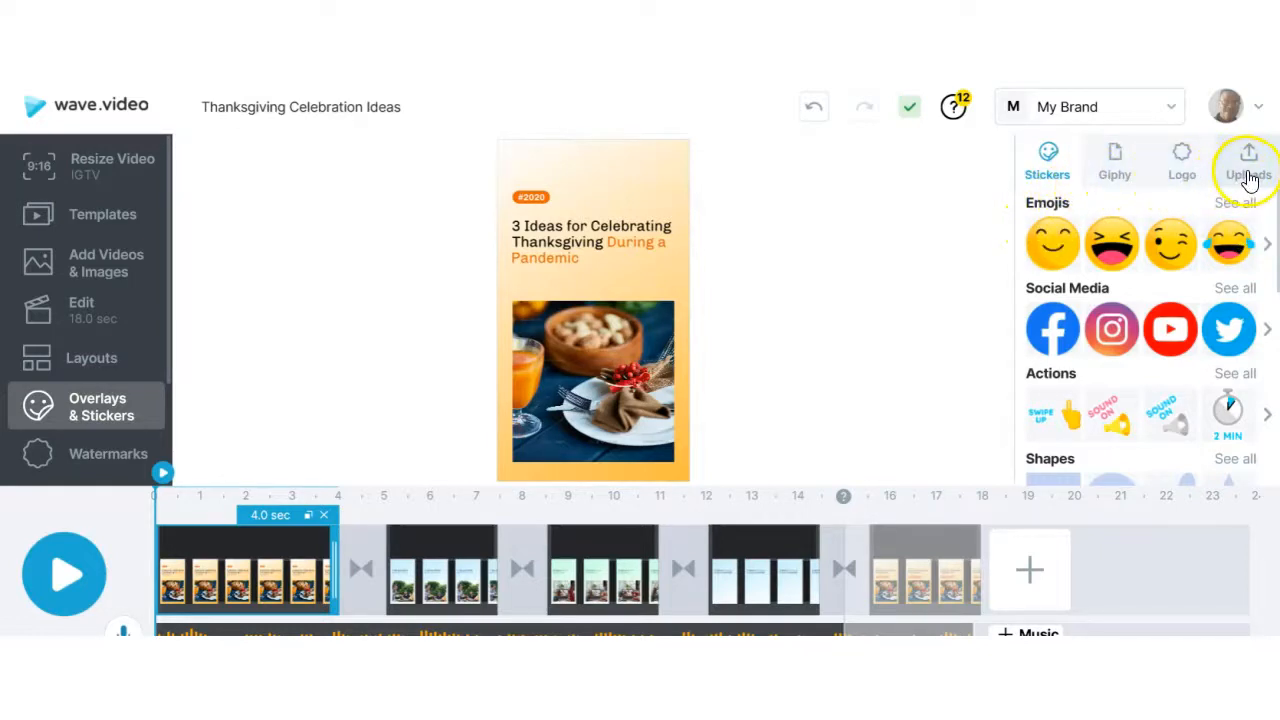
left_click(1052, 329)
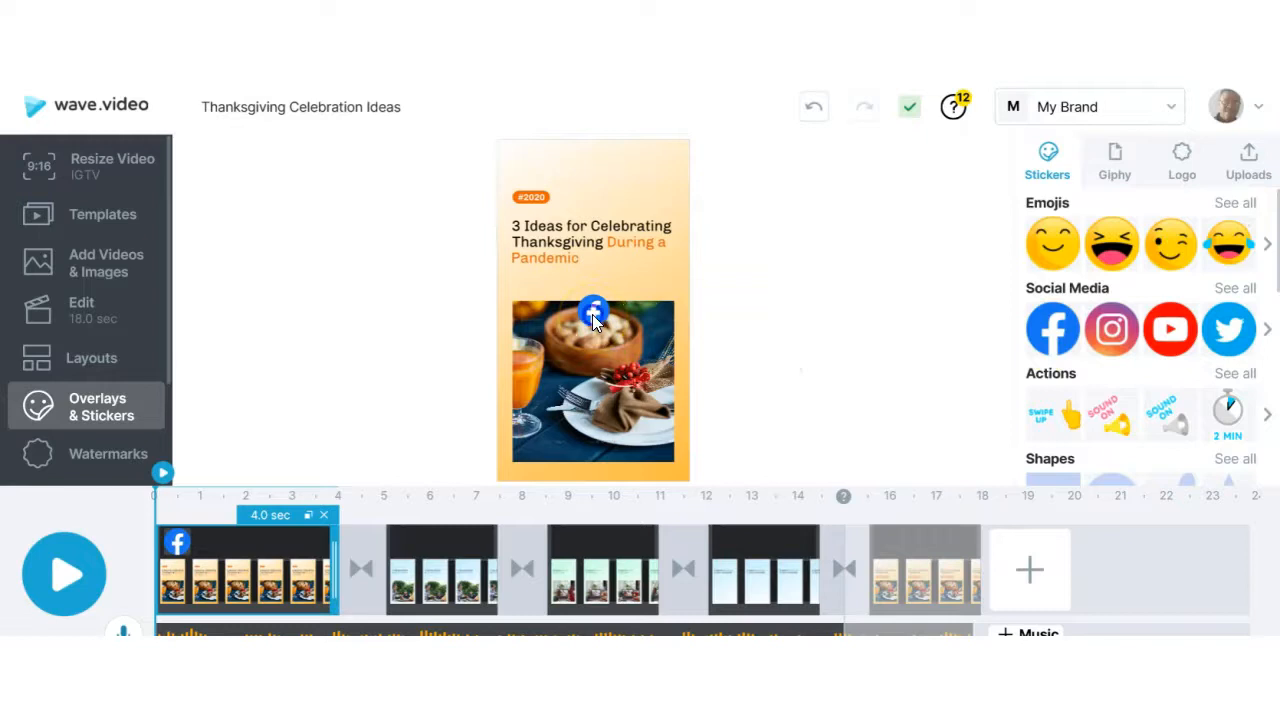
- Place the Facebook sticker on the food photo, animate it and recolour its blue to red #E20D0A
left_click_drag(593, 310, 590, 362)
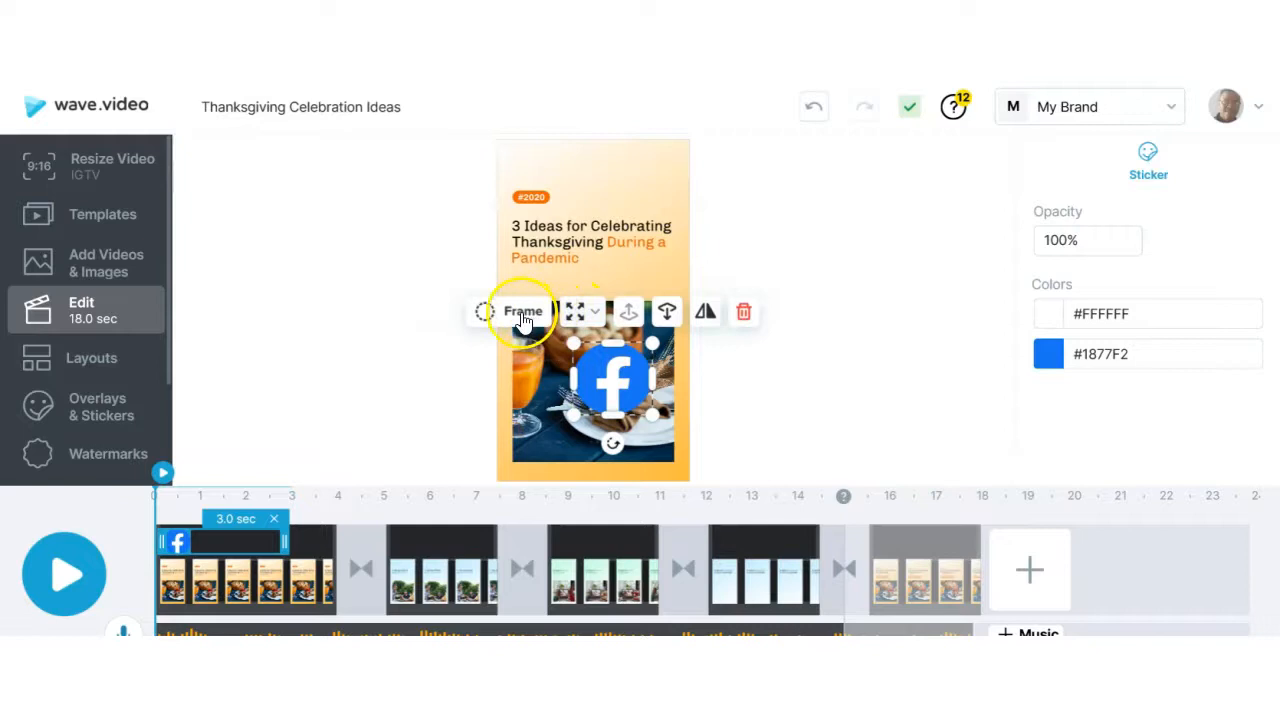
mouse_move(575, 311)
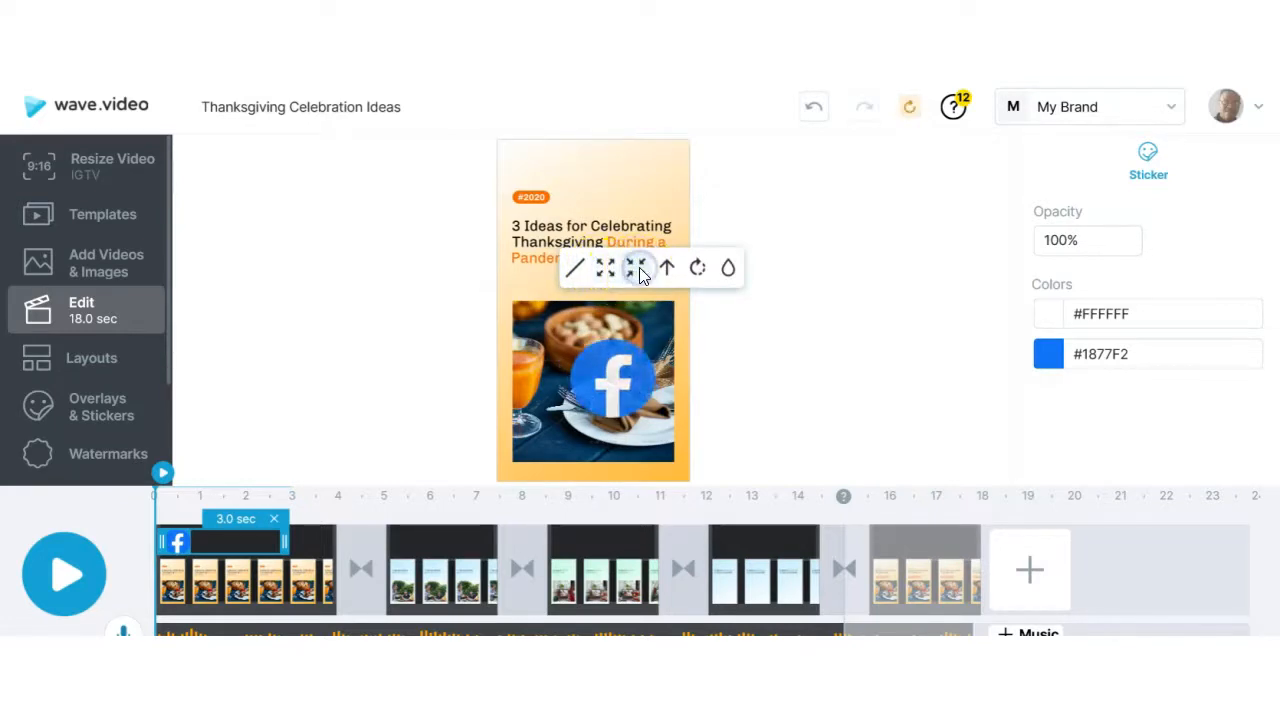
left_click(667, 267)
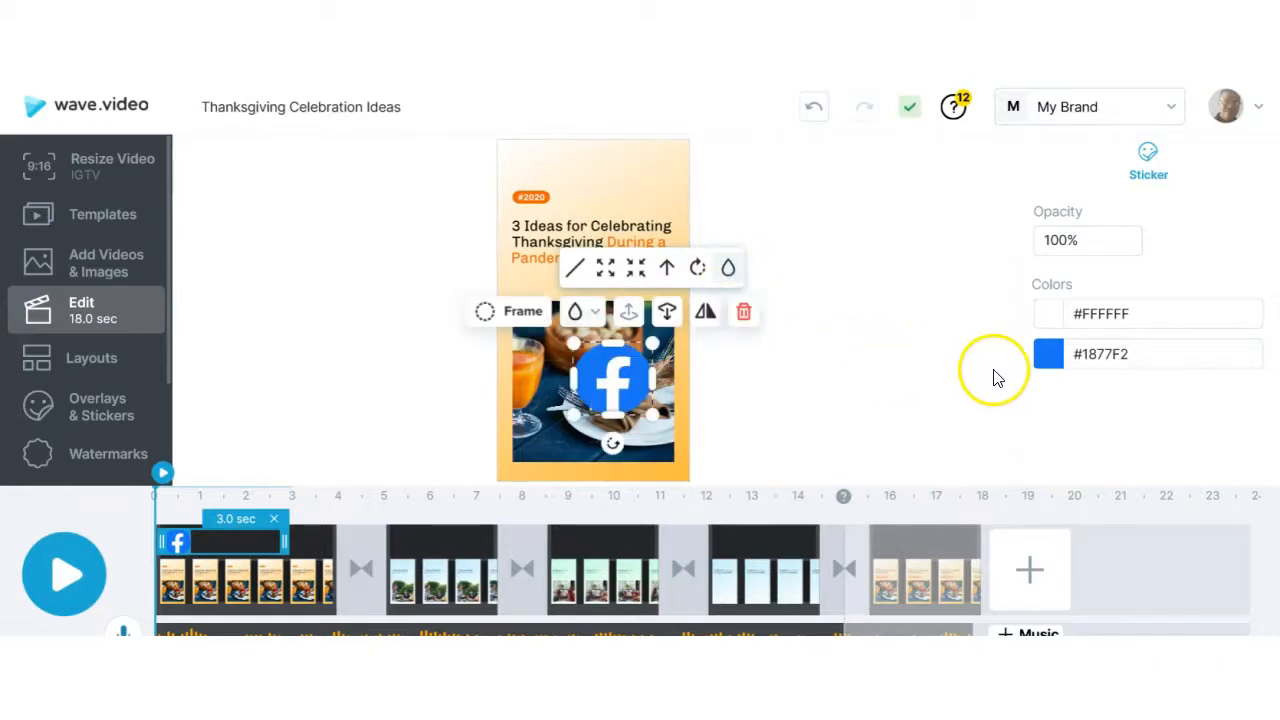
left_click(1048, 353)
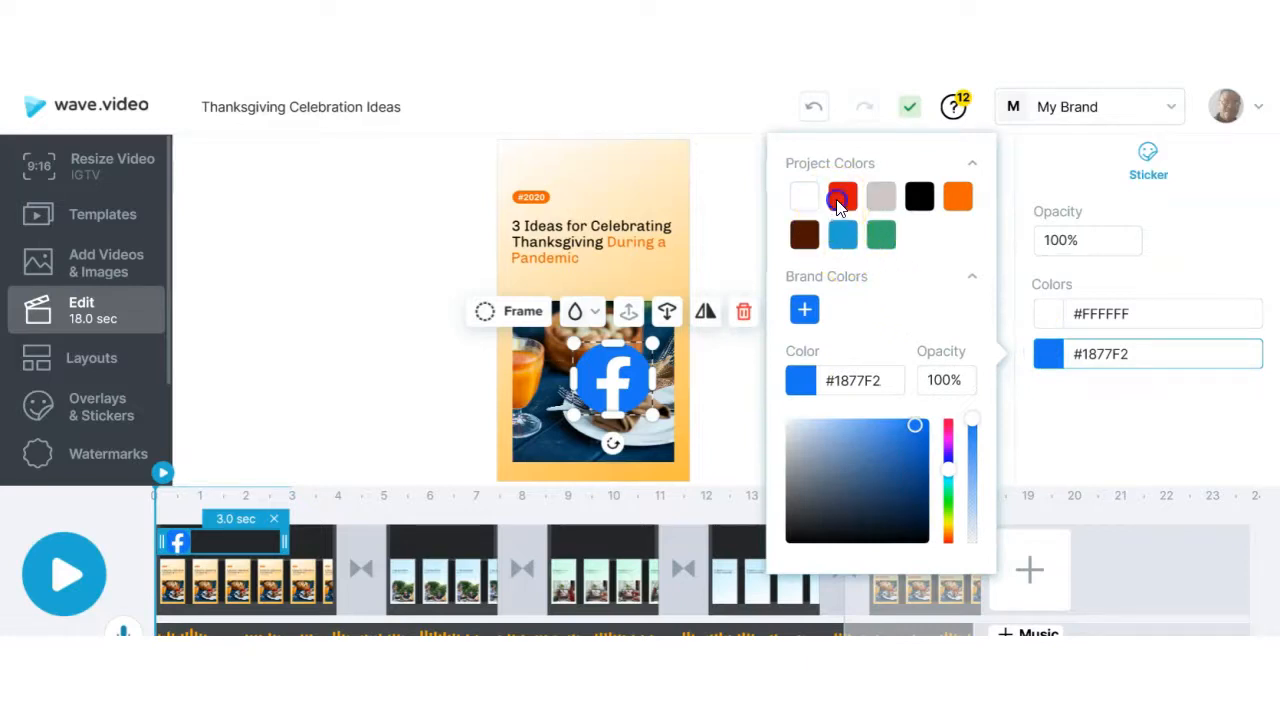
left_click(841, 195)
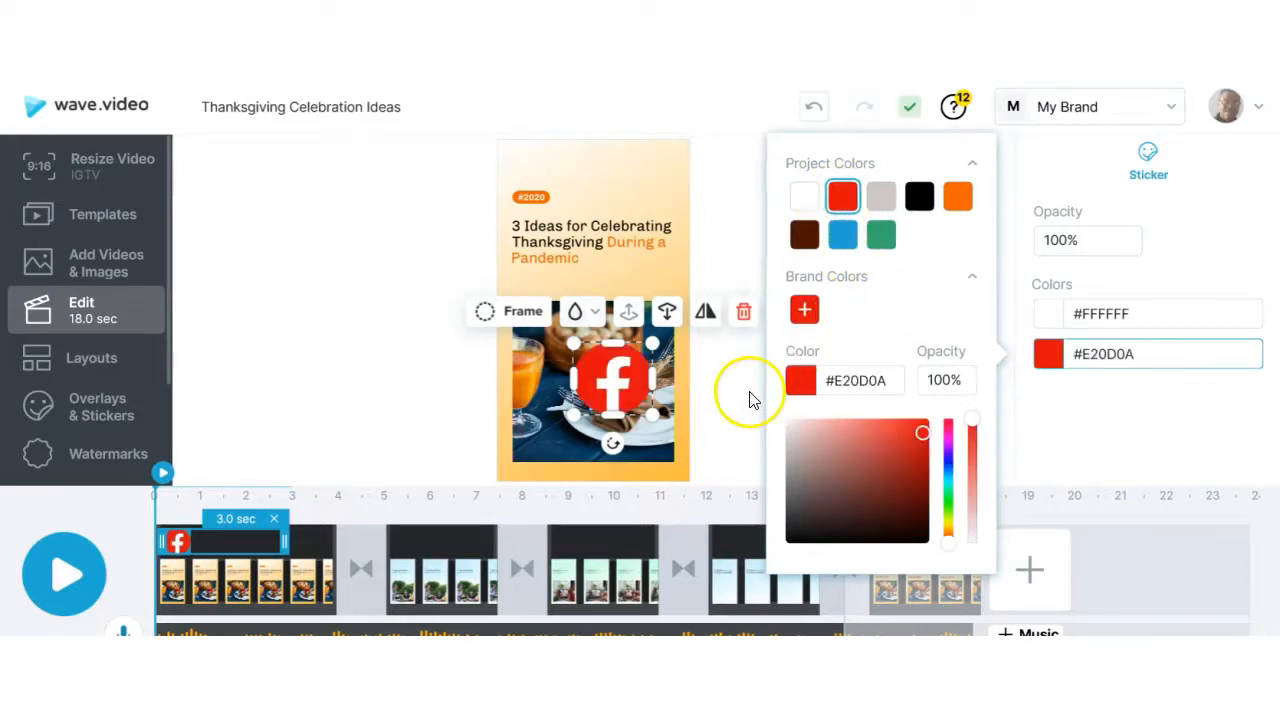
mouse_move(755, 185)
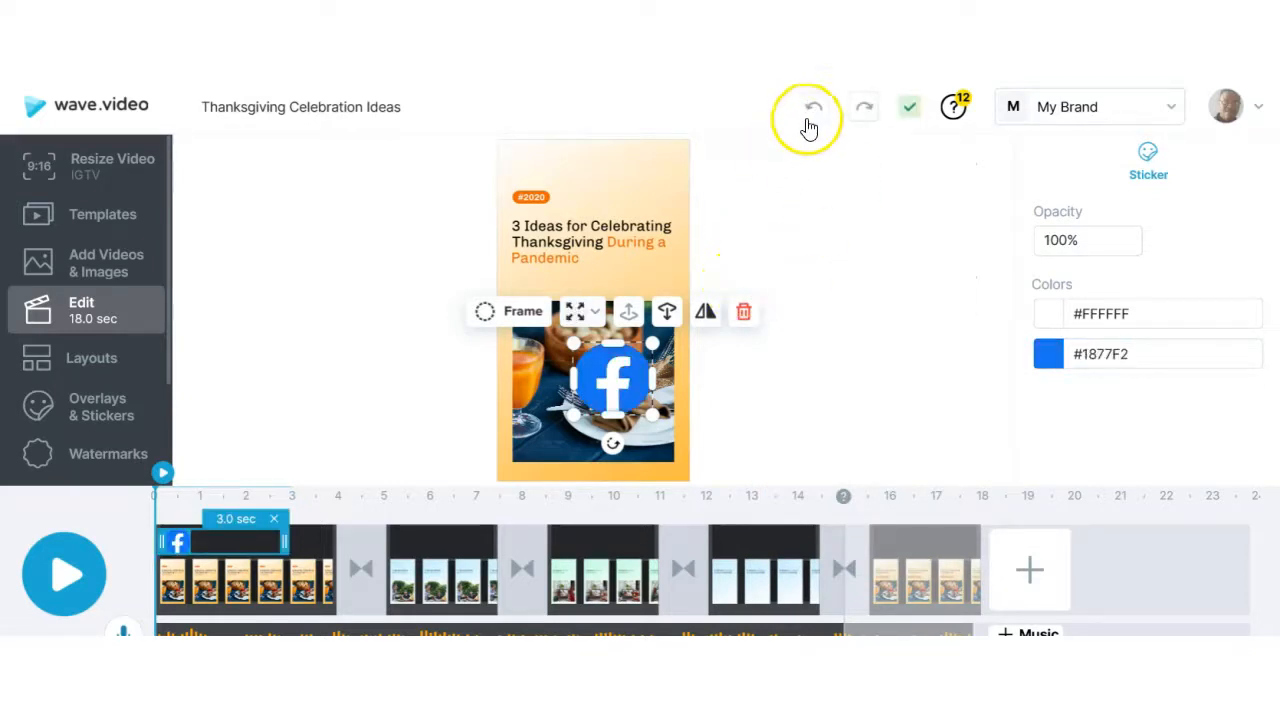
mouse_move(765, 225)
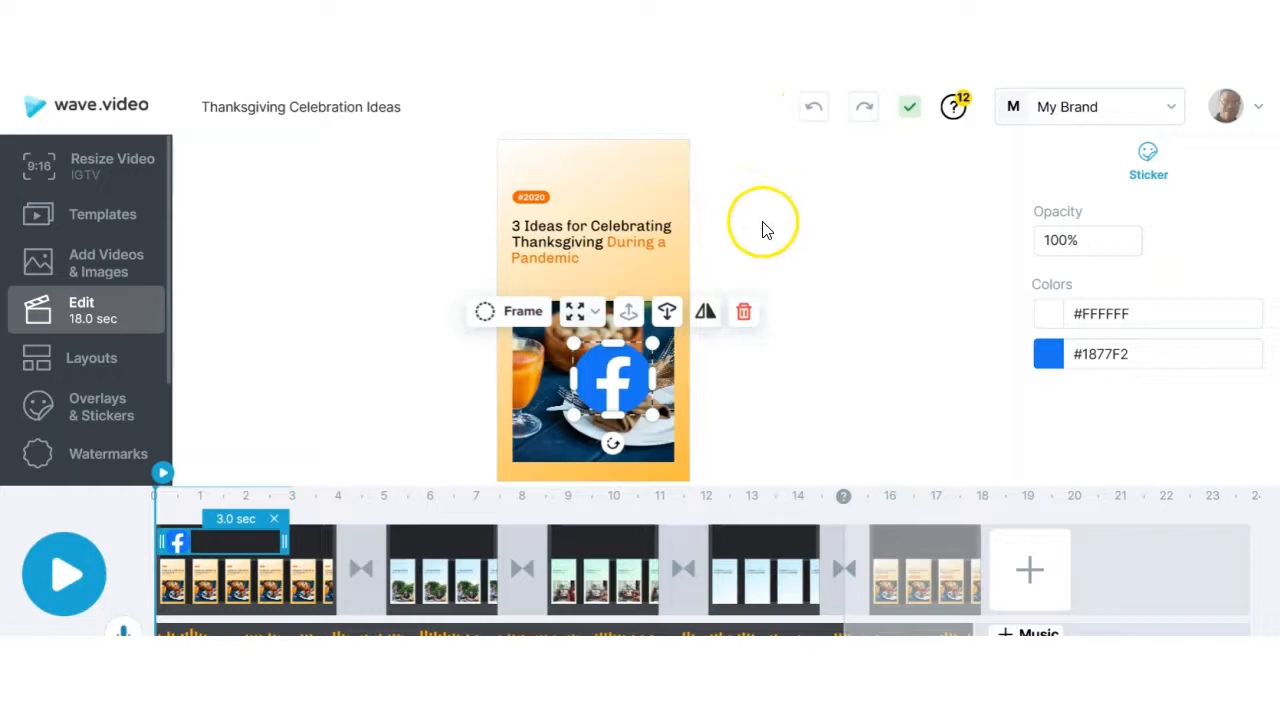
mouse_move(750, 255)
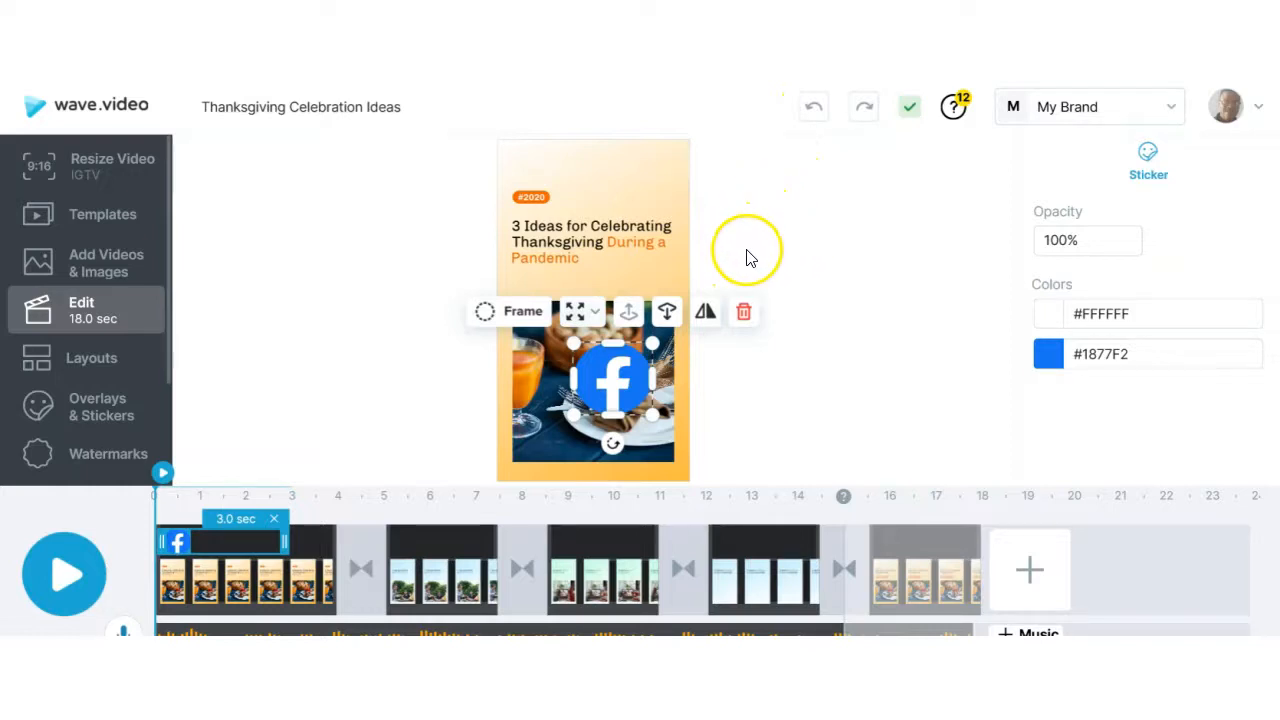
mouse_move(712, 332)
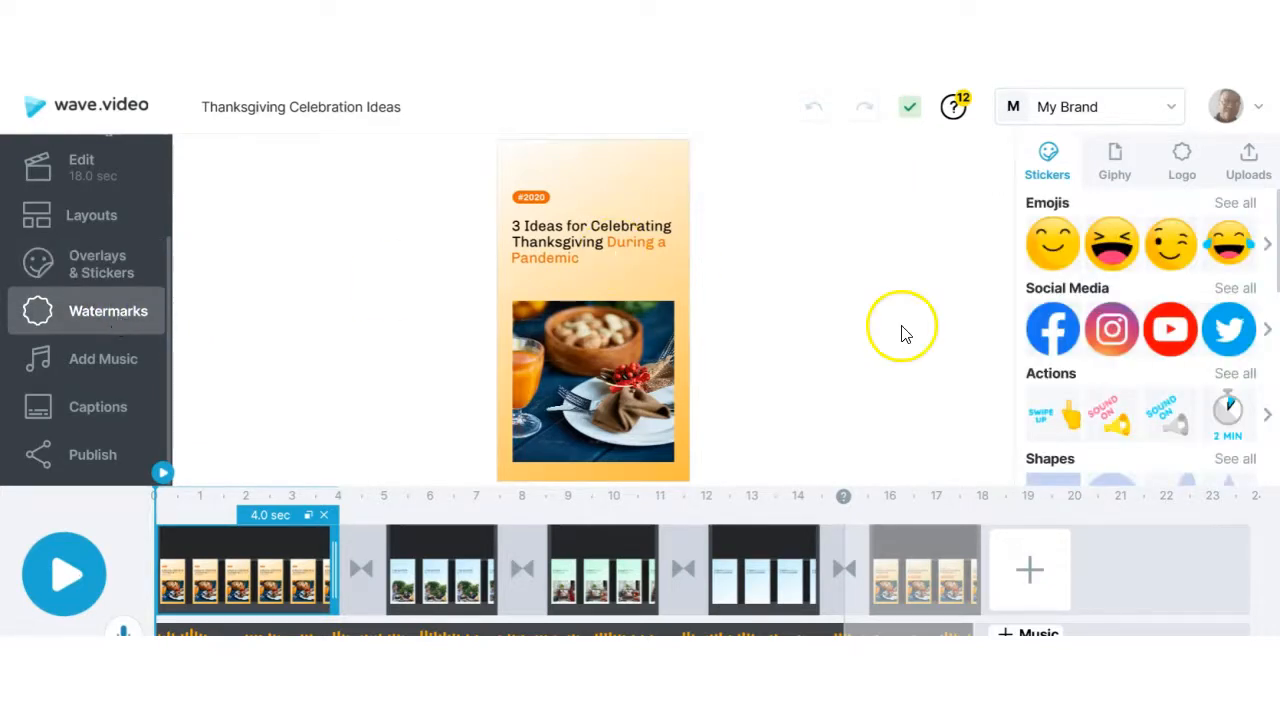
mouse_move(770, 320)
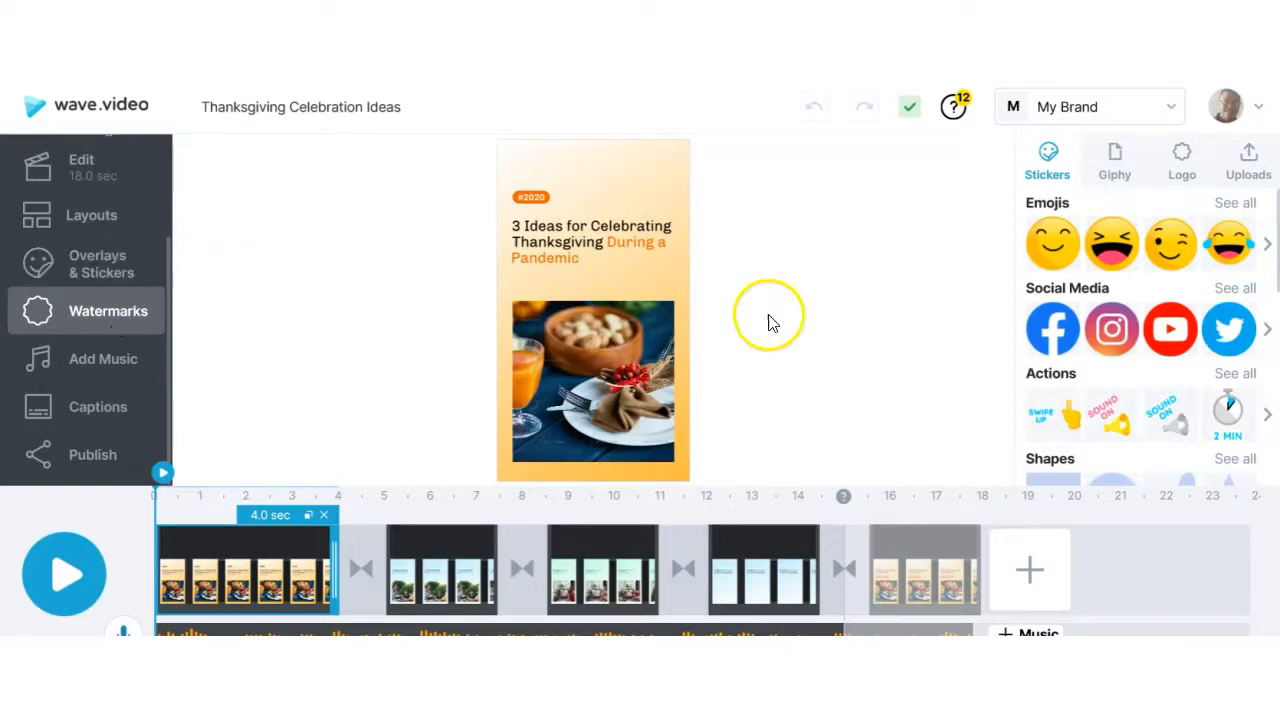
mouse_move(1030, 355)
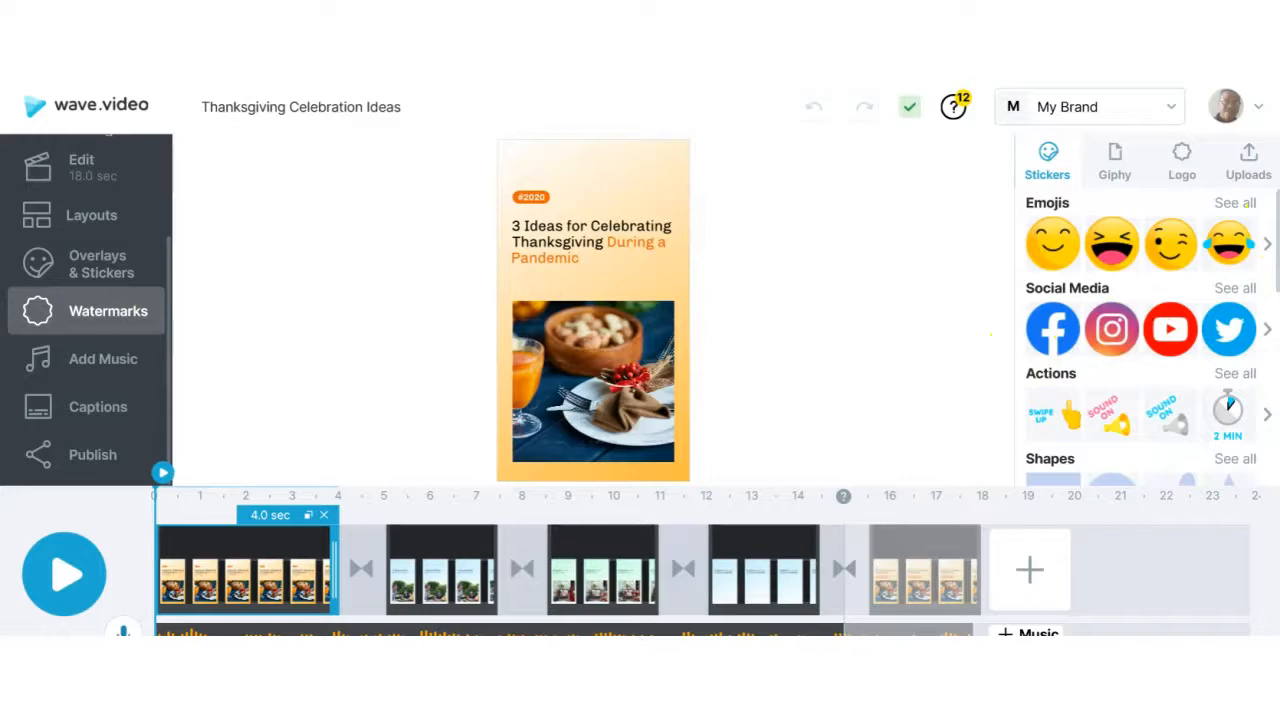
- Add two smiley emoji watermarks from the Emojis list and select one to edit
scroll("down", 3)
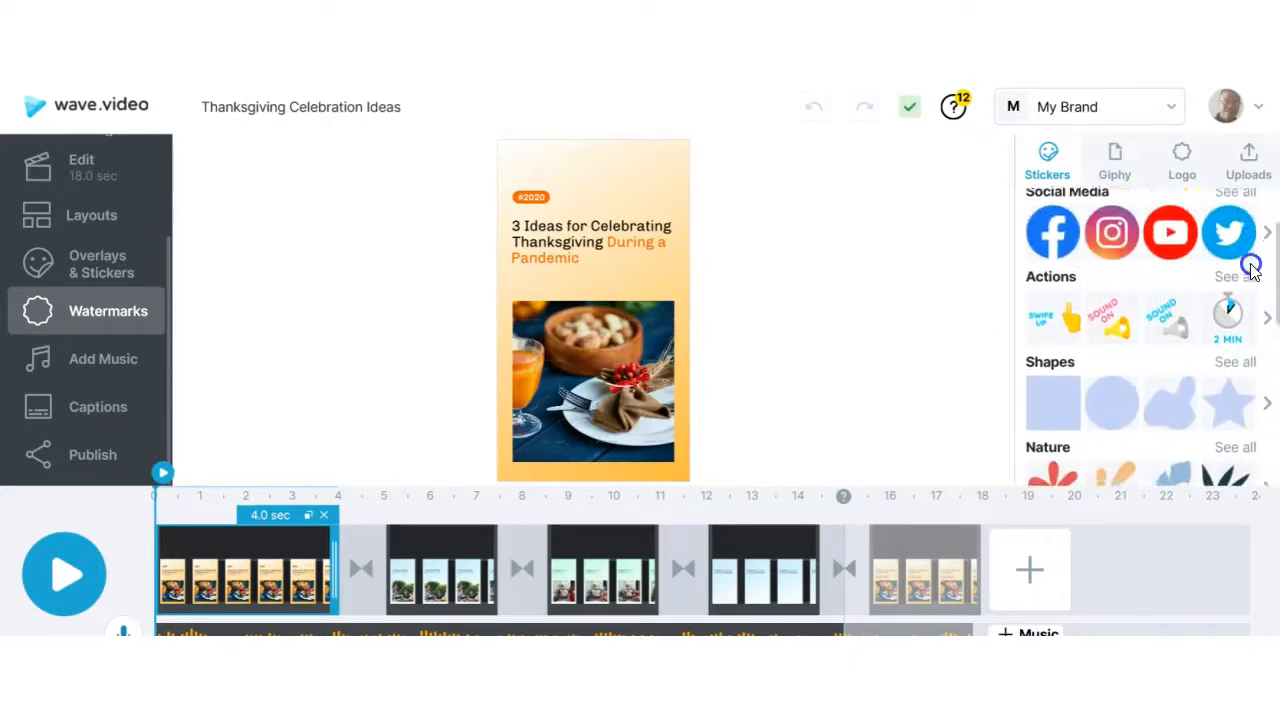
scroll("down", 3)
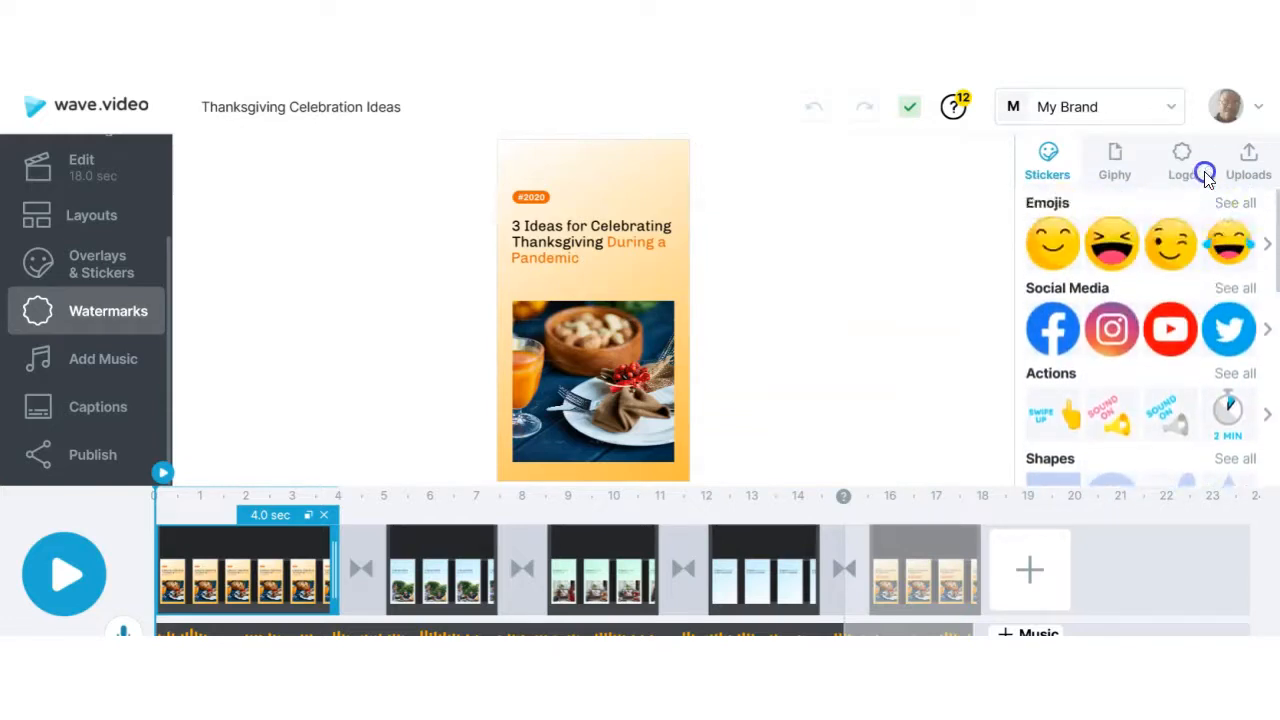
scroll("down", 3)
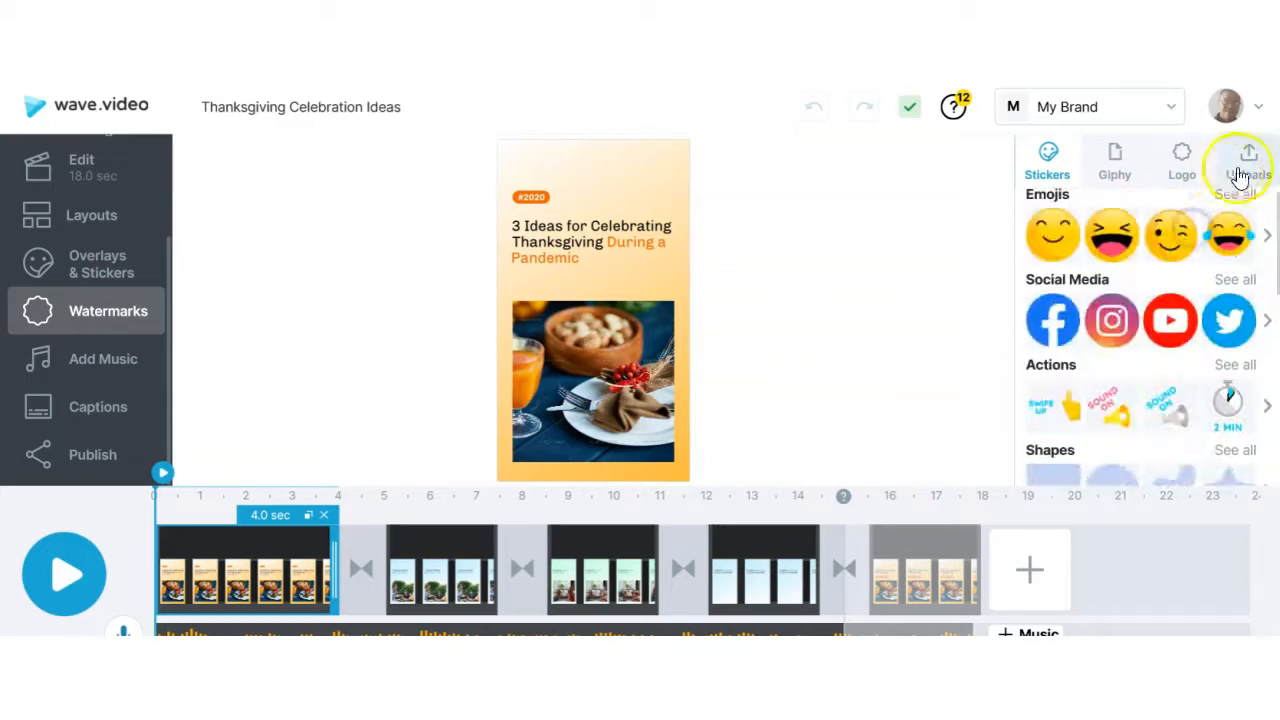
mouse_move(658, 295)
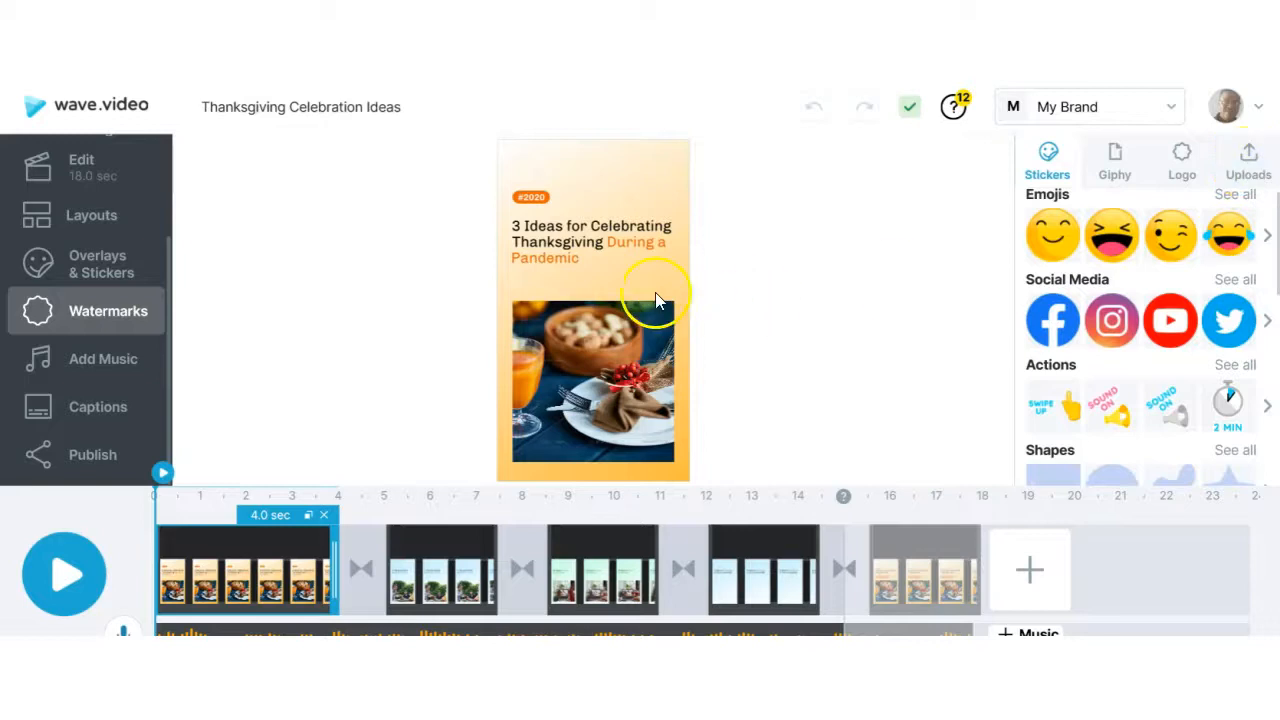
mouse_move(1055, 240)
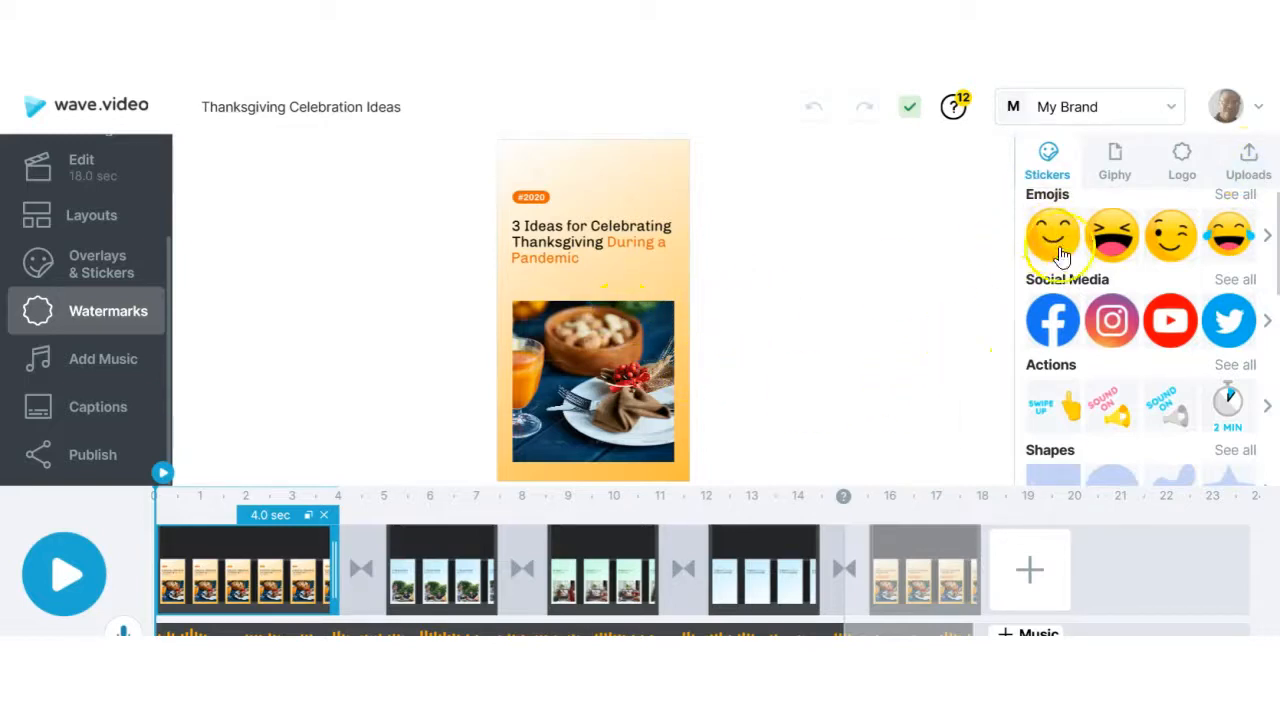
mouse_move(945, 305)
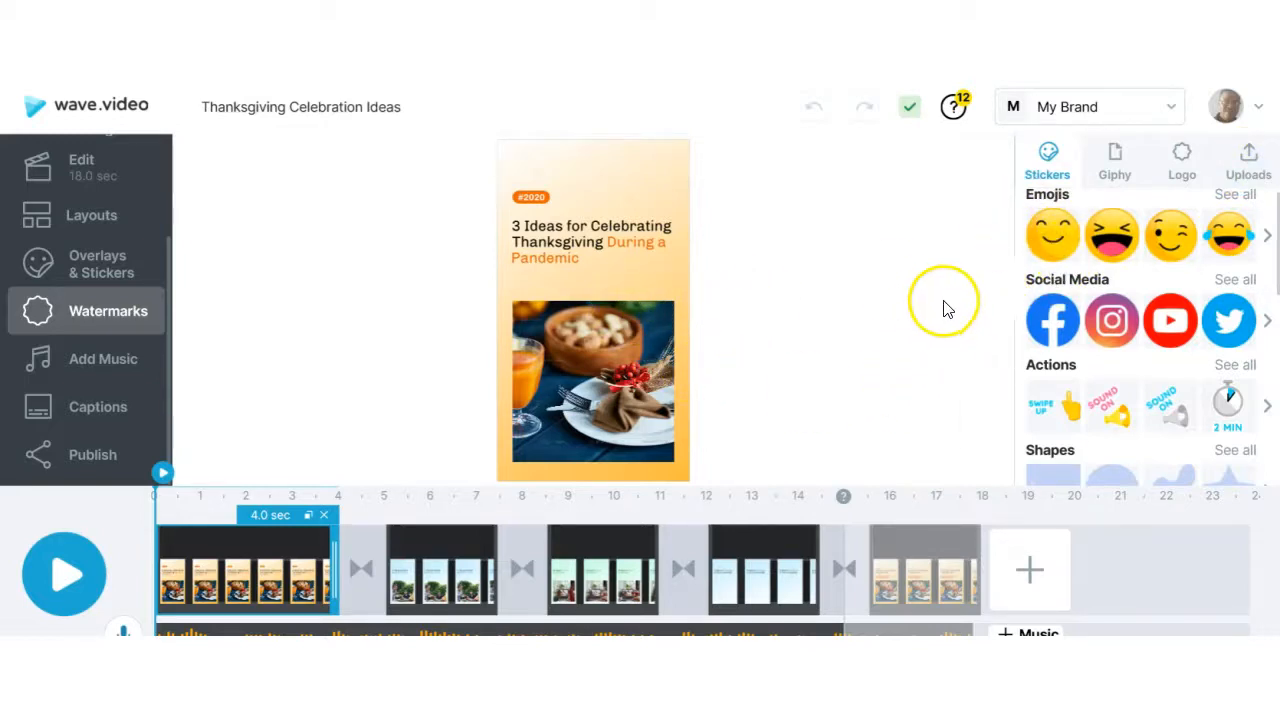
mouse_move(1053, 236)
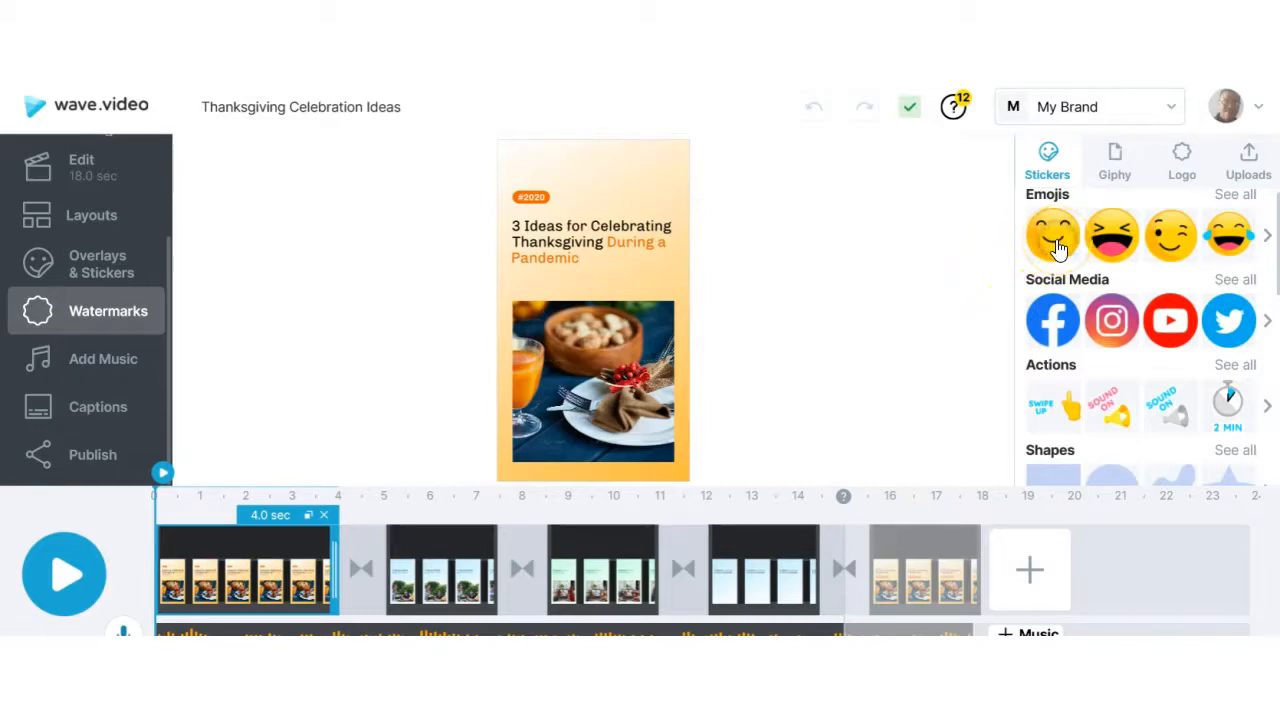
left_click(1052, 237)
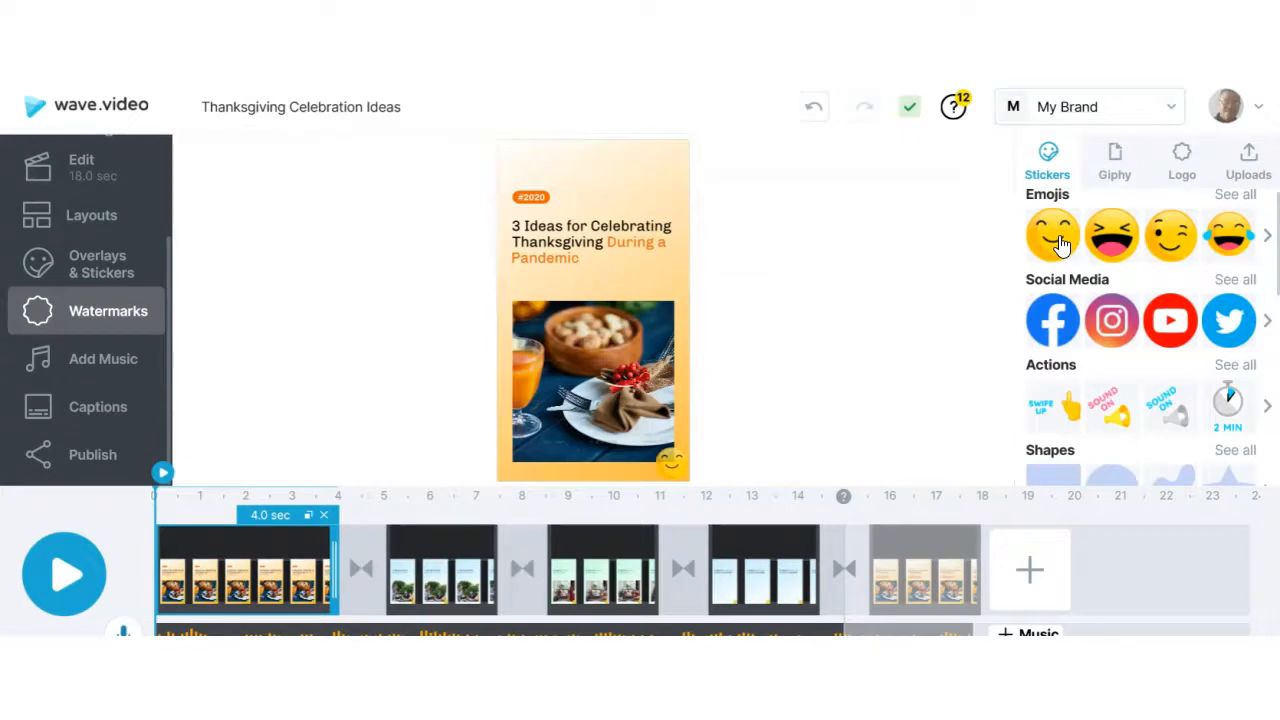
left_click(1052, 235)
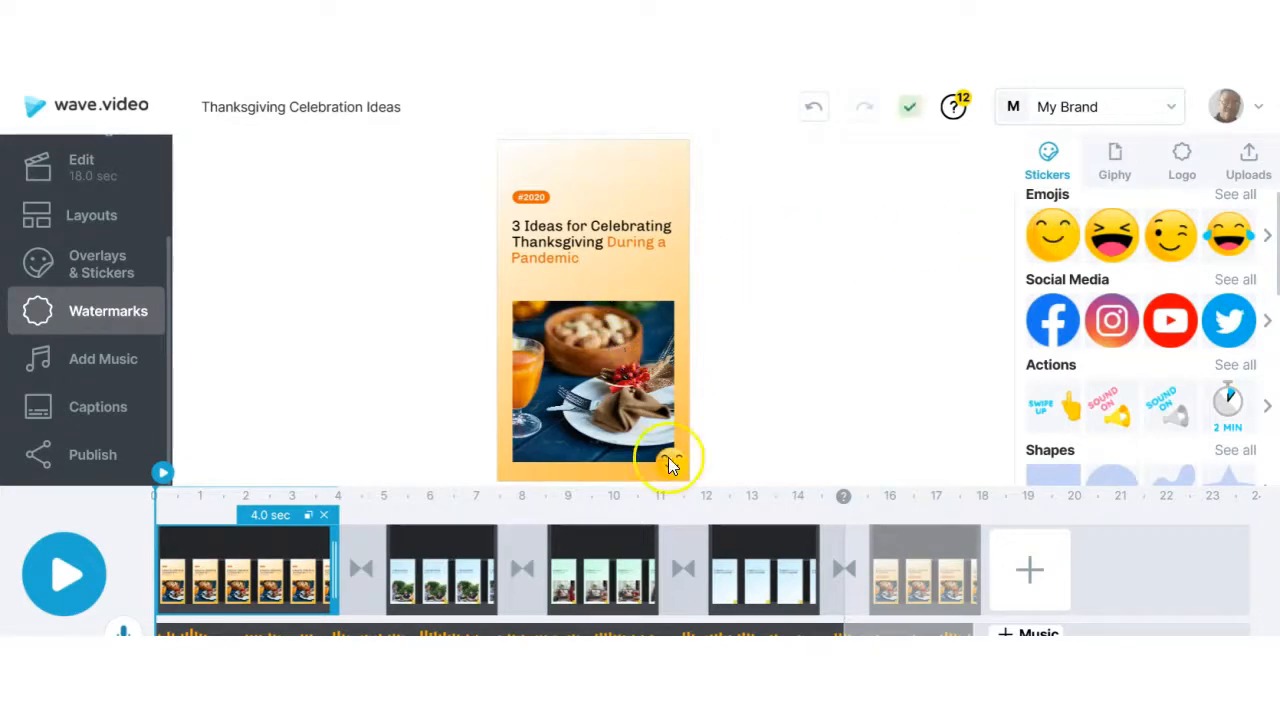
left_click(670, 460)
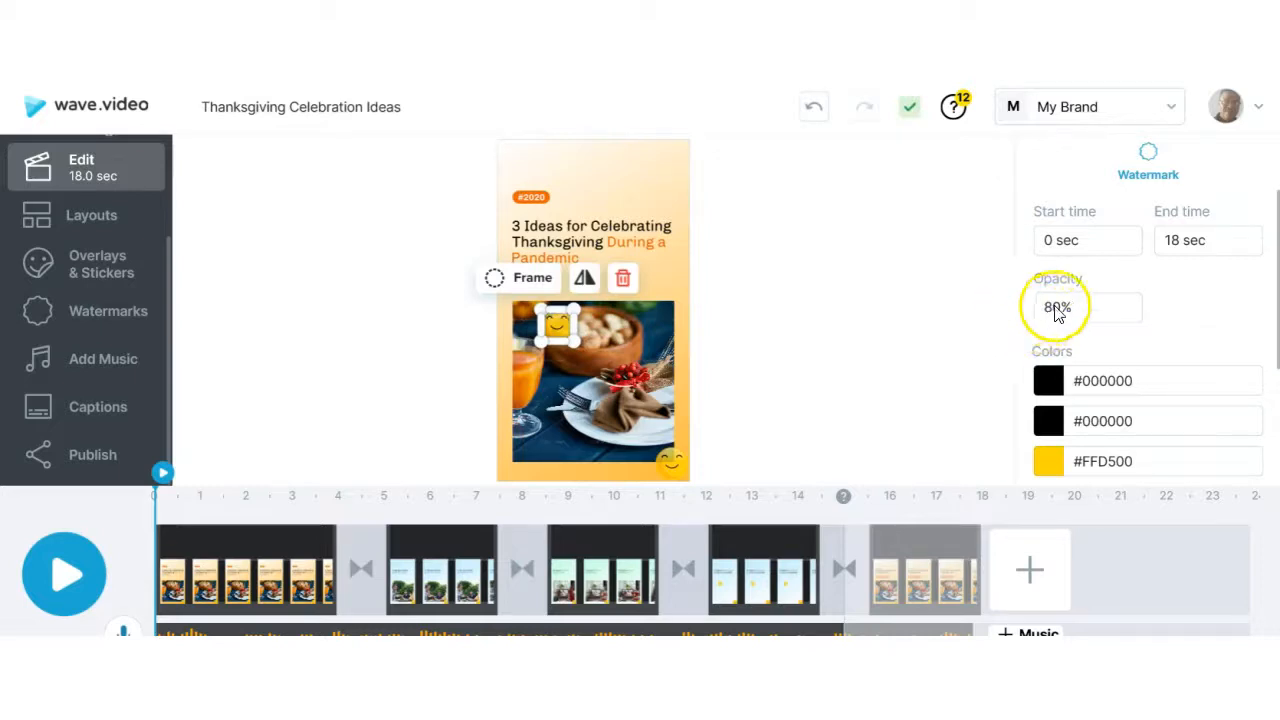
- Set the smiley watermark's opacity to 30 and move it to the left side of the photo
left_click(1087, 307)
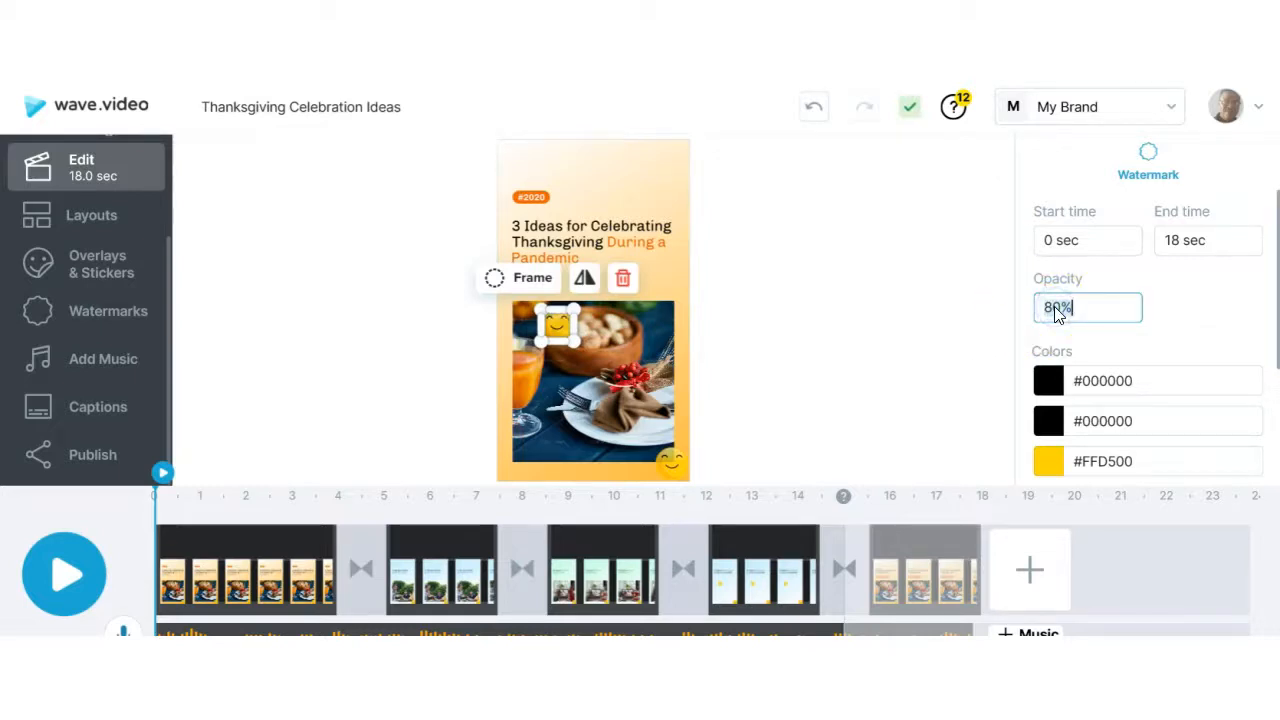
type("3")
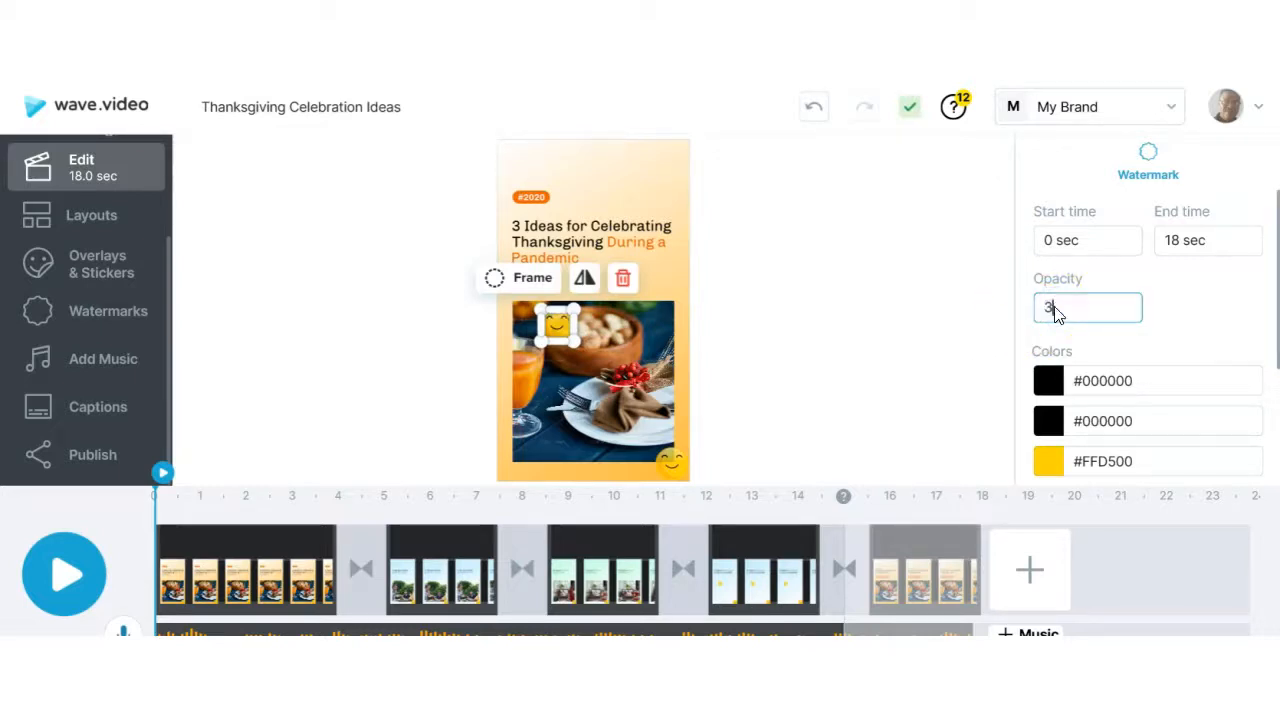
type("0%")
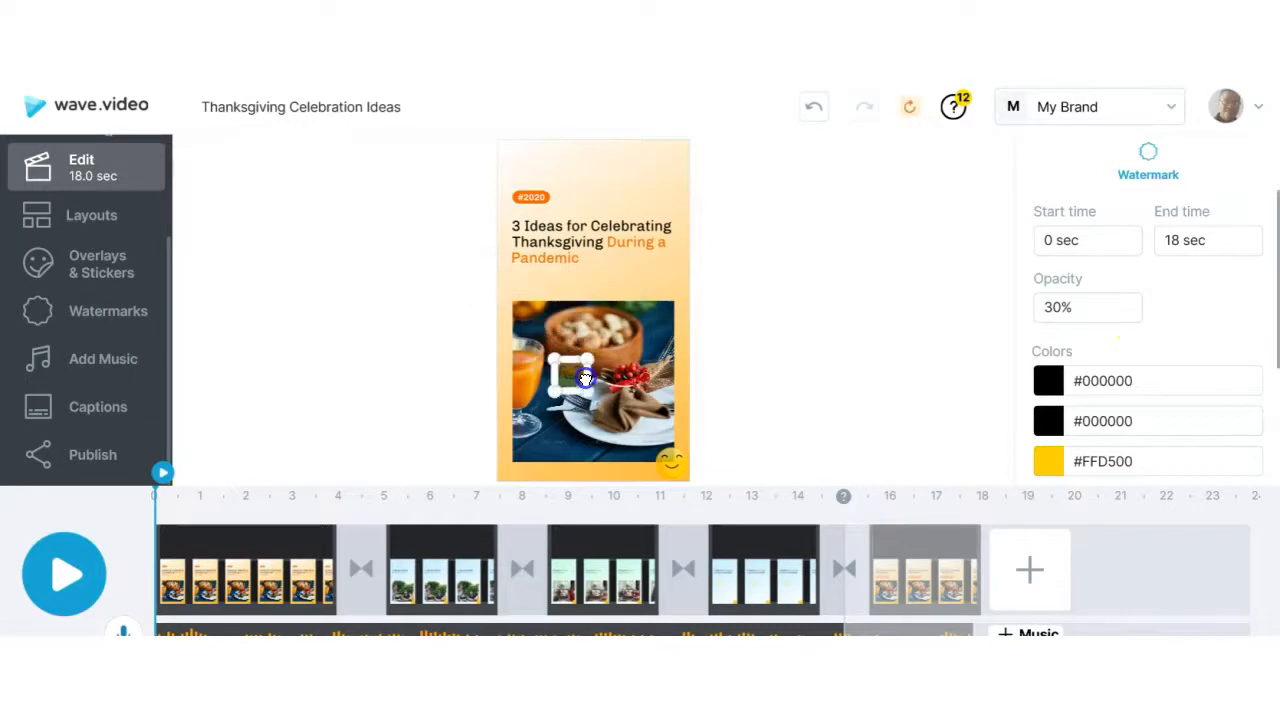
left_click_drag(583, 377, 533, 390)
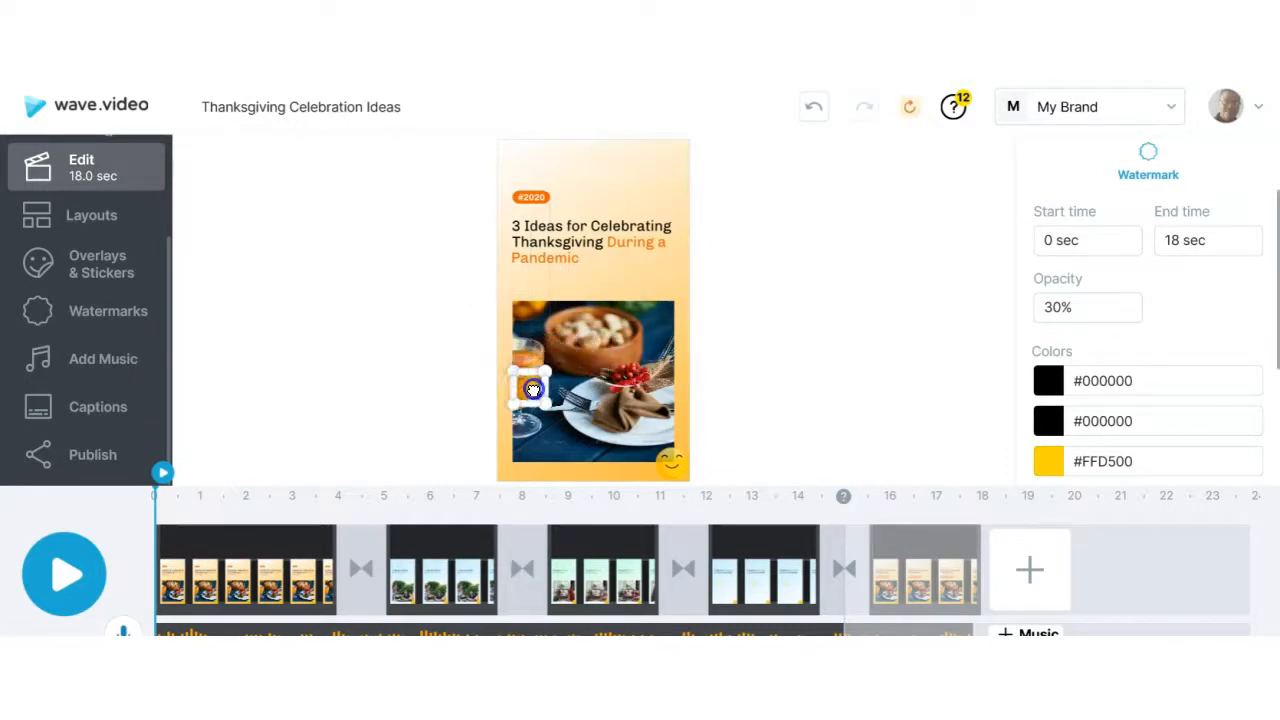
left_click_drag(533, 390, 545, 440)
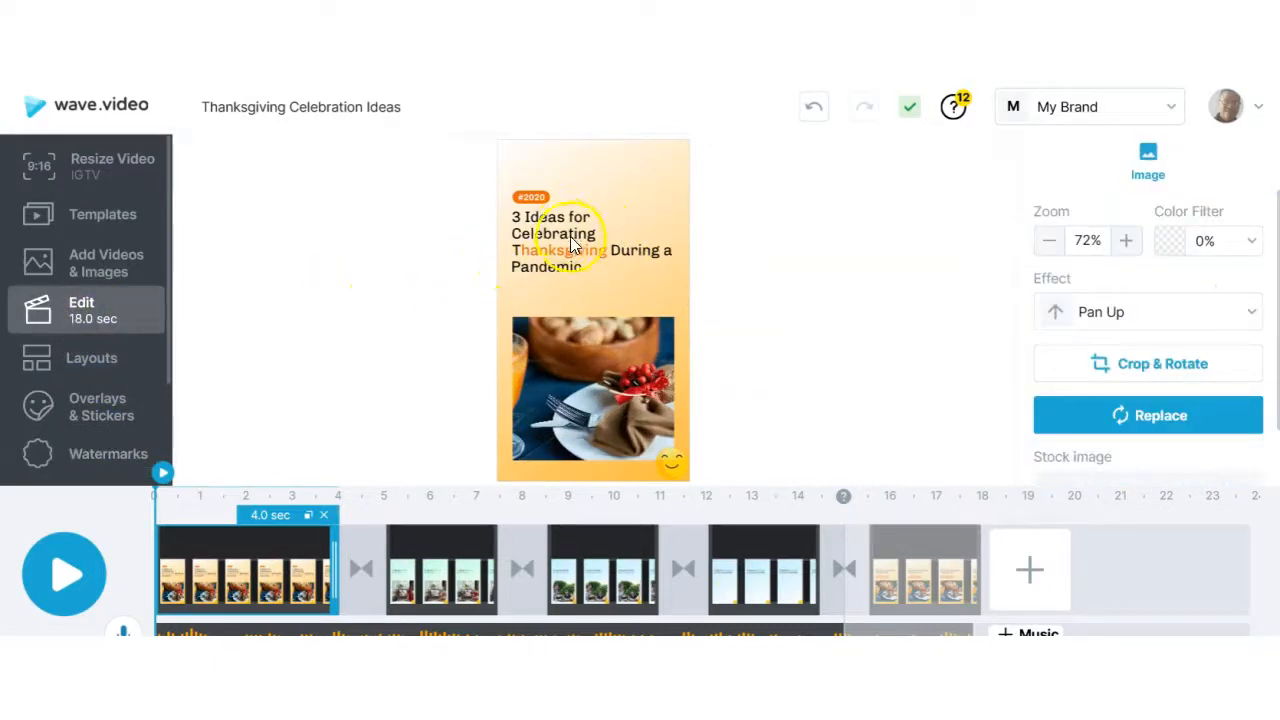
mouse_move(583, 360)
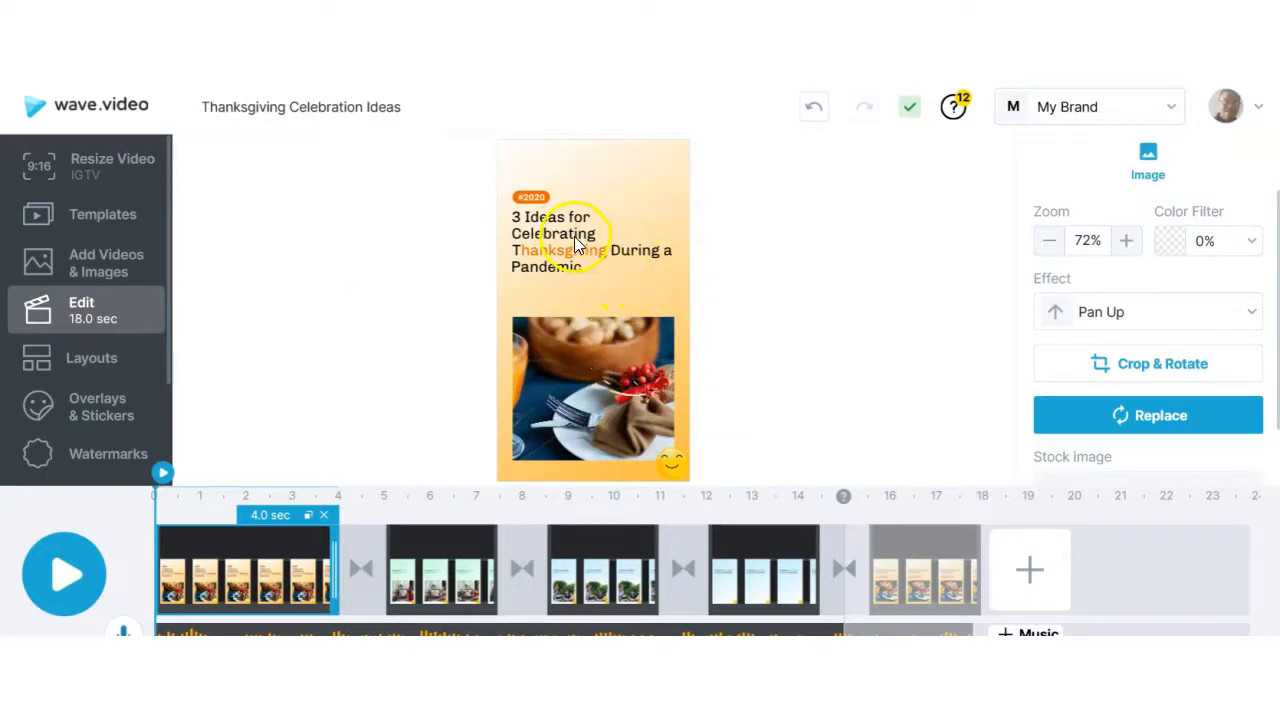
left_click(553, 240)
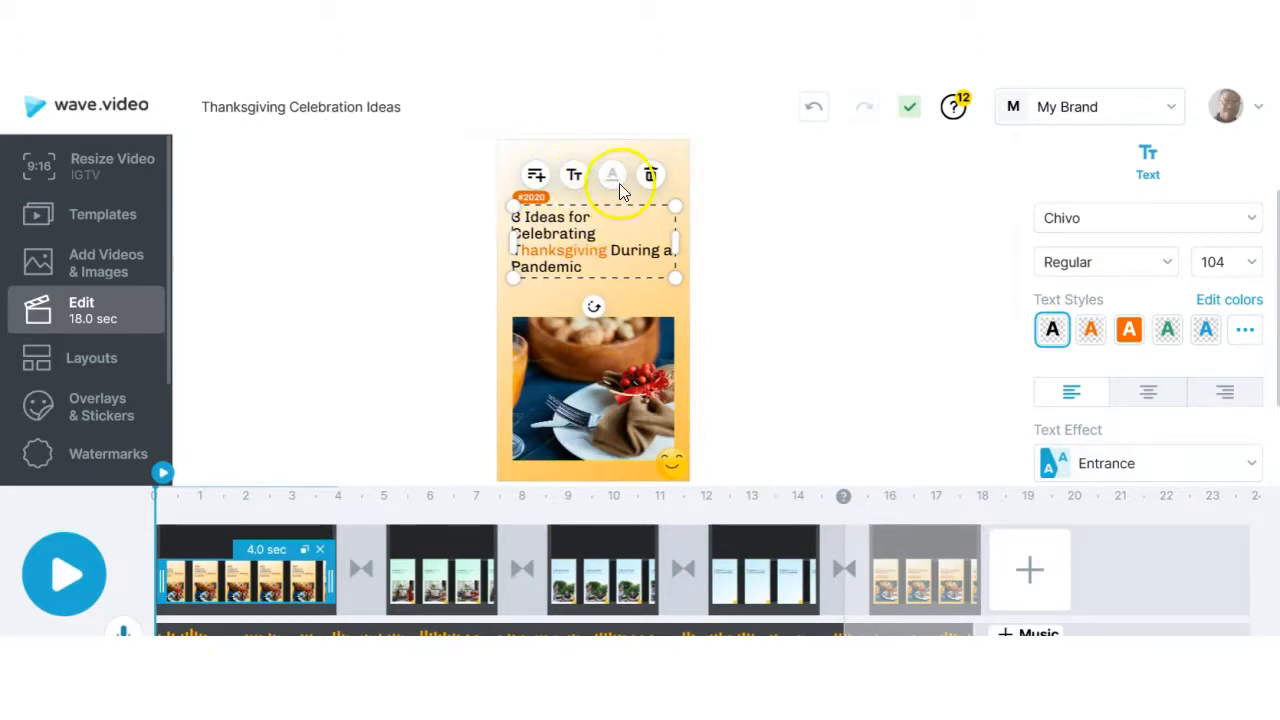
left_click(1090, 330)
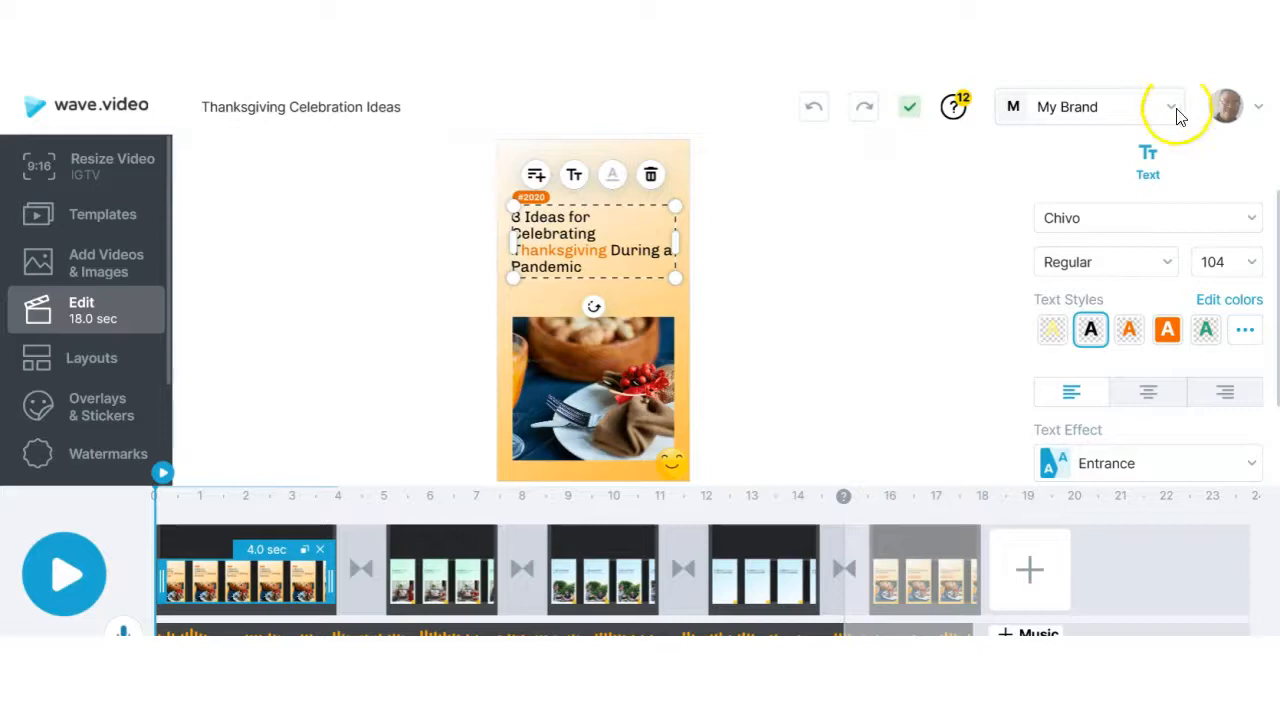
mouse_move(537, 175)
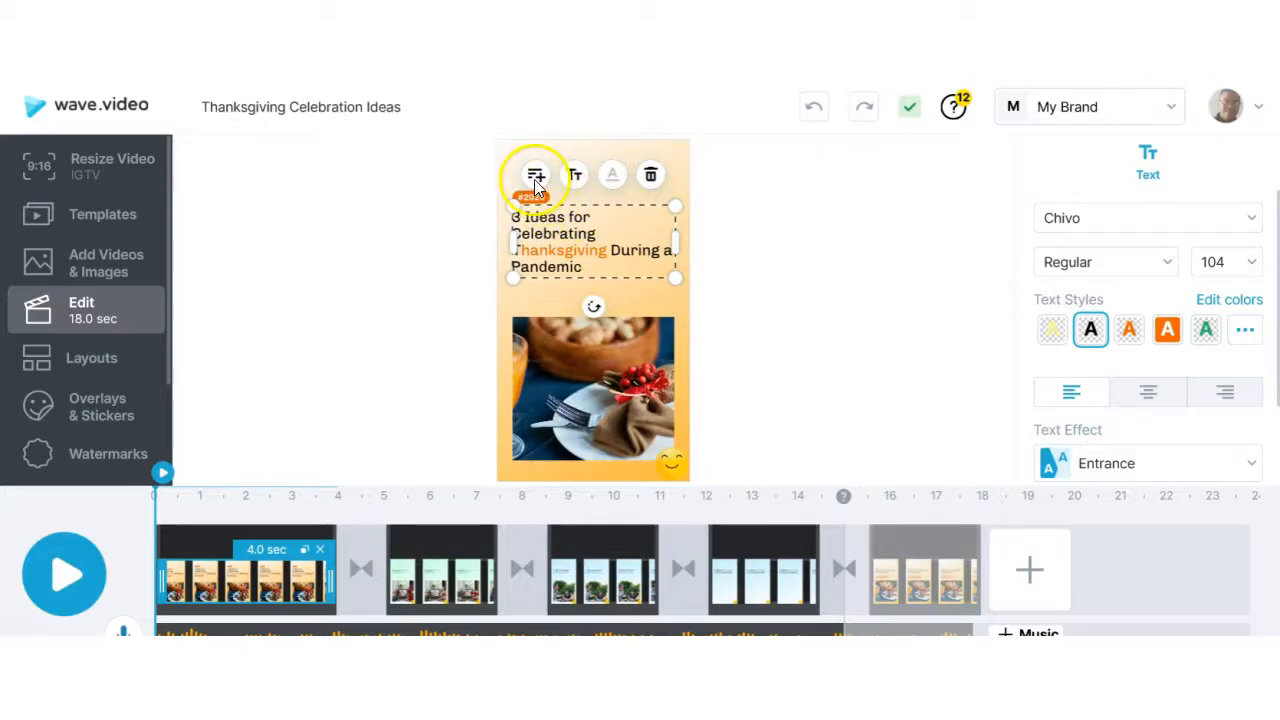
mouse_move(536, 175)
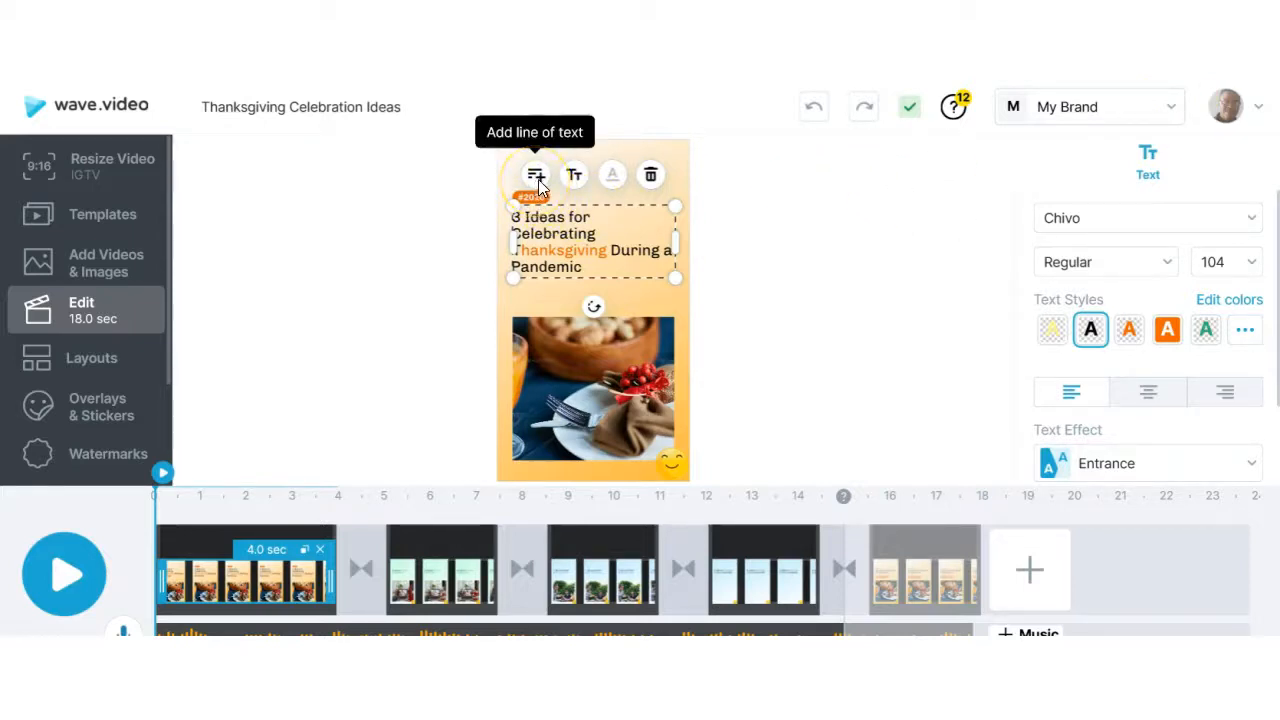
mouse_move(536, 175)
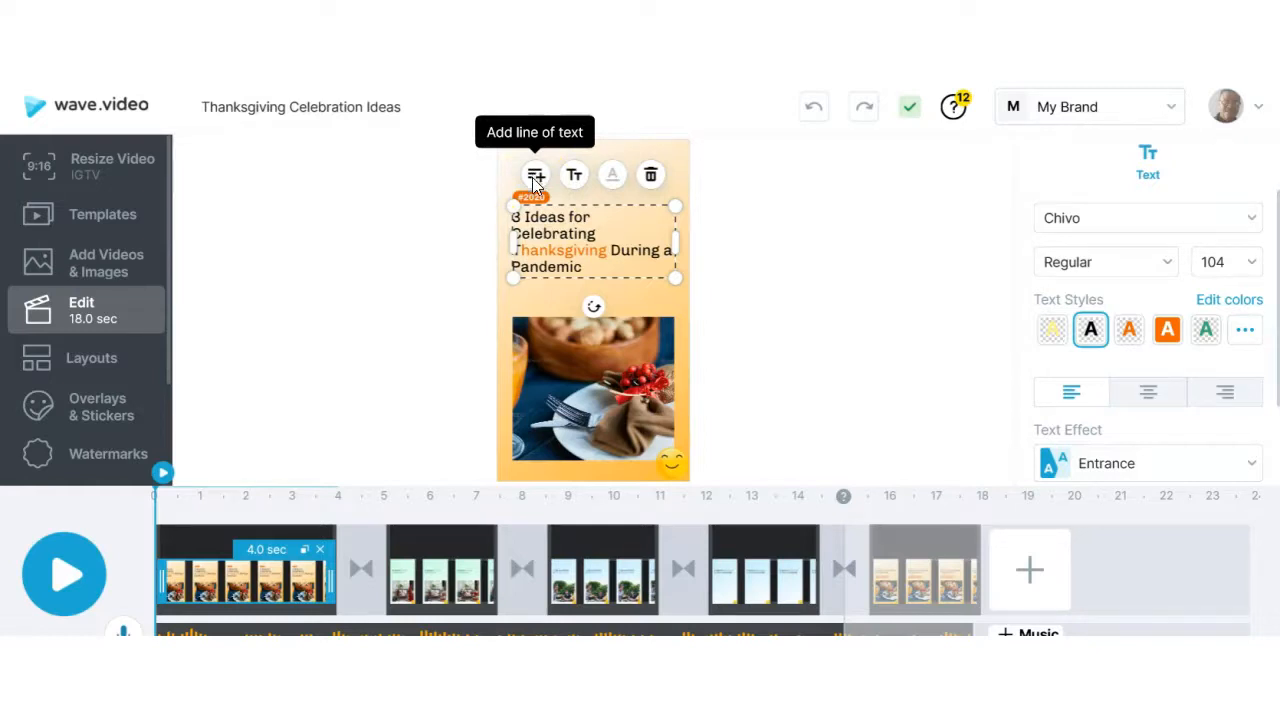
mouse_move(573, 175)
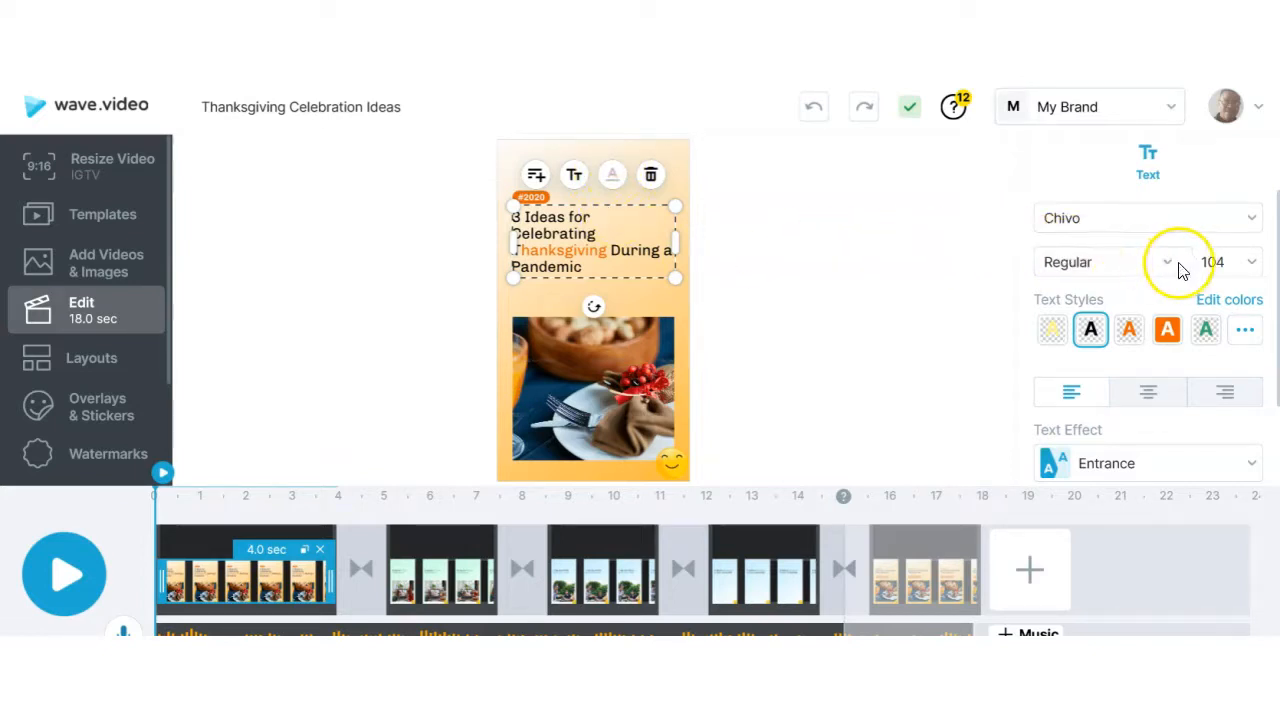
left_click(1105, 262)
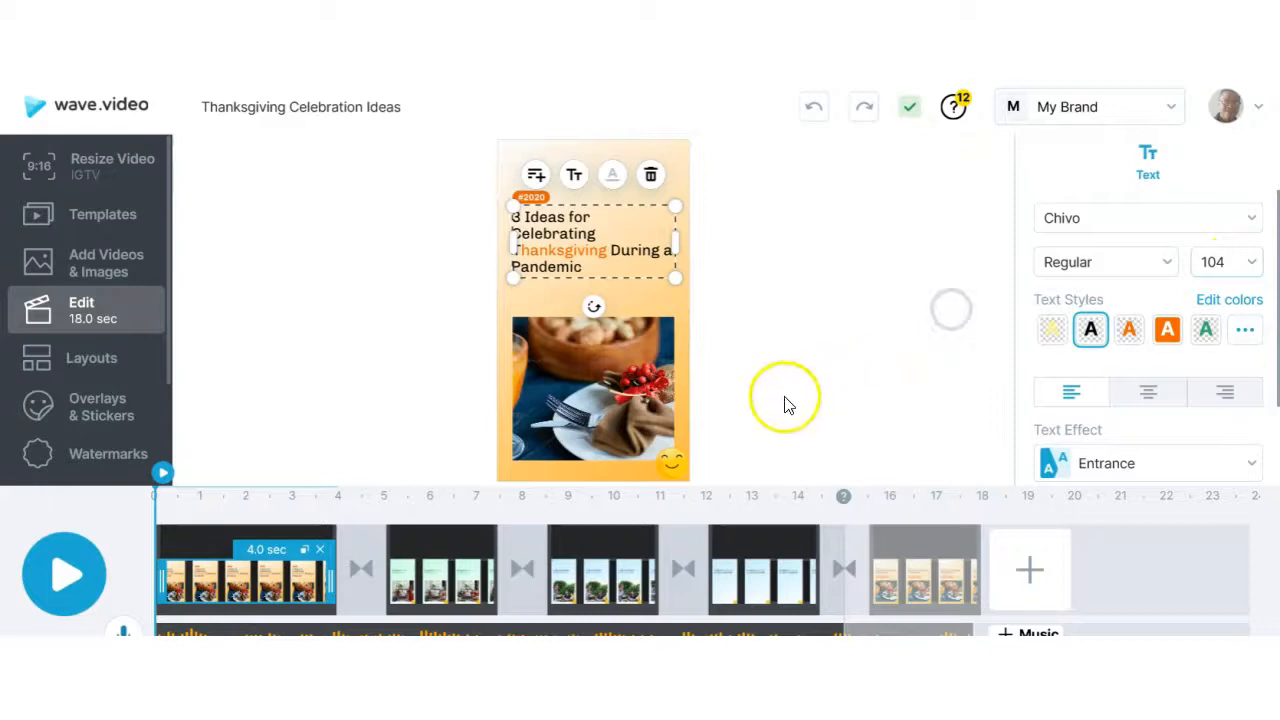
- Adjust the first clip's food photo zoom and set its motion effect to Pan Right
left_click(593, 395)
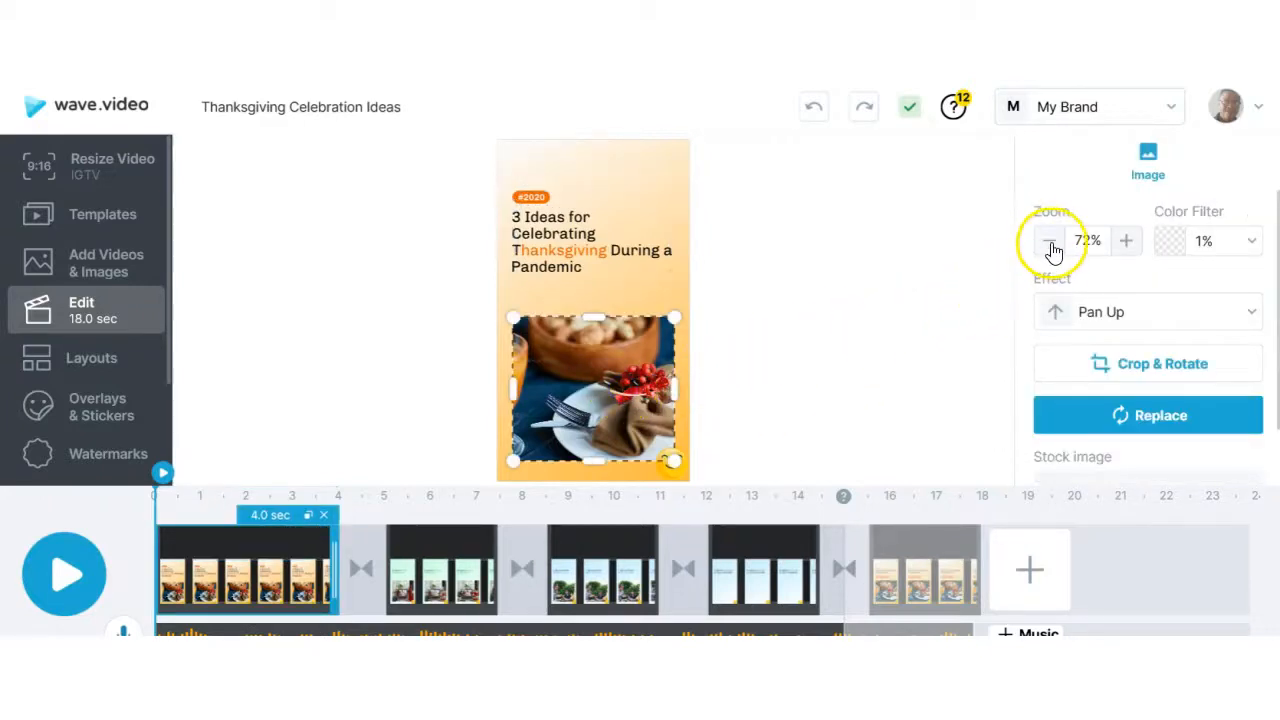
left_click(1051, 240)
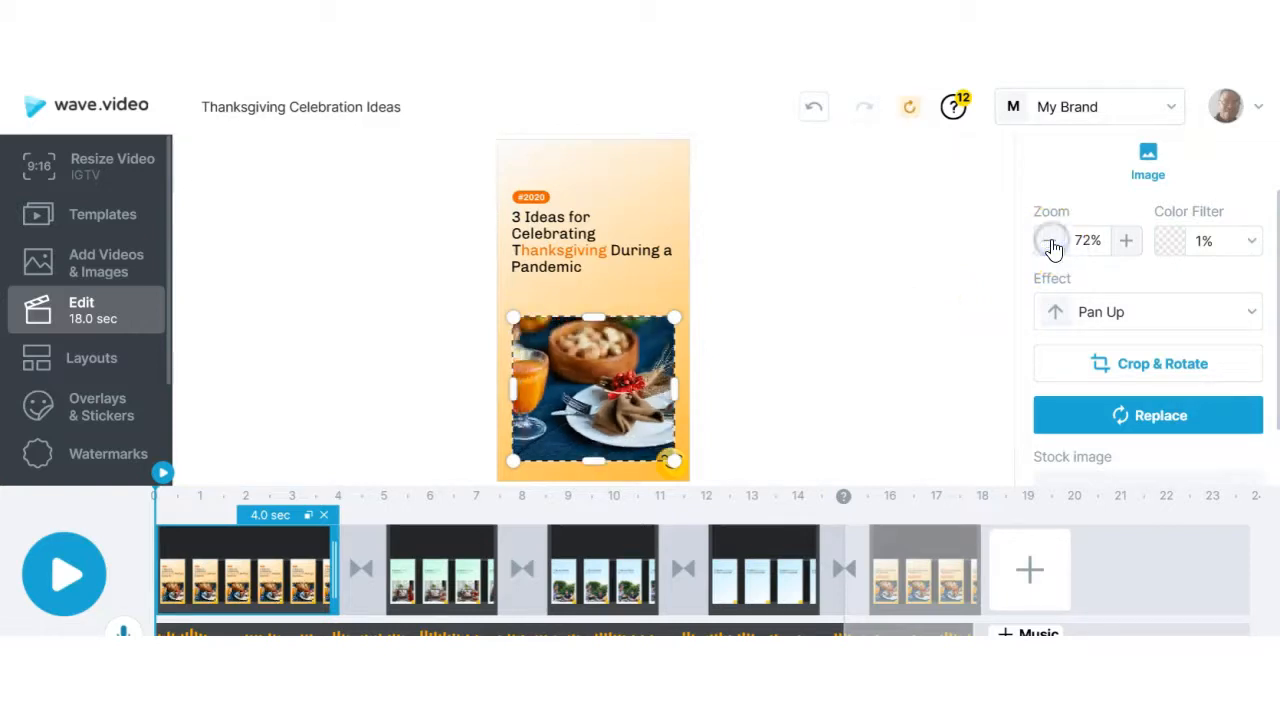
left_click(1049, 240)
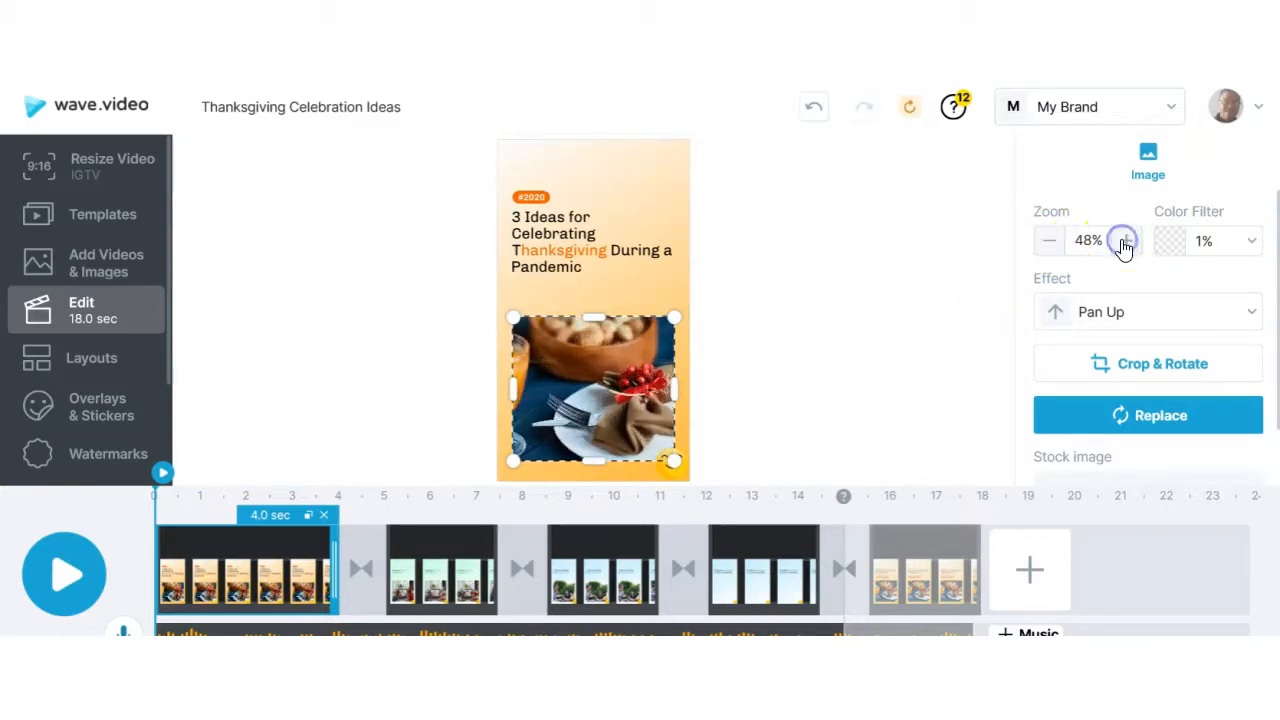
left_click(1127, 240)
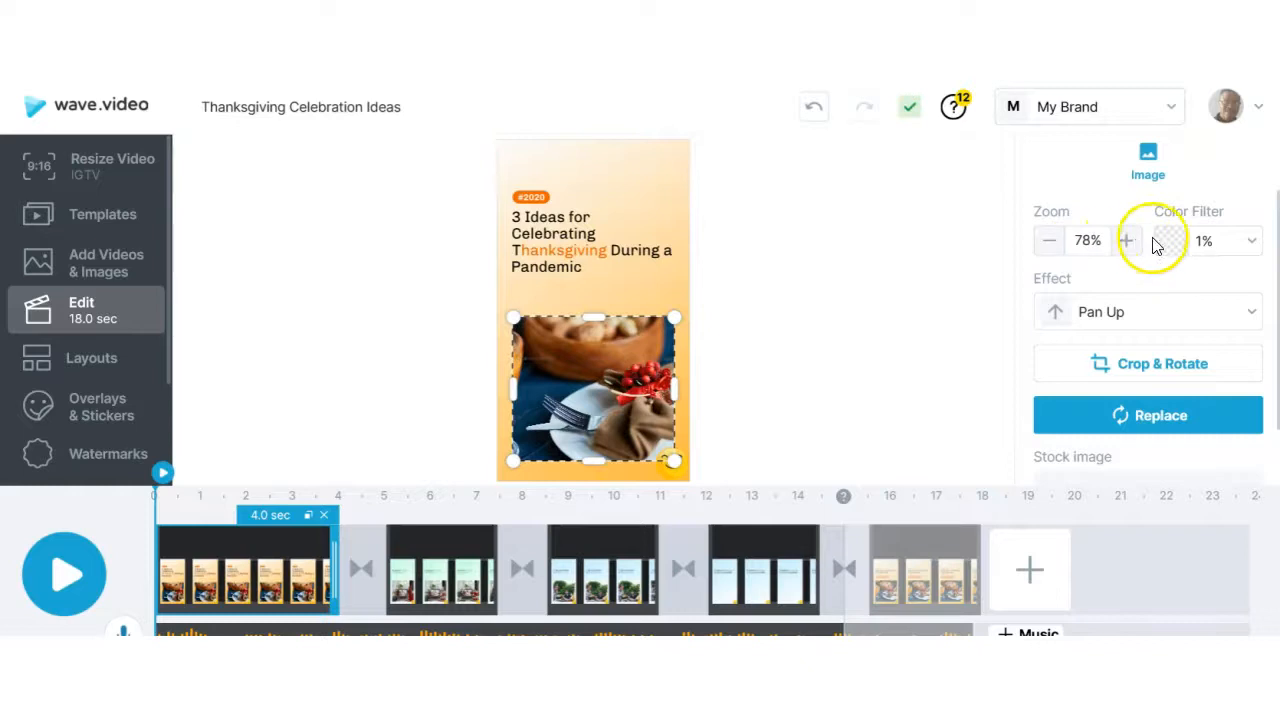
mouse_move(1225, 260)
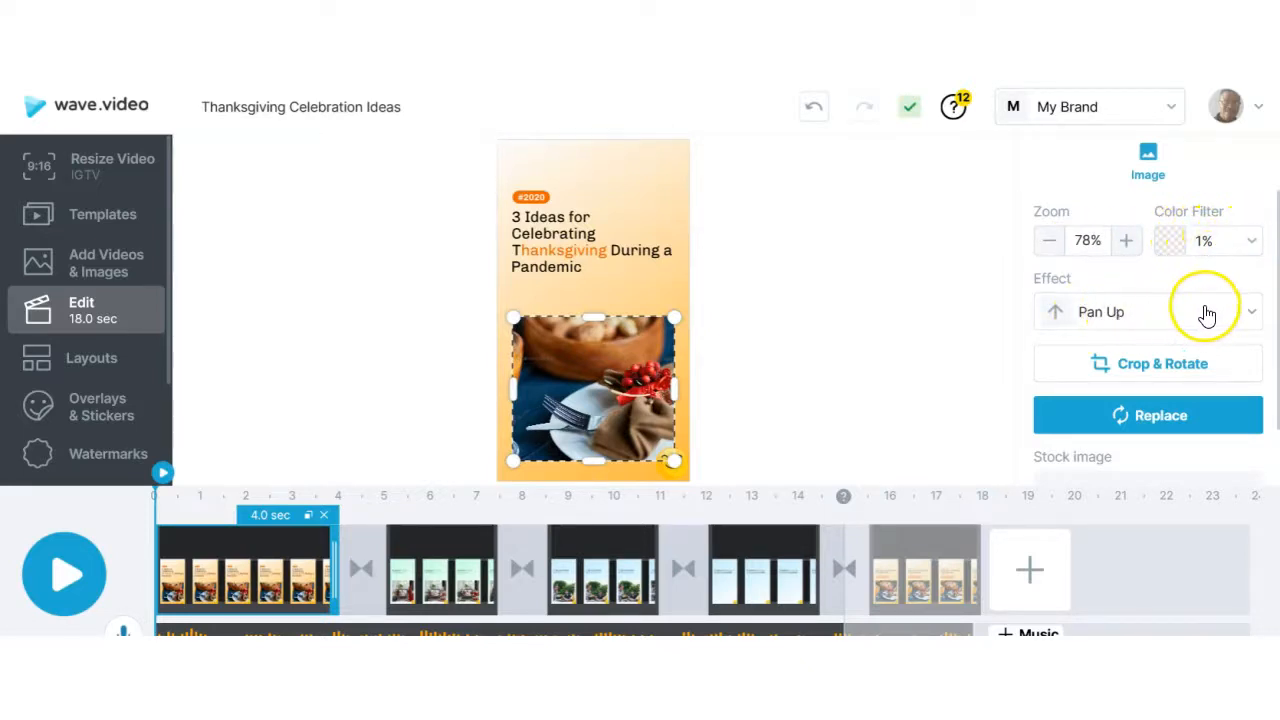
left_click(1250, 311)
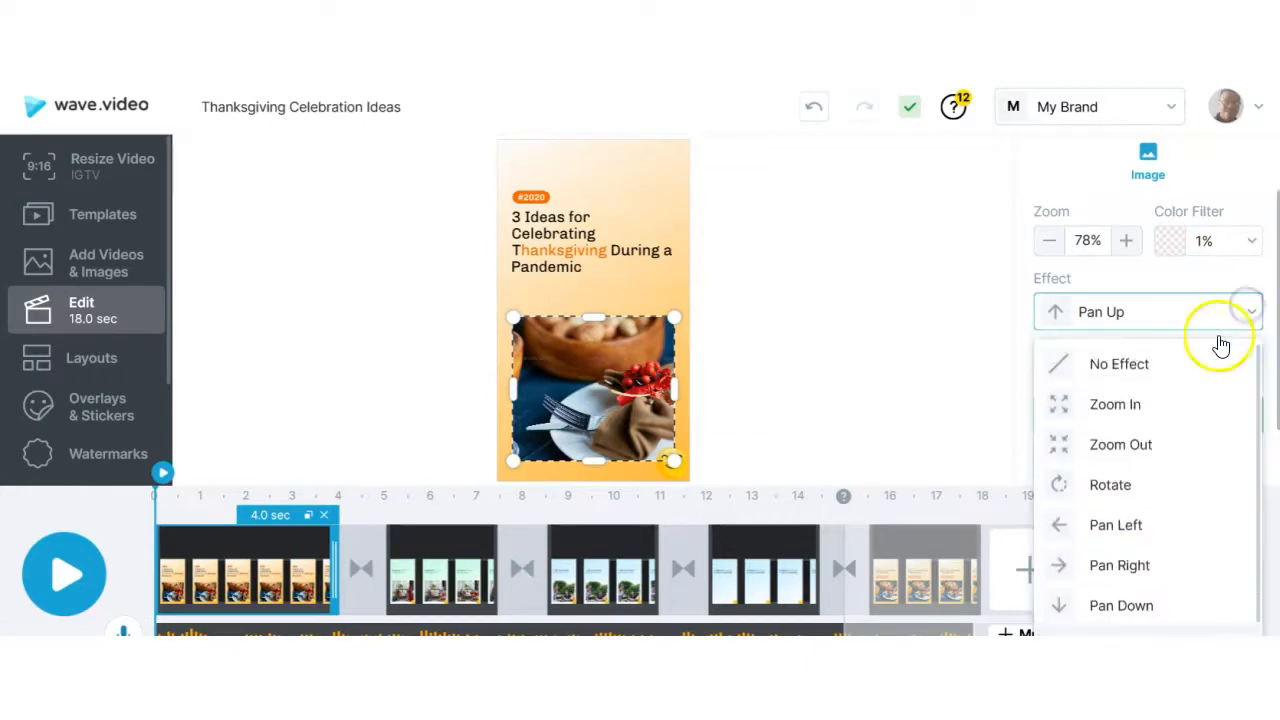
left_click(1114, 404)
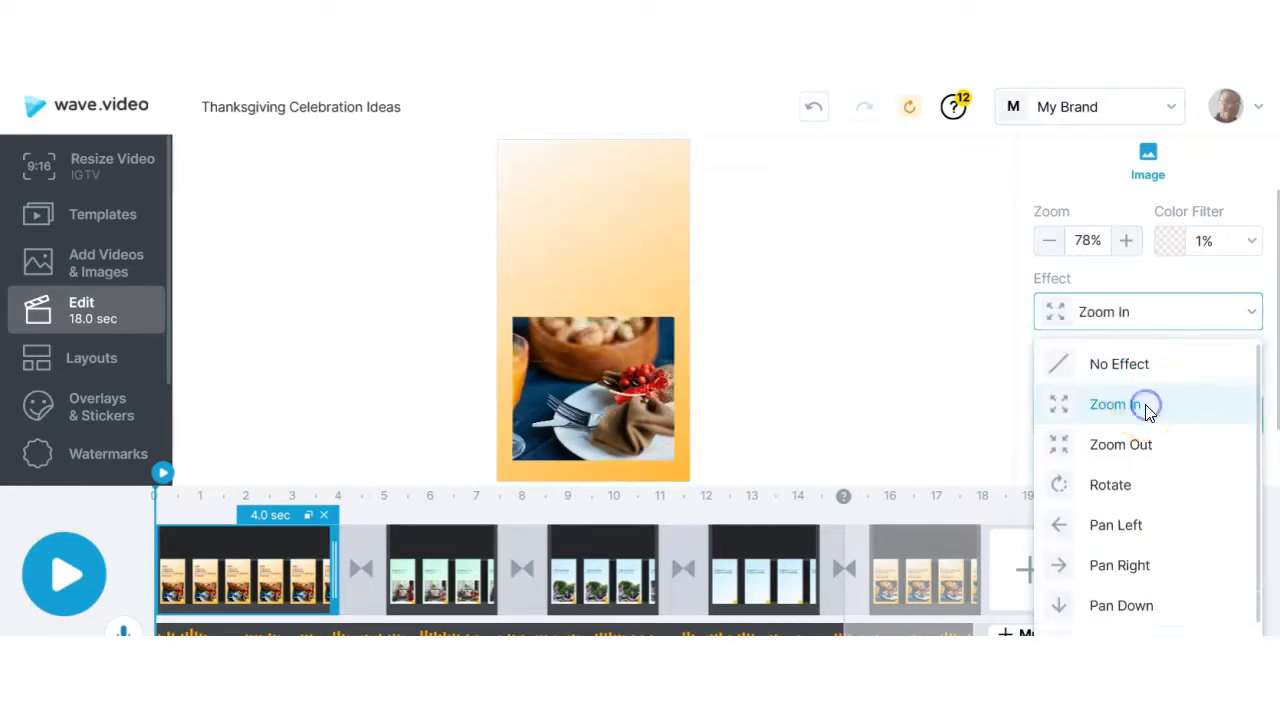
left_click(1115, 524)
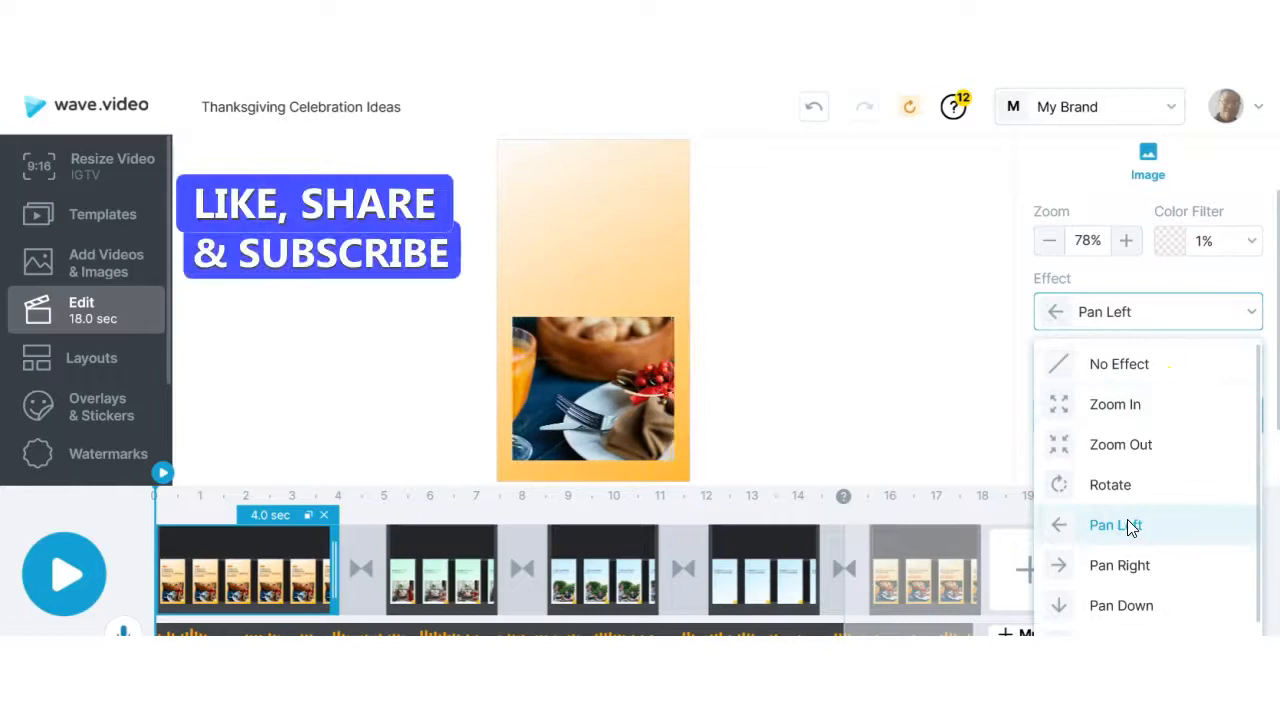
left_click(1119, 565)
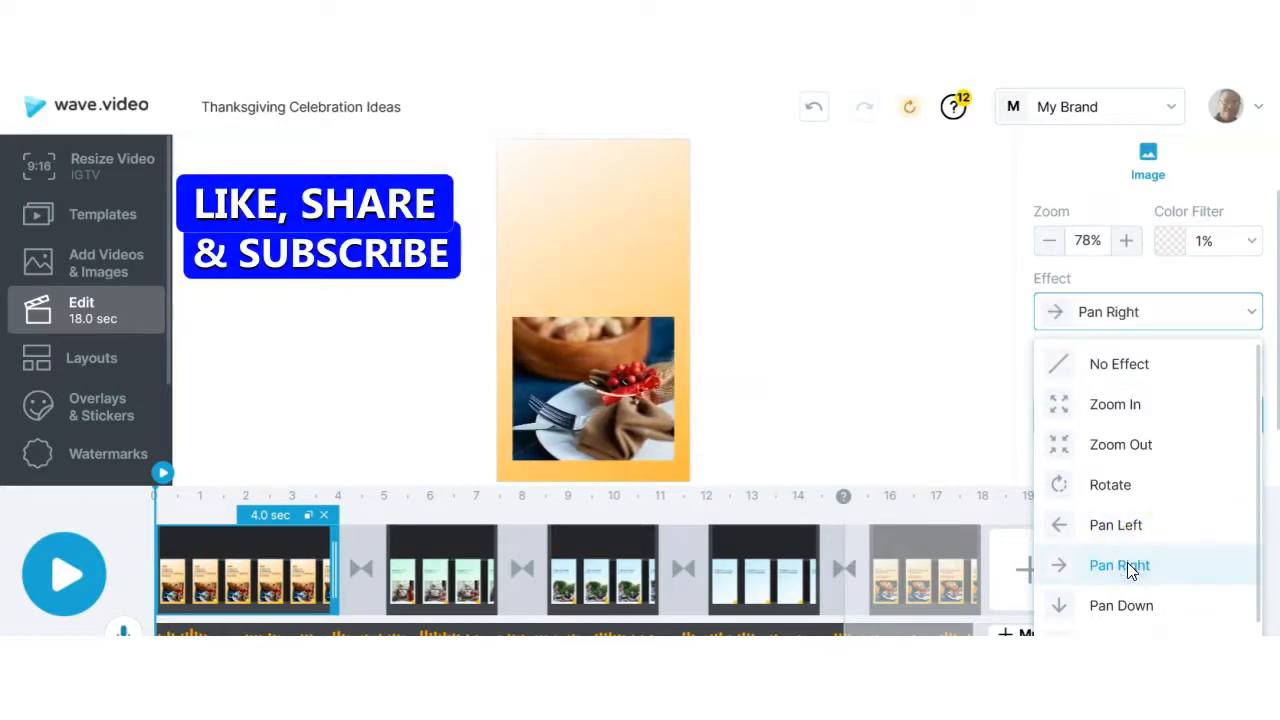
left_click(1119, 565)
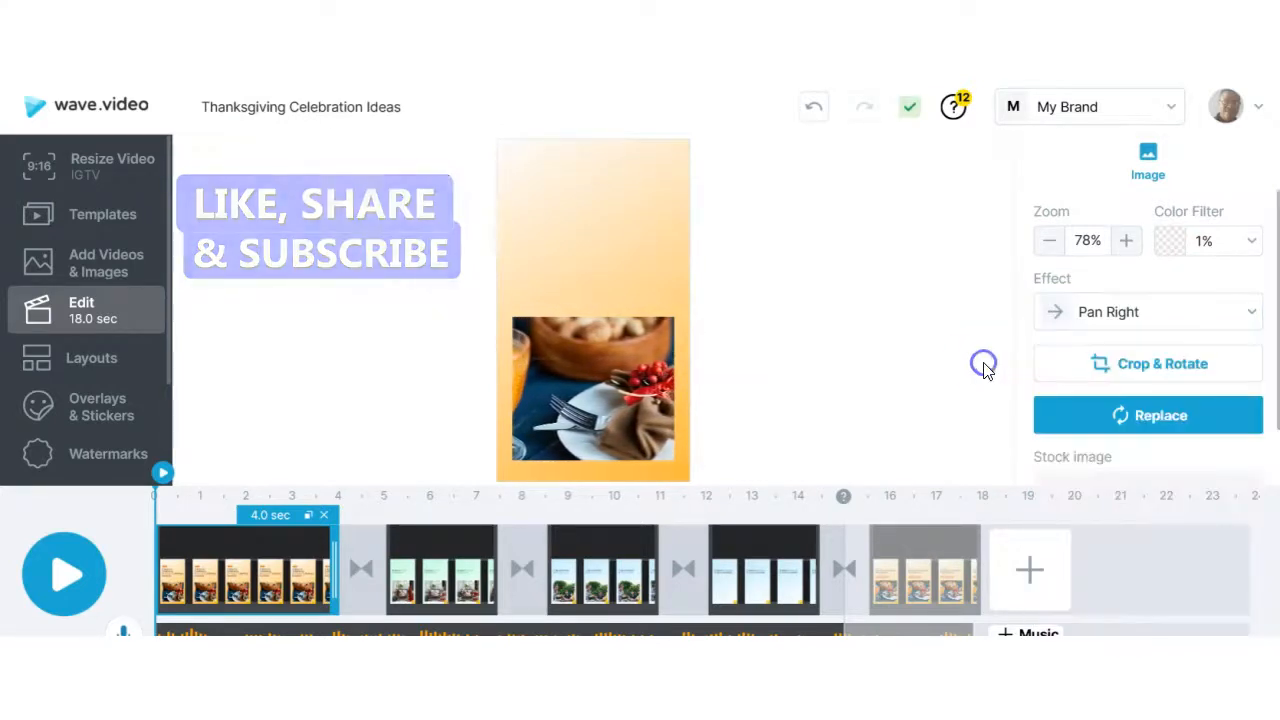
left_click(593, 395)
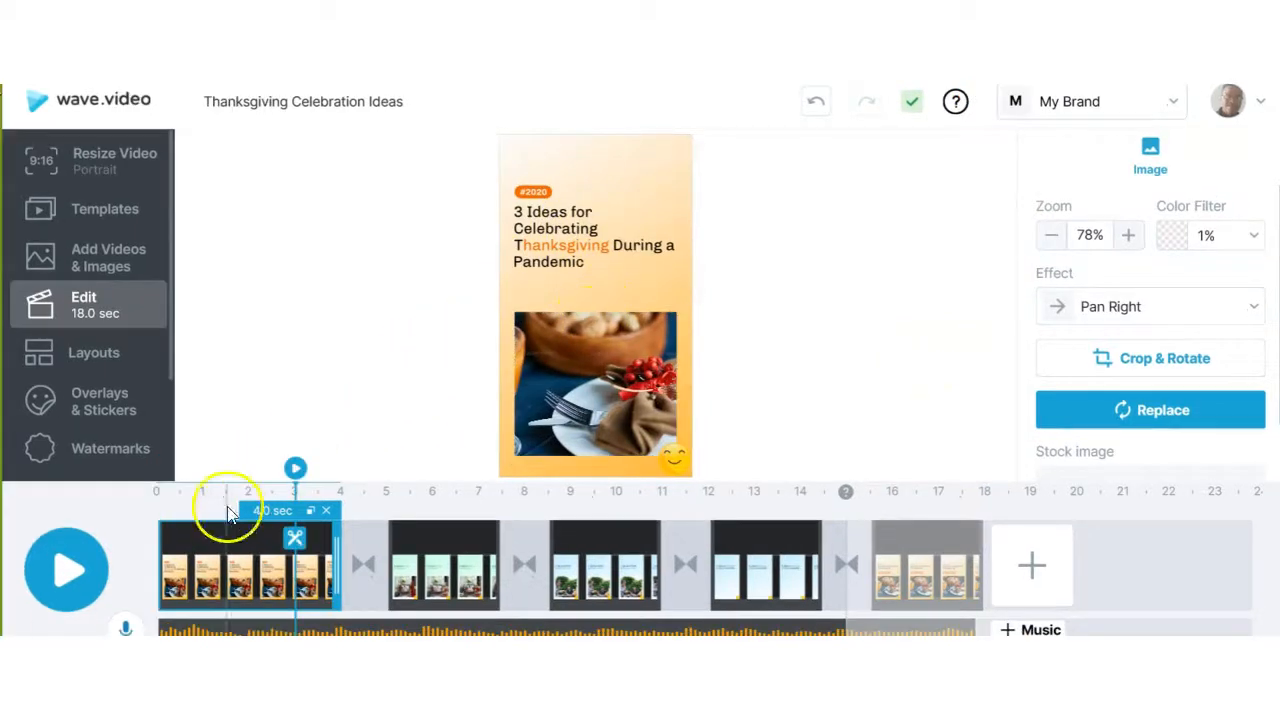
mouse_move(110, 165)
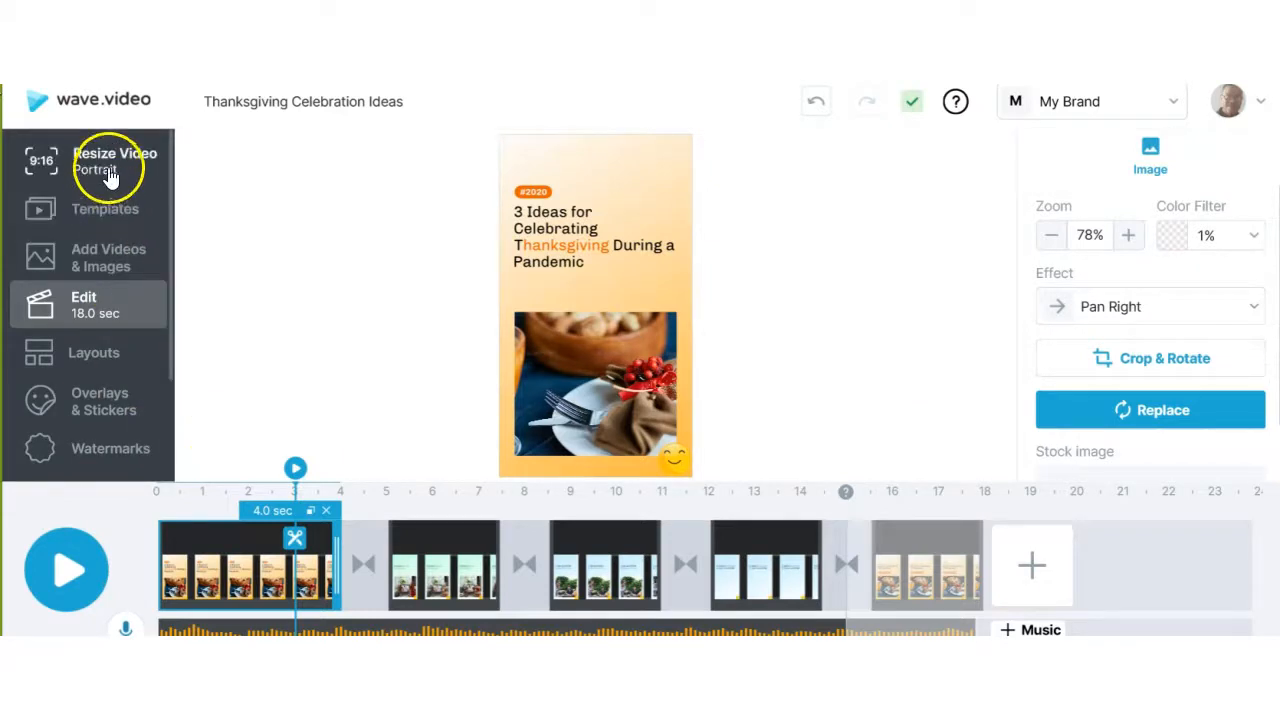
- Resize the video to the YouTube 16:9 Horizontal format
left_click(114, 160)
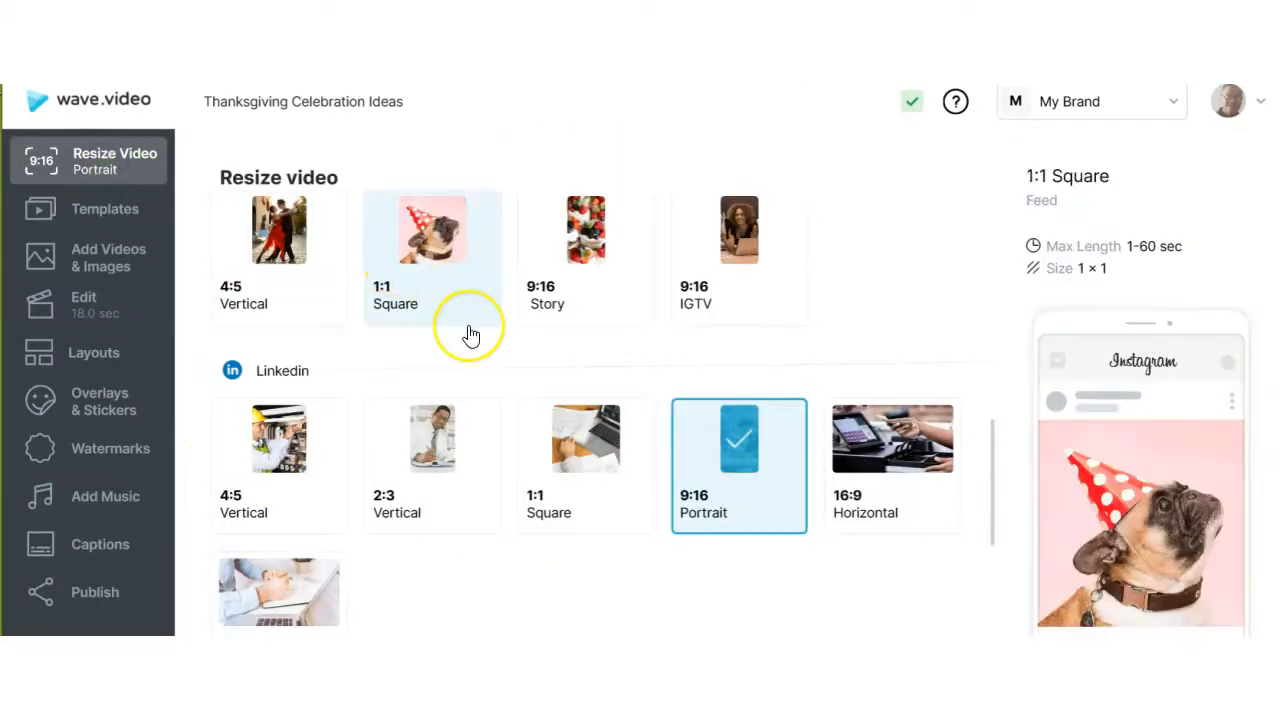
left_click(432, 458)
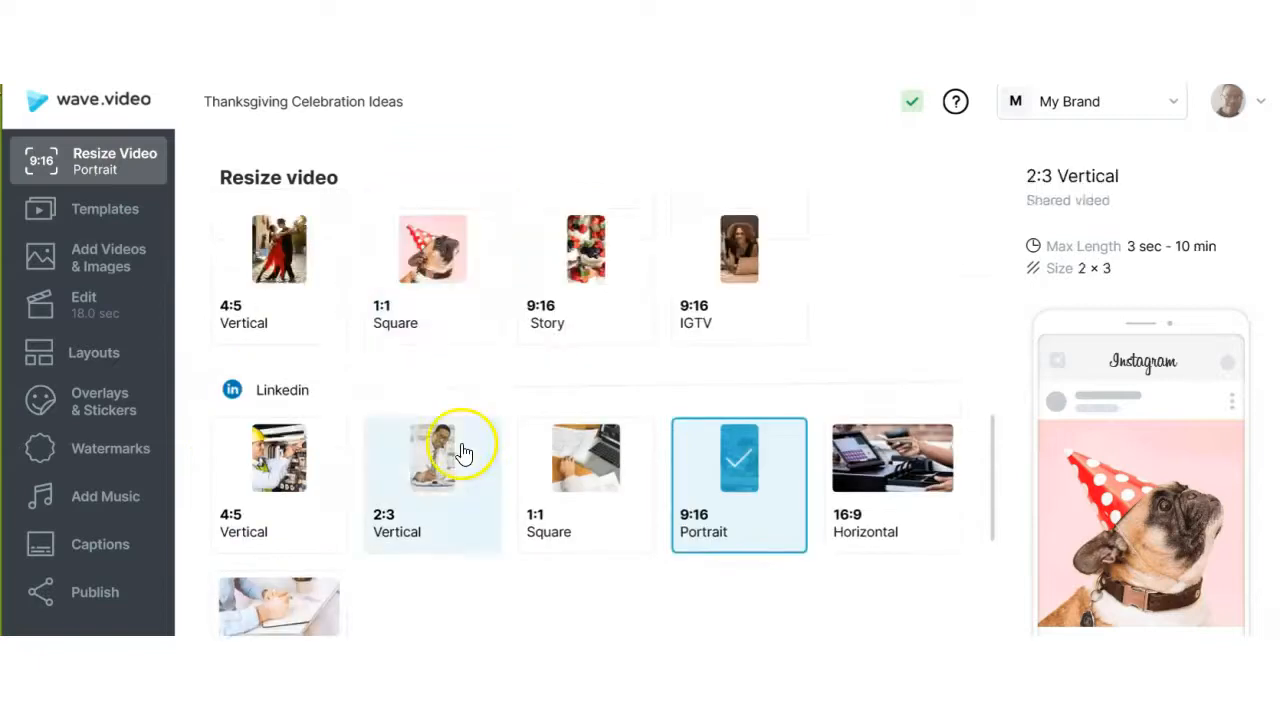
left_click(279, 293)
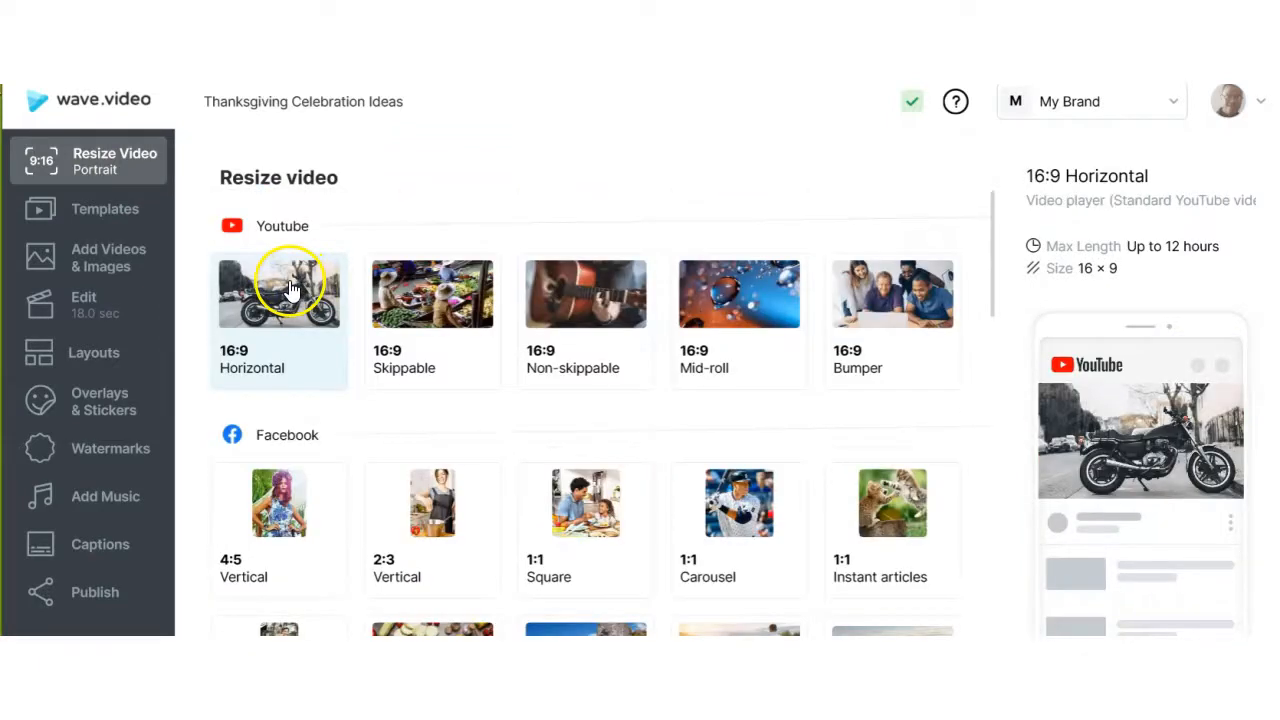
left_click(278, 293)
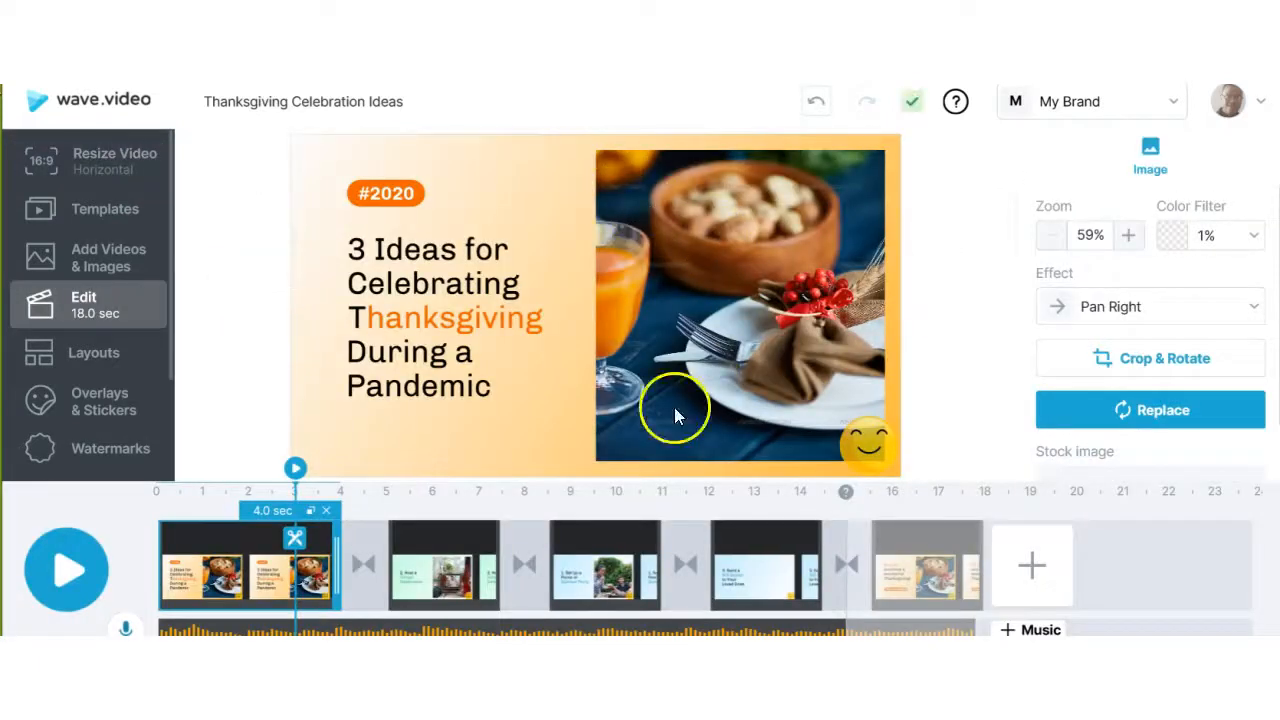
mouse_move(570, 355)
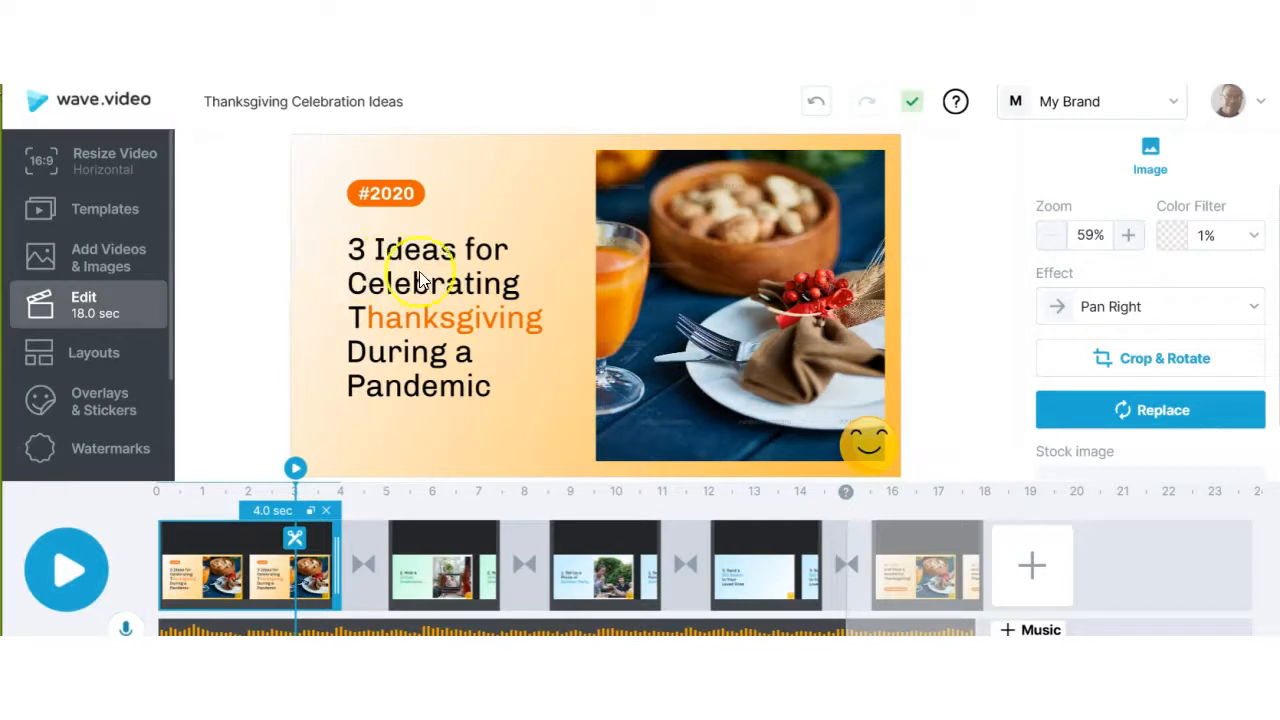
- Select the opening title text so it reflows across two wide lines in green
left_click(428, 282)
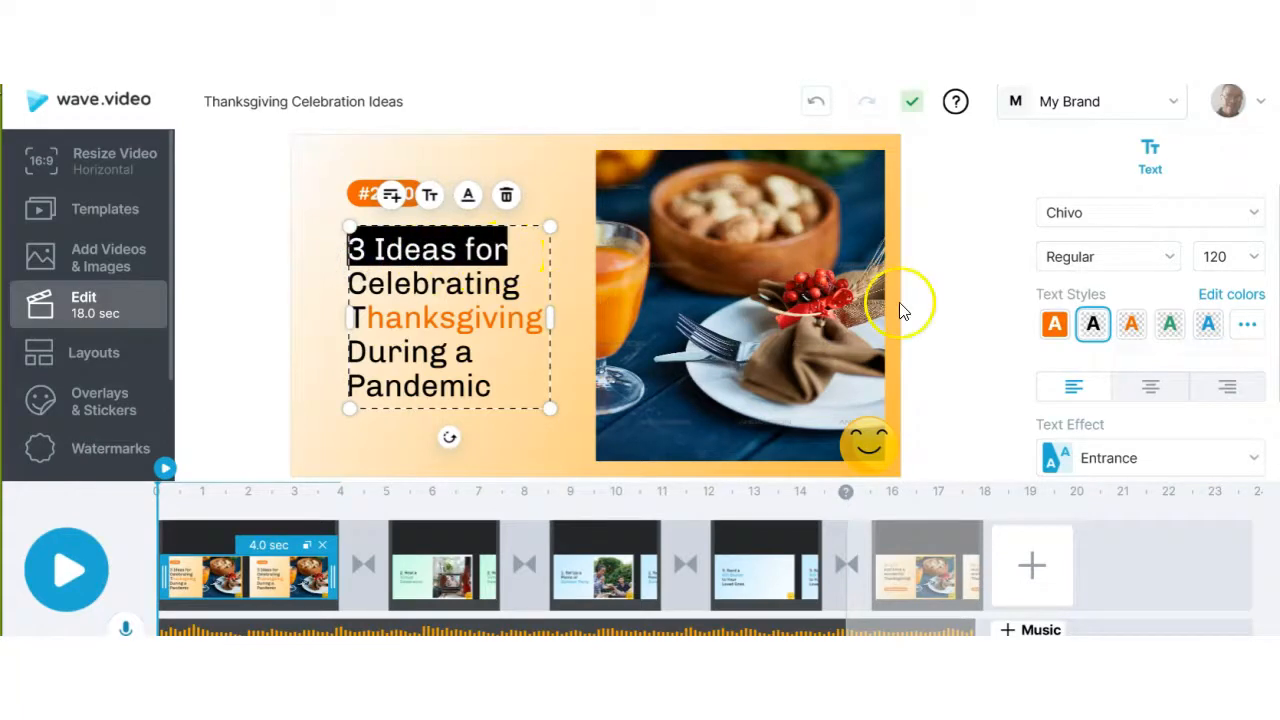
mouse_move(1258, 270)
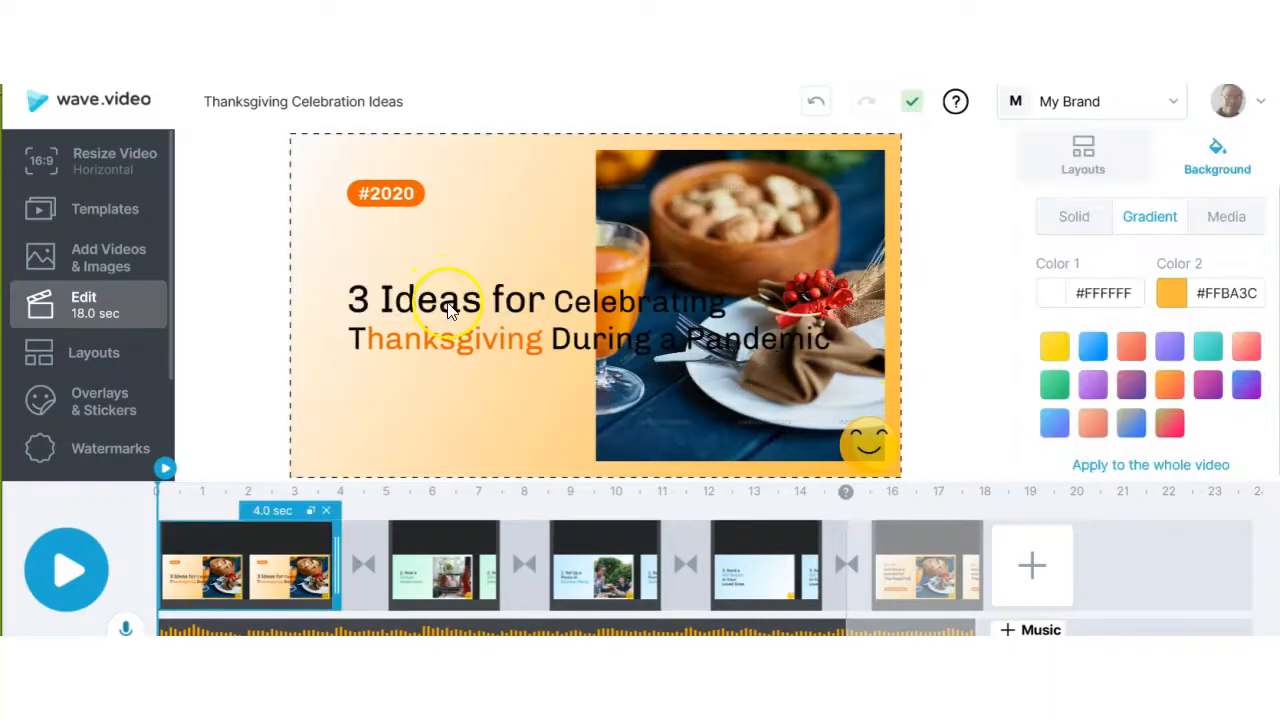
left_click(450, 300)
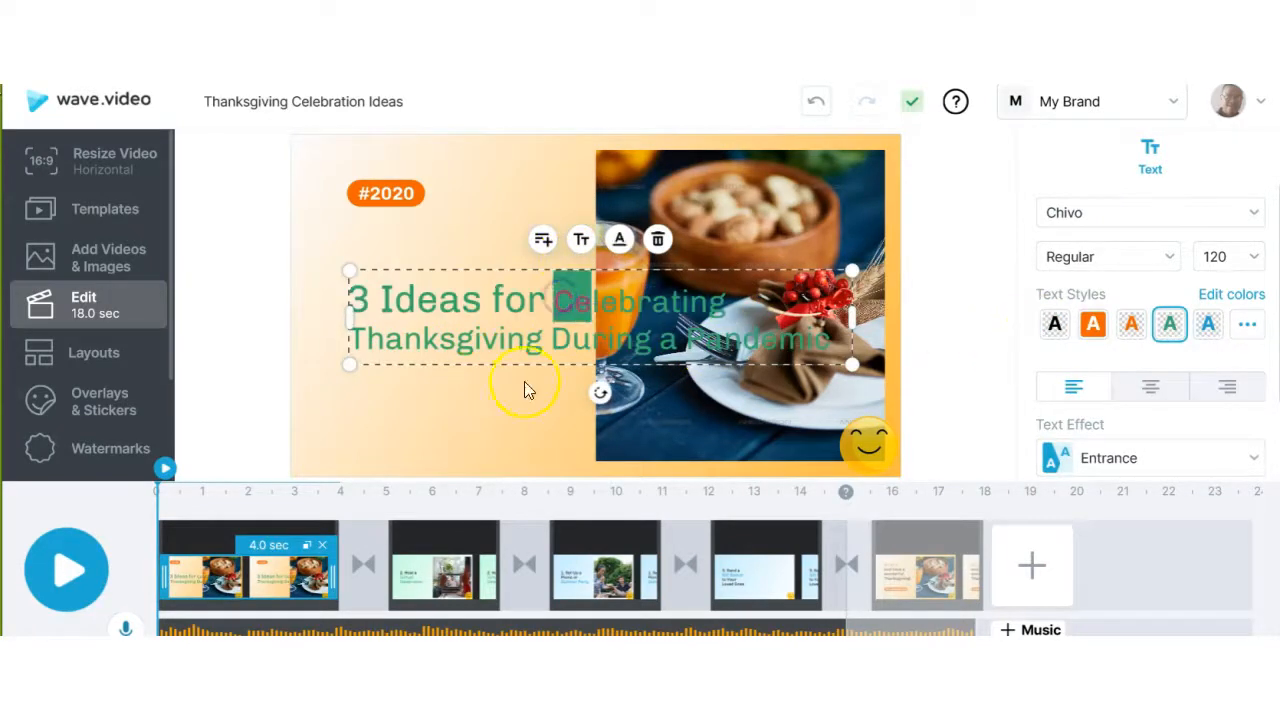
mouse_move(420, 500)
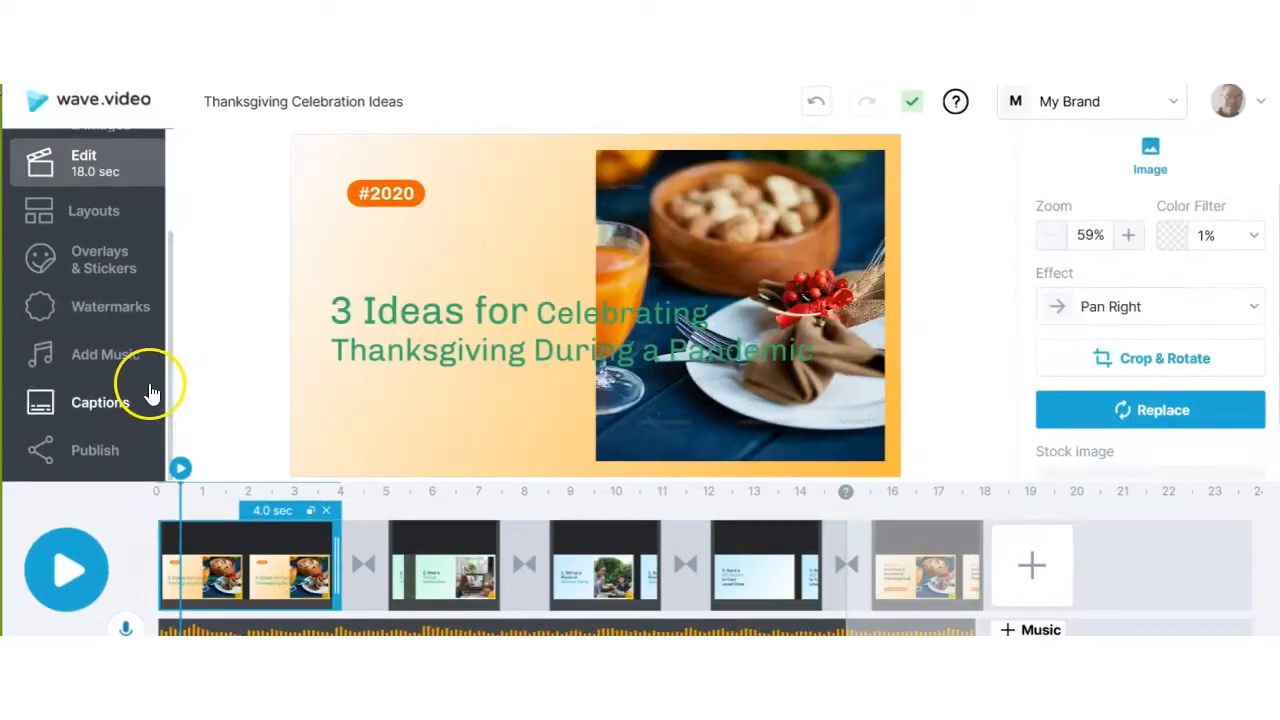
- Add the Business Idea track from the music library as the soundtrack and preview it
left_click(103, 354)
type("for business")
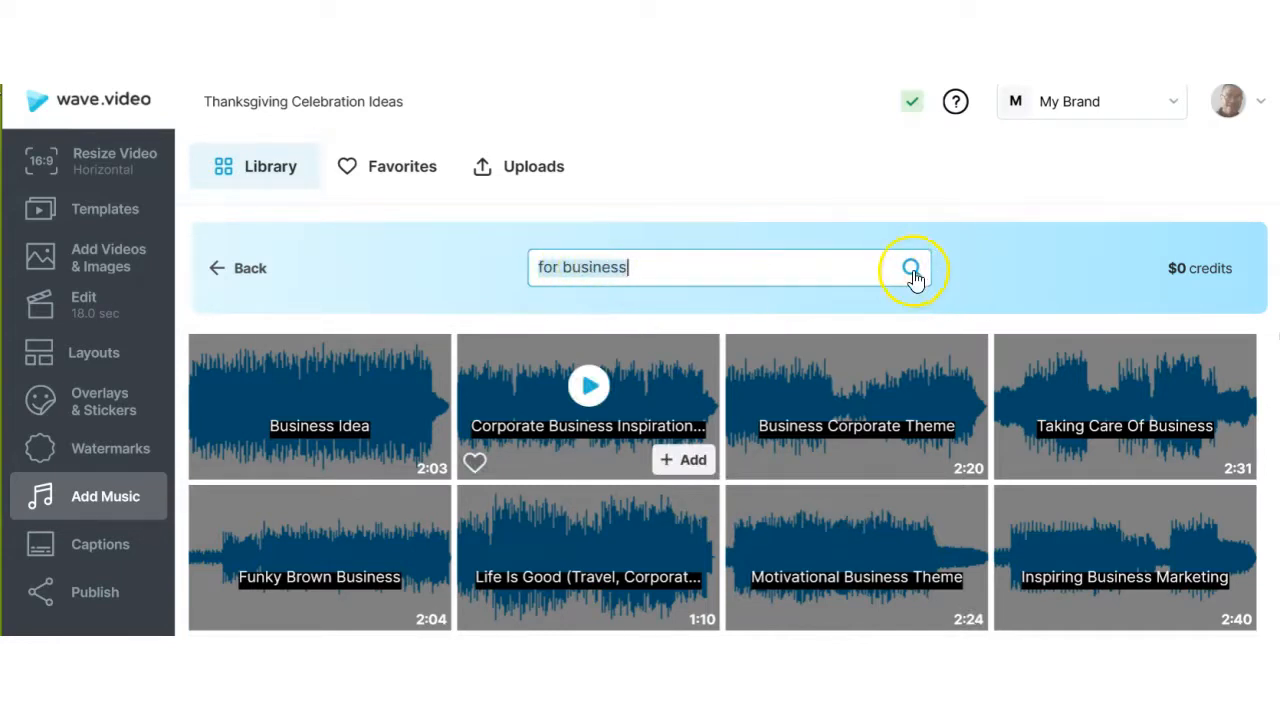
left_click(911, 267)
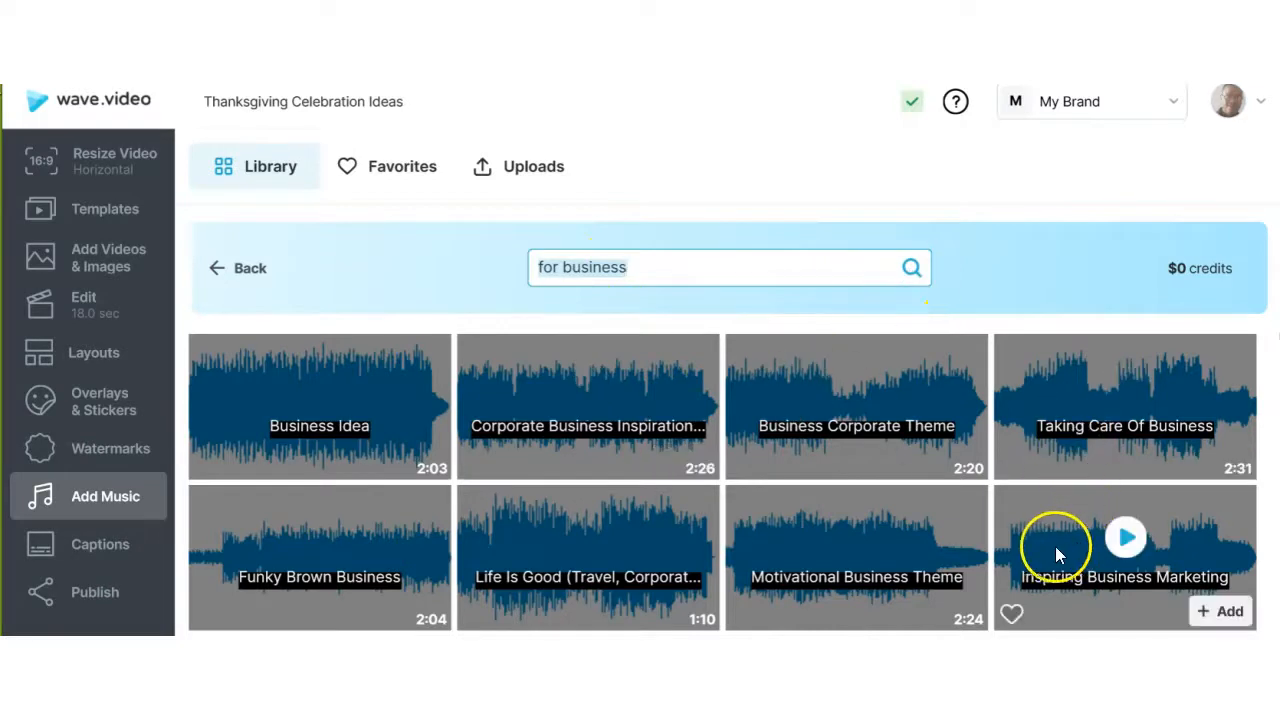
mouse_move(423, 483)
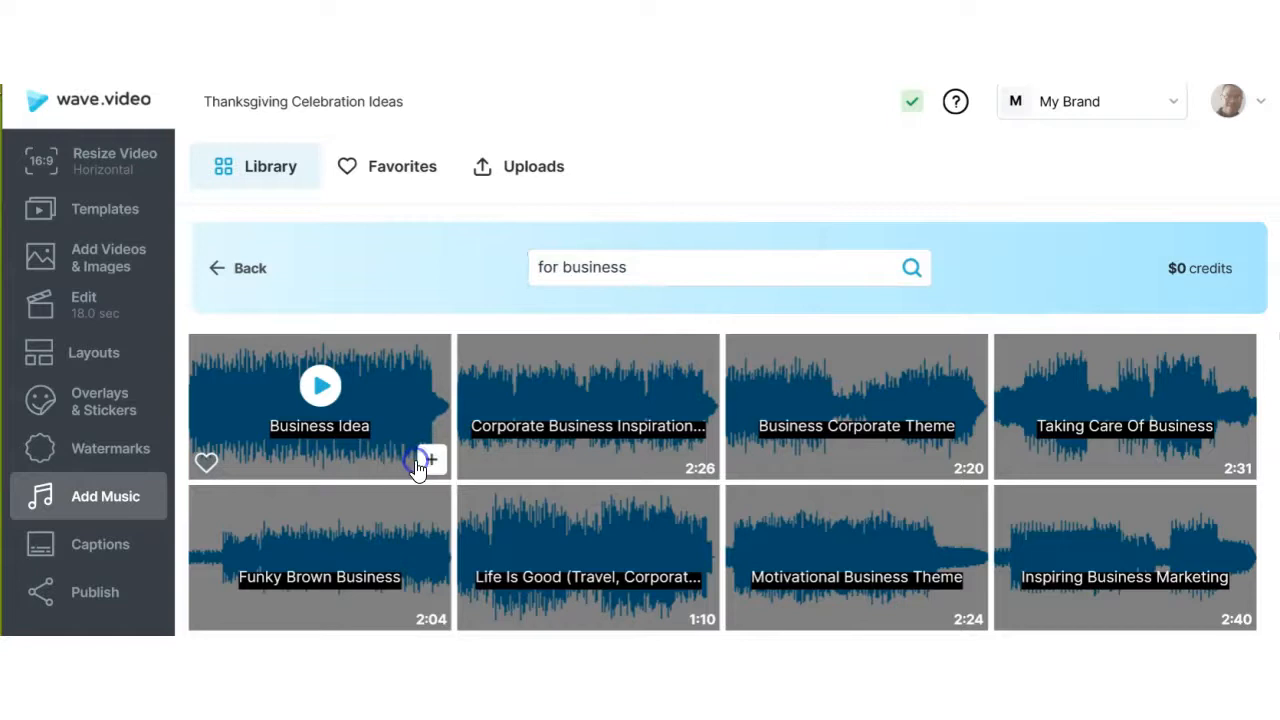
left_click(430, 459)
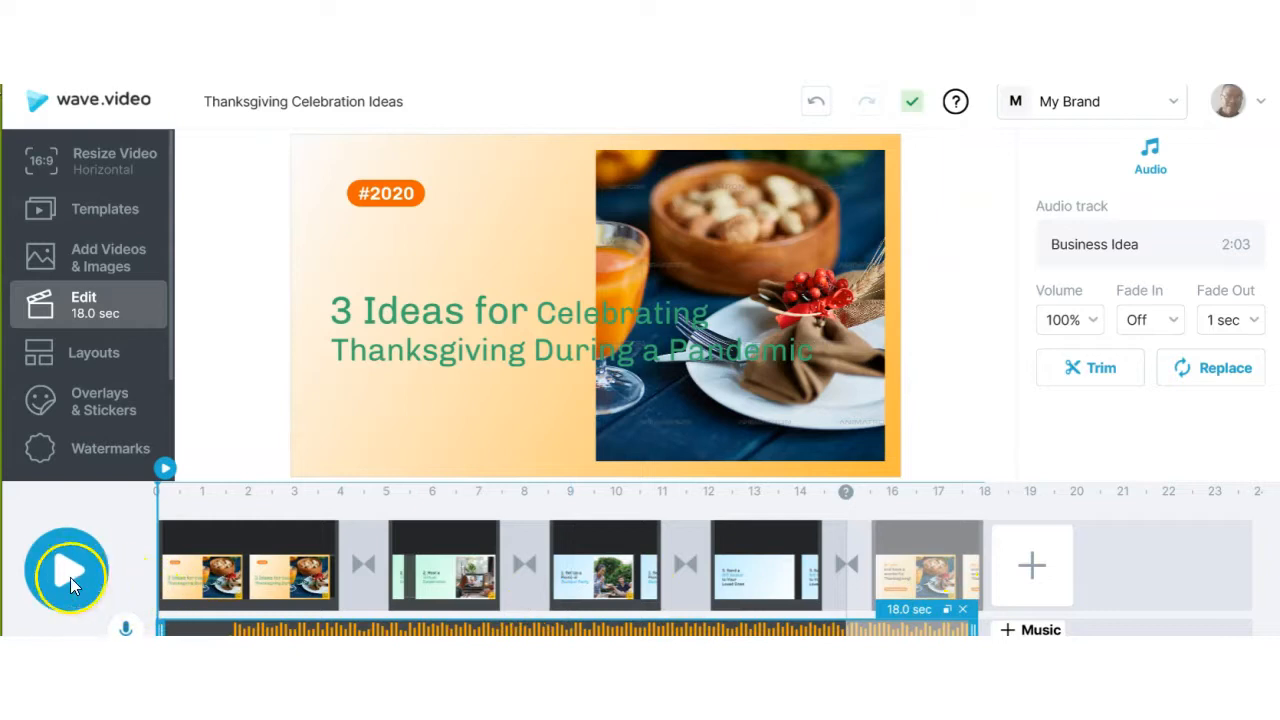
left_click(67, 570)
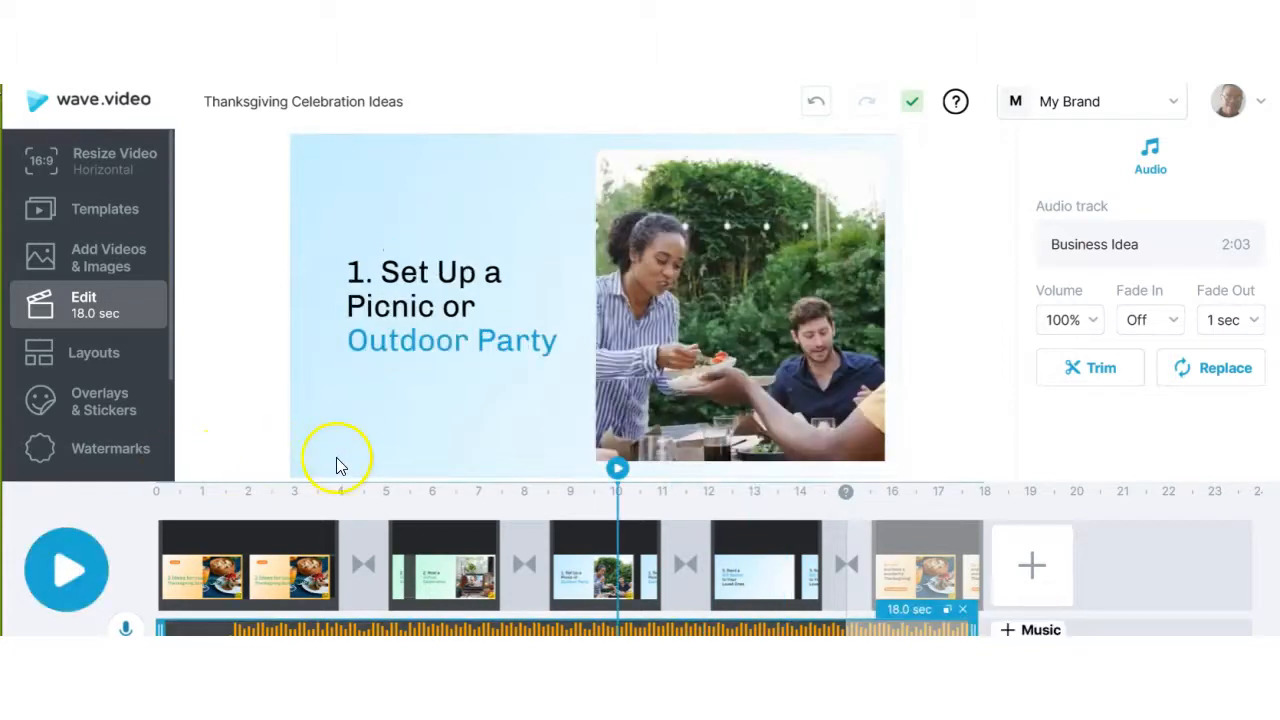
mouse_move(303, 453)
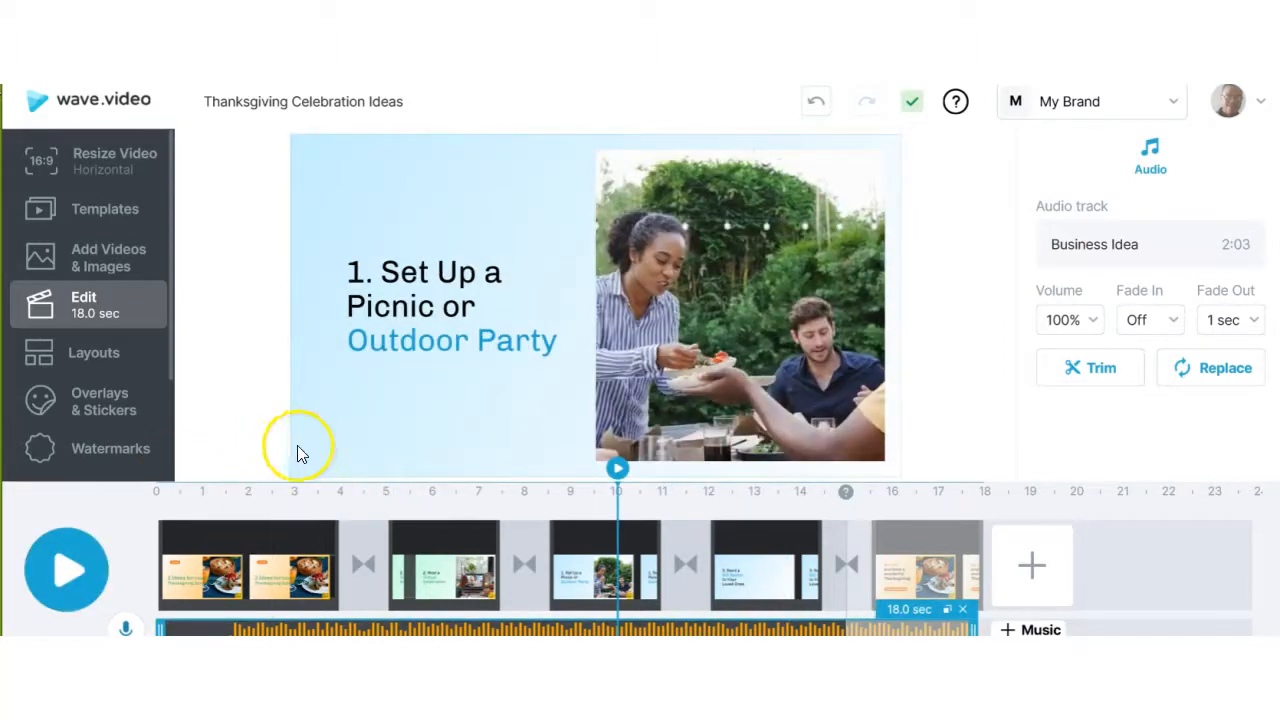
mouse_move(518, 390)
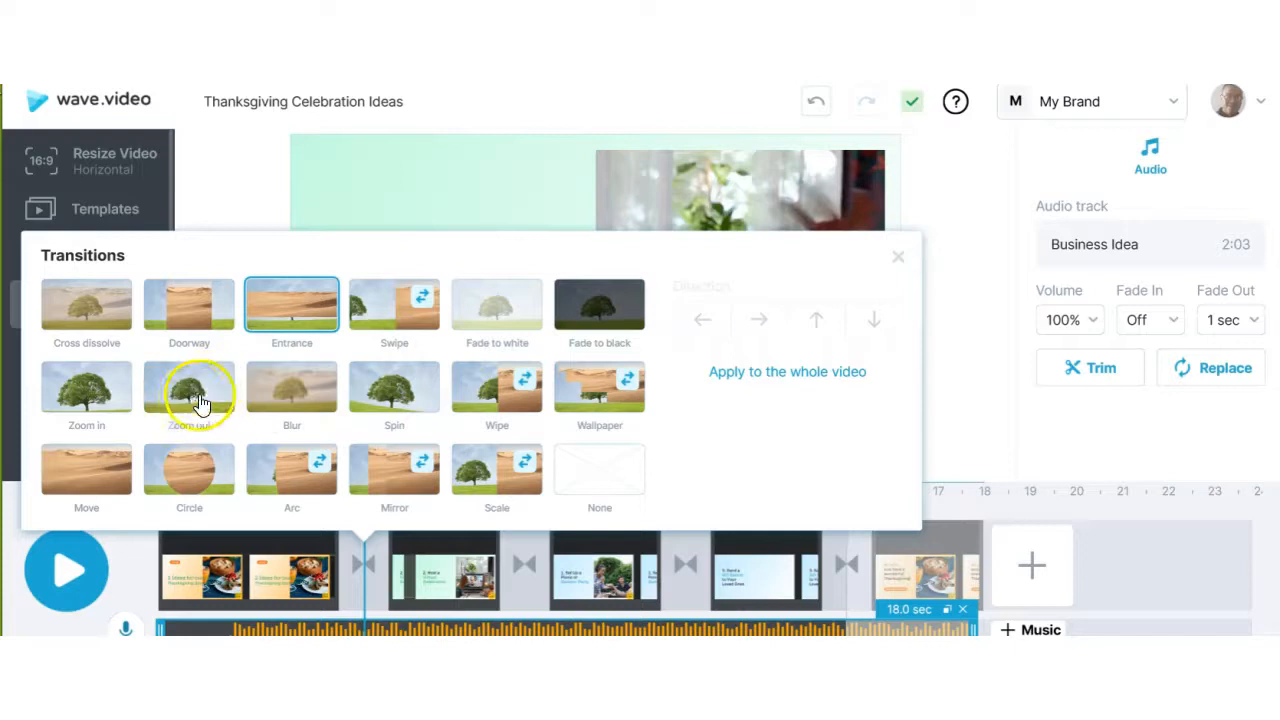
mouse_move(189, 310)
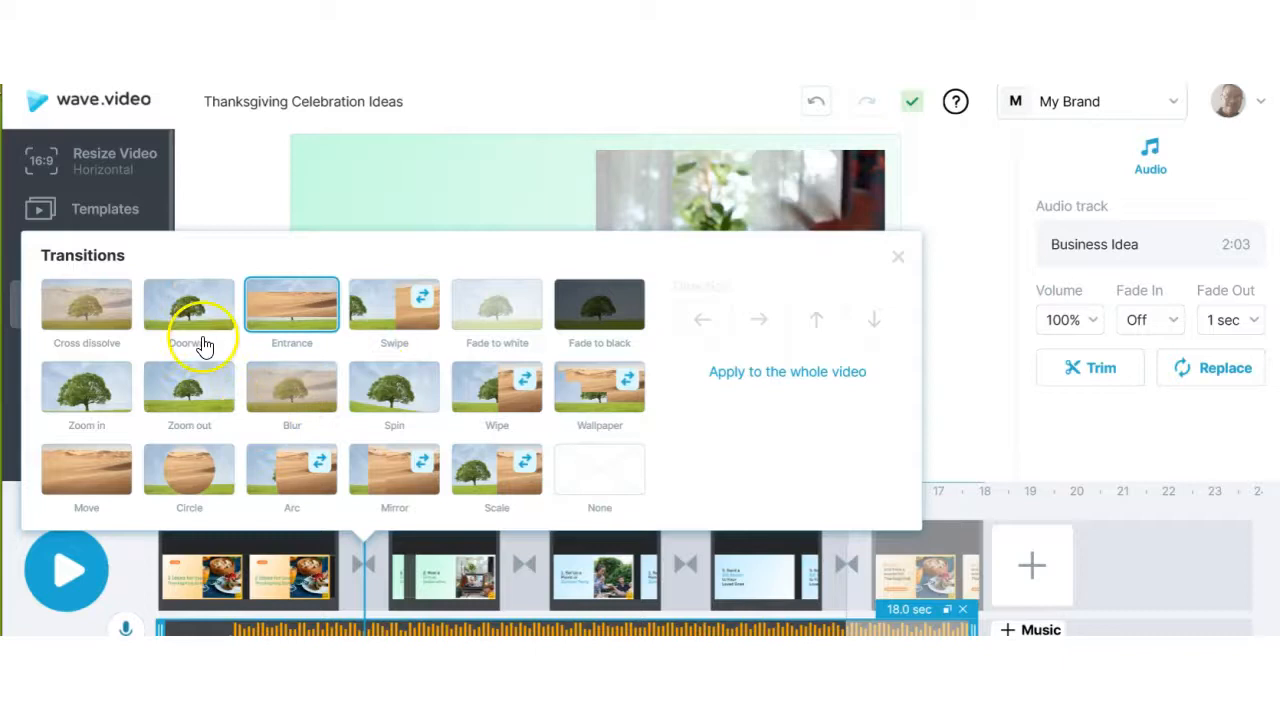
- Apply transitions such as Zoom out at each clip change along the timeline
left_click(189, 305)
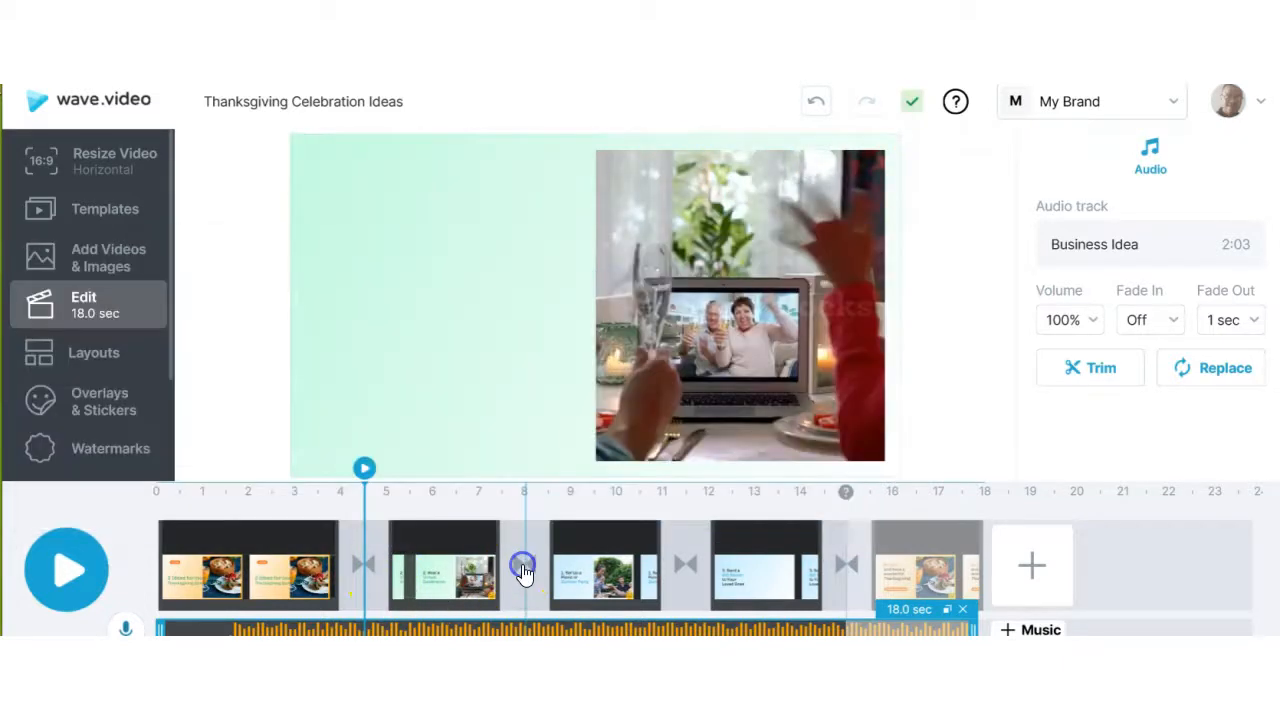
left_click(524, 564)
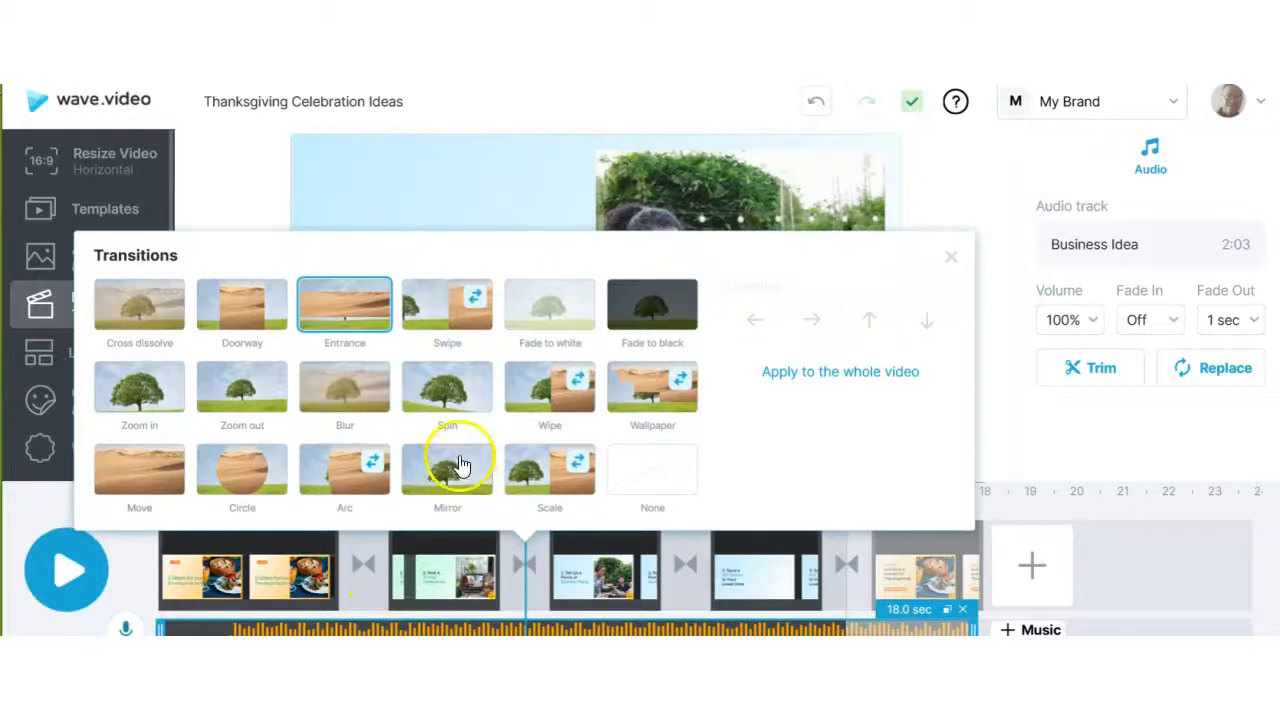
left_click(447, 470)
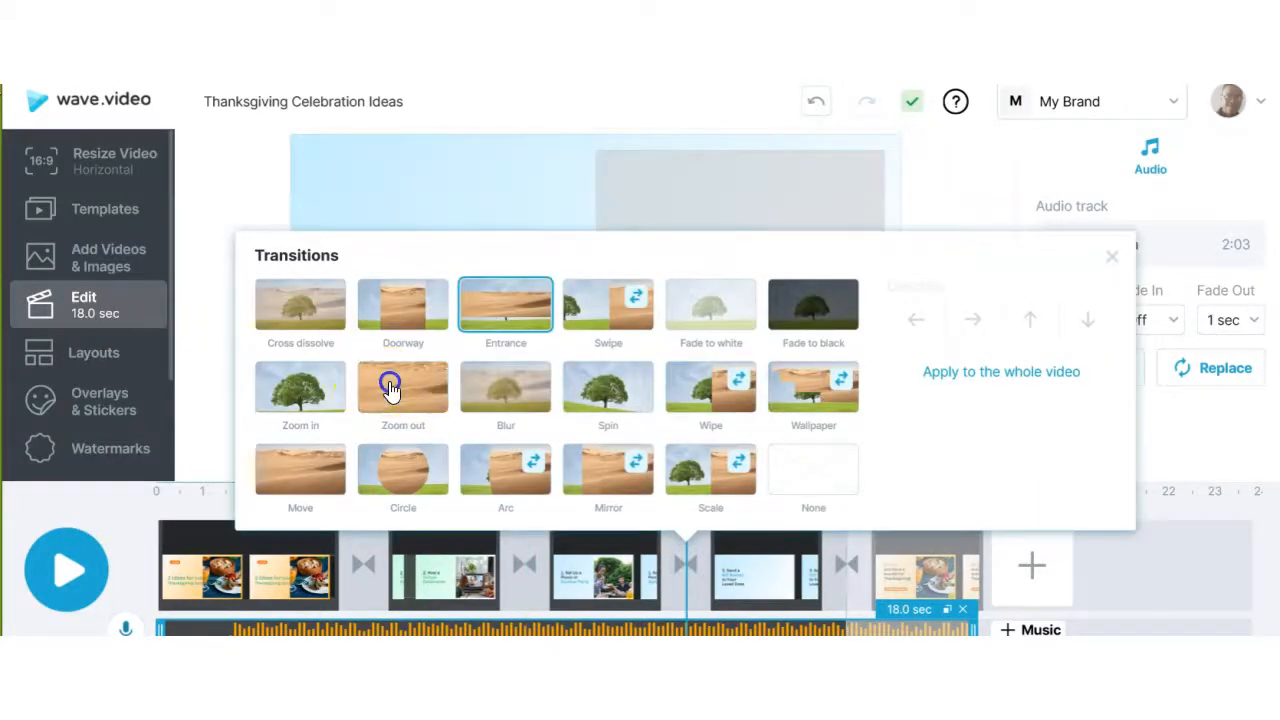
left_click(403, 390)
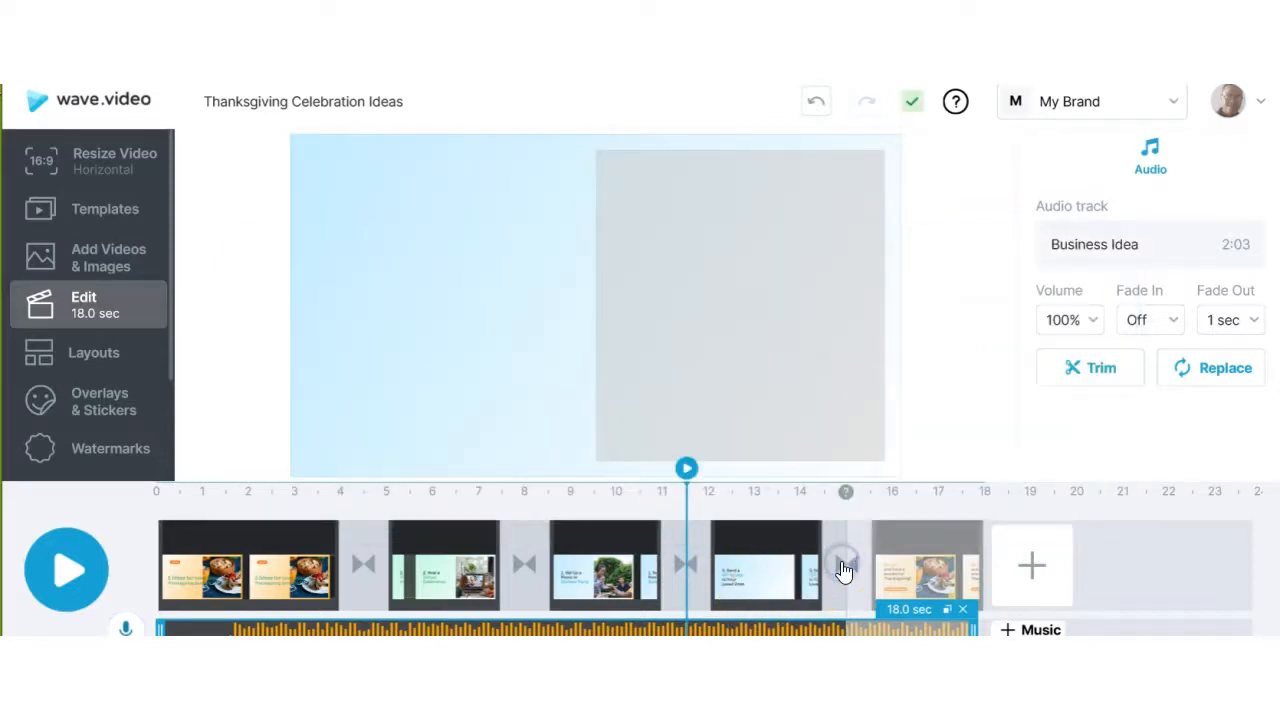
left_click(845, 563)
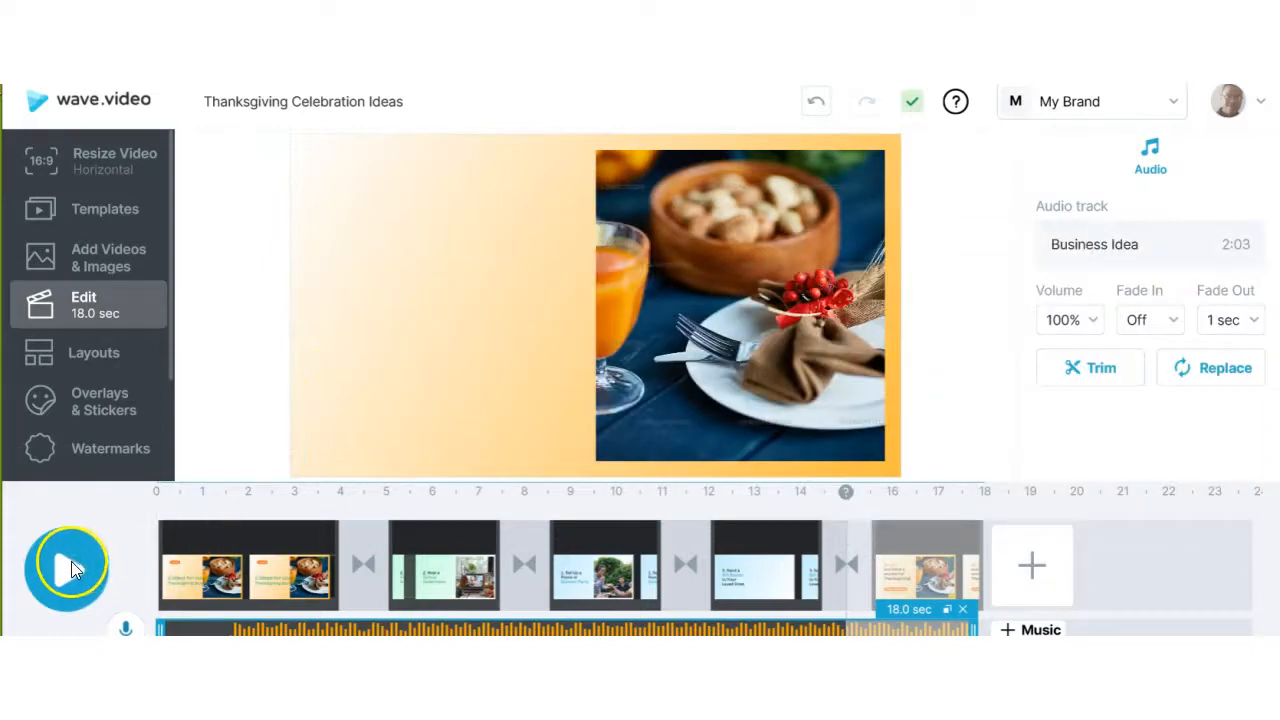
- Play the preview to check the transitions, then stop playback
left_click(67, 567)
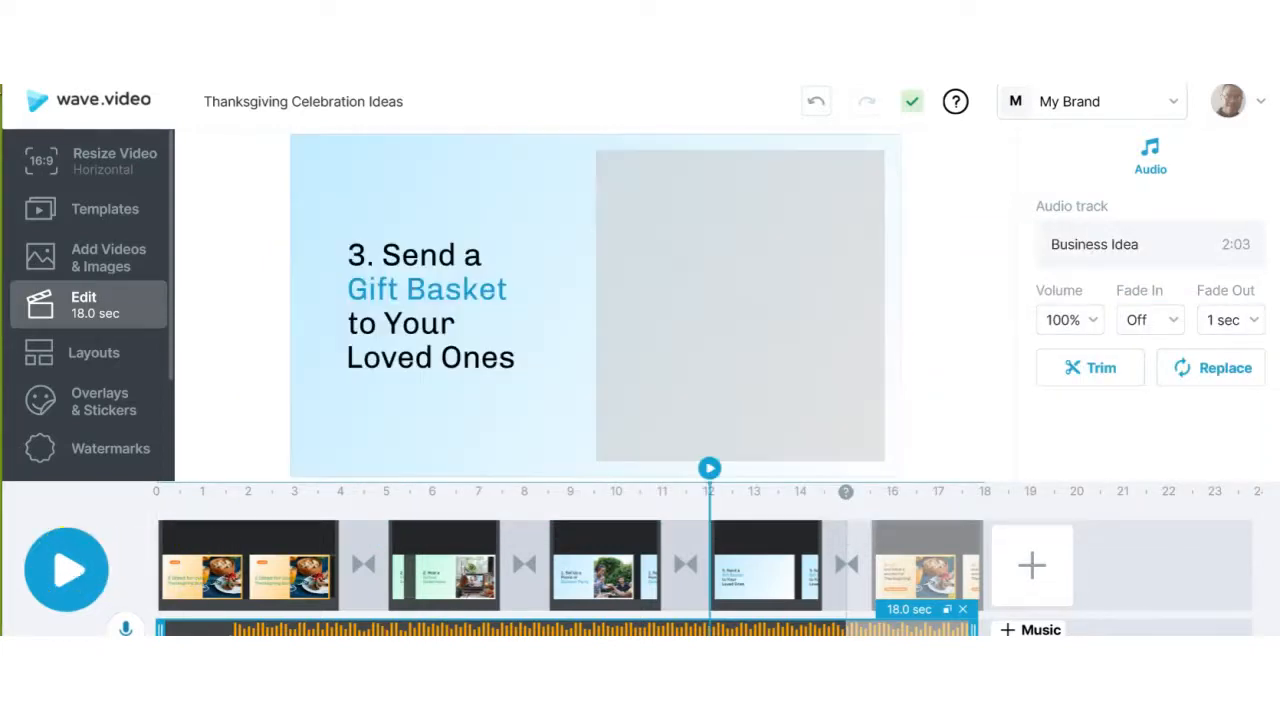
left_click(67, 570)
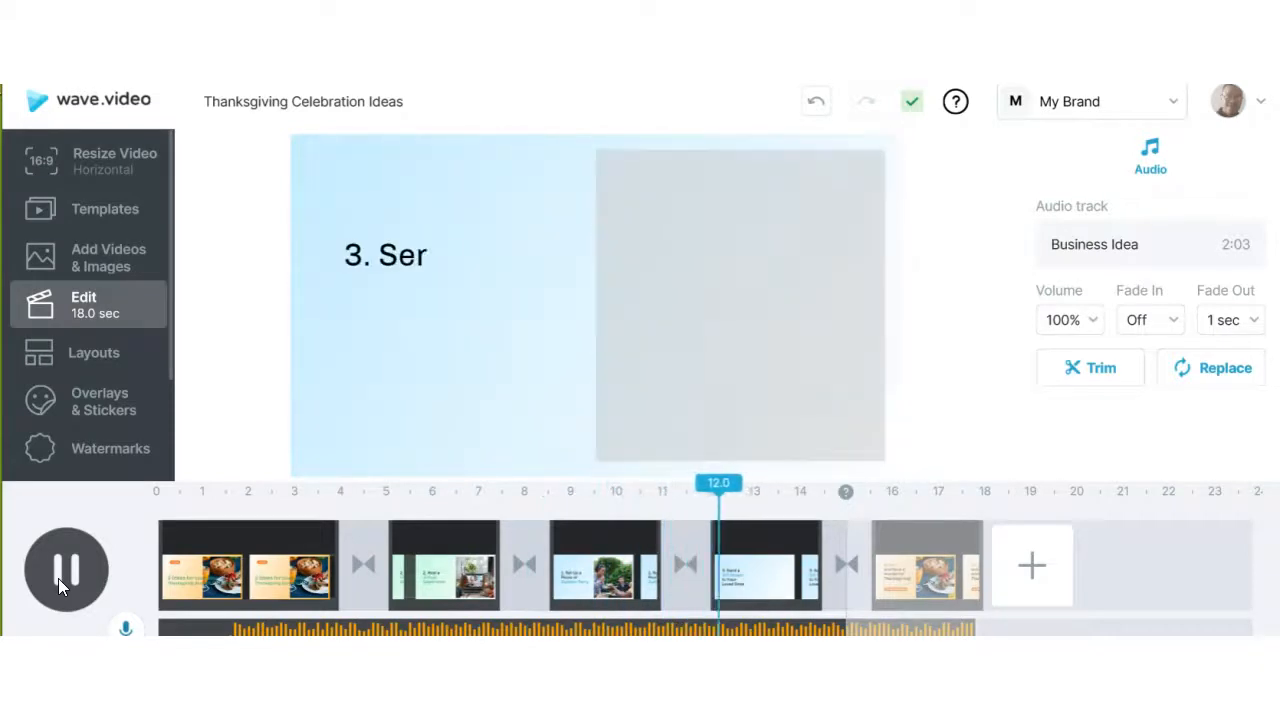
left_click(66, 569)
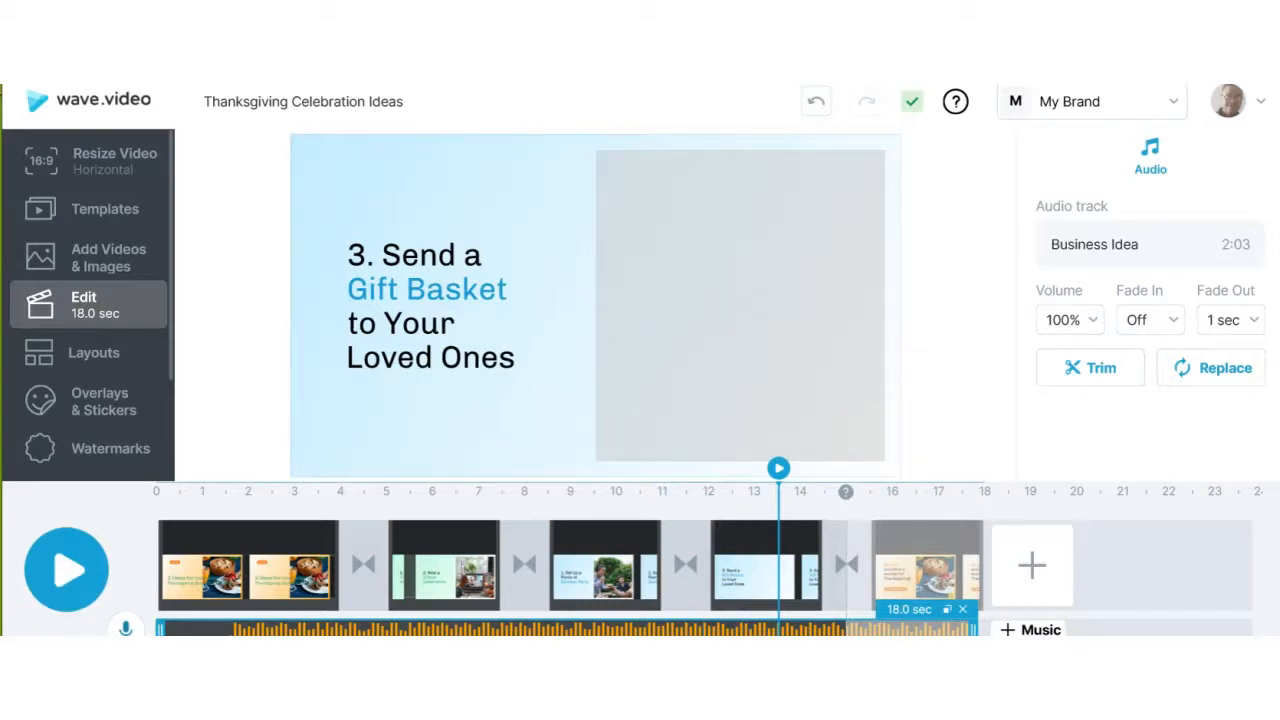
- Select the third clip and go to the Publish step, where 720p is offered
left_click(607, 565)
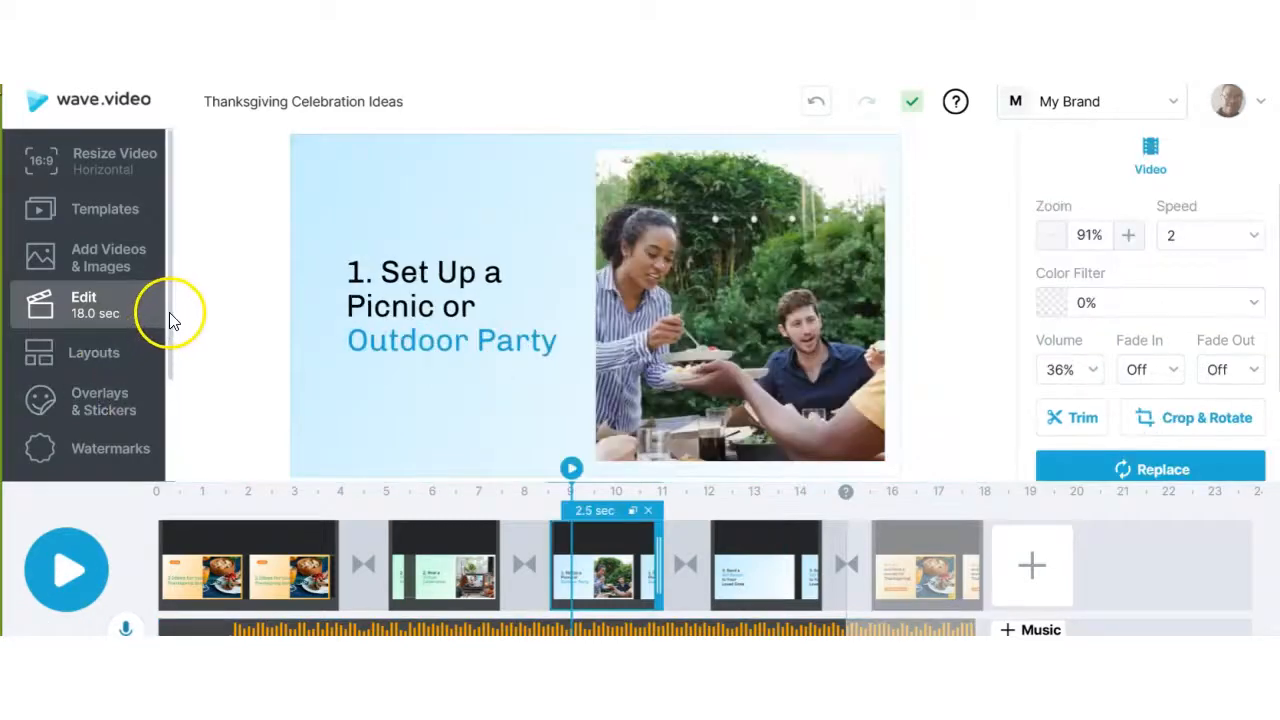
scroll("down", 3)
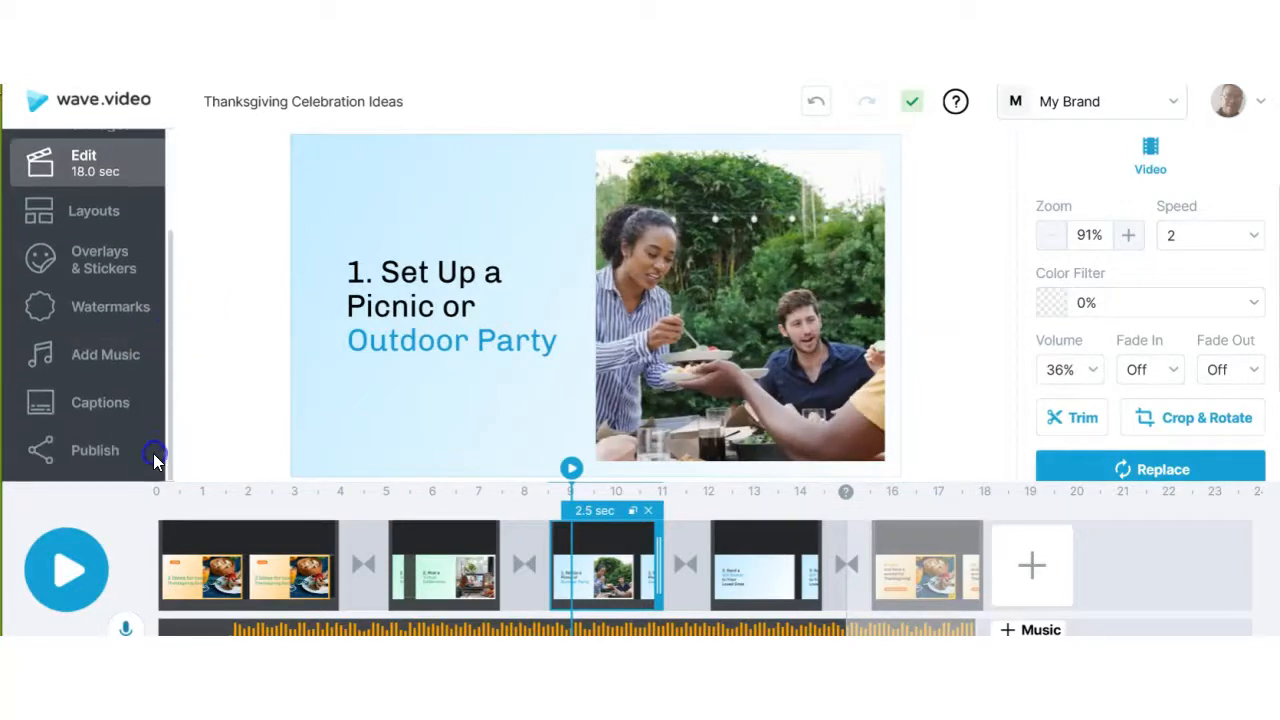
left_click(95, 450)
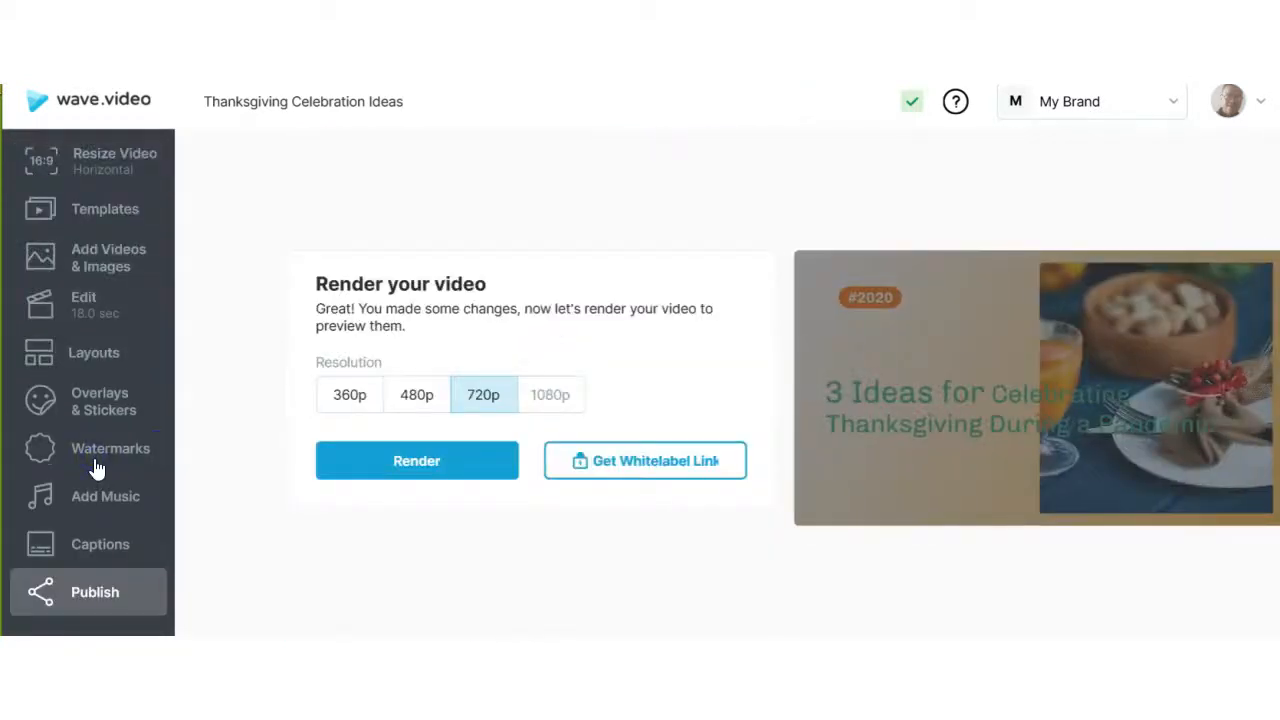
mouse_move(478, 535)
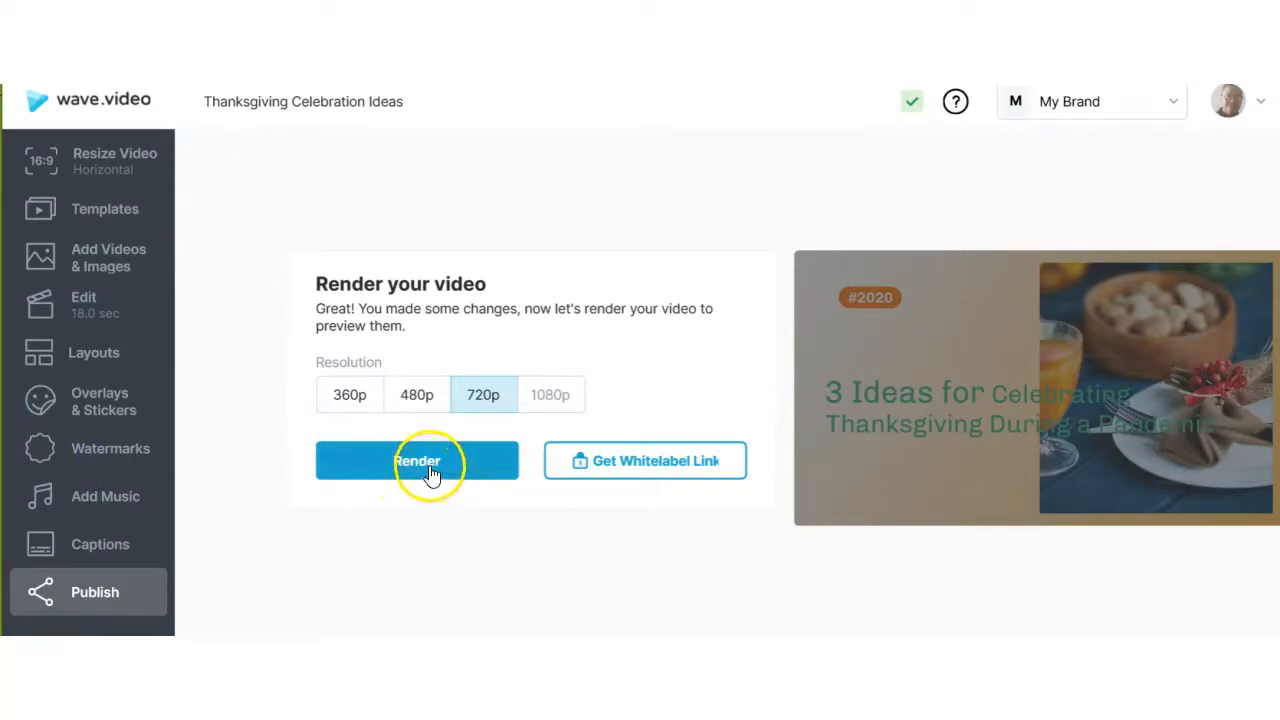
- Start rendering the Thanksgiving video at 720p
left_click(417, 460)
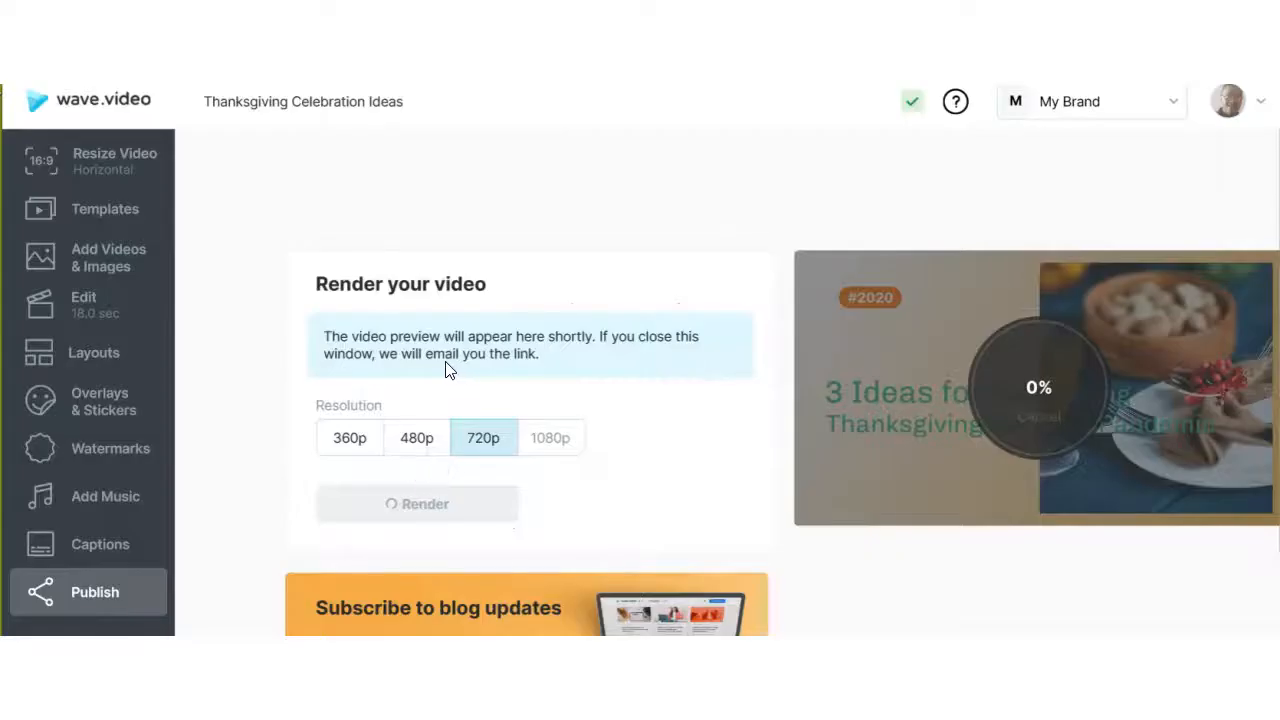
mouse_move(667, 347)
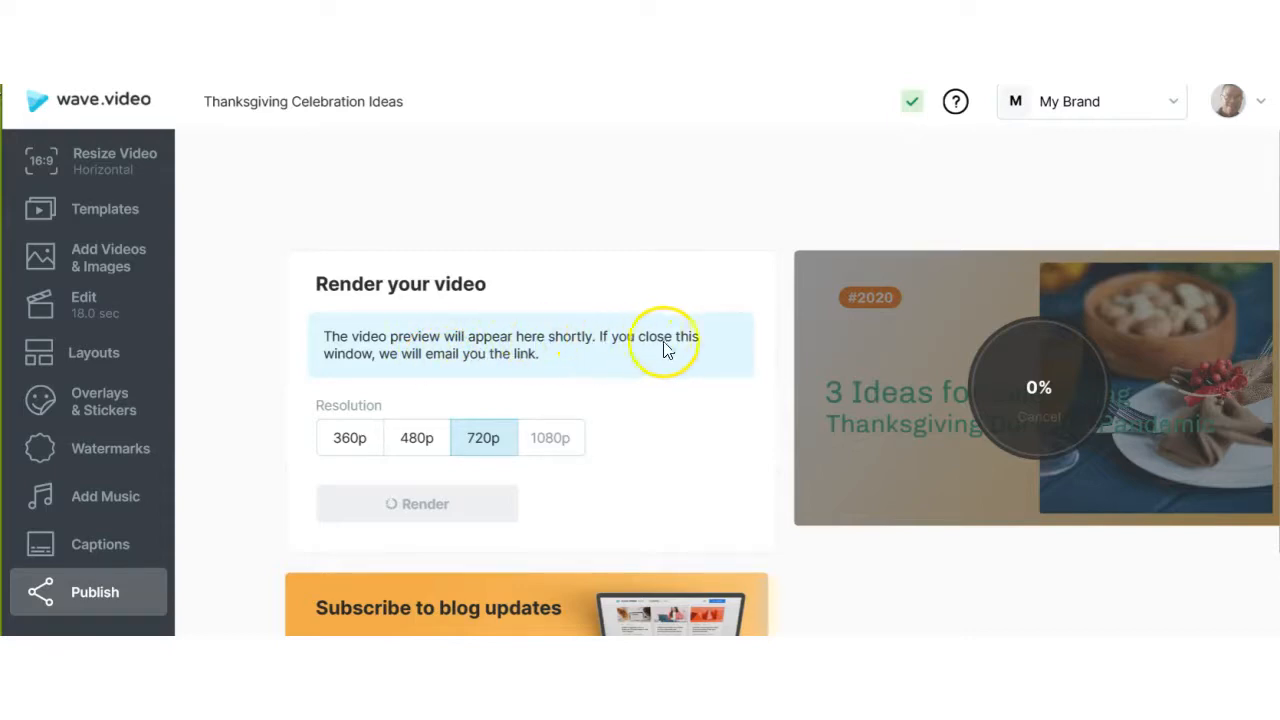
mouse_move(518, 368)
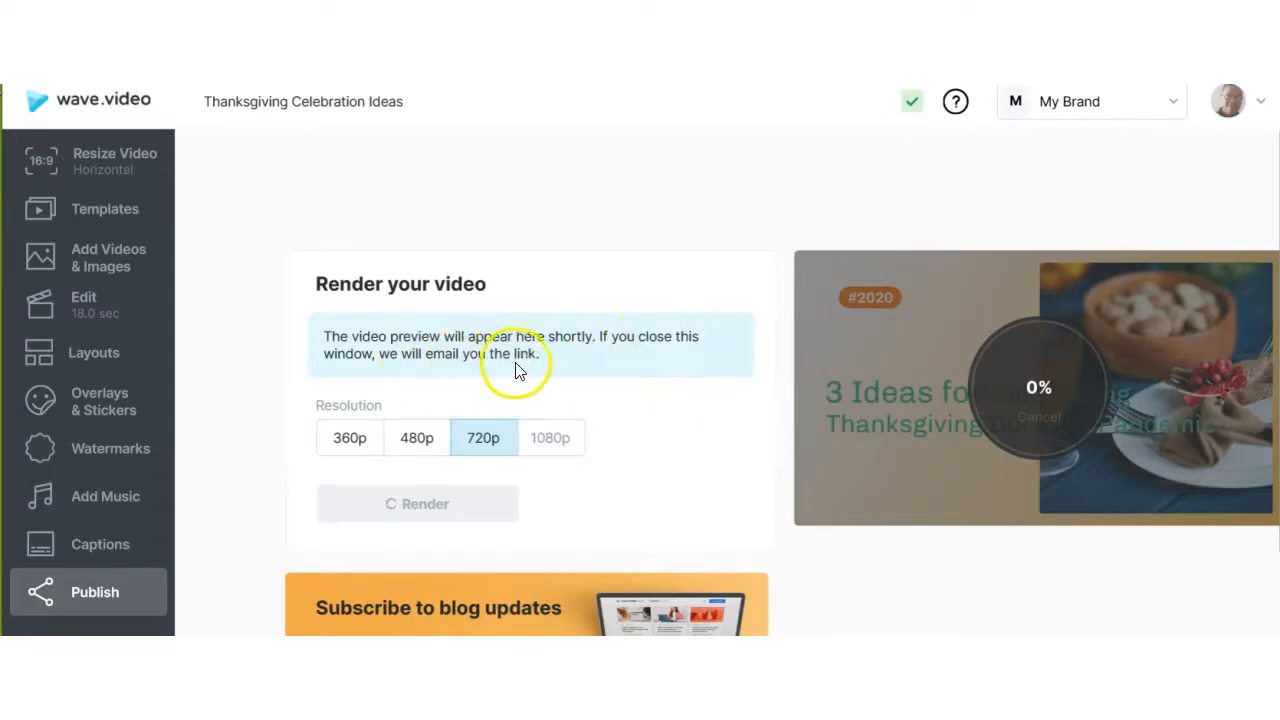
mouse_move(668, 478)
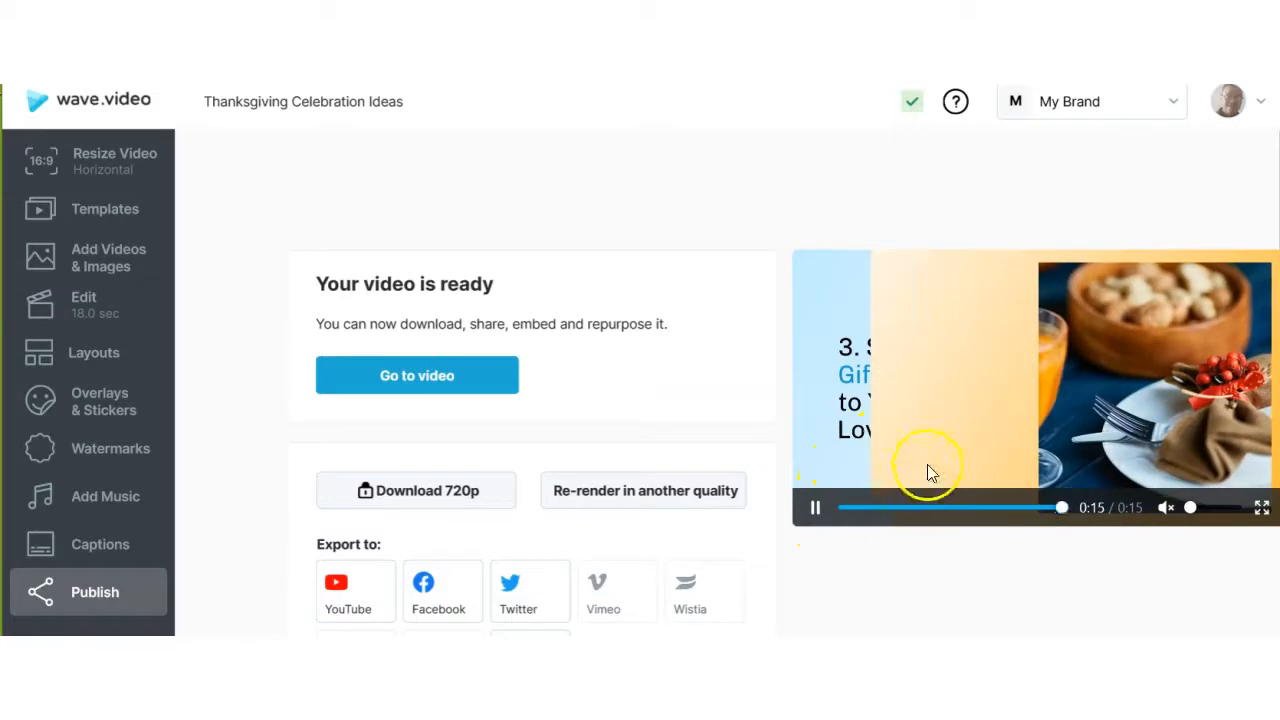
- Replay the finished 720p video from the start in the preview player
left_click(815, 507)
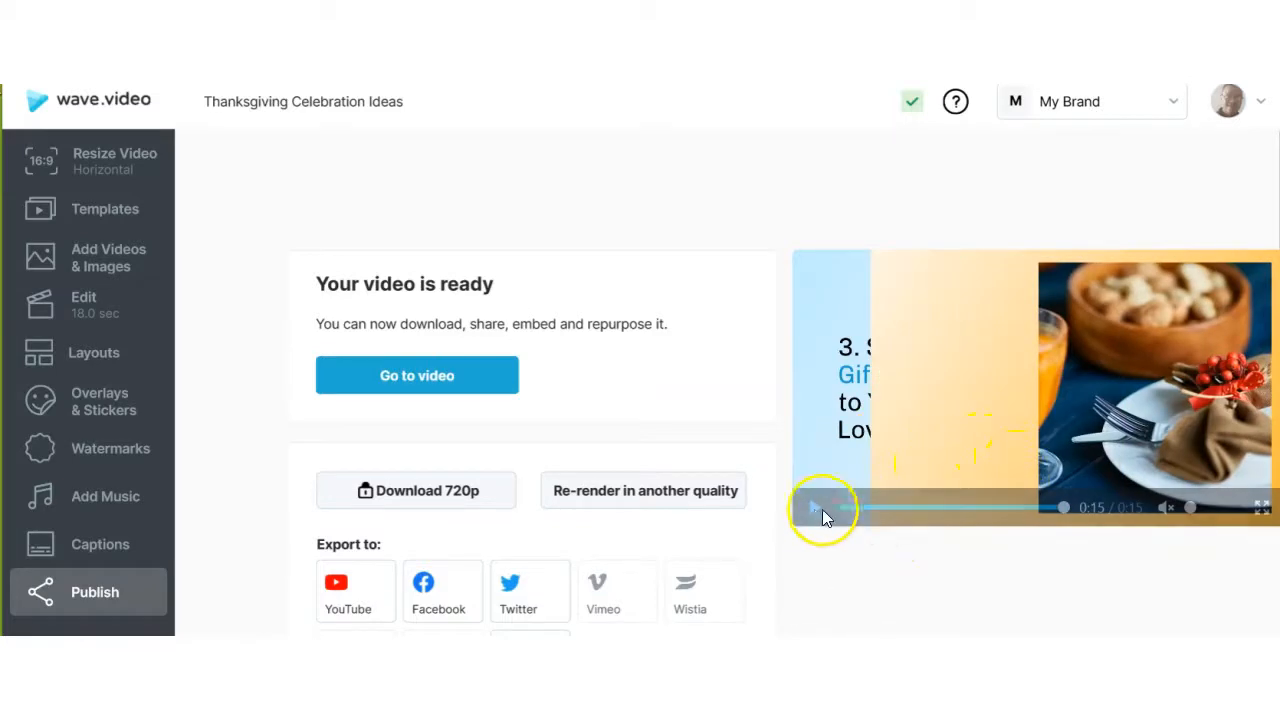
left_click(815, 507)
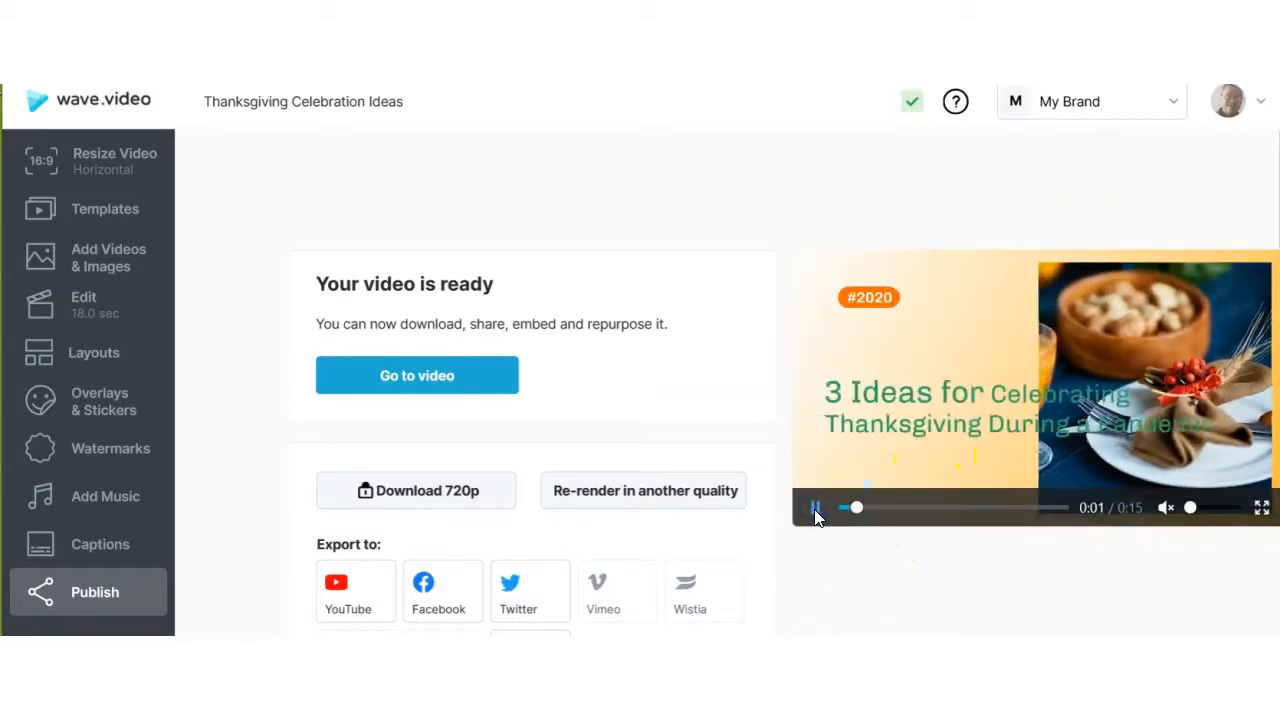